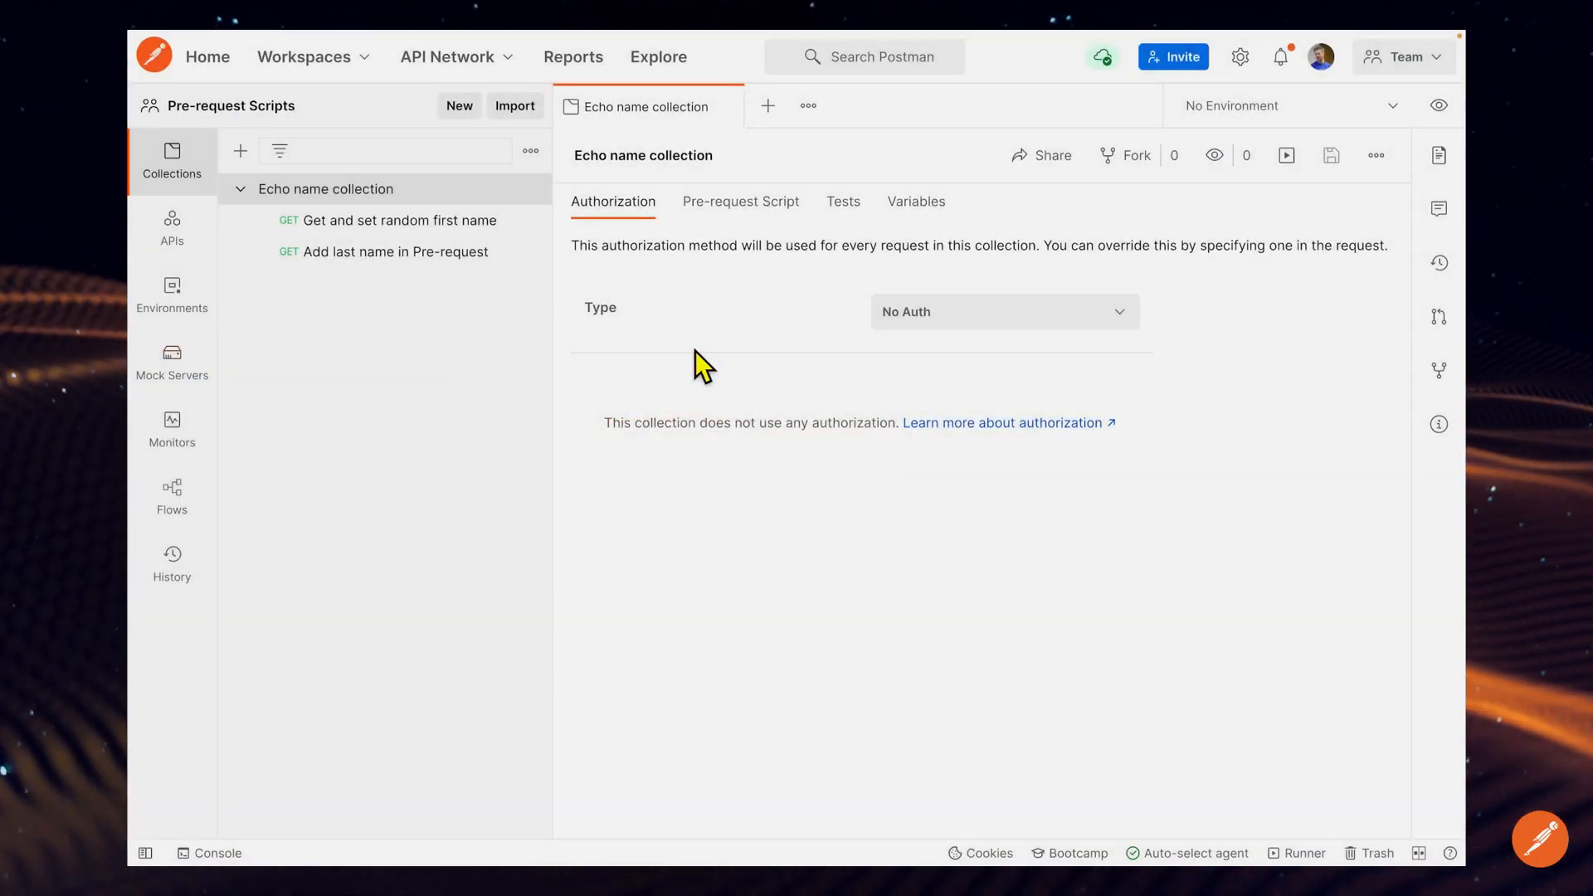
pyautogui.moveTo(387, 221)
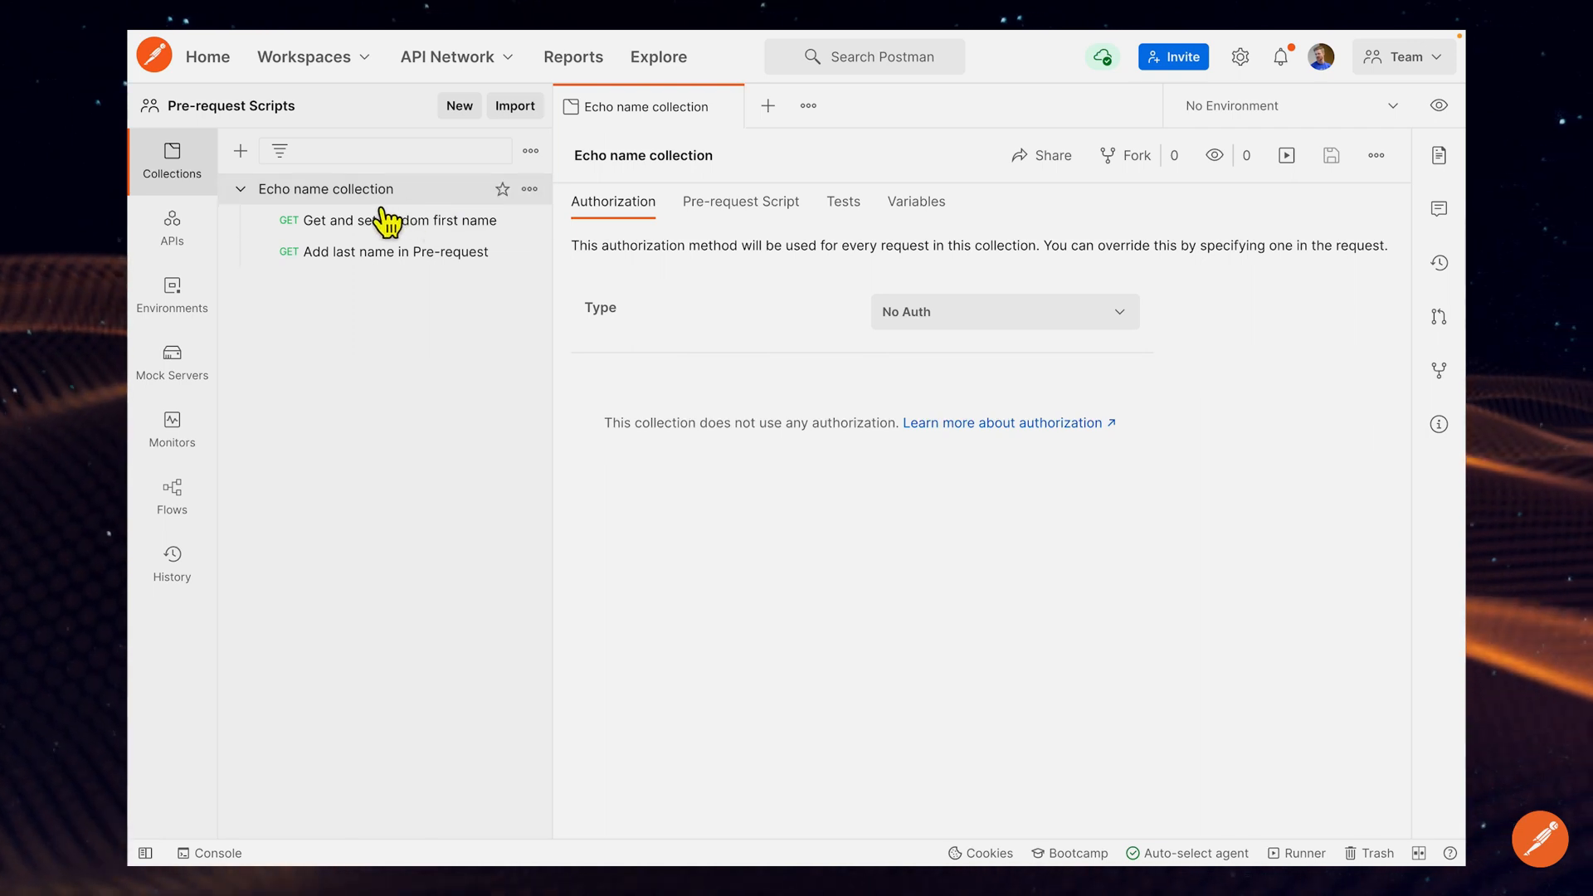
pyautogui.moveTo(764, 292)
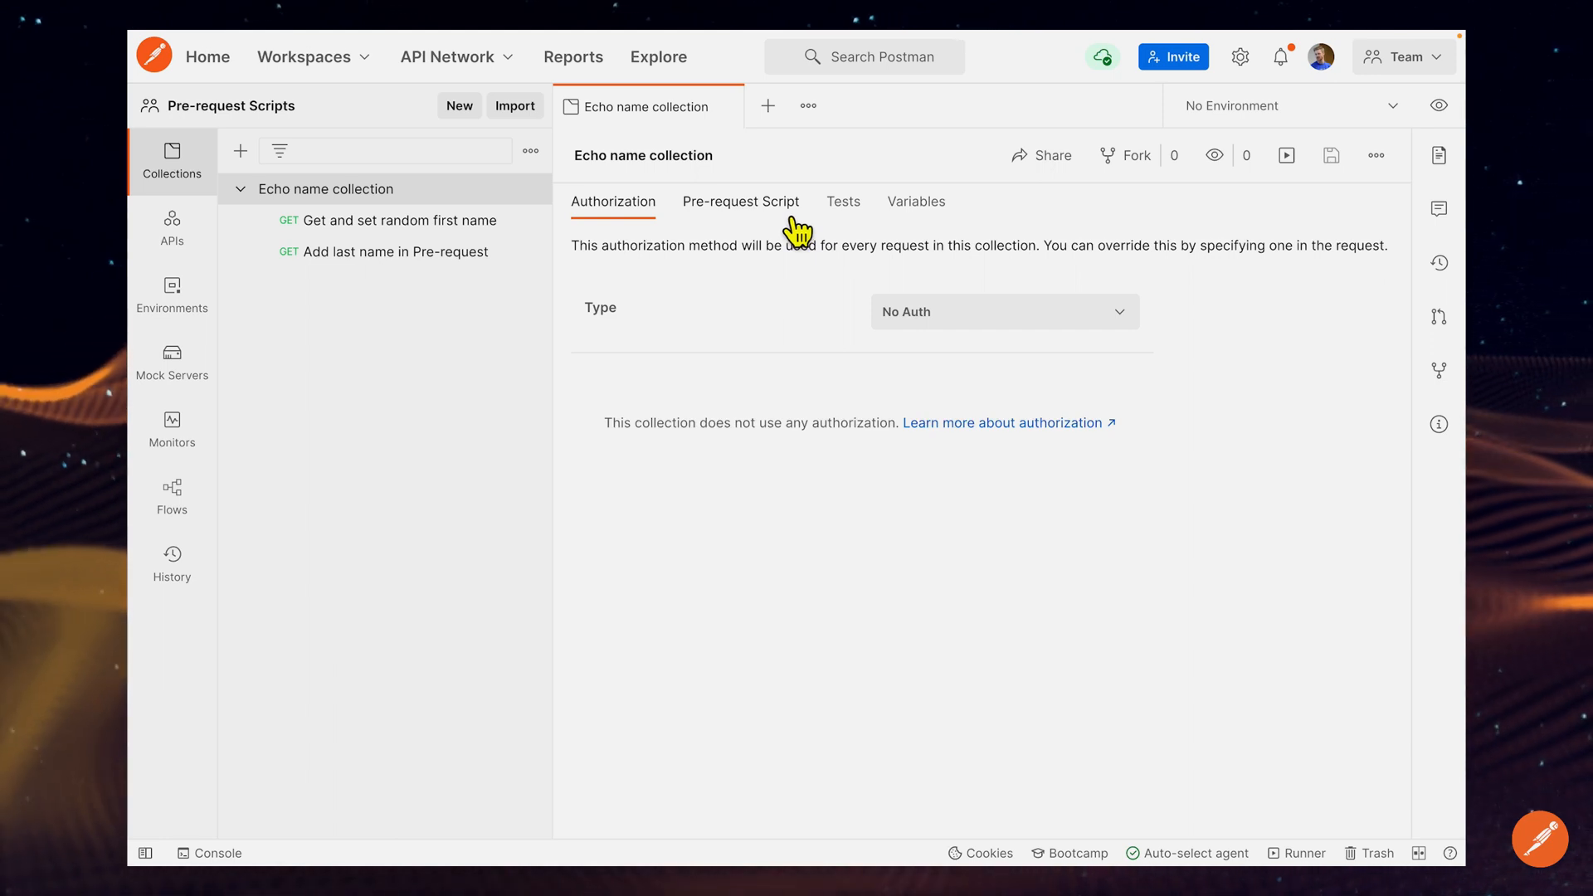
# Step: Show the Echo name collection's empty Pre-request Script editor
pyautogui.click(741, 201)
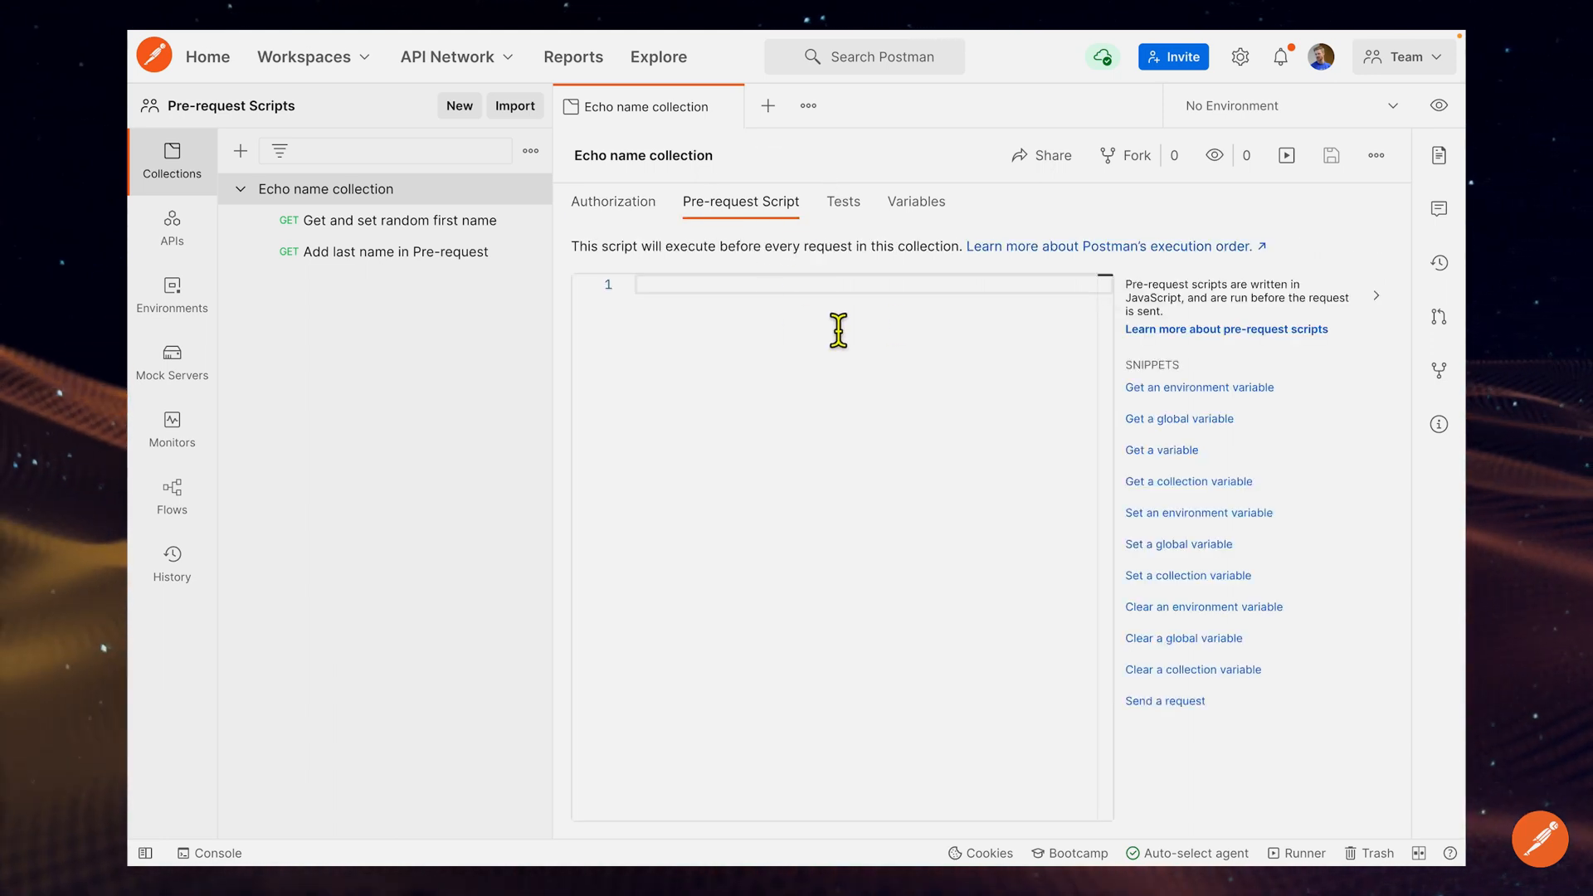
pyautogui.moveTo(604, 282)
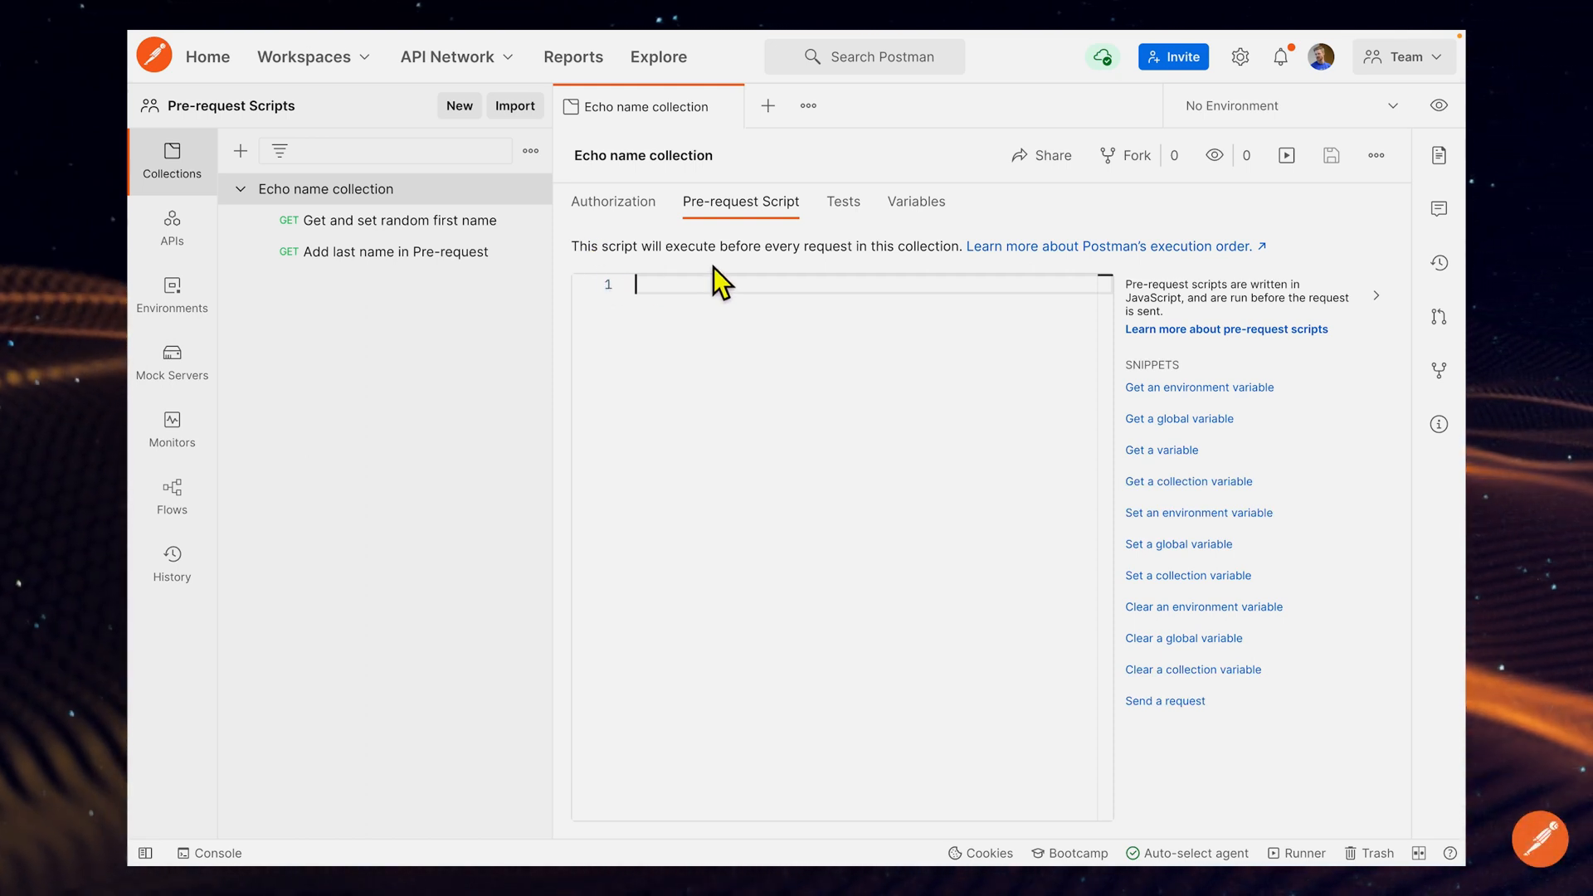
pyautogui.moveTo(423, 258)
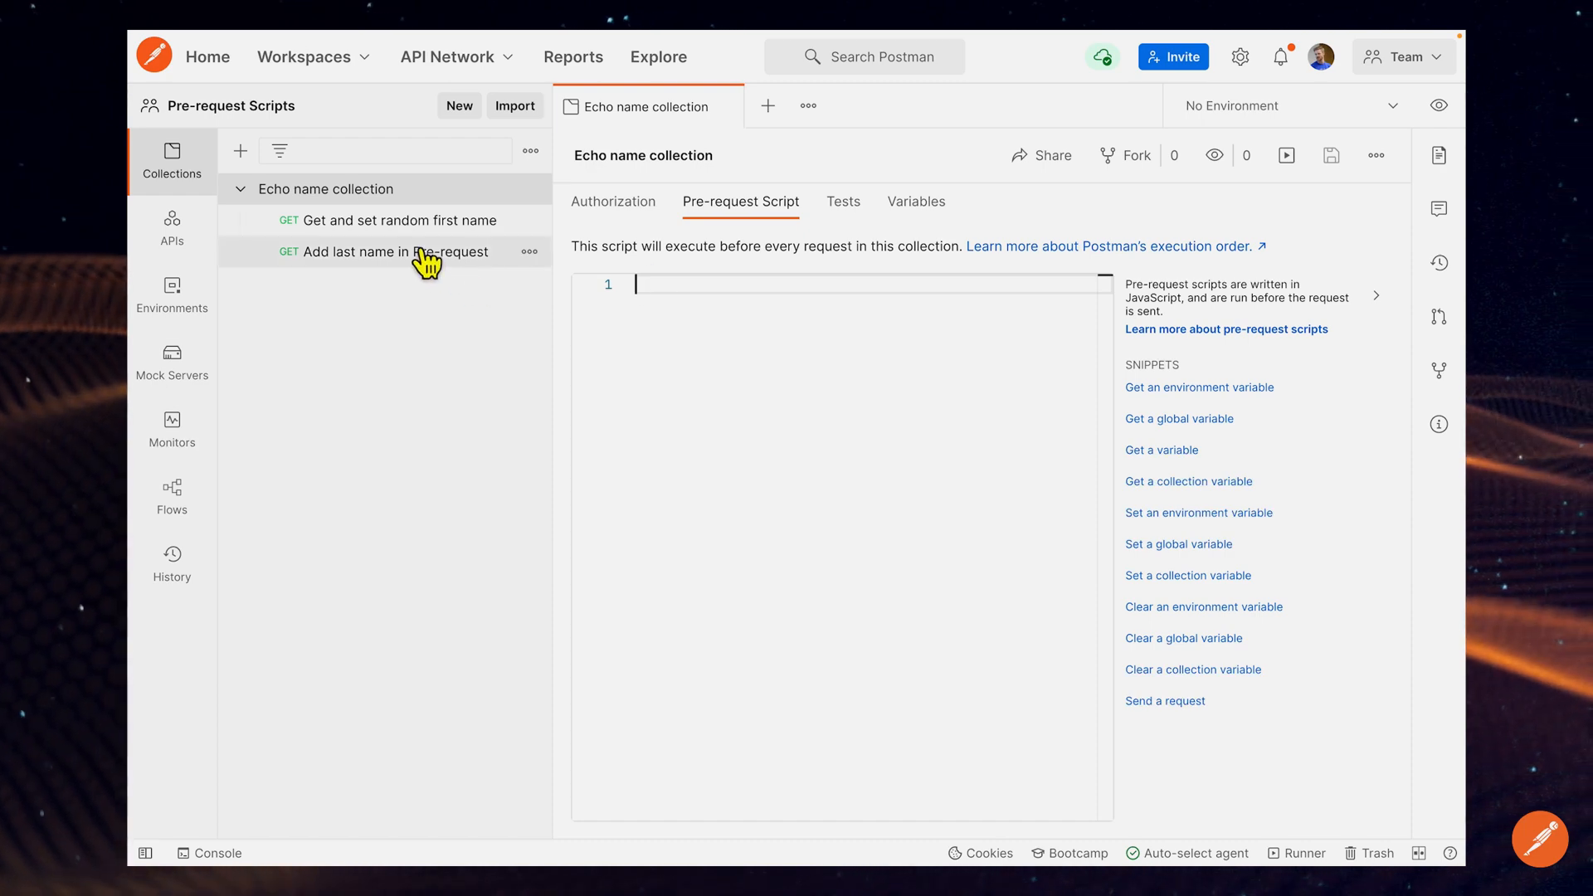
pyautogui.moveTo(426, 259)
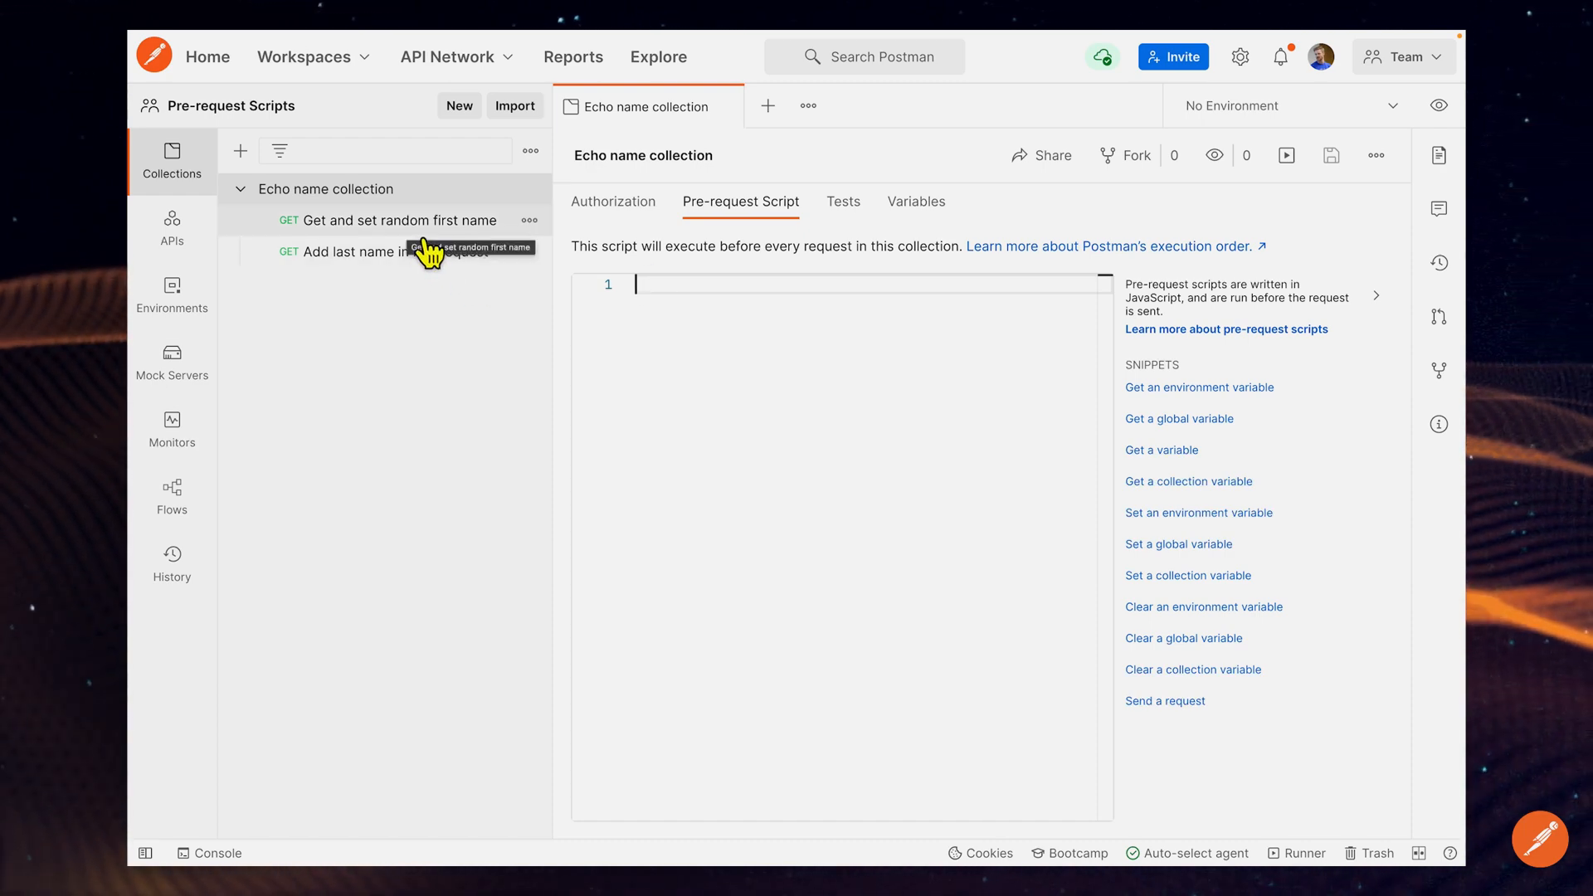
pyautogui.moveTo(409, 252)
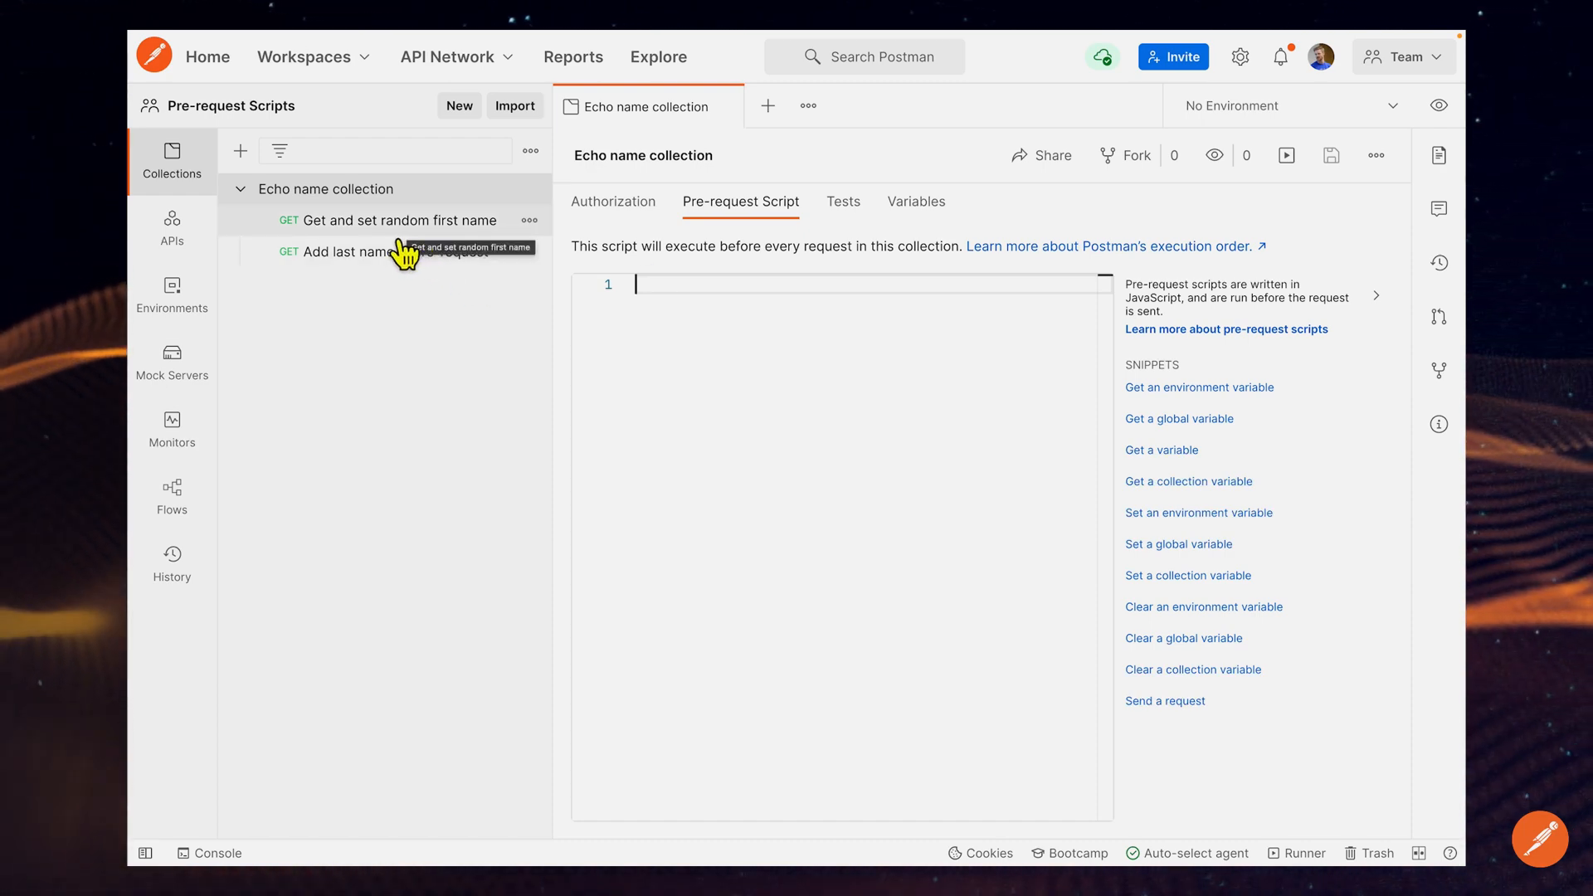
# Step: Send 'Get and set random first name' three times, each response echoing a different random name
pyautogui.click(398, 221)
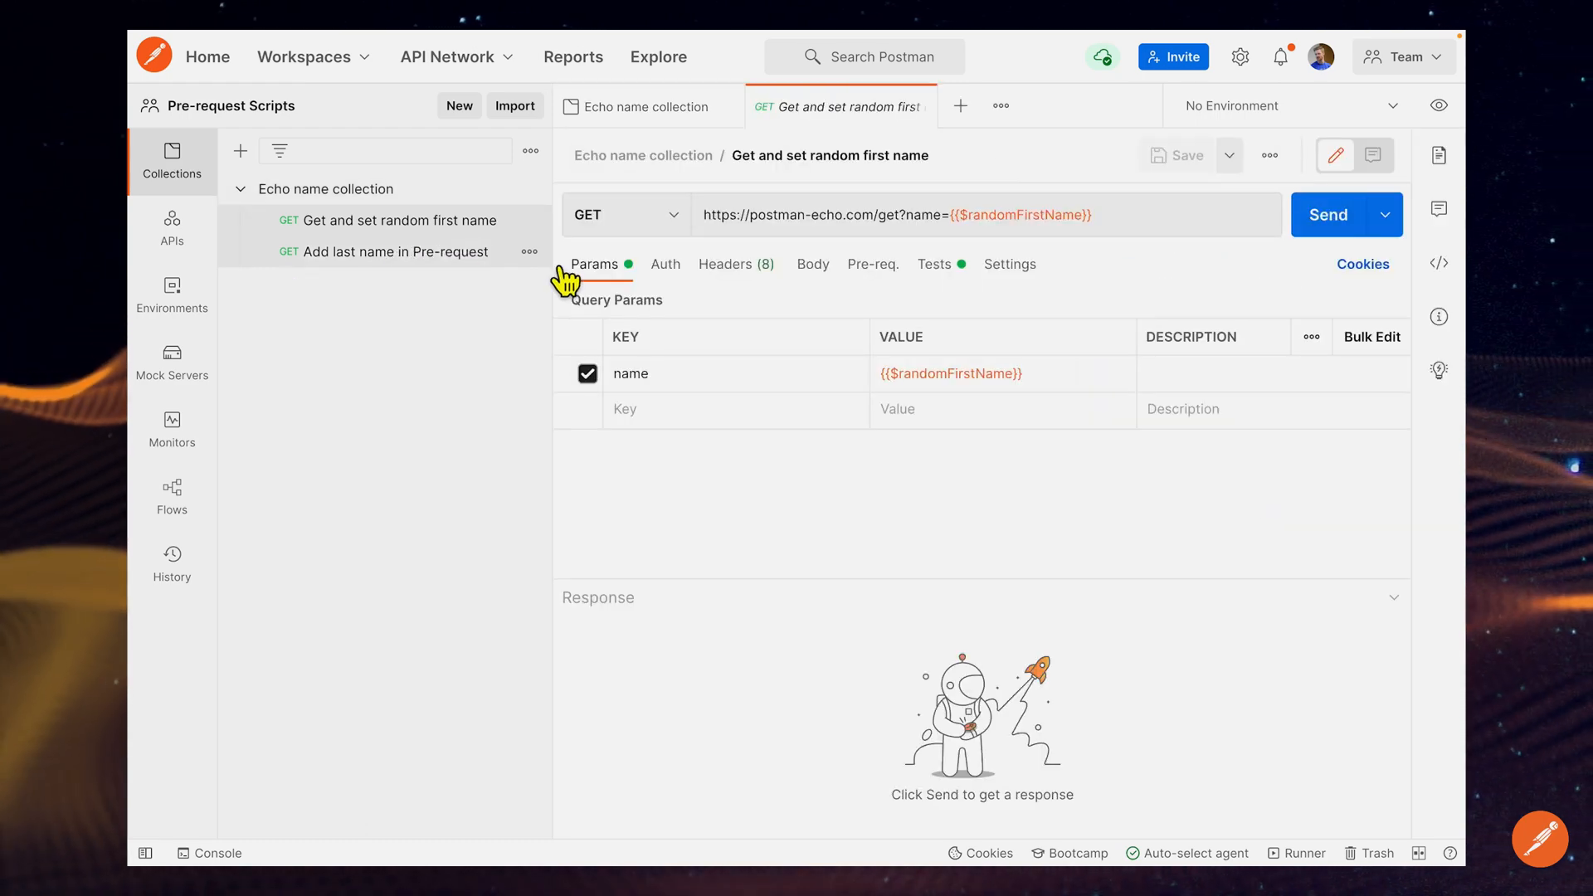
pyautogui.moveTo(876, 453)
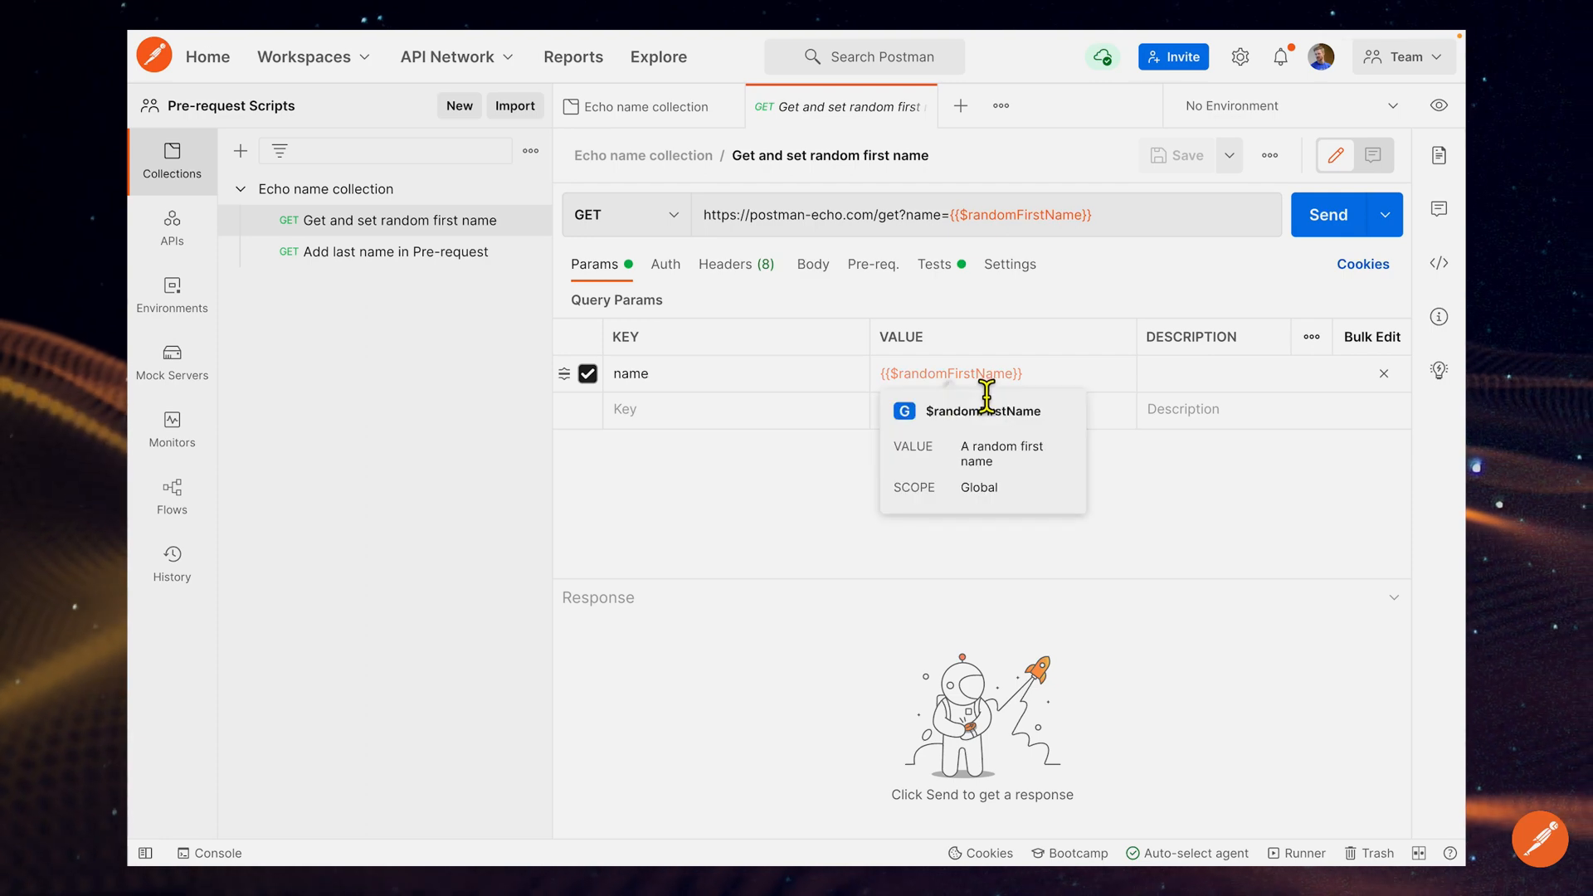
pyautogui.click(1327, 214)
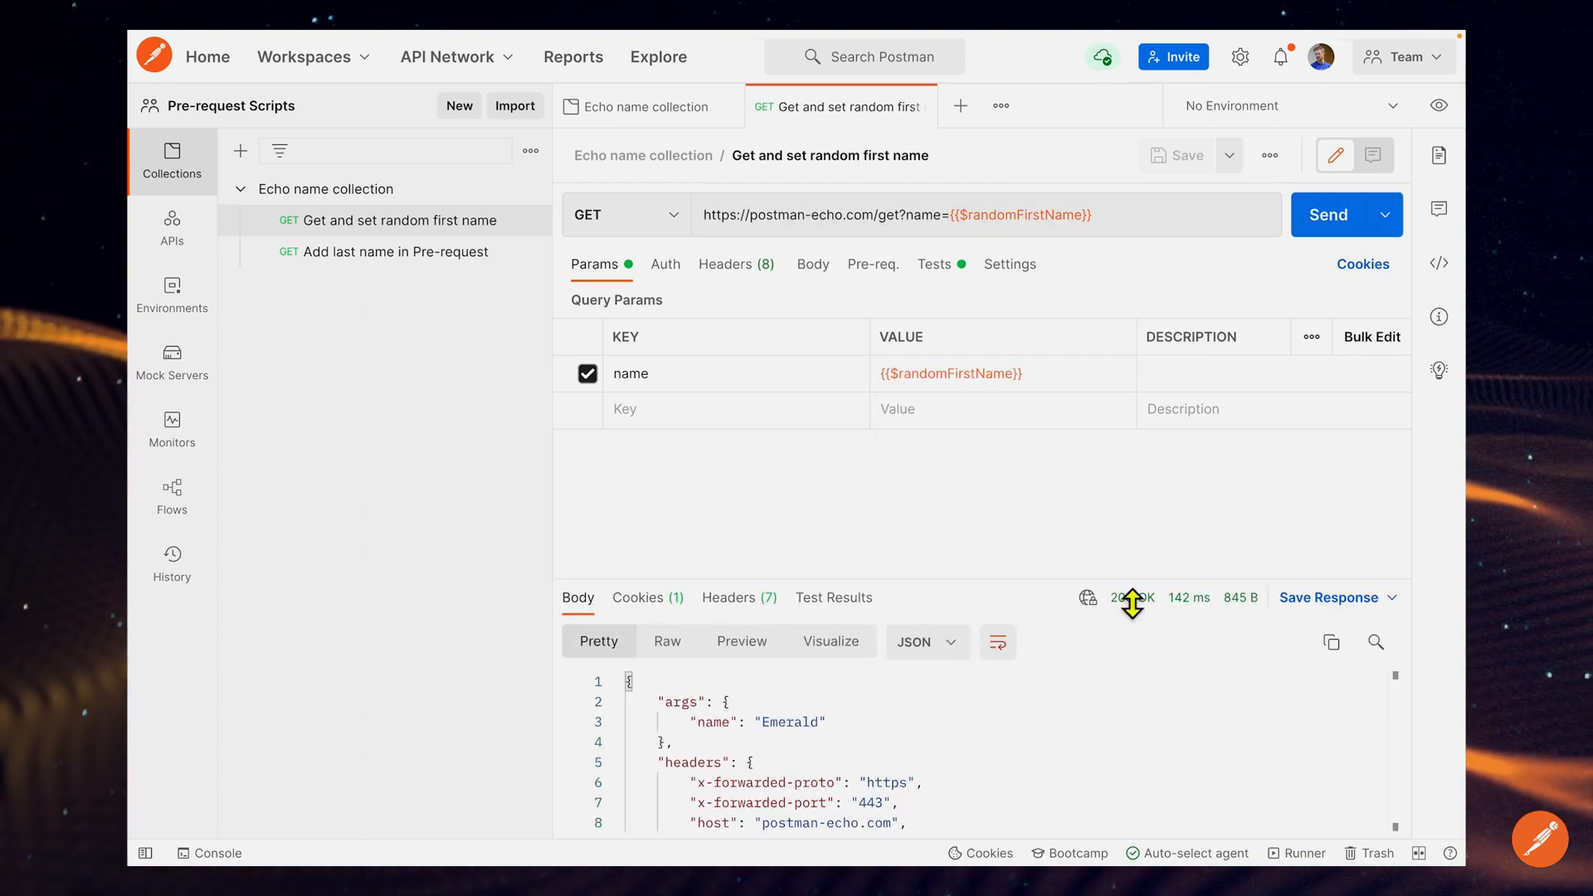
pyautogui.moveTo(1317, 283)
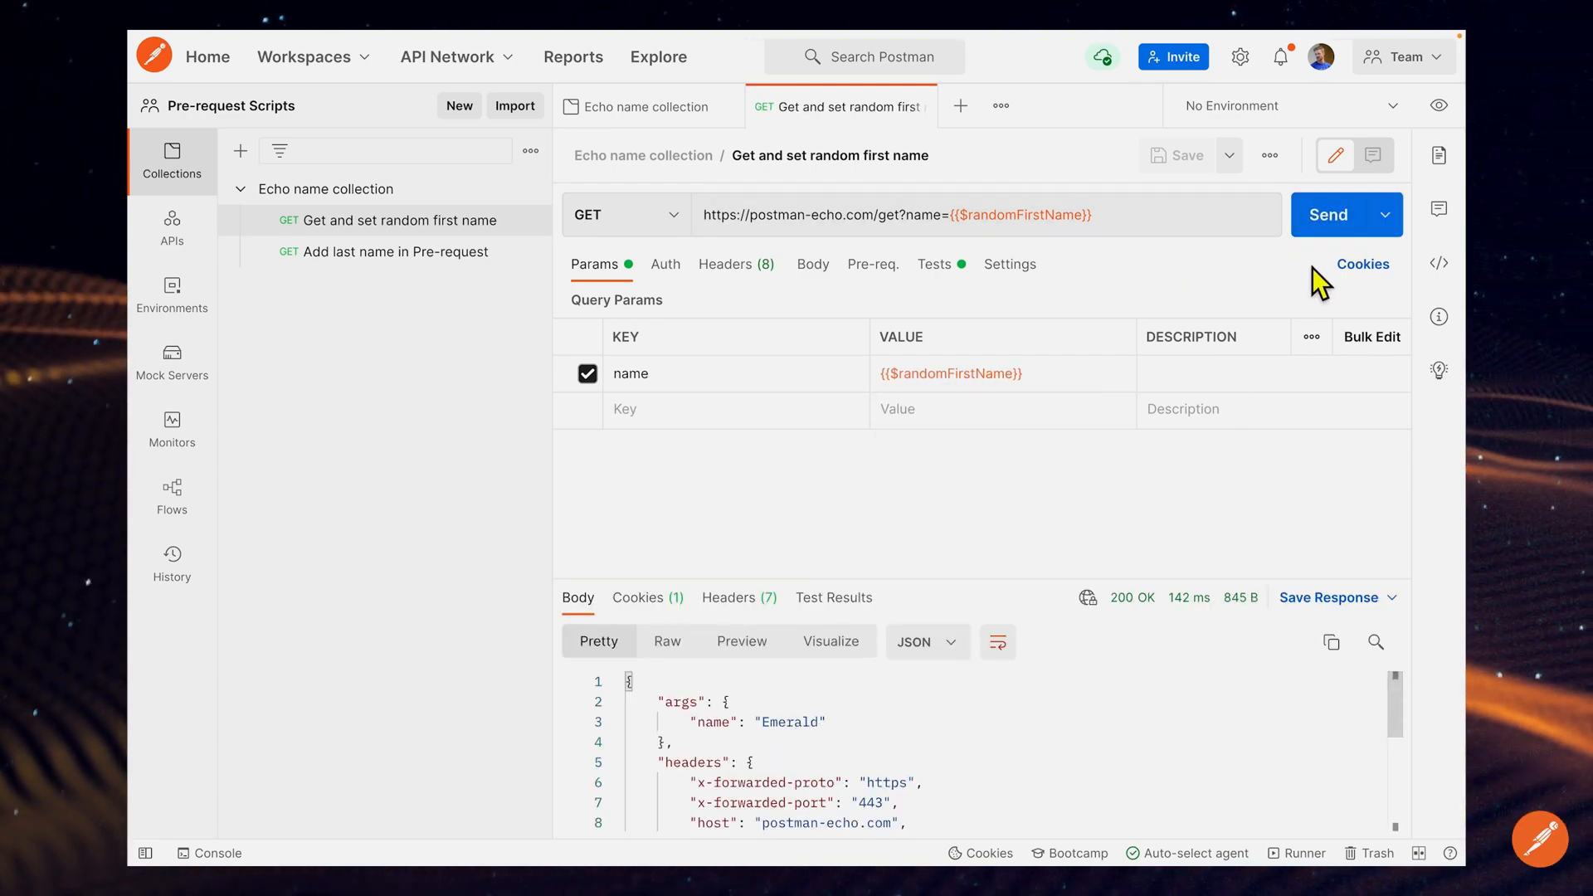
pyautogui.click(1328, 214)
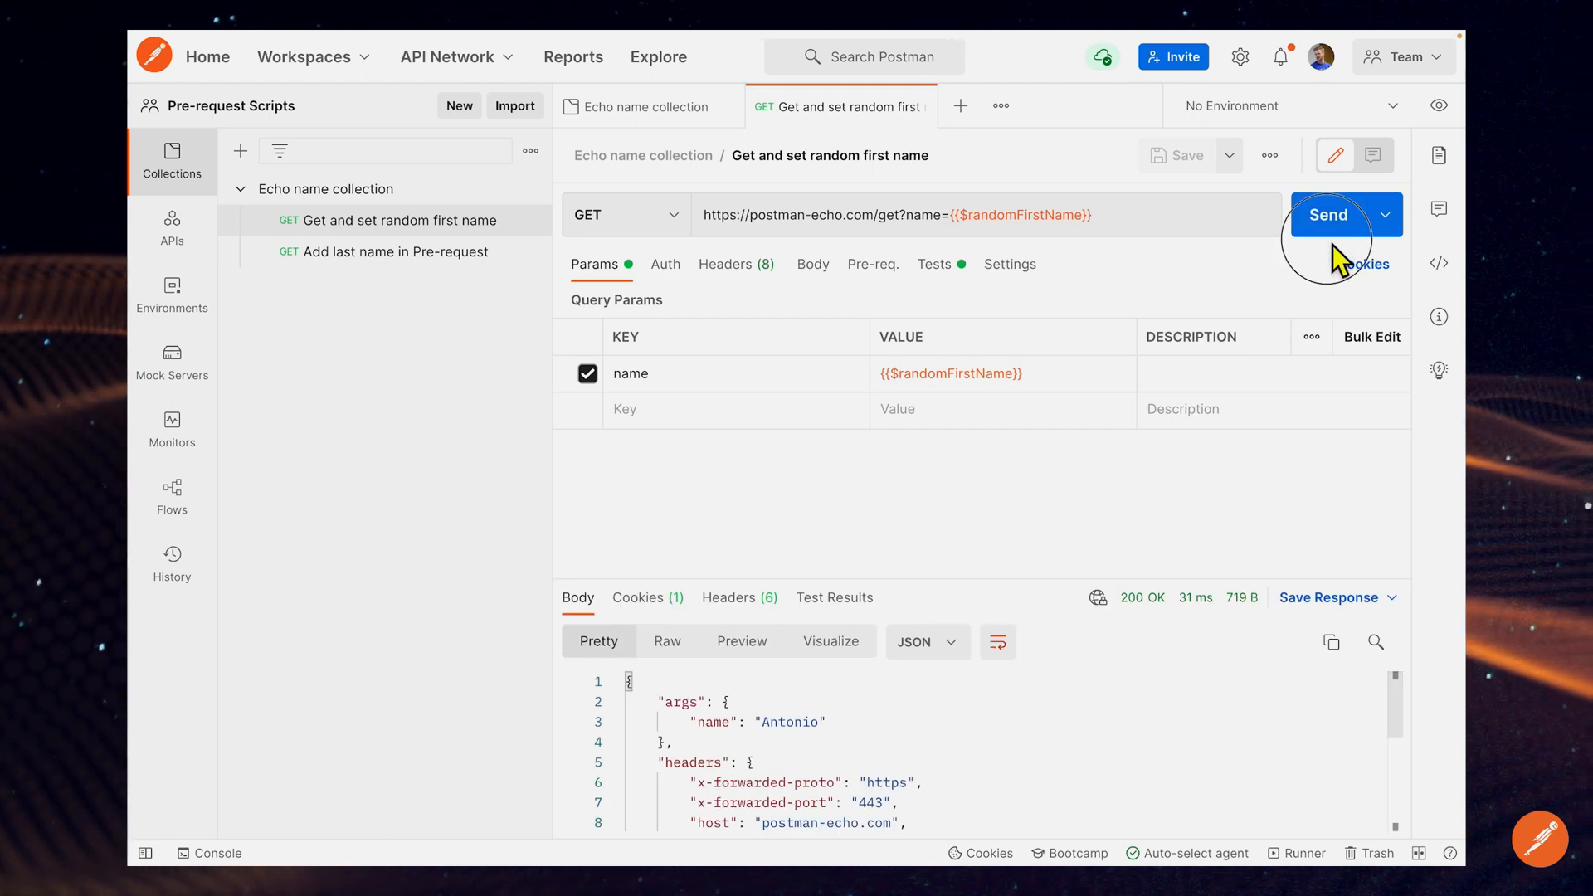
pyautogui.click(1328, 214)
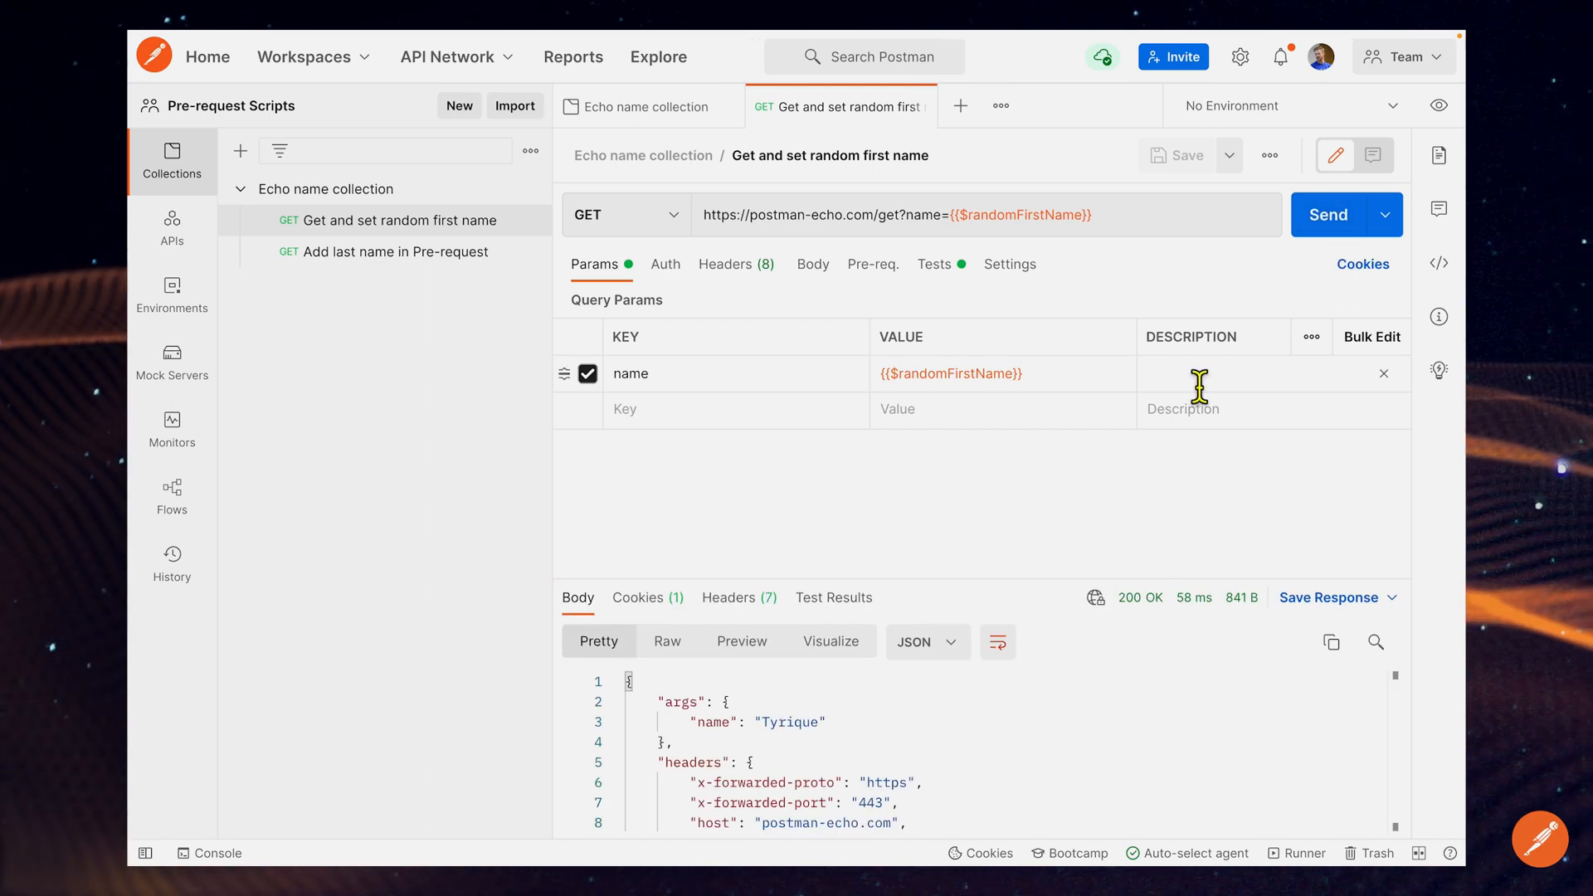
pyautogui.moveTo(1061, 358)
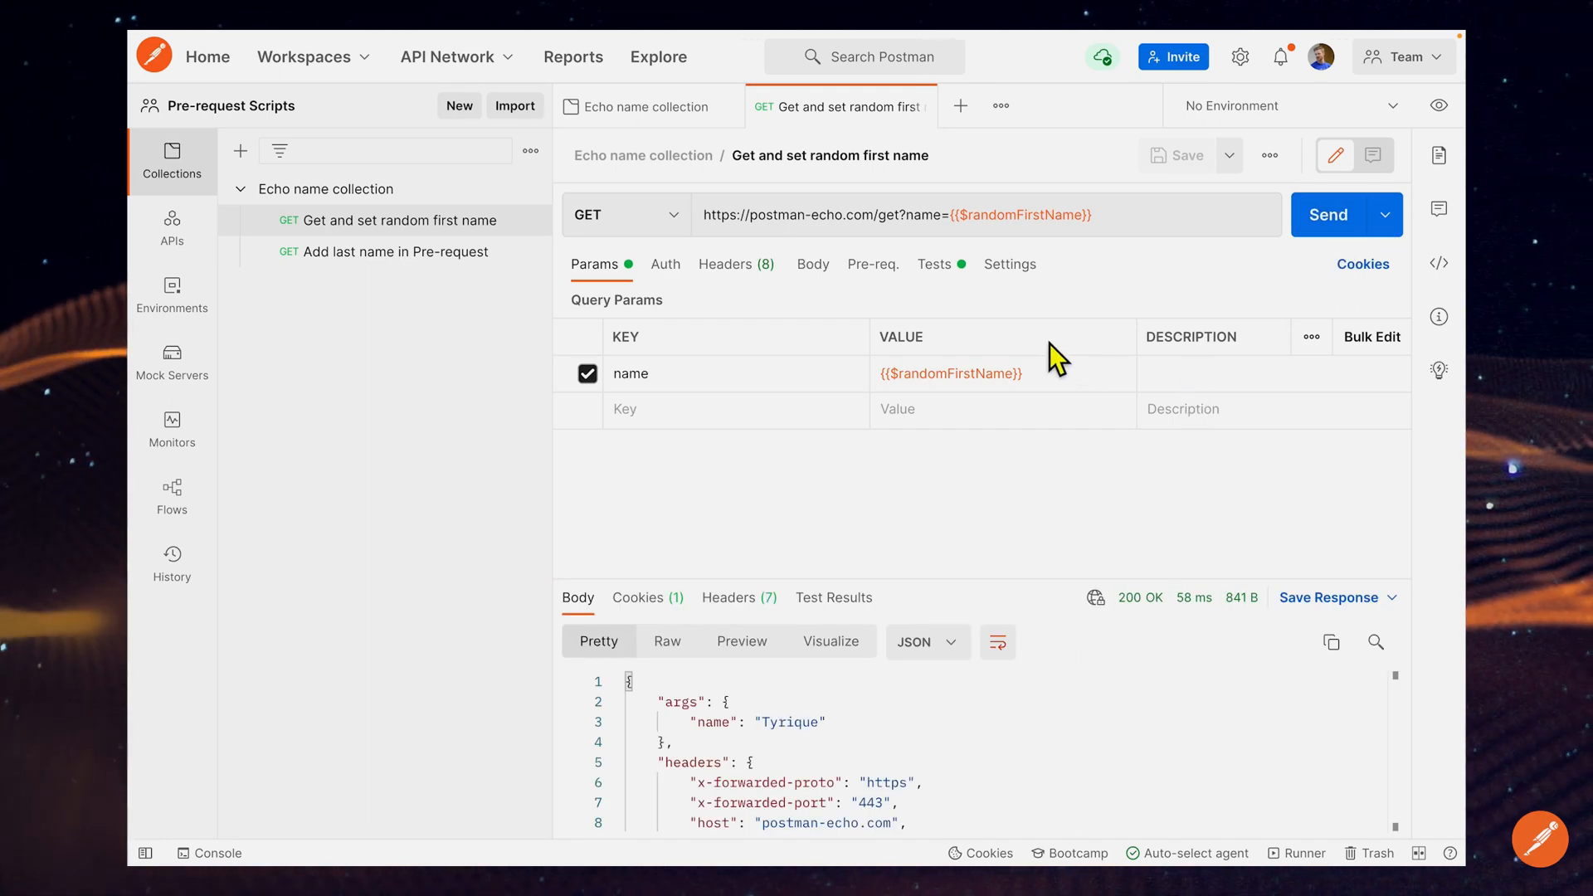
pyautogui.moveTo(901, 296)
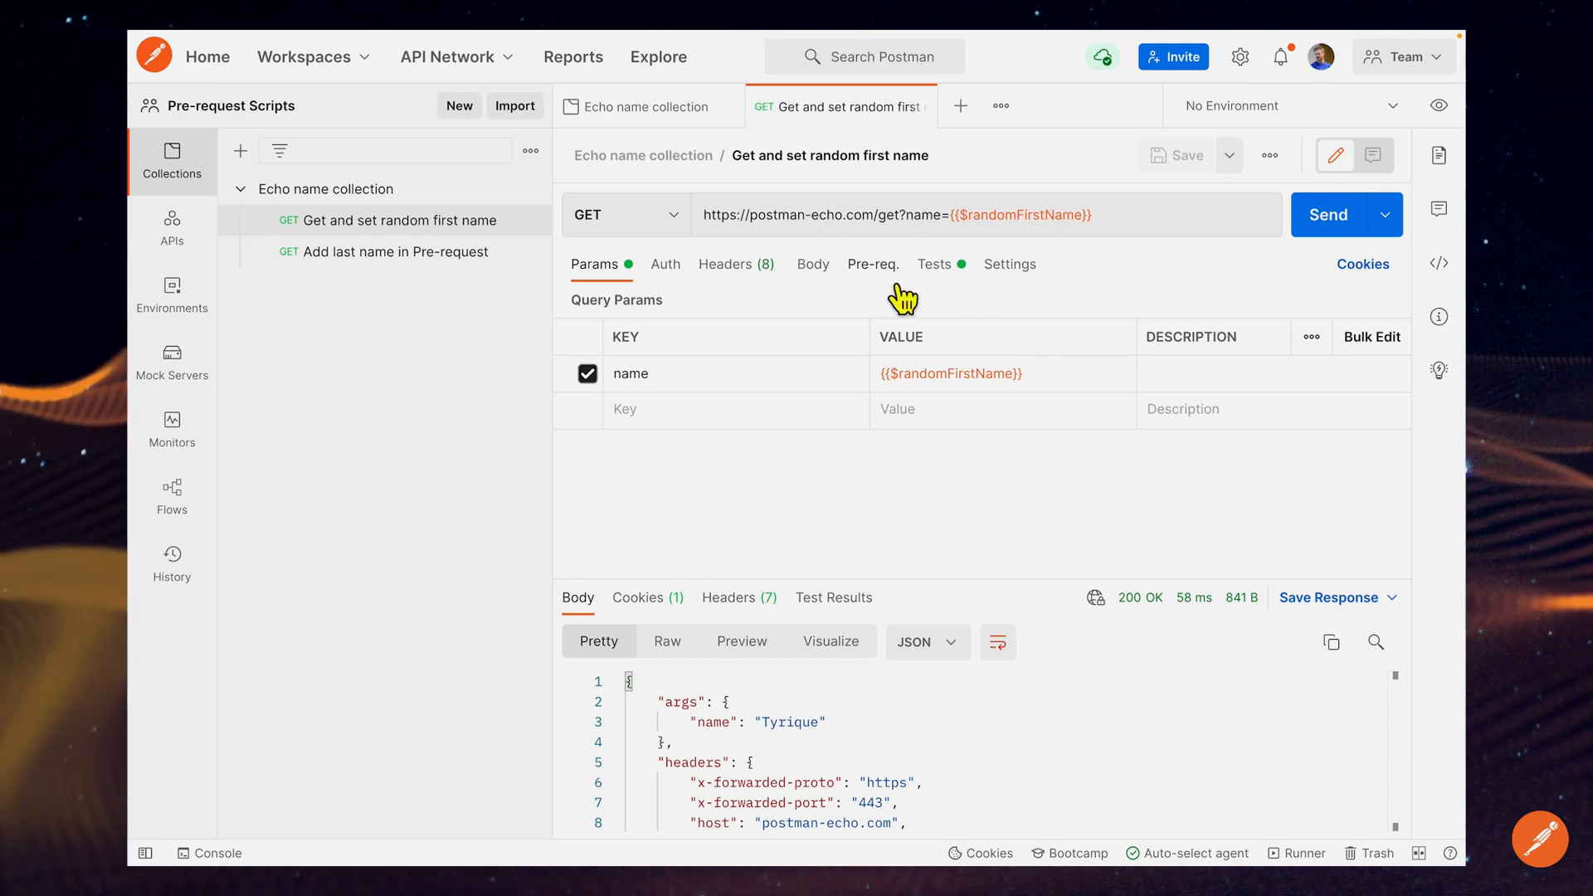
pyautogui.moveTo(793, 292)
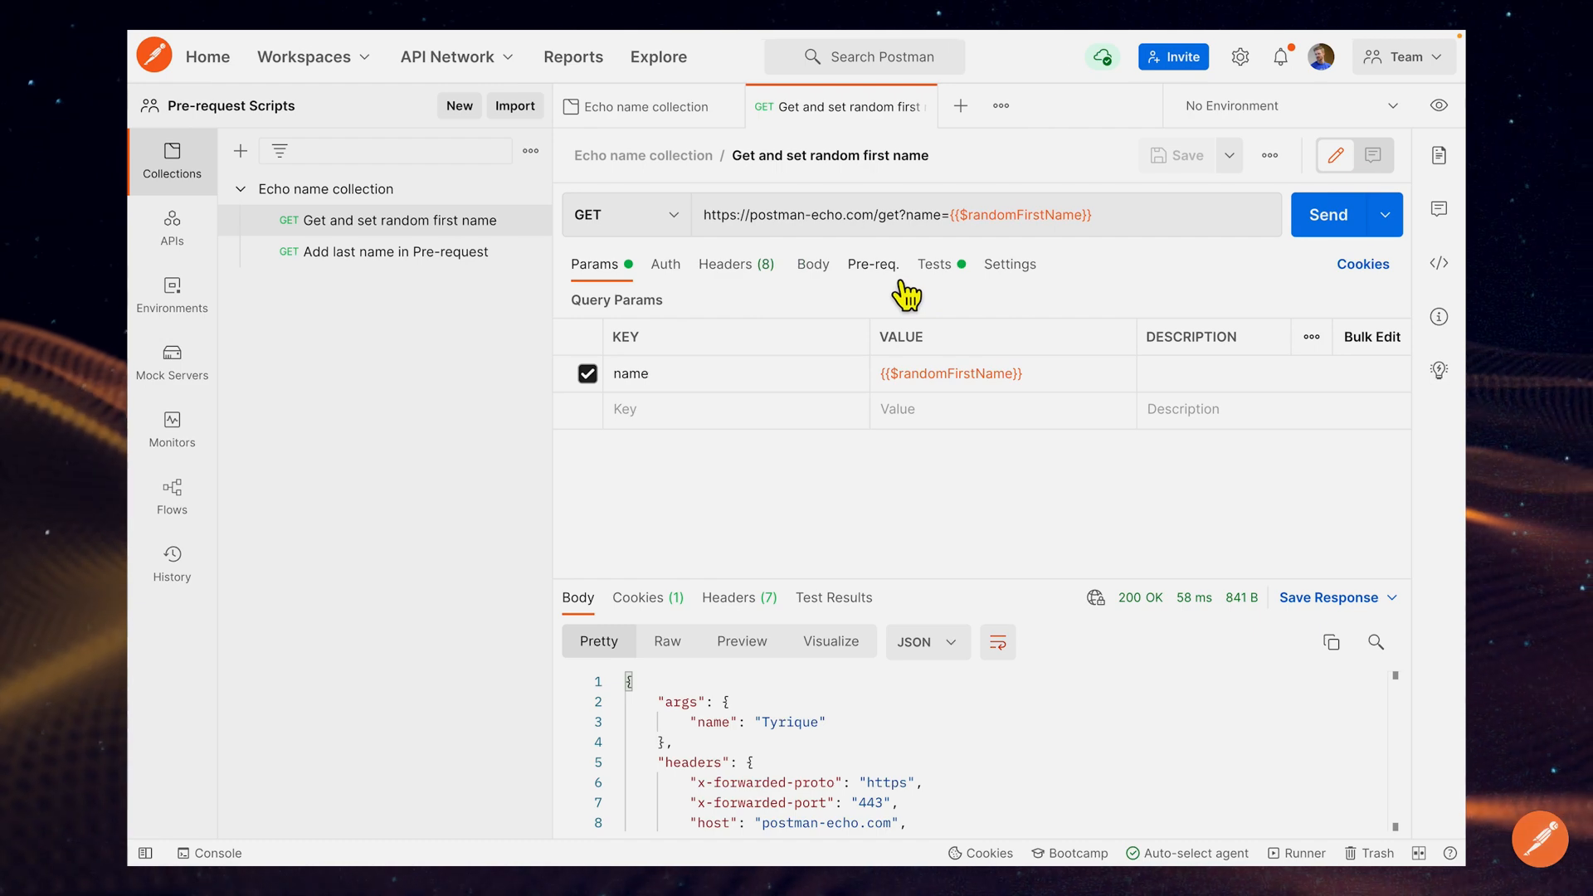
# Step: Enter console.log("hi before the request") as the request's pre-request script
pyautogui.click(871, 264)
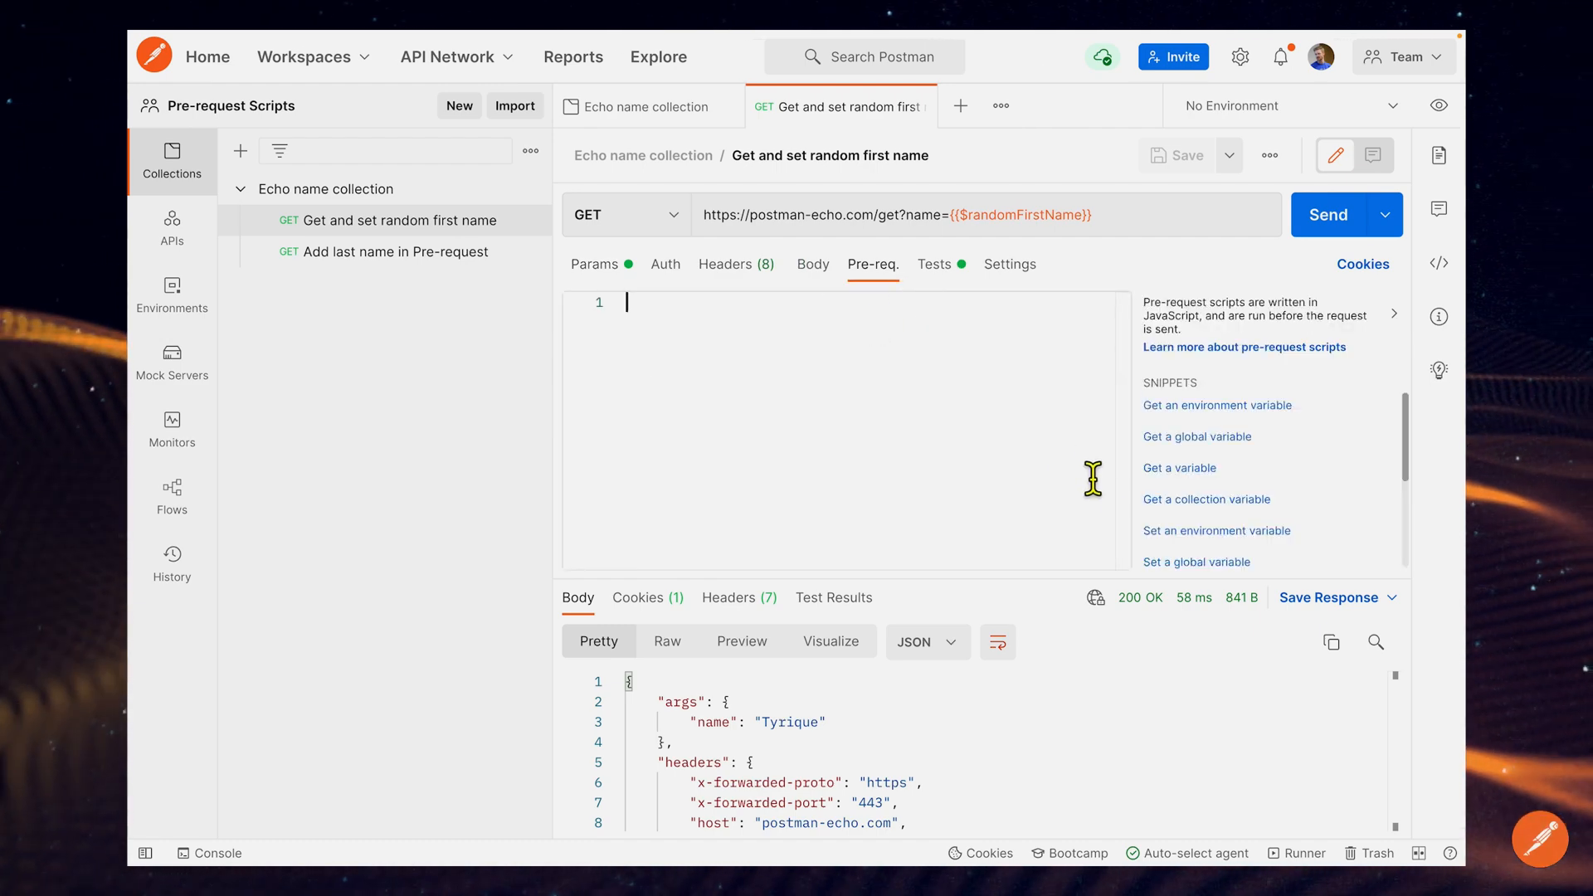
pyautogui.write('console')
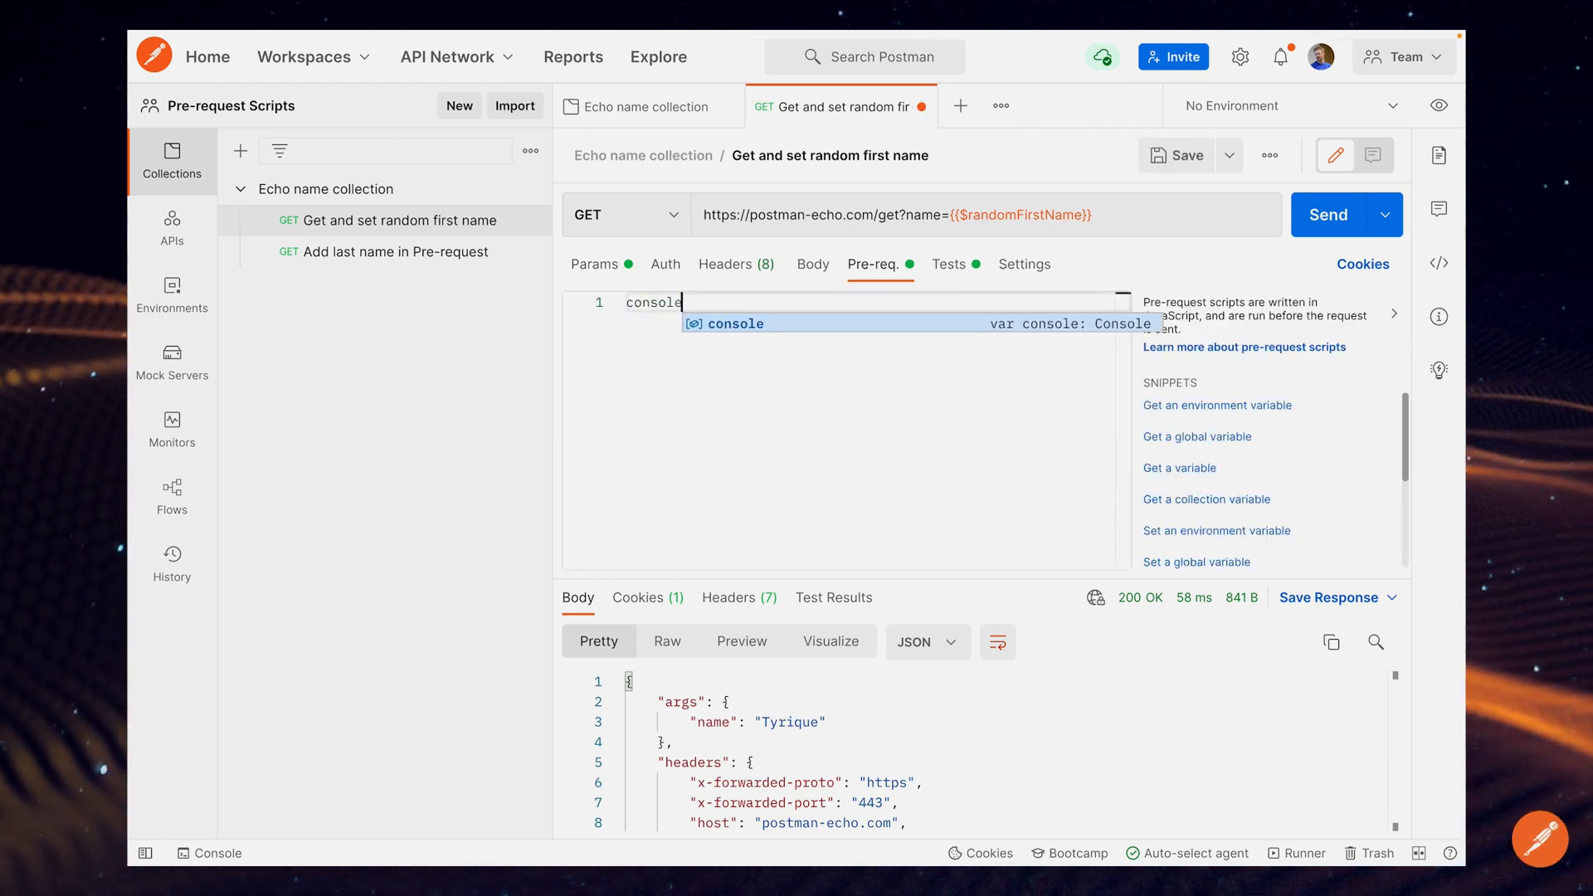
pyautogui.write('.log("")')
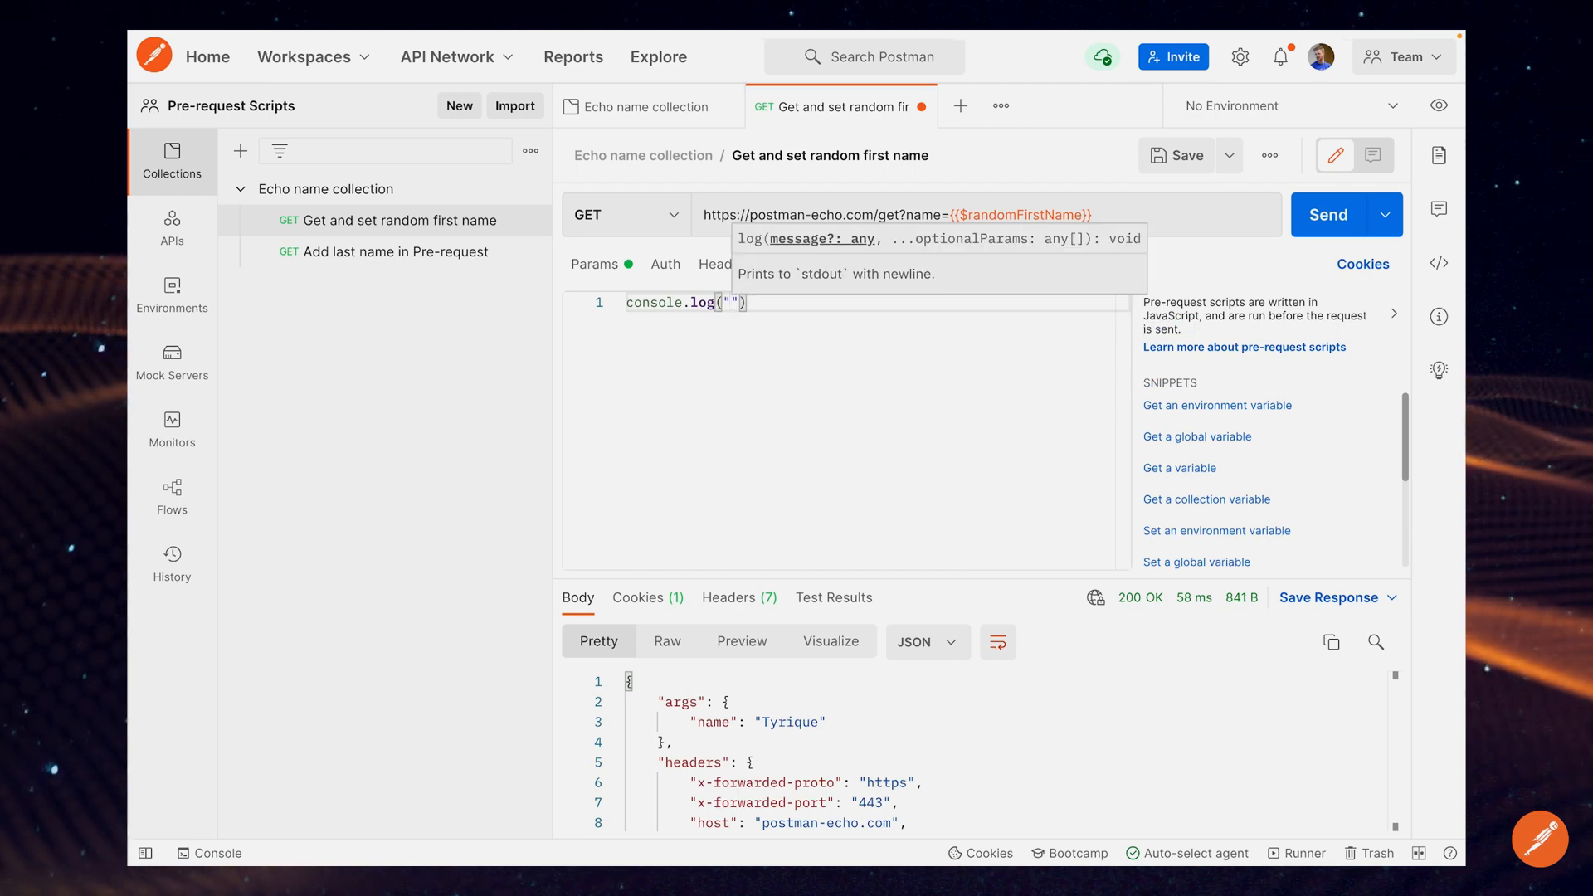
pyautogui.write('hi before the request')
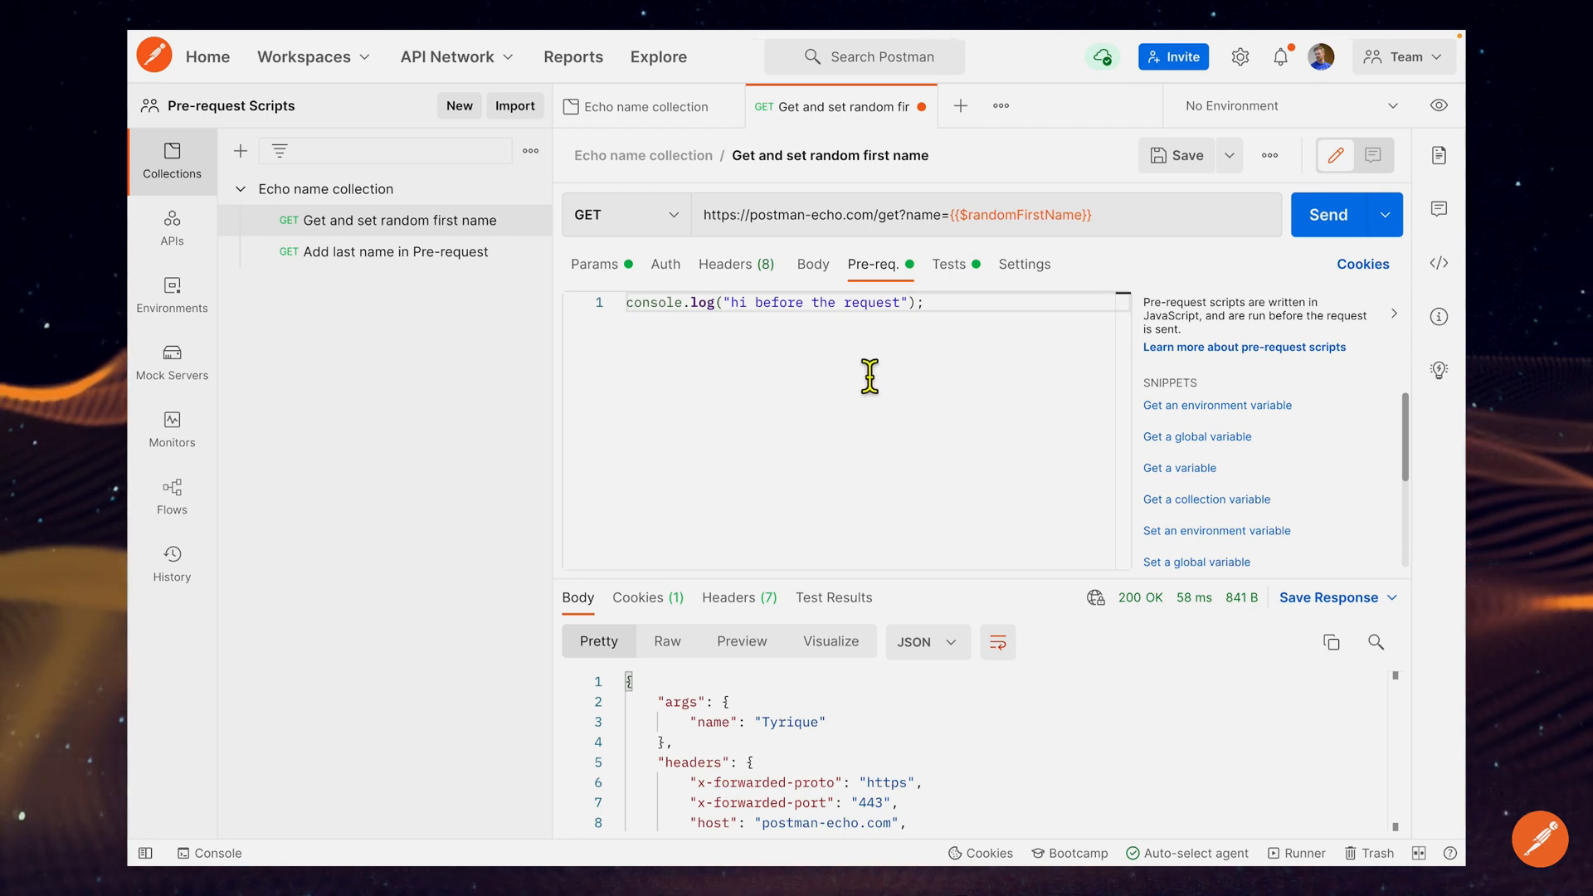
pyautogui.click(918, 302)
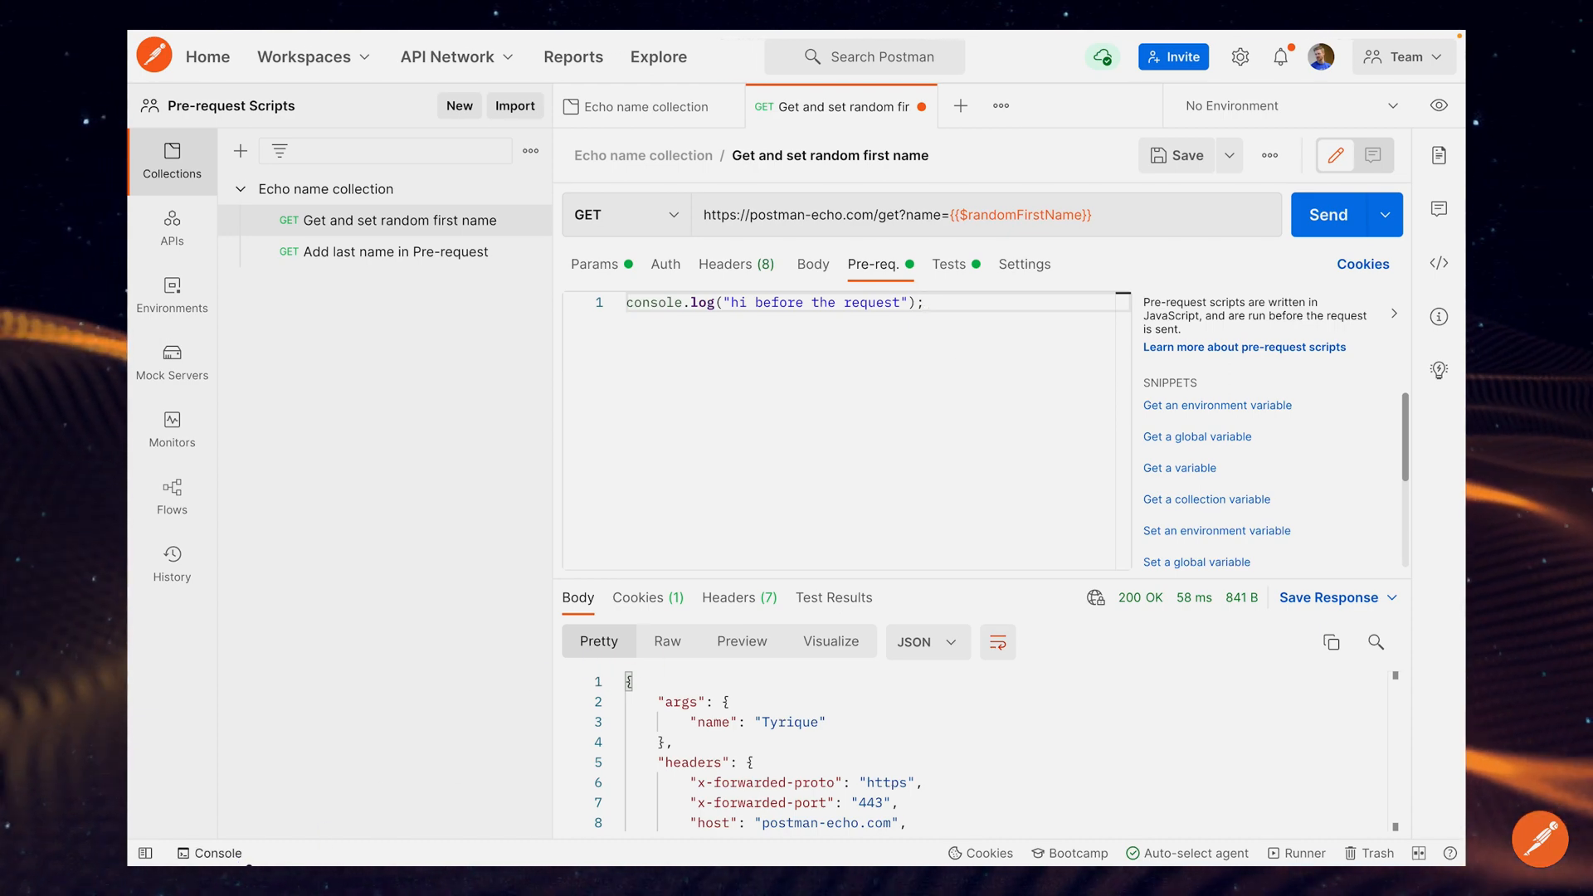
# Step: Clear the console and send the request so the pre-request script runs
pyautogui.click(919, 302)
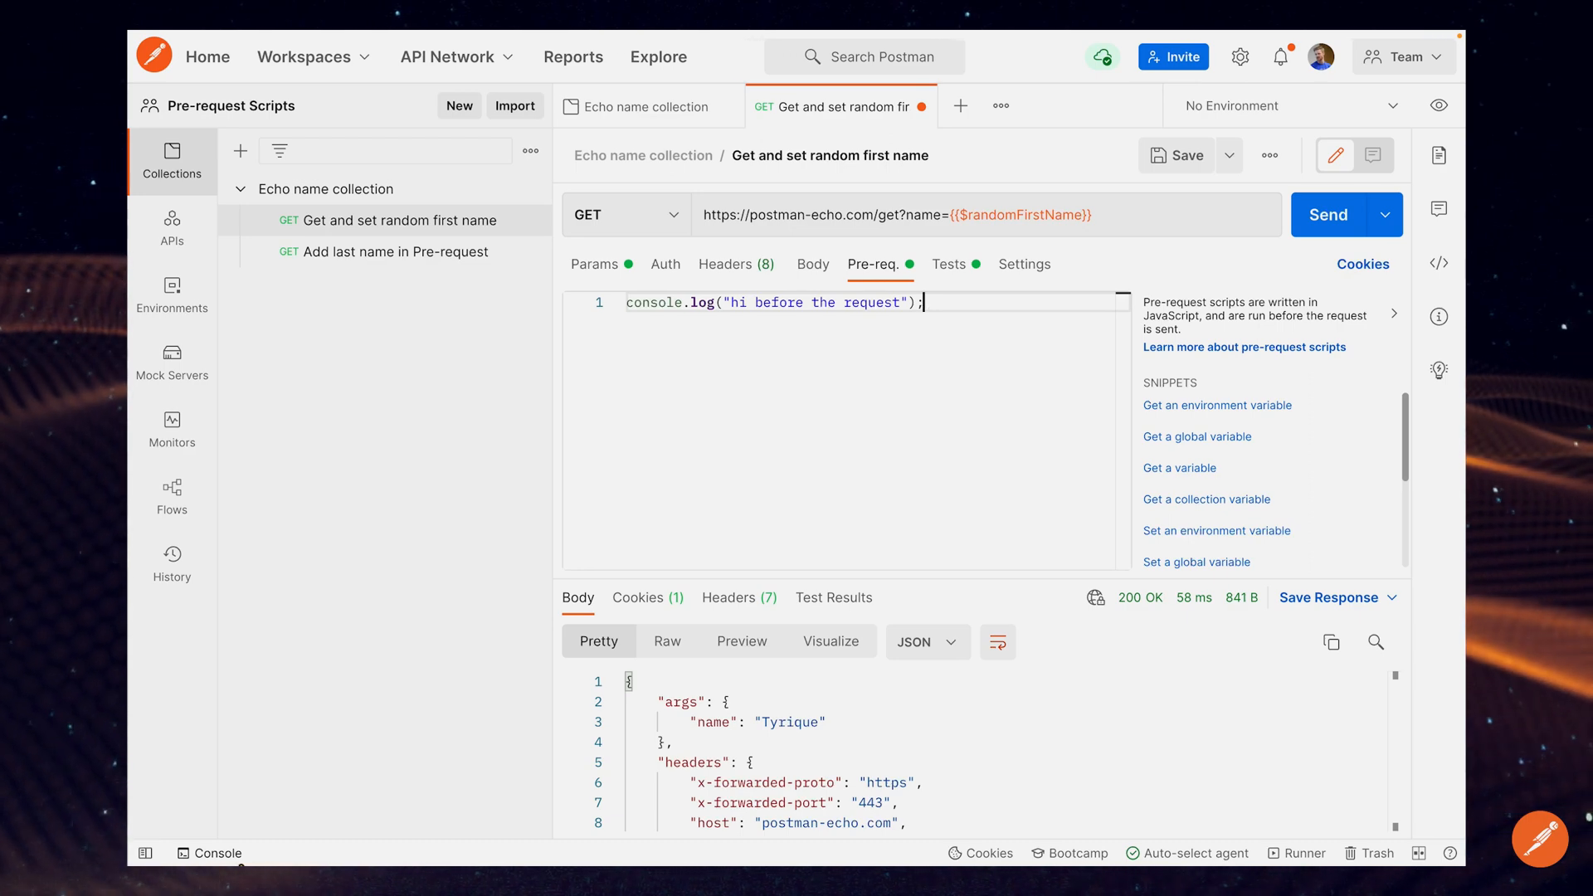
pyautogui.click(209, 853)
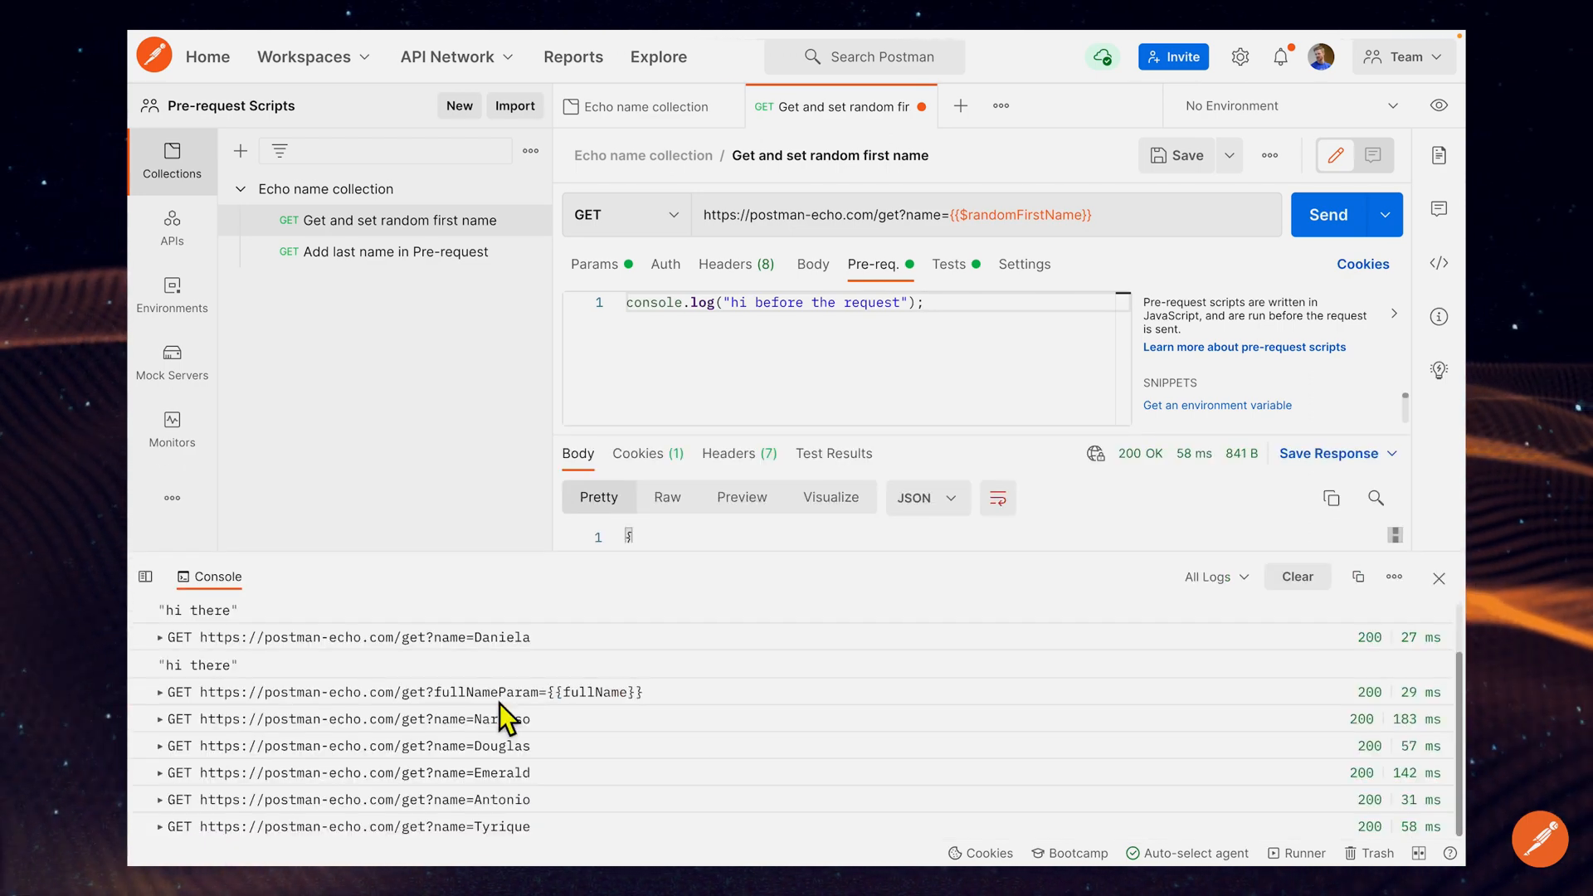
pyautogui.moveTo(526, 691)
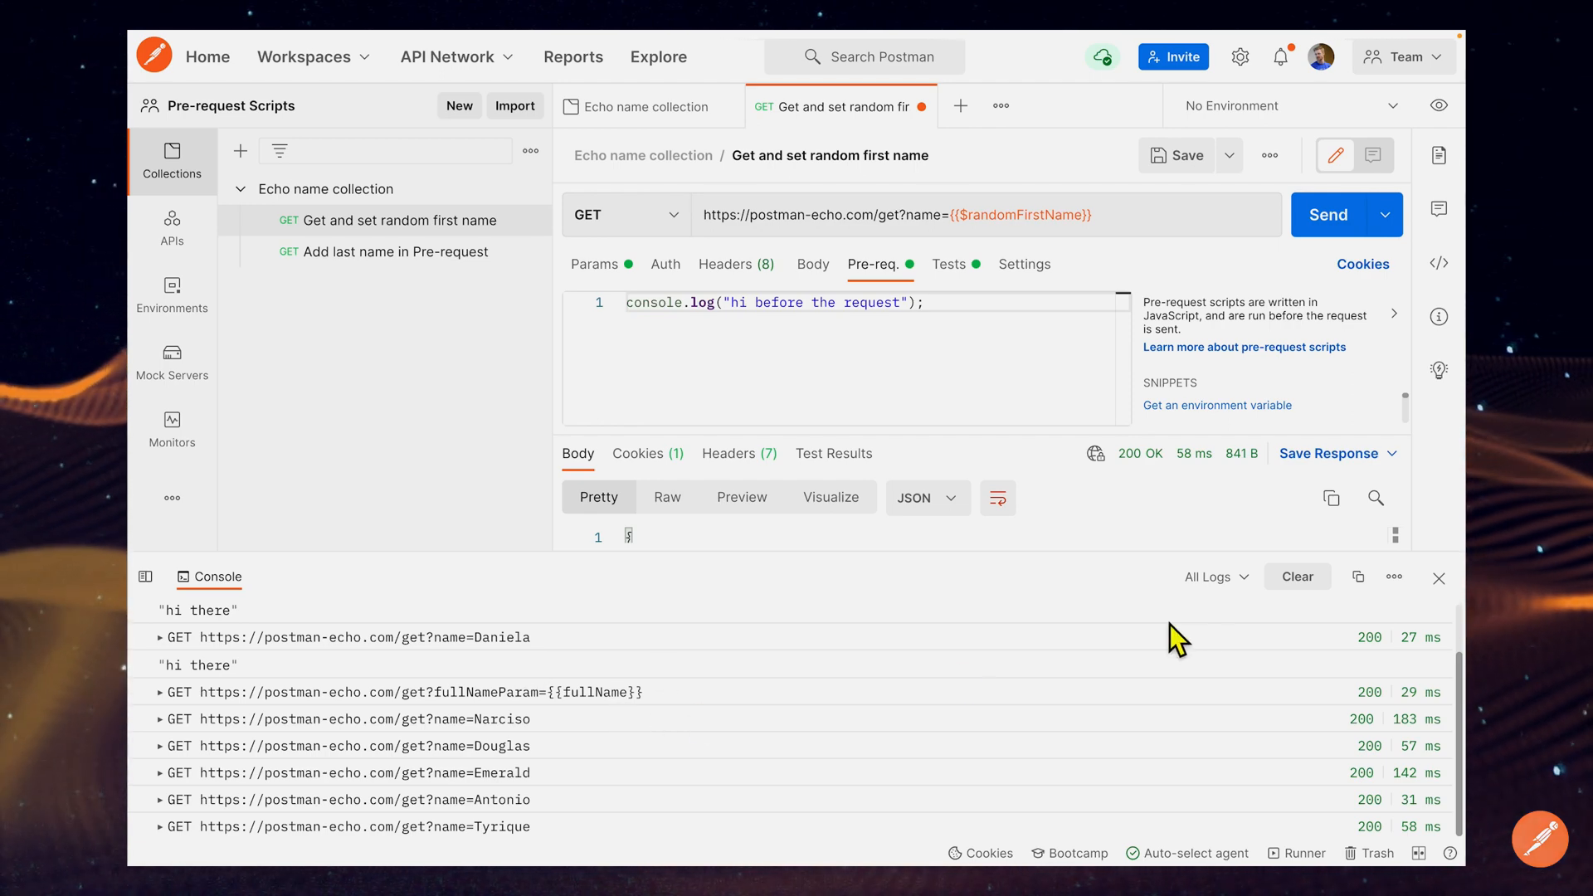
pyautogui.click(1298, 576)
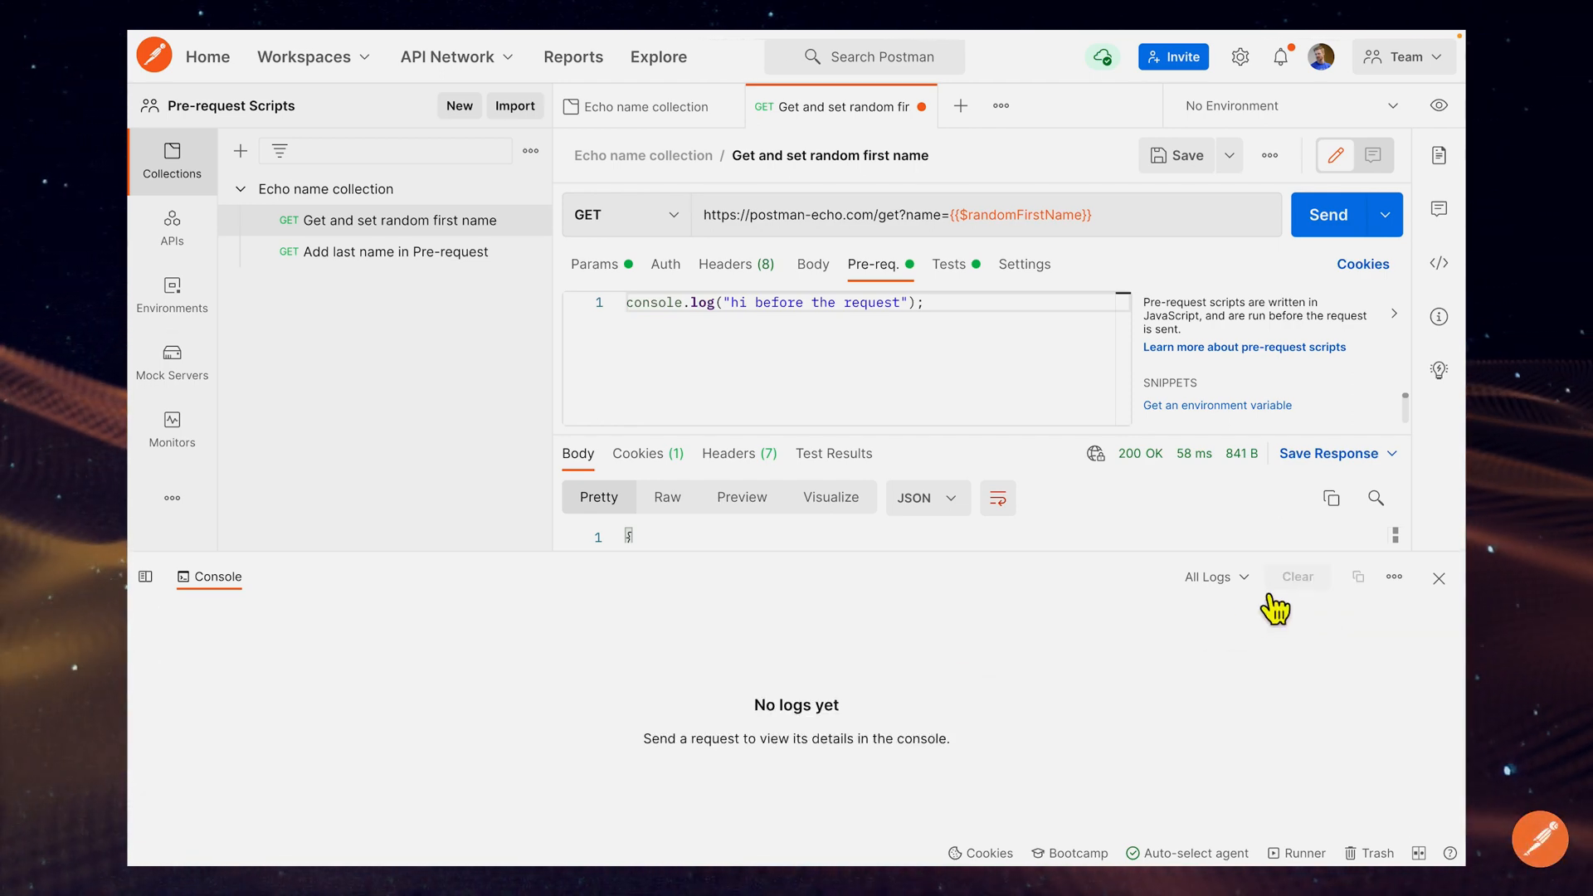
pyautogui.moveTo(1117, 619)
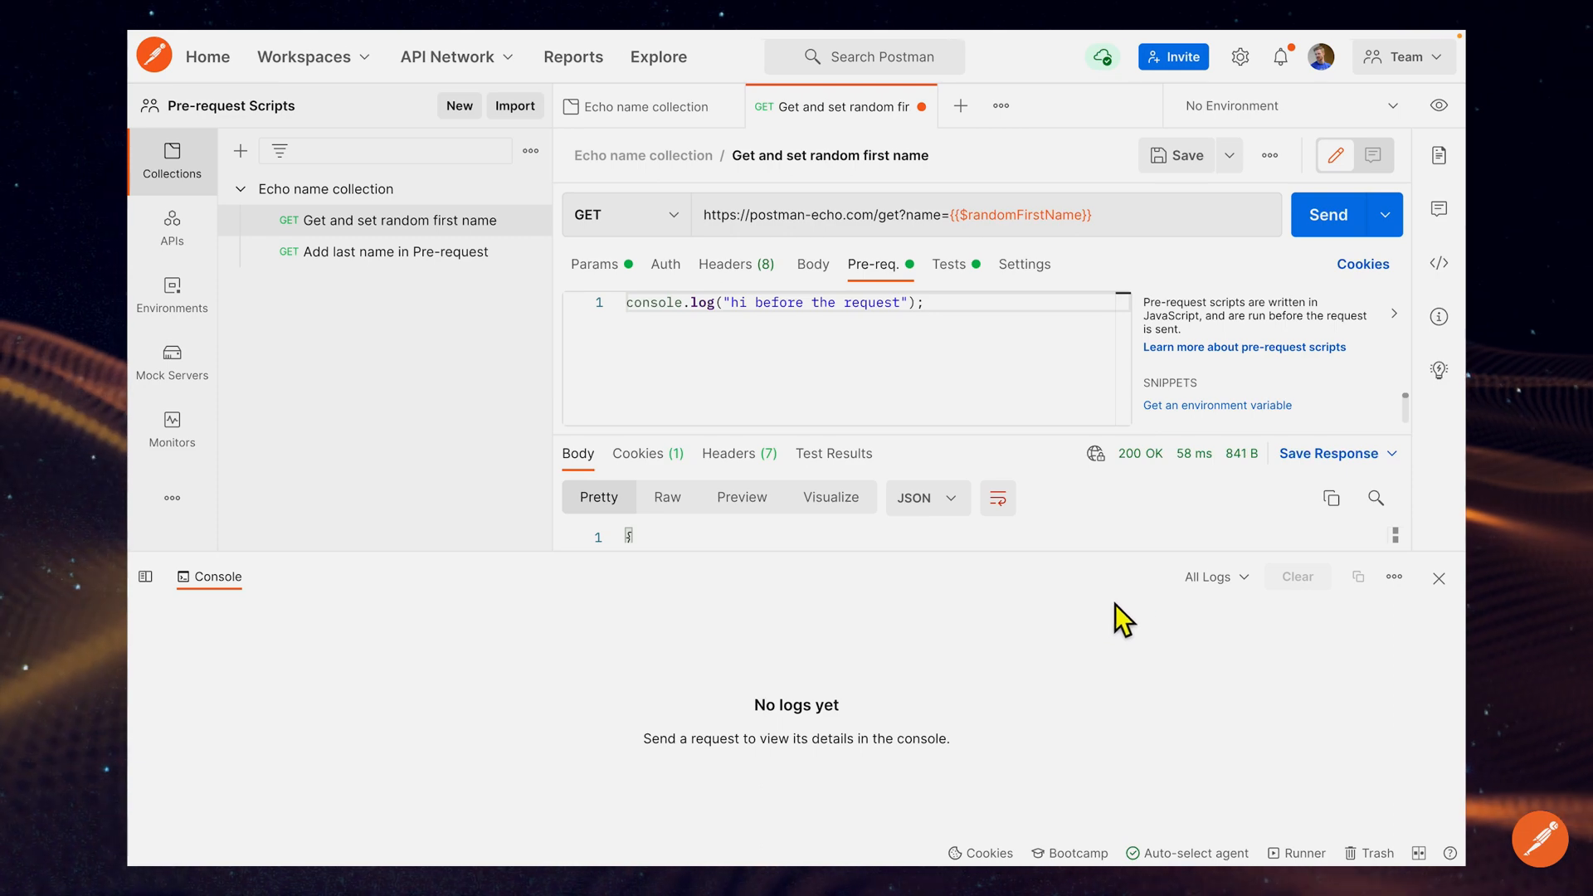
pyautogui.click(1329, 214)
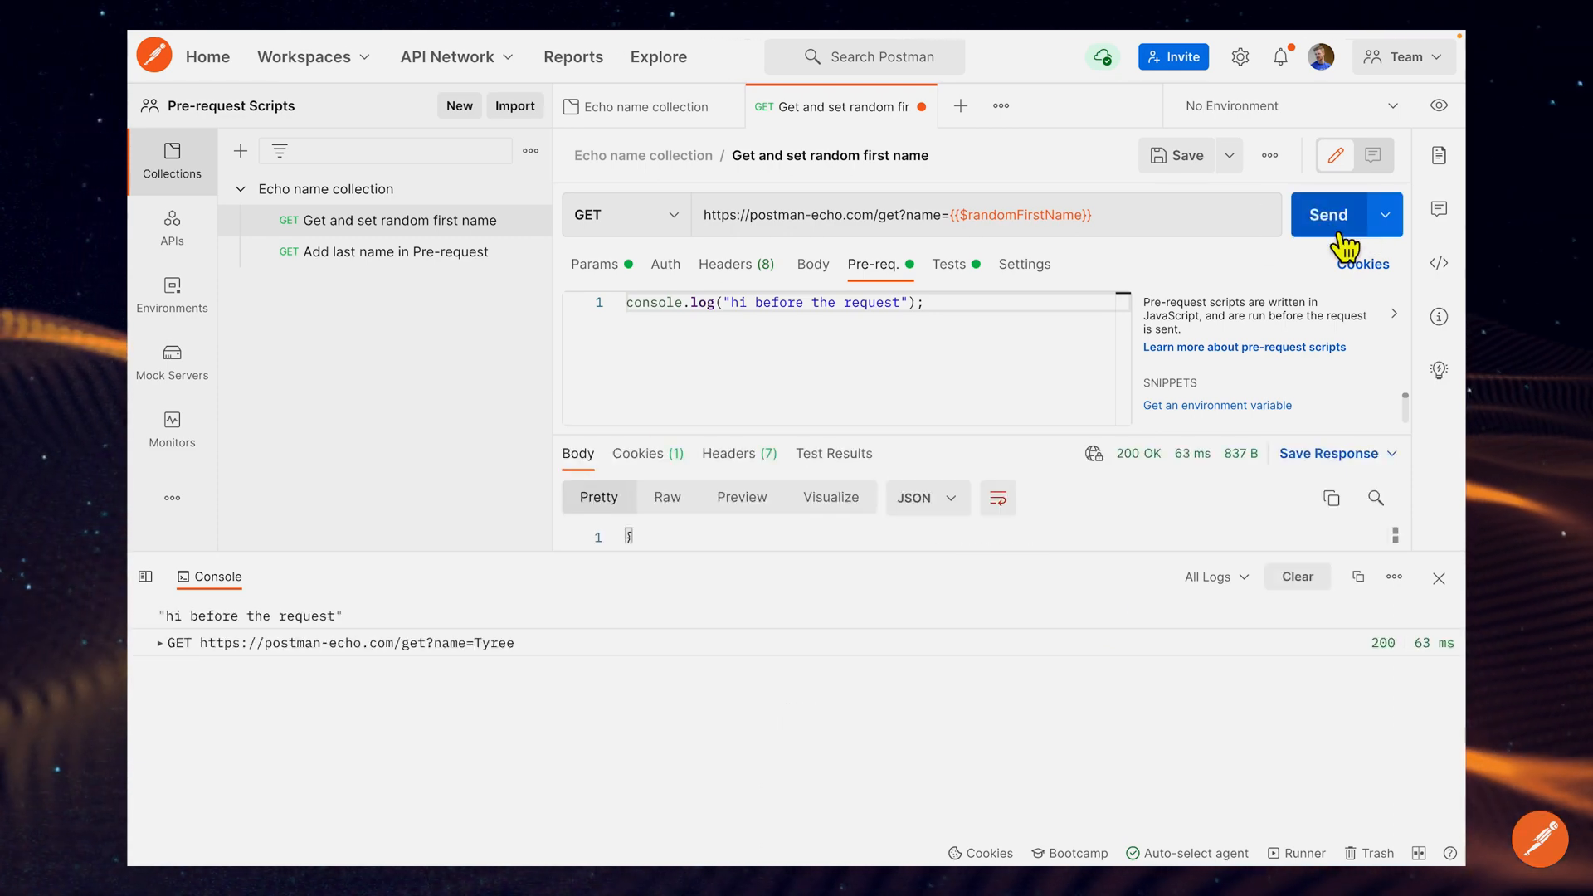
pyautogui.moveTo(310, 641)
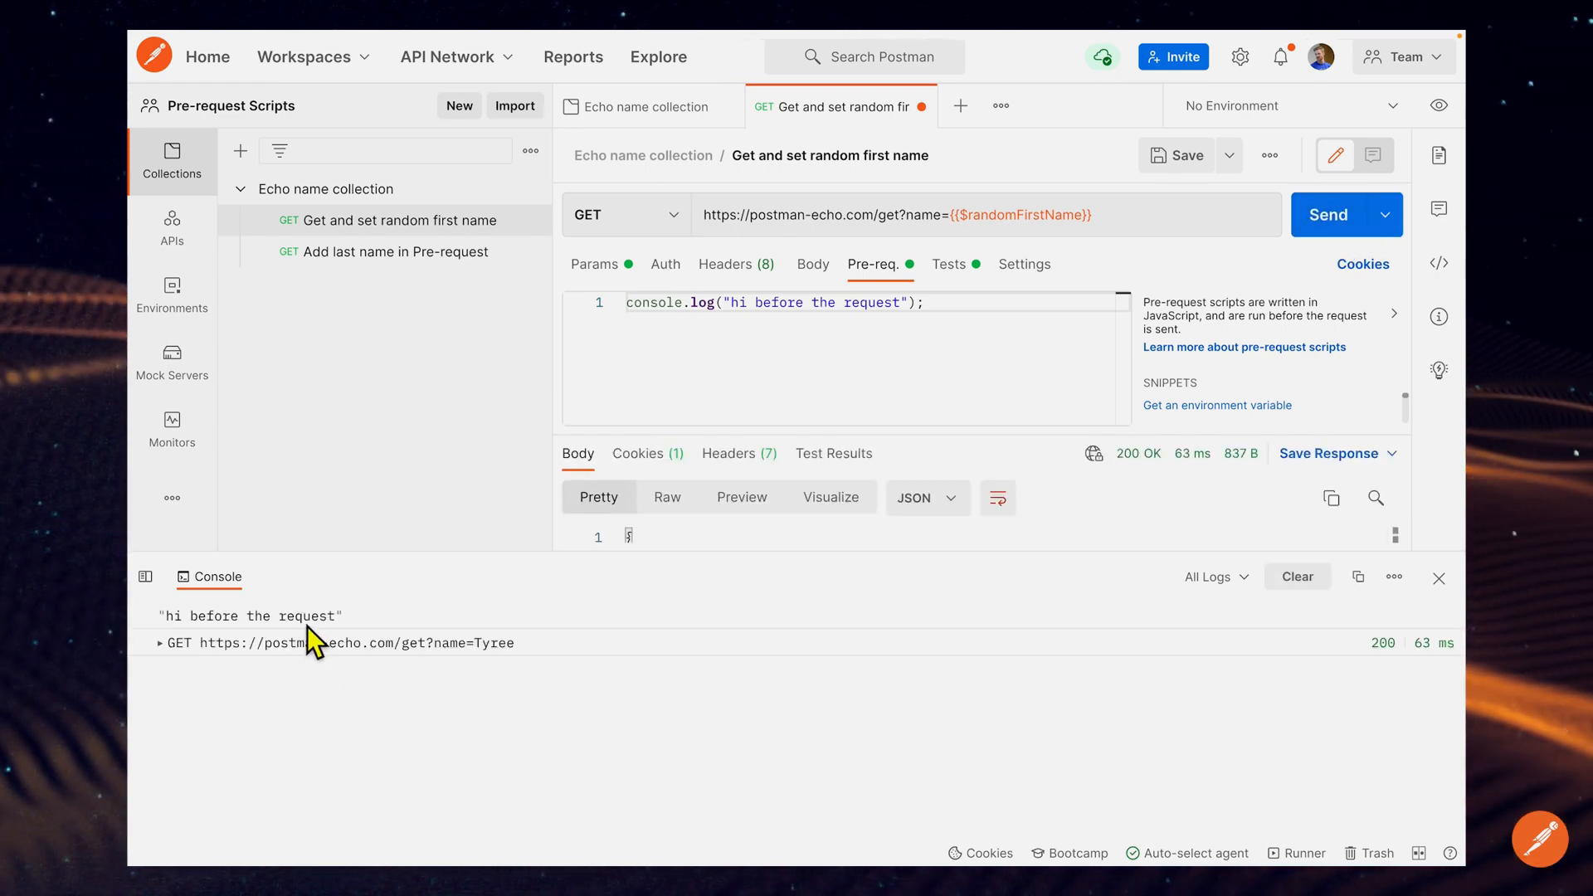
pyautogui.moveTo(221, 669)
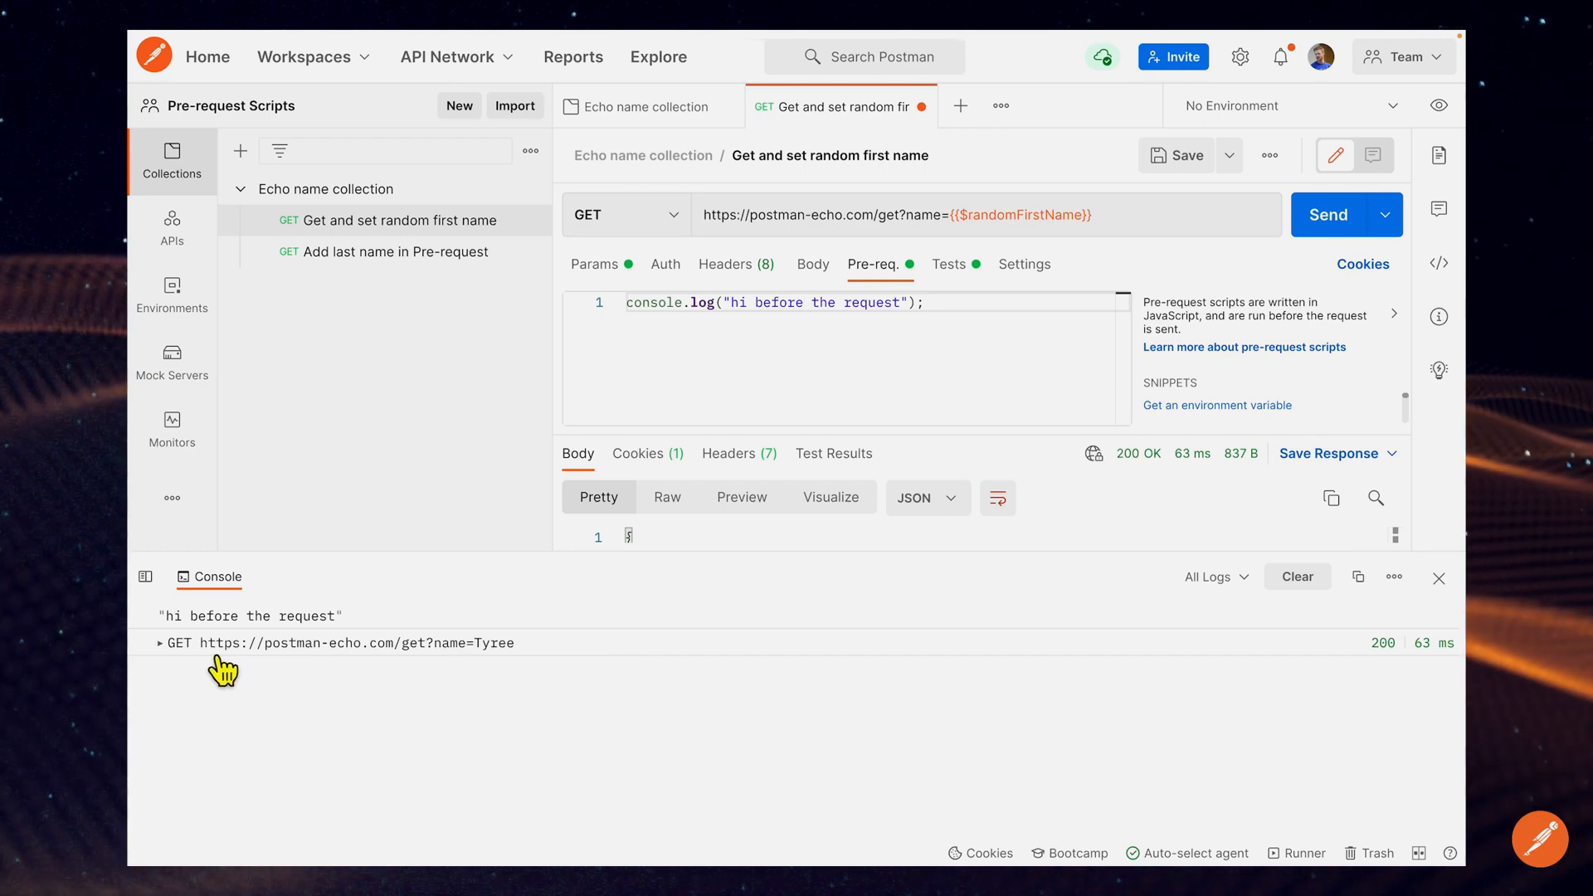
# Step: Inspect the GET entry in the console after the 'hi before the request' log, then collapse it
pyautogui.click(177, 642)
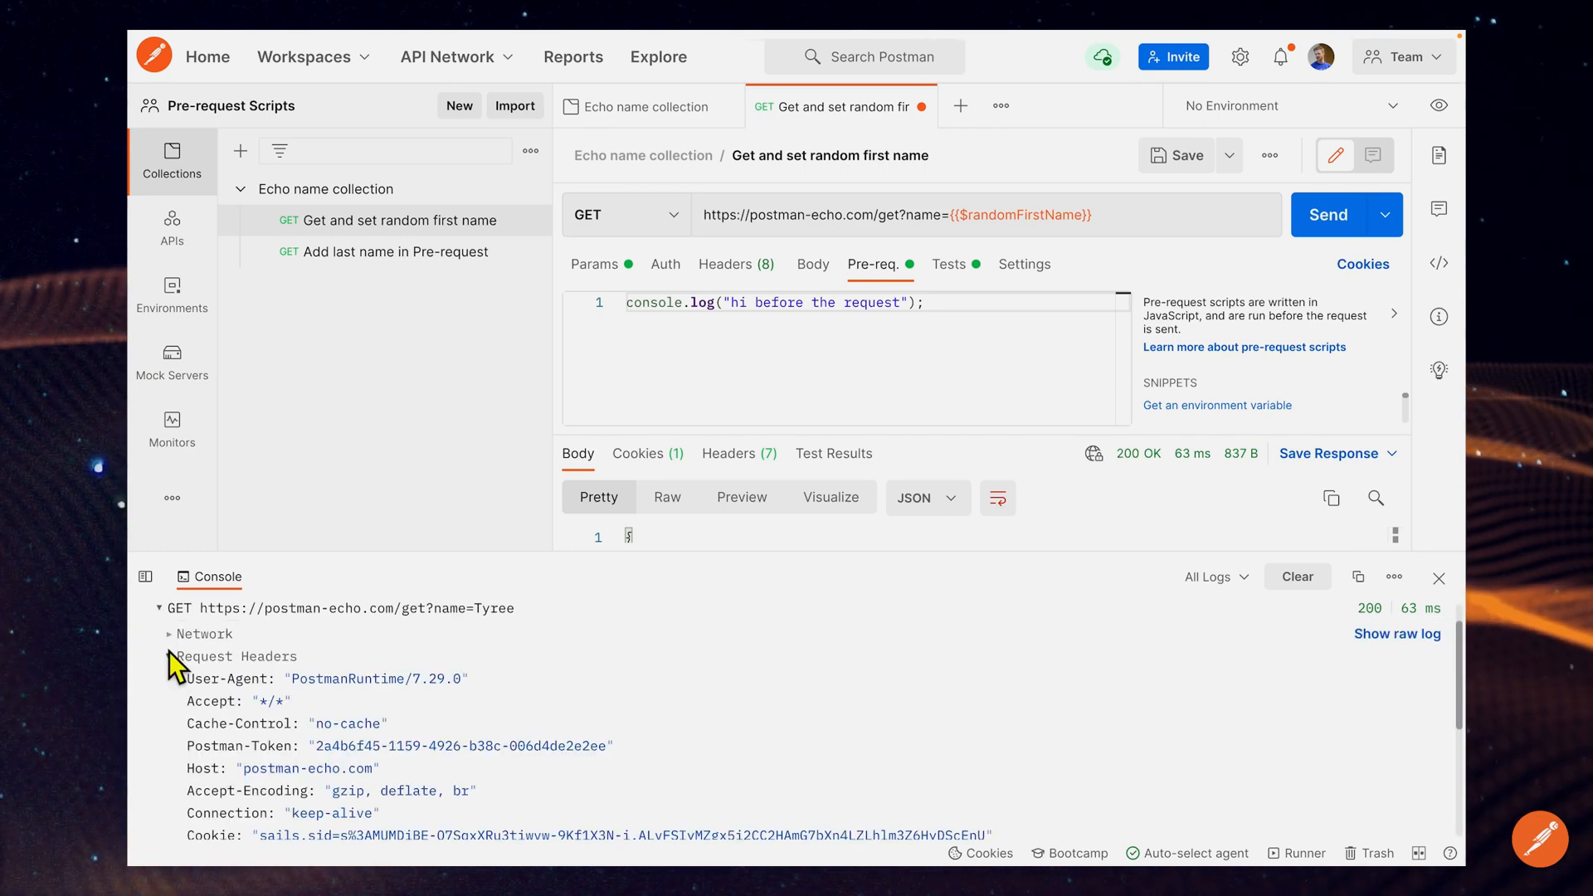
pyautogui.scroll(-3)
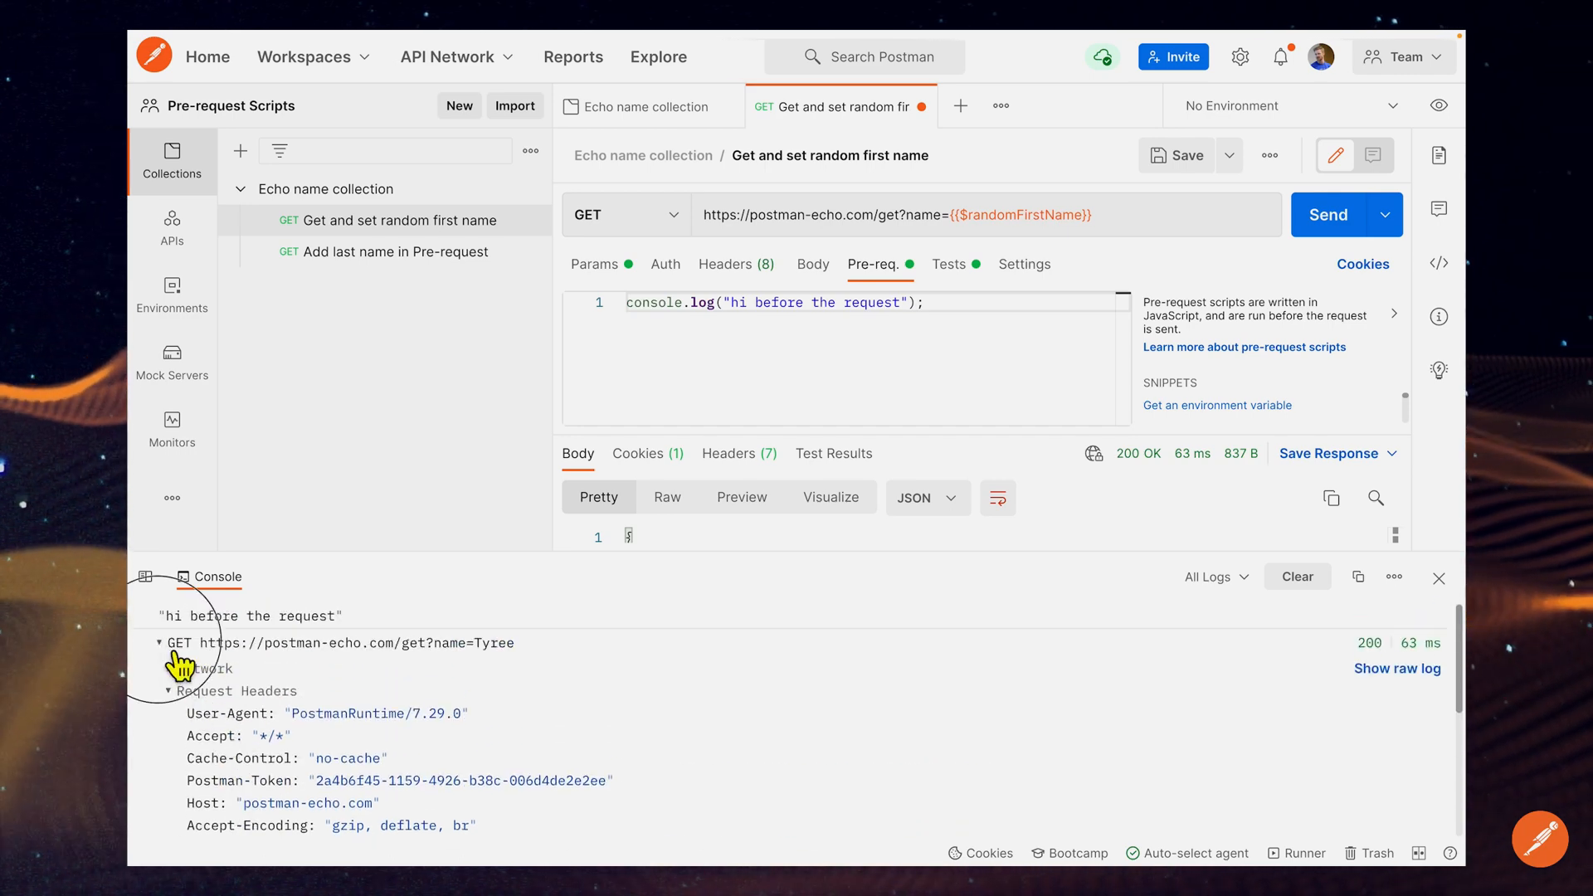
pyautogui.click(160, 642)
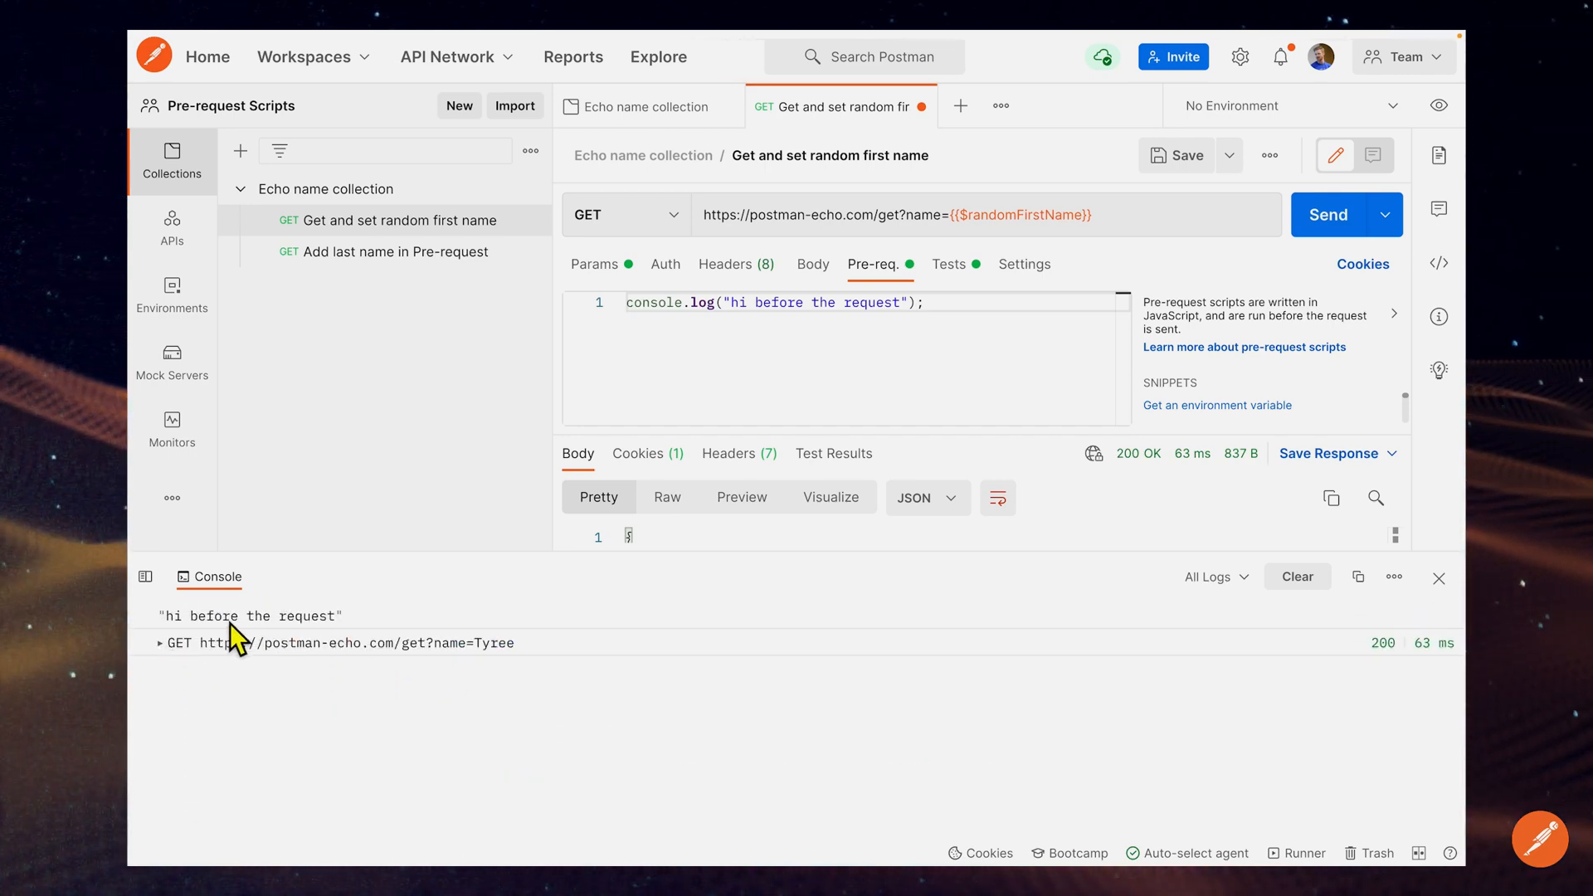
pyautogui.moveTo(278, 636)
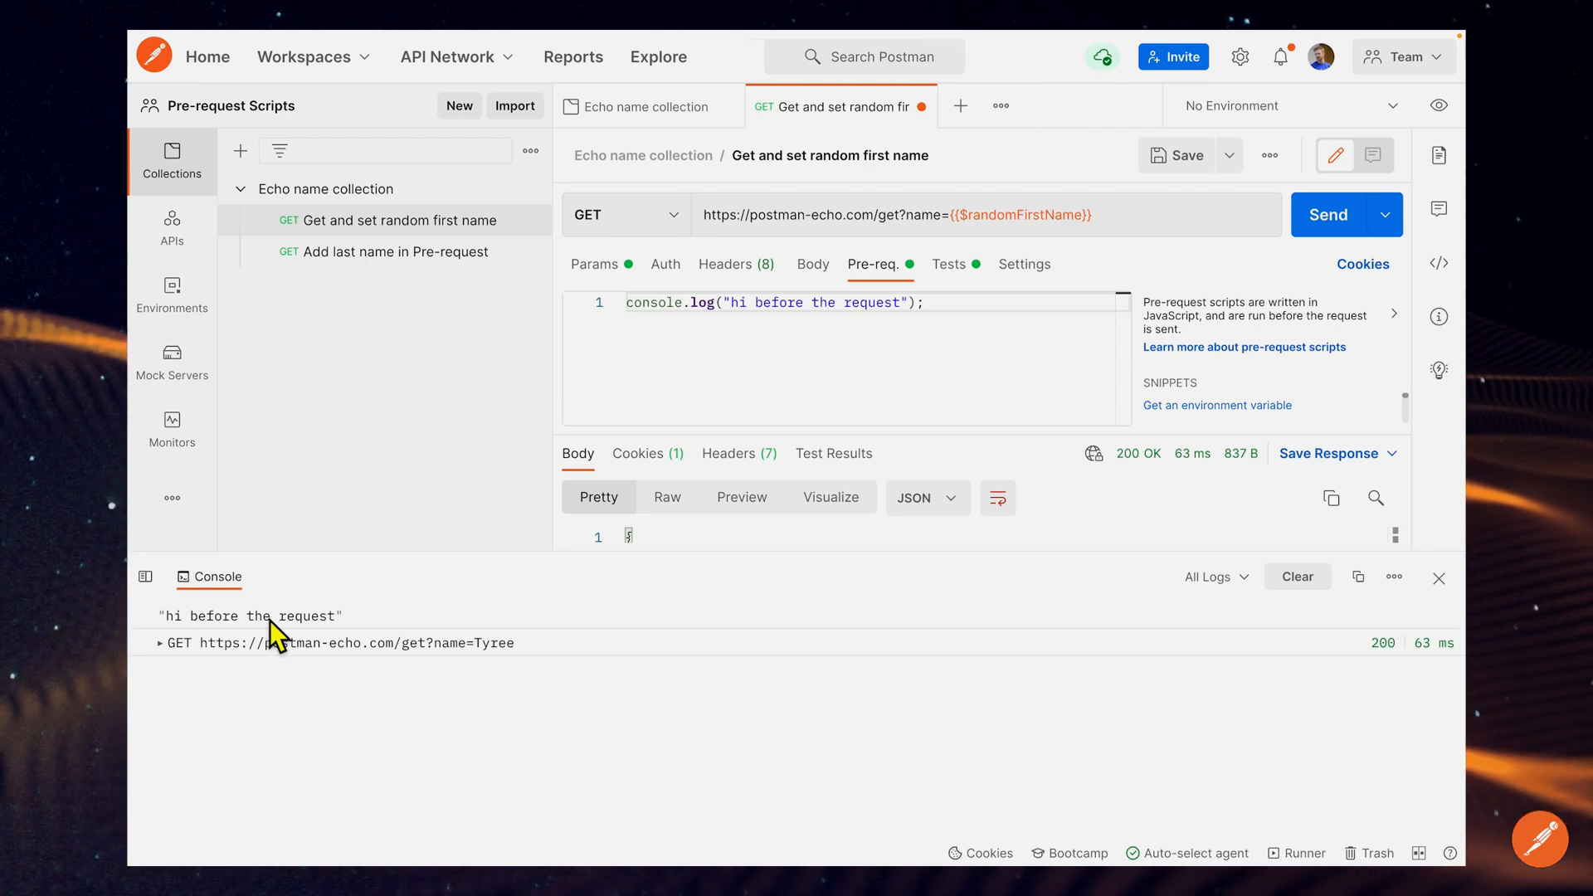
pyautogui.moveTo(1076, 591)
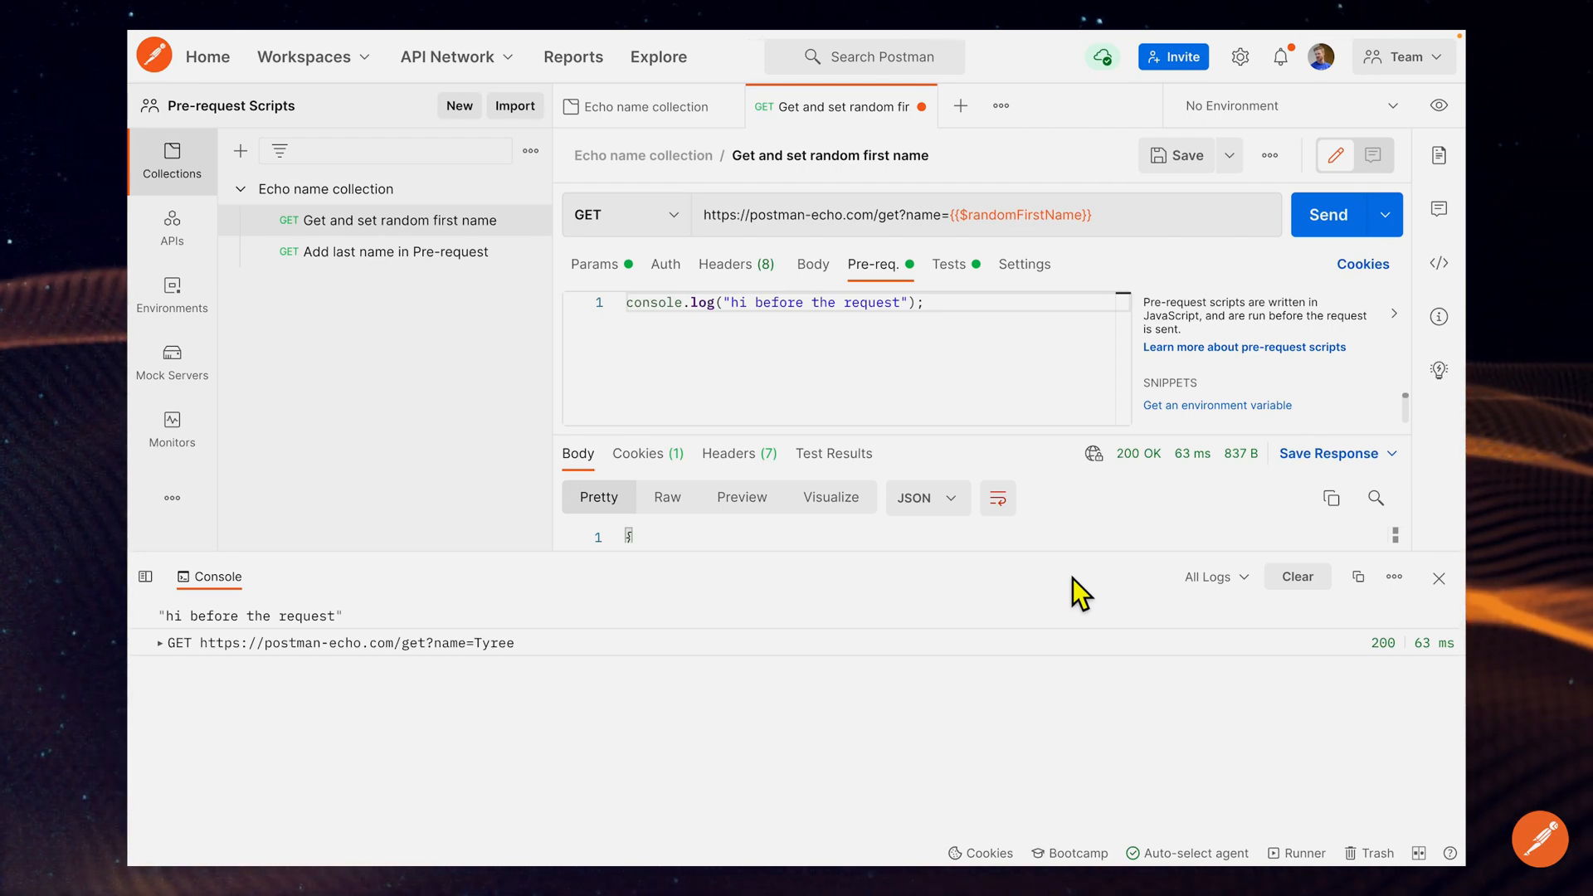
pyautogui.moveTo(1057, 468)
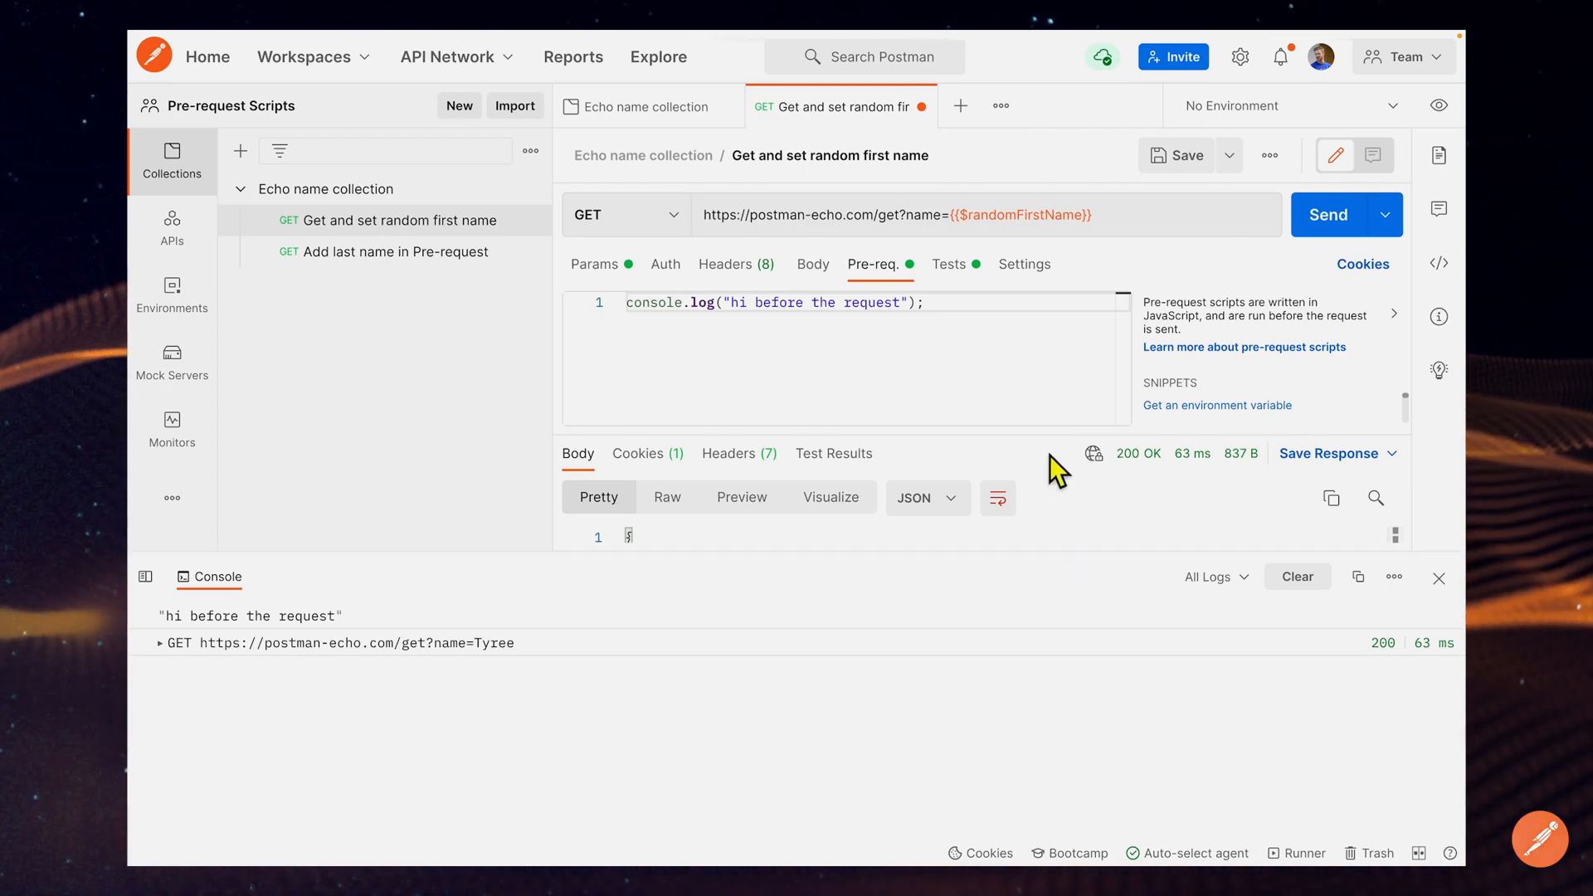
pyautogui.moveTo(1052, 311)
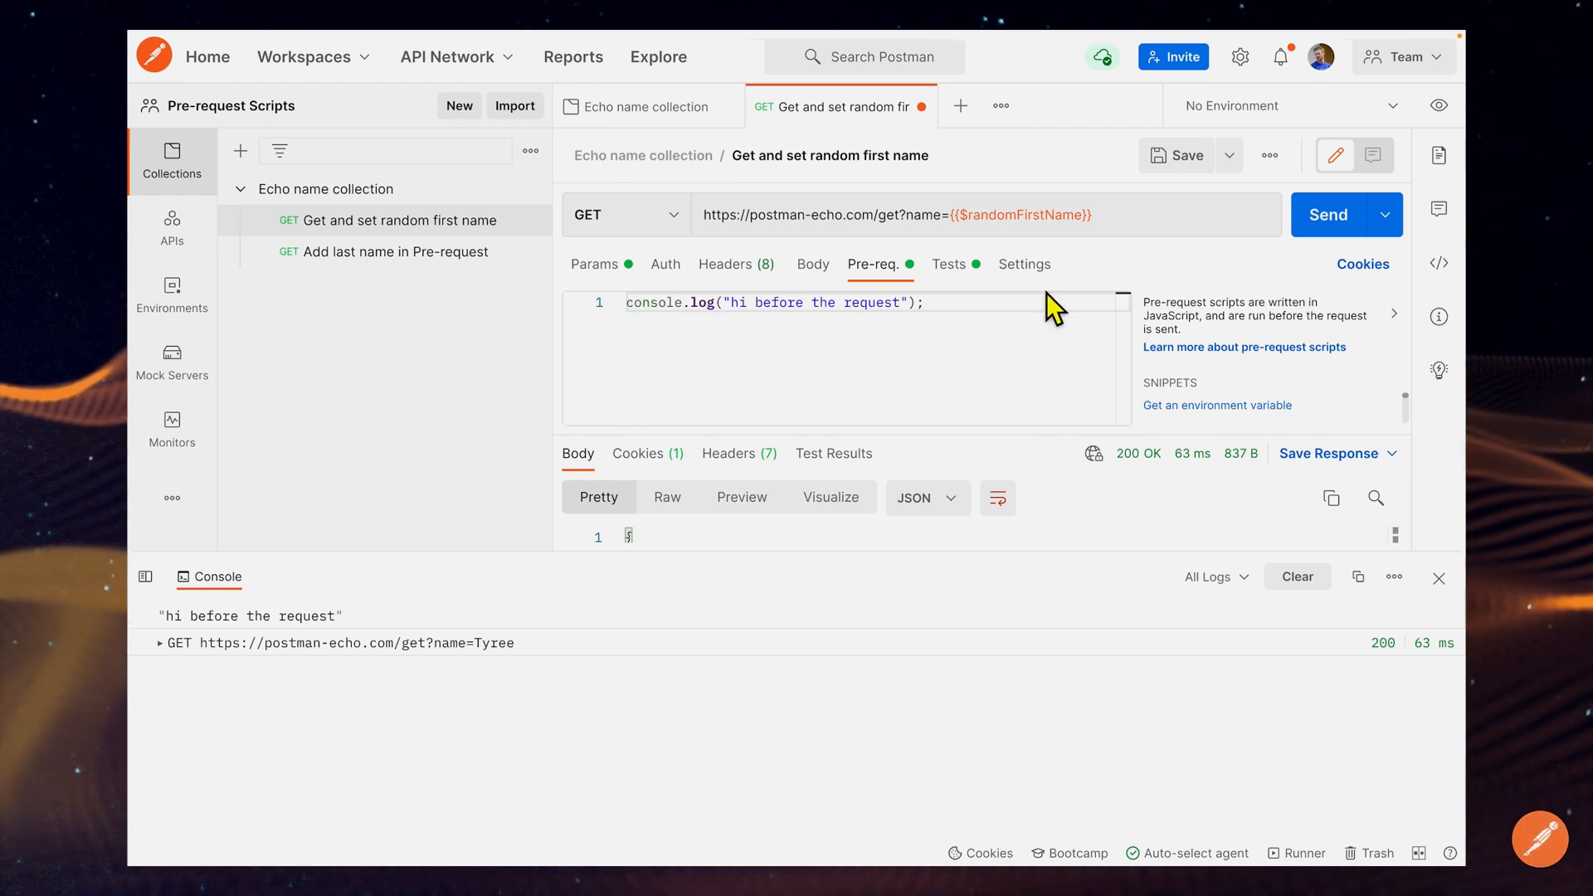
pyautogui.moveTo(1042, 312)
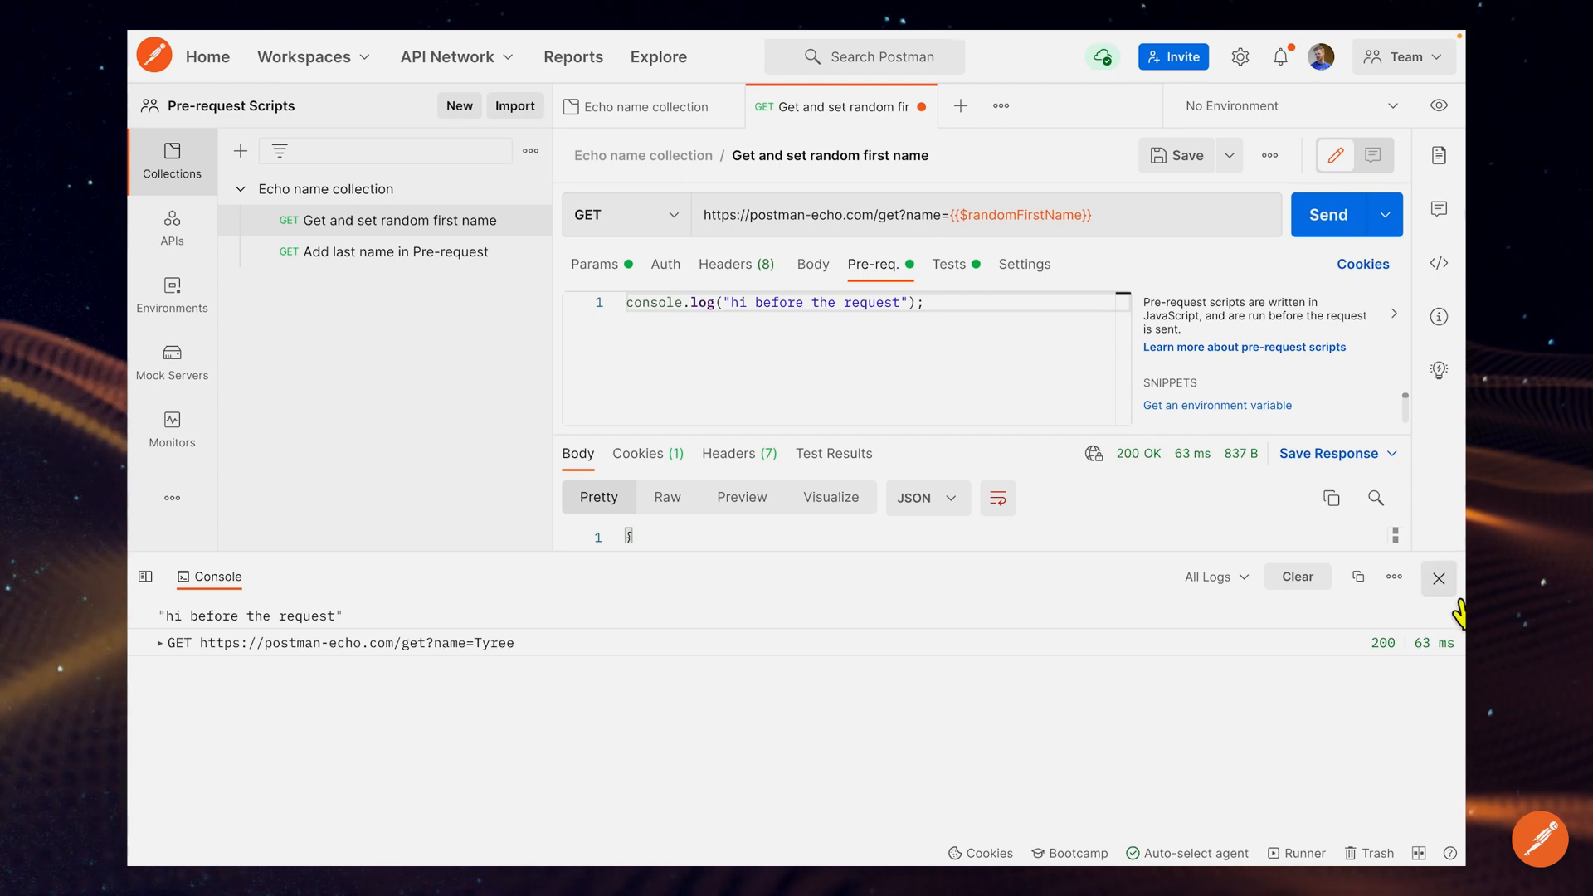
# Step: Replace the Tests script with console.log("hello from after"), save, and reopen the console
pyautogui.click(947, 264)
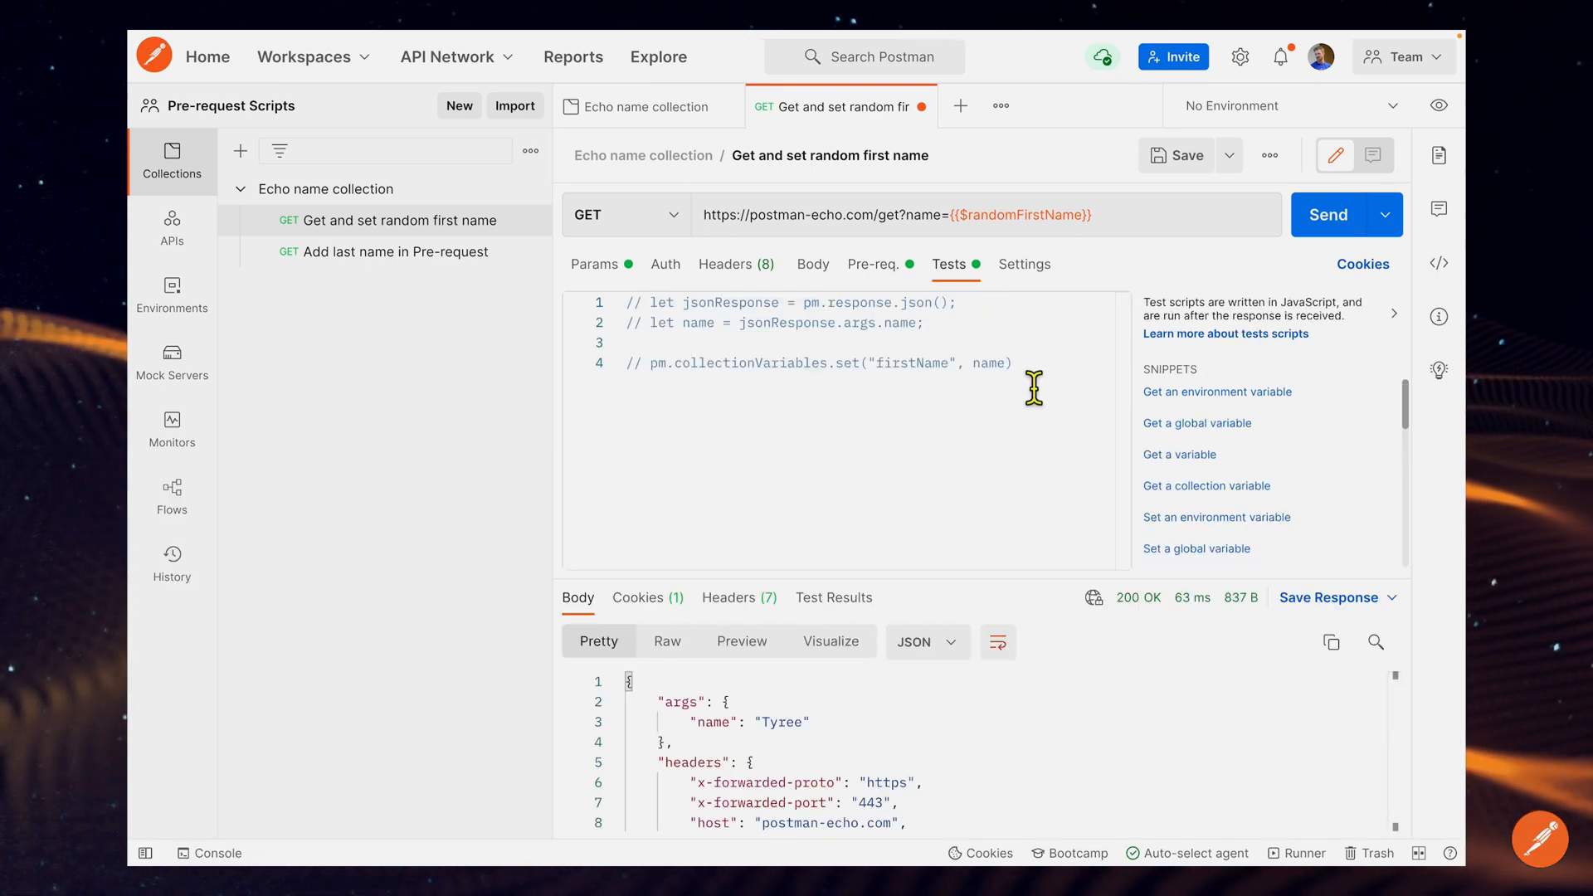
pyautogui.write('console.log')
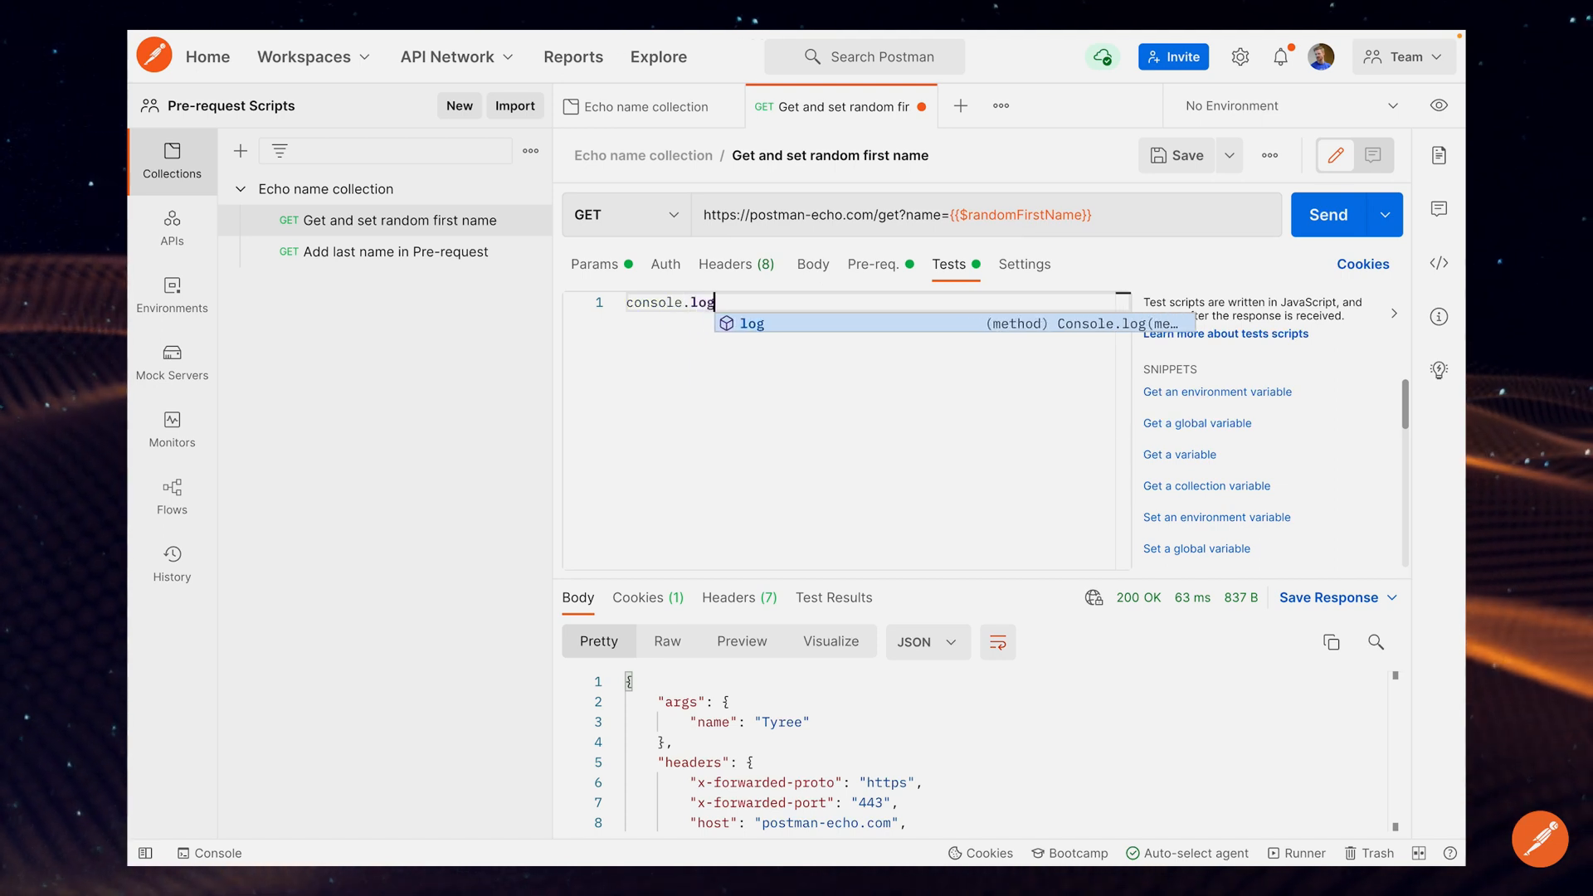
pyautogui.click(750, 323)
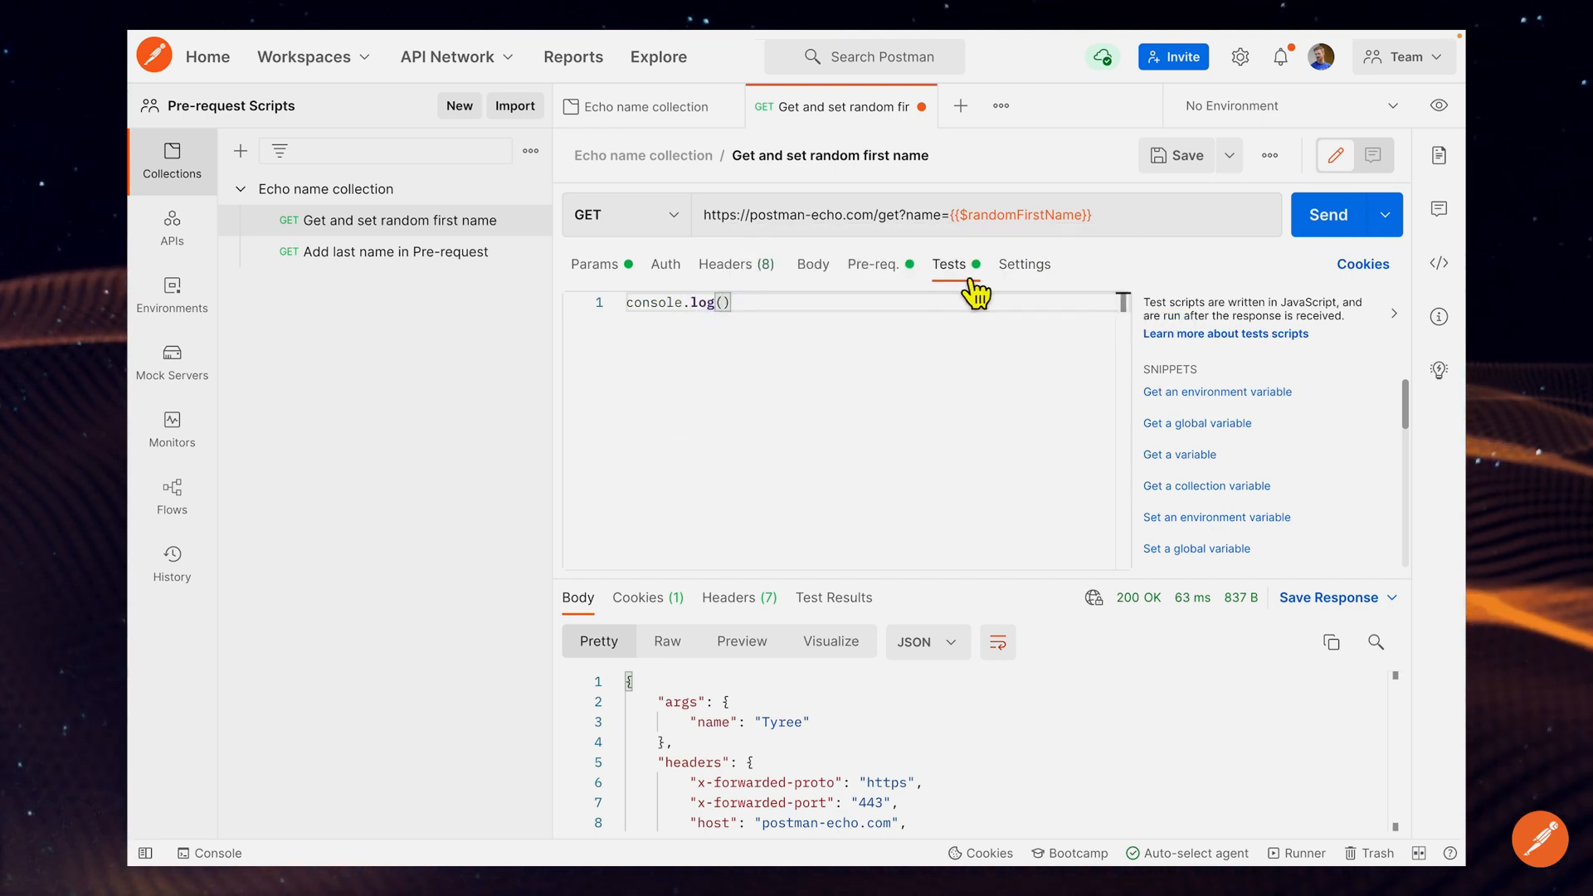
pyautogui.moveTo(903, 302)
pyautogui.write('"')
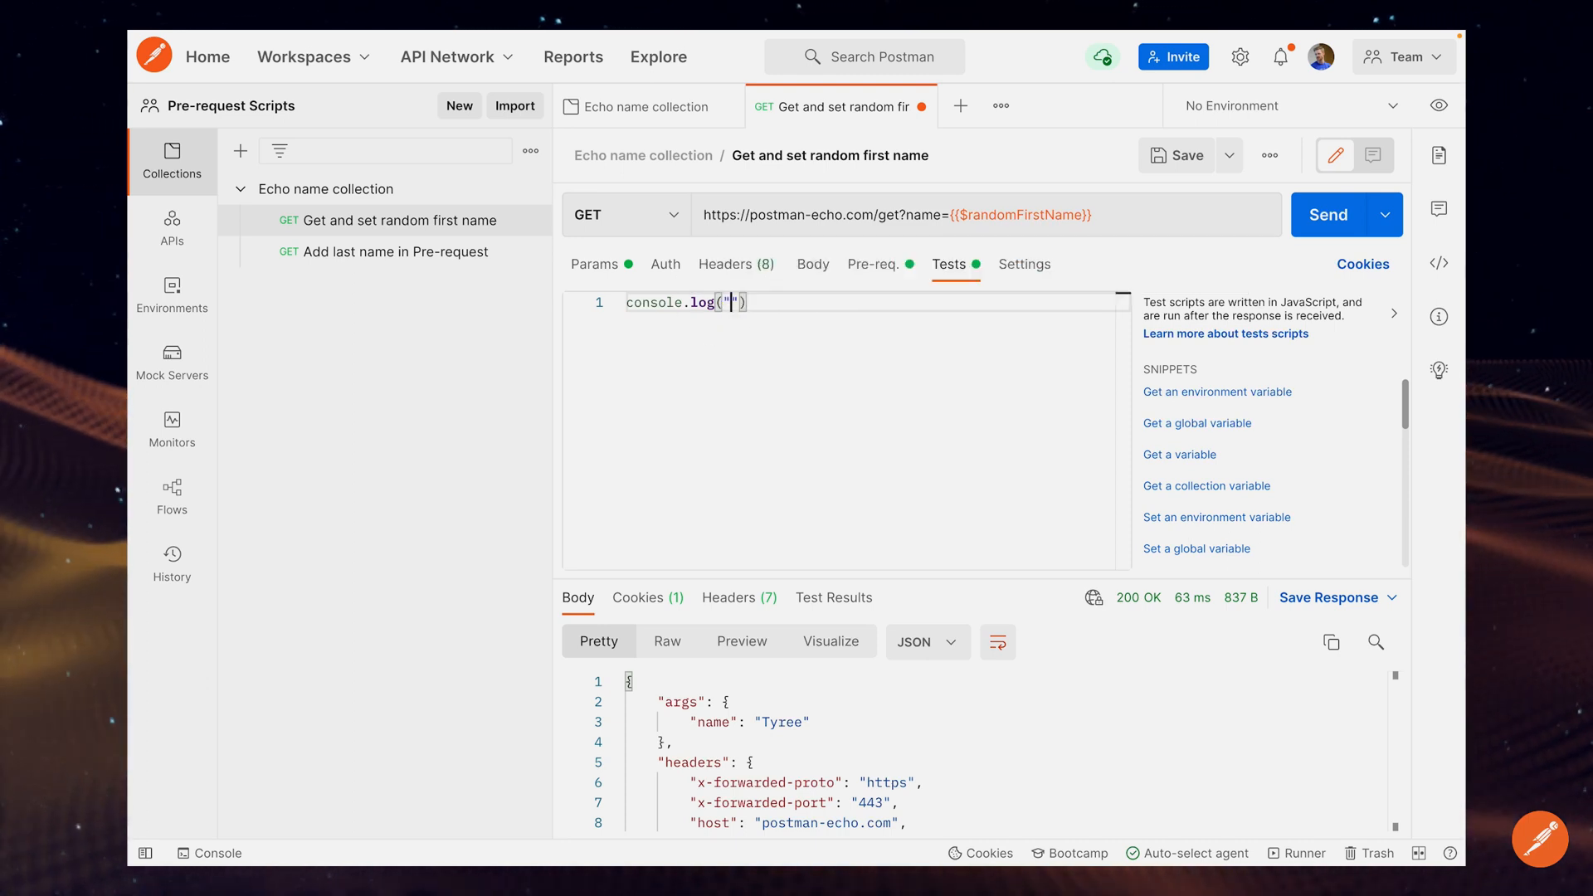
pyautogui.write('hello from afe')
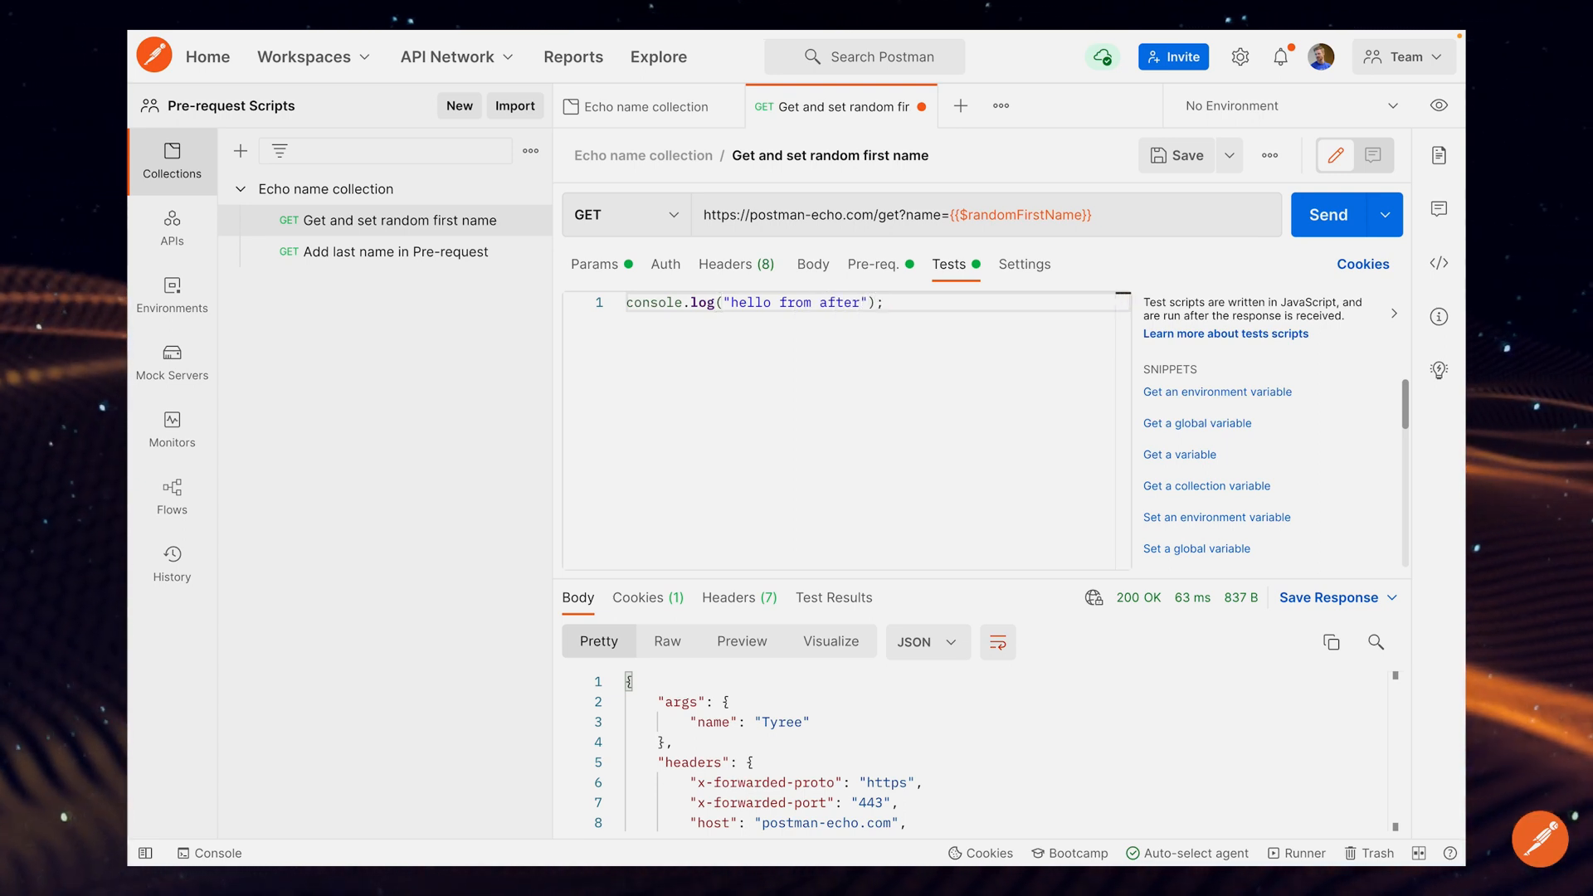
pyautogui.click(1179, 155)
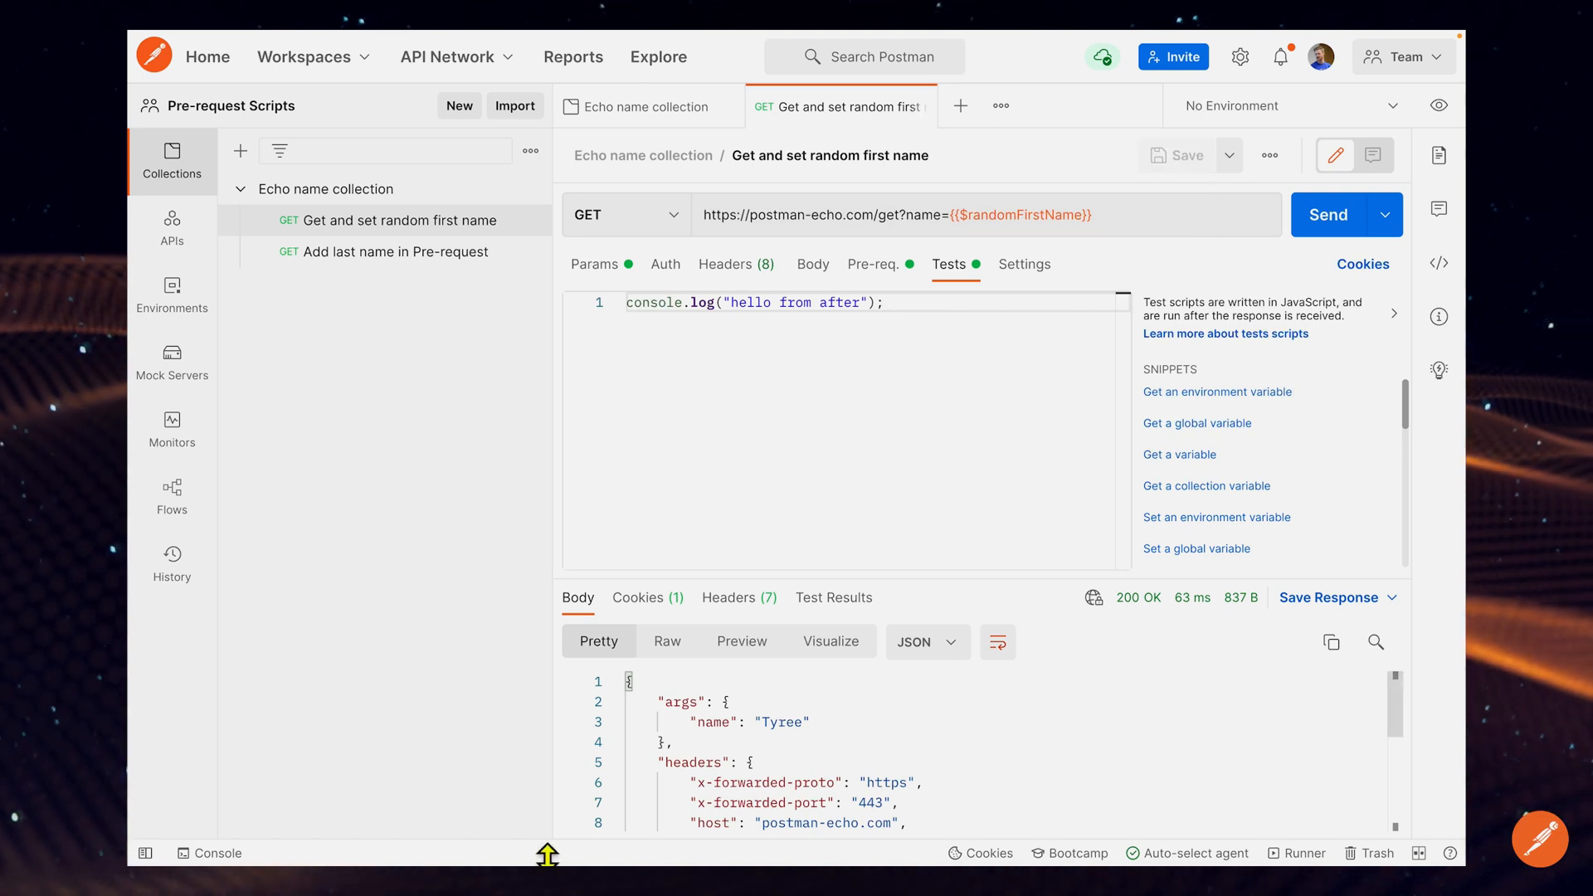
pyautogui.click(209, 853)
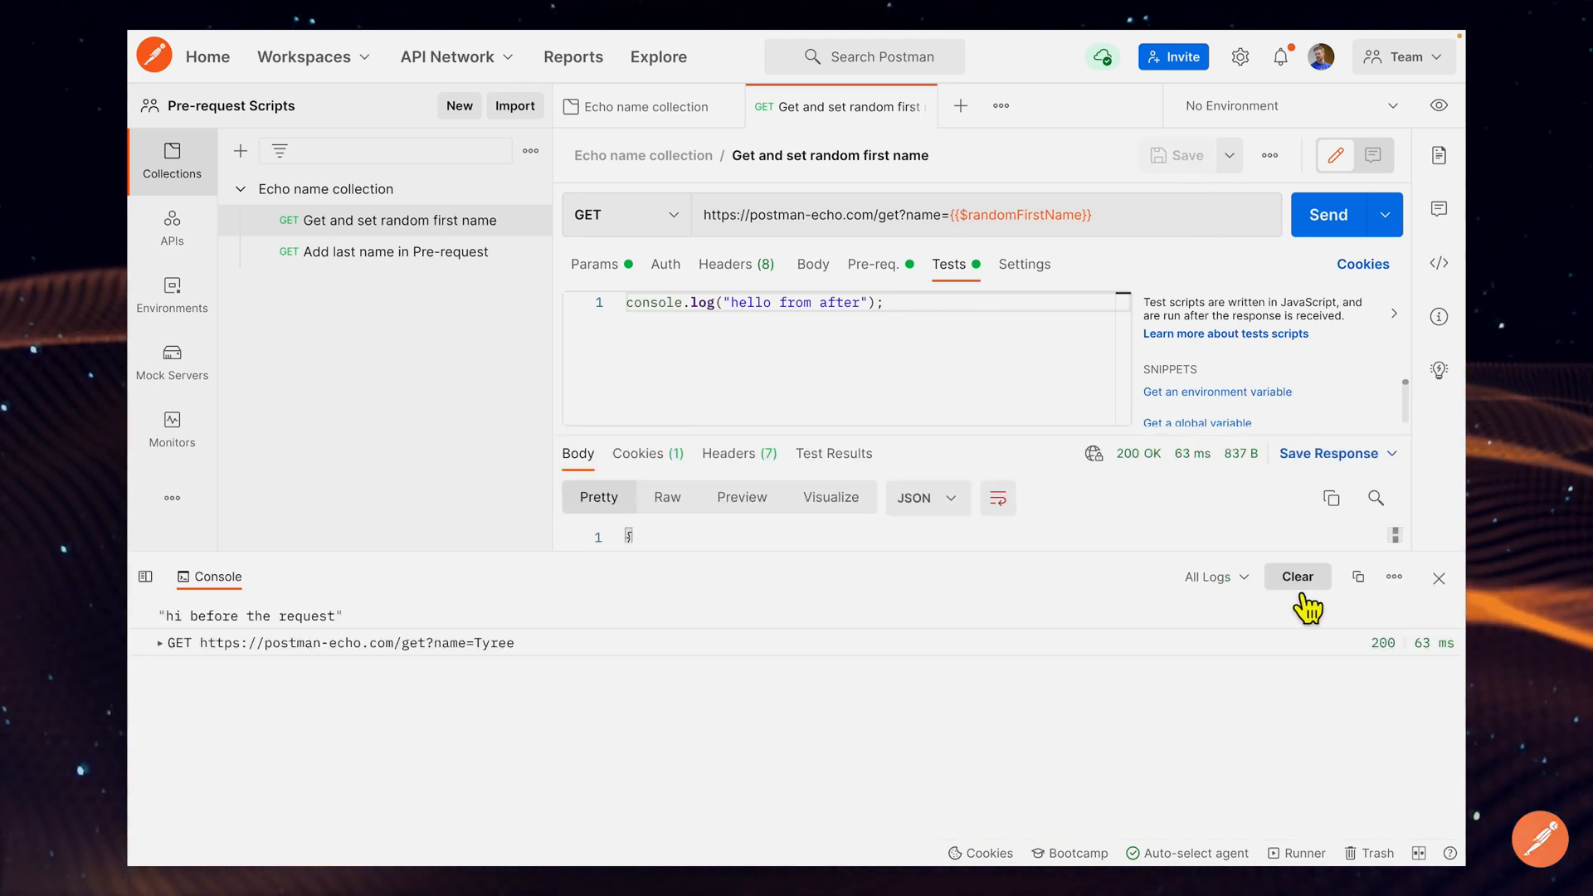
# Step: Clear the console and resend to log 'hi before the request', the GET, then 'hello from after'
pyautogui.click(1297, 575)
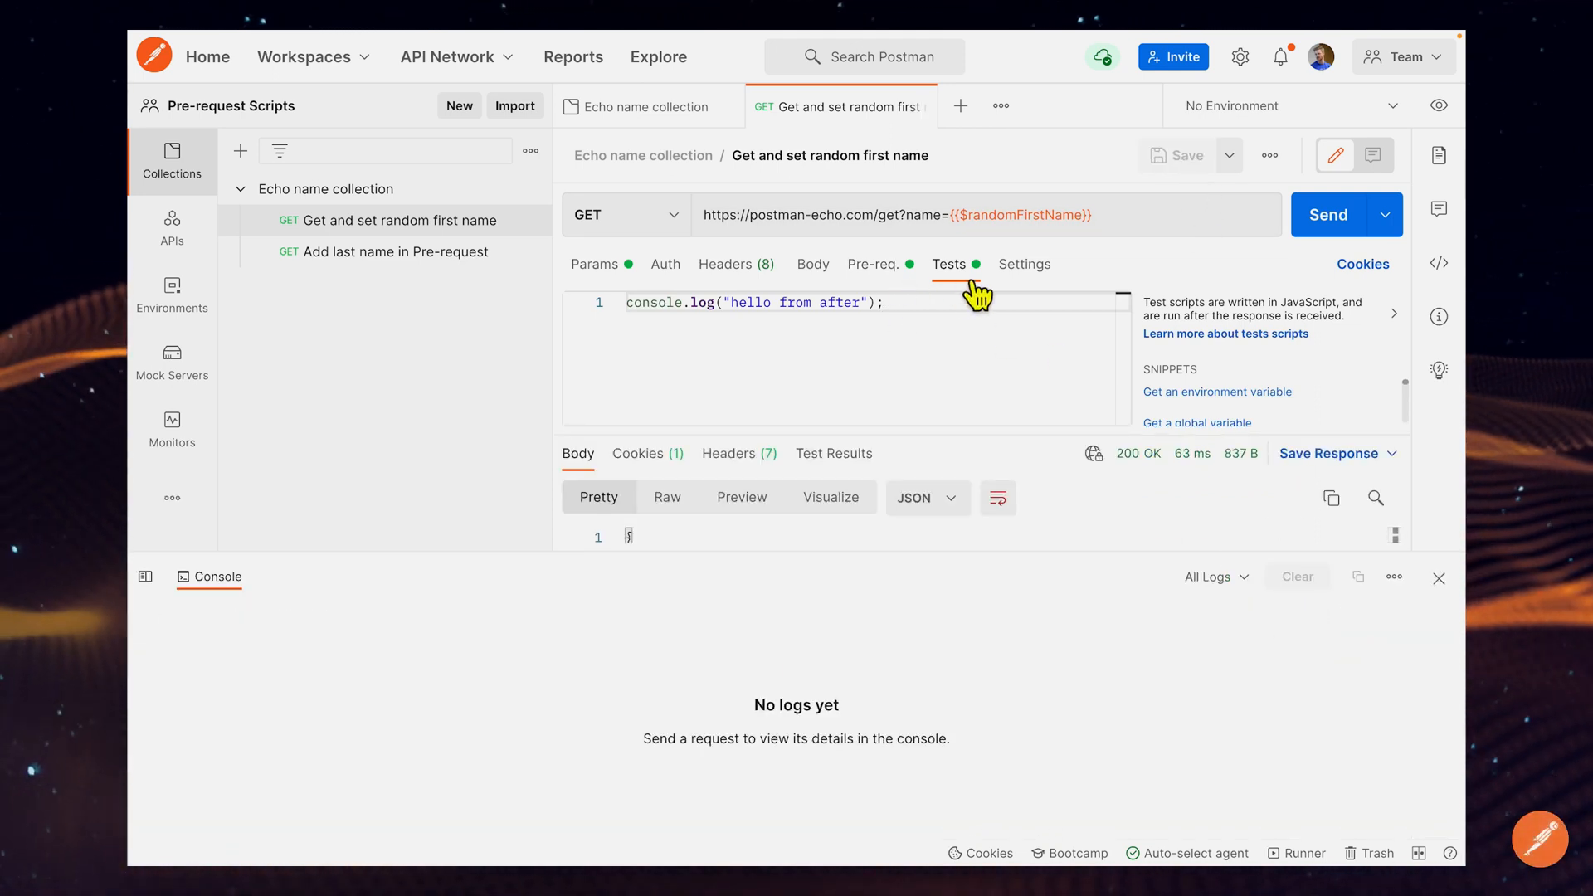
pyautogui.moveTo(914, 295)
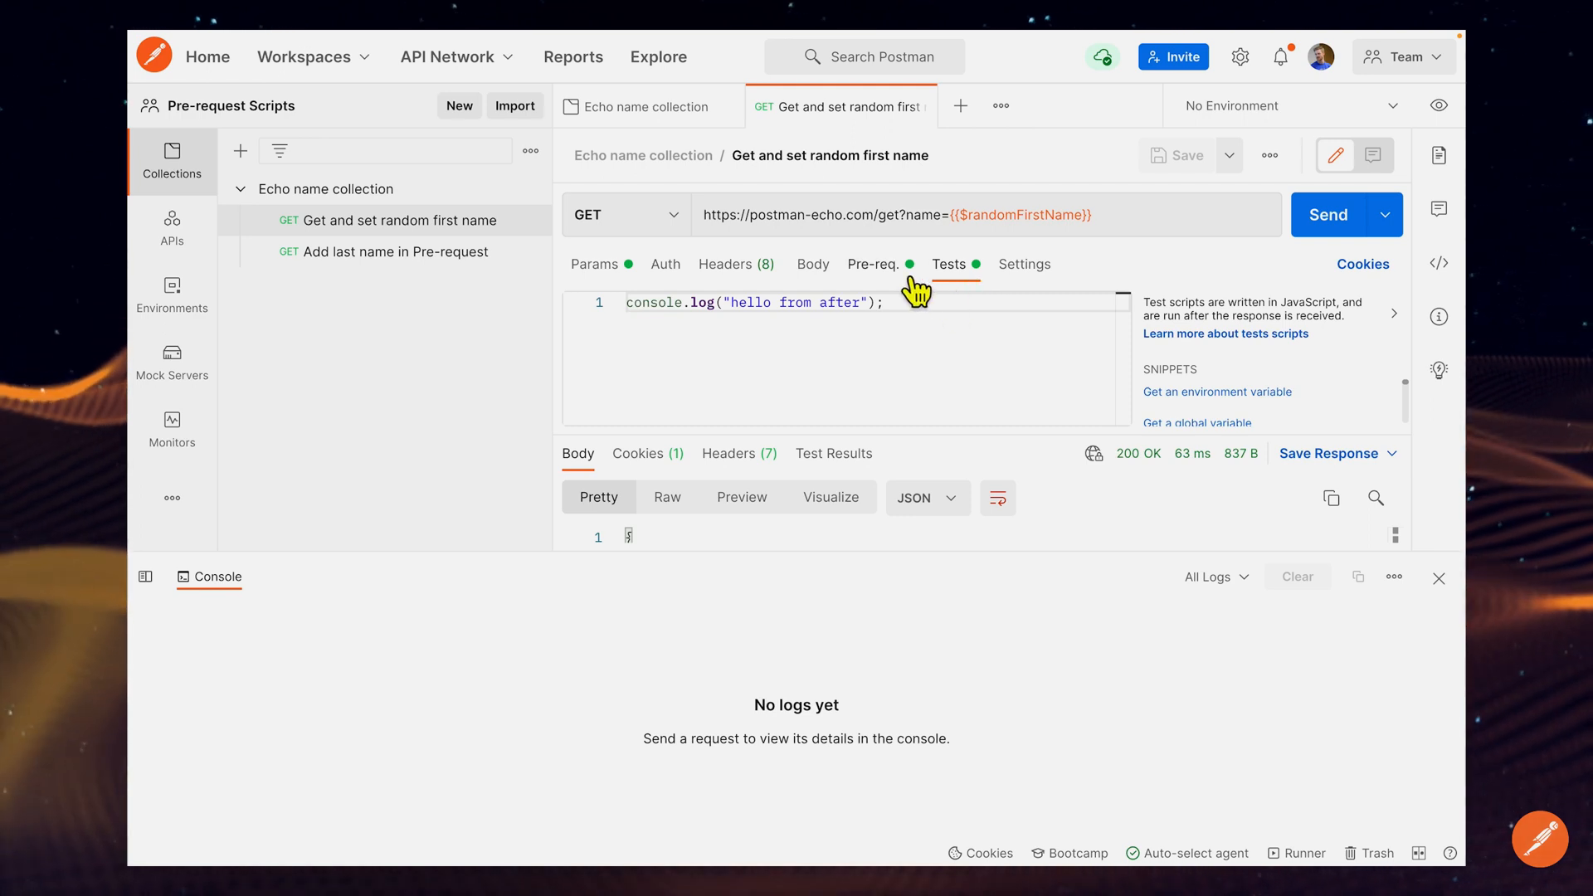
pyautogui.click(874, 264)
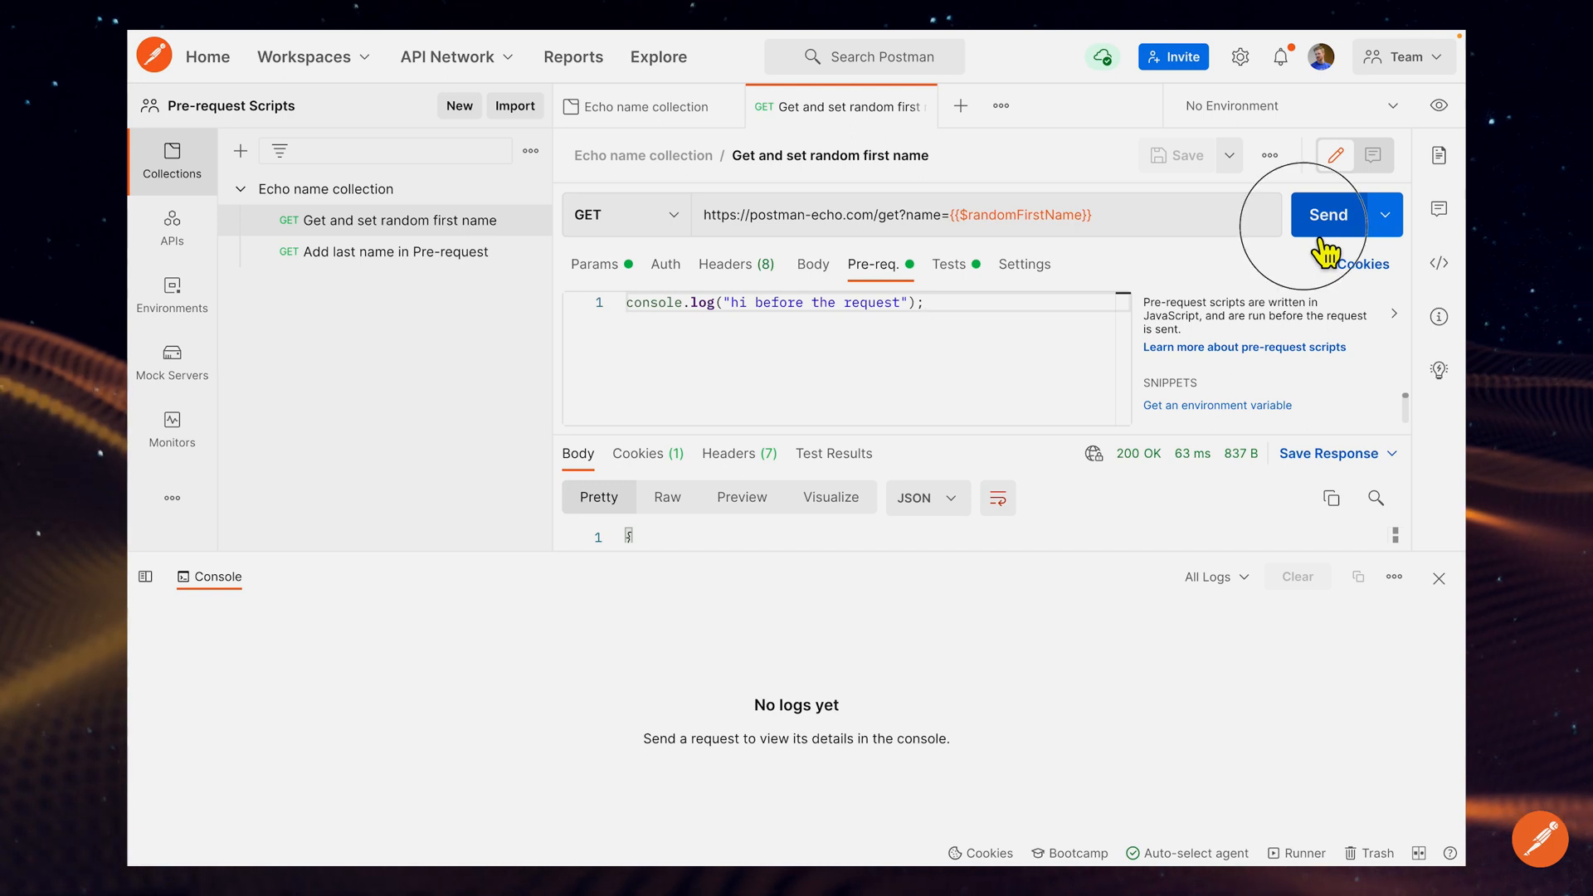
pyautogui.click(1328, 214)
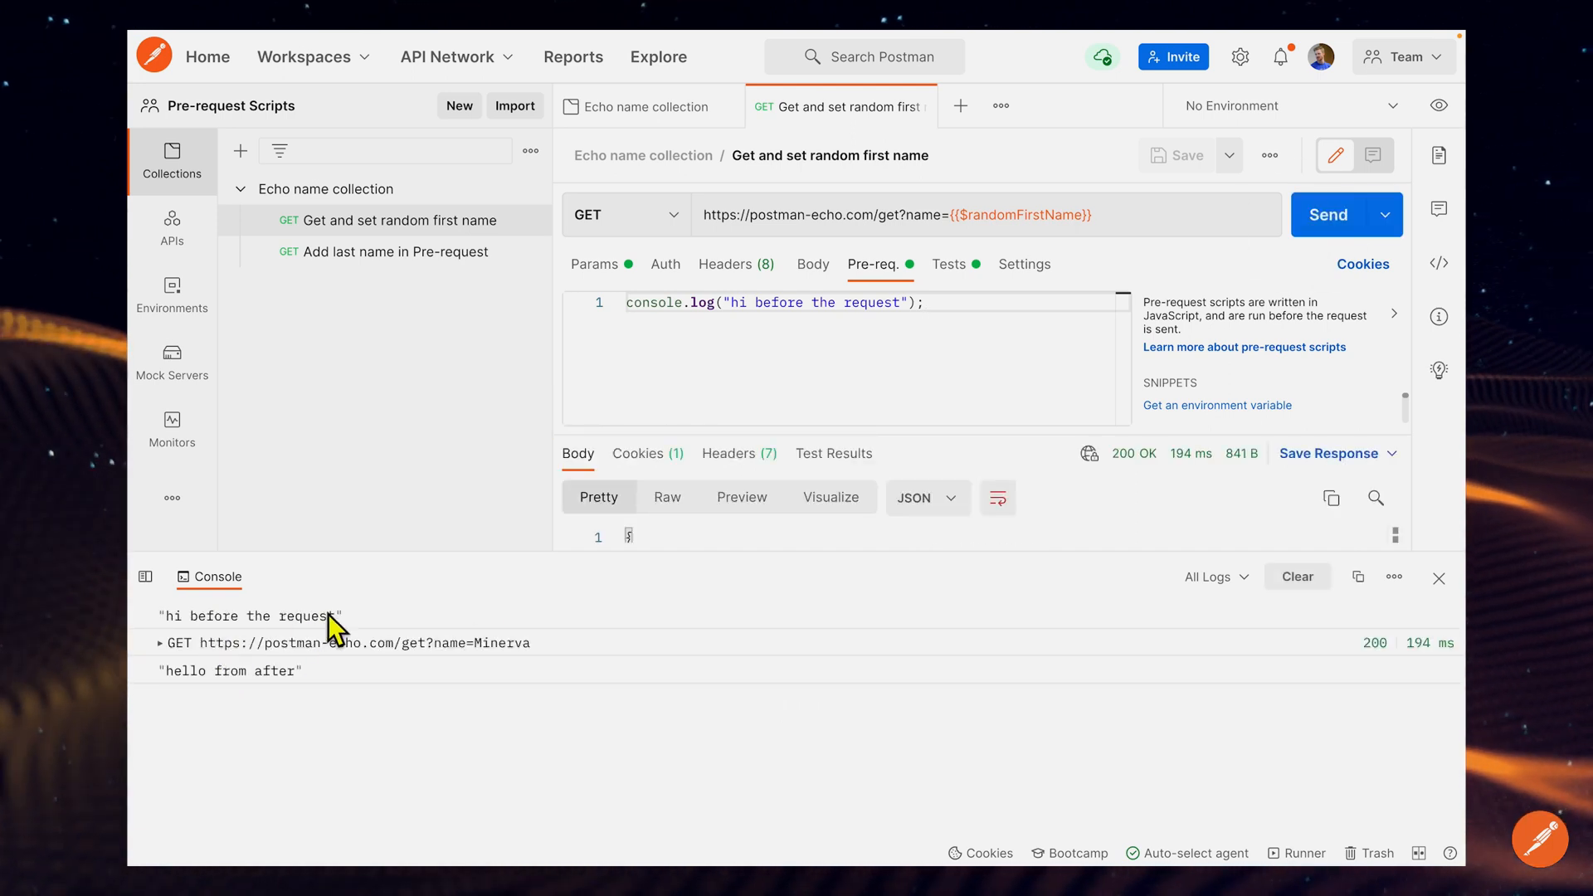
pyautogui.moveTo(350, 668)
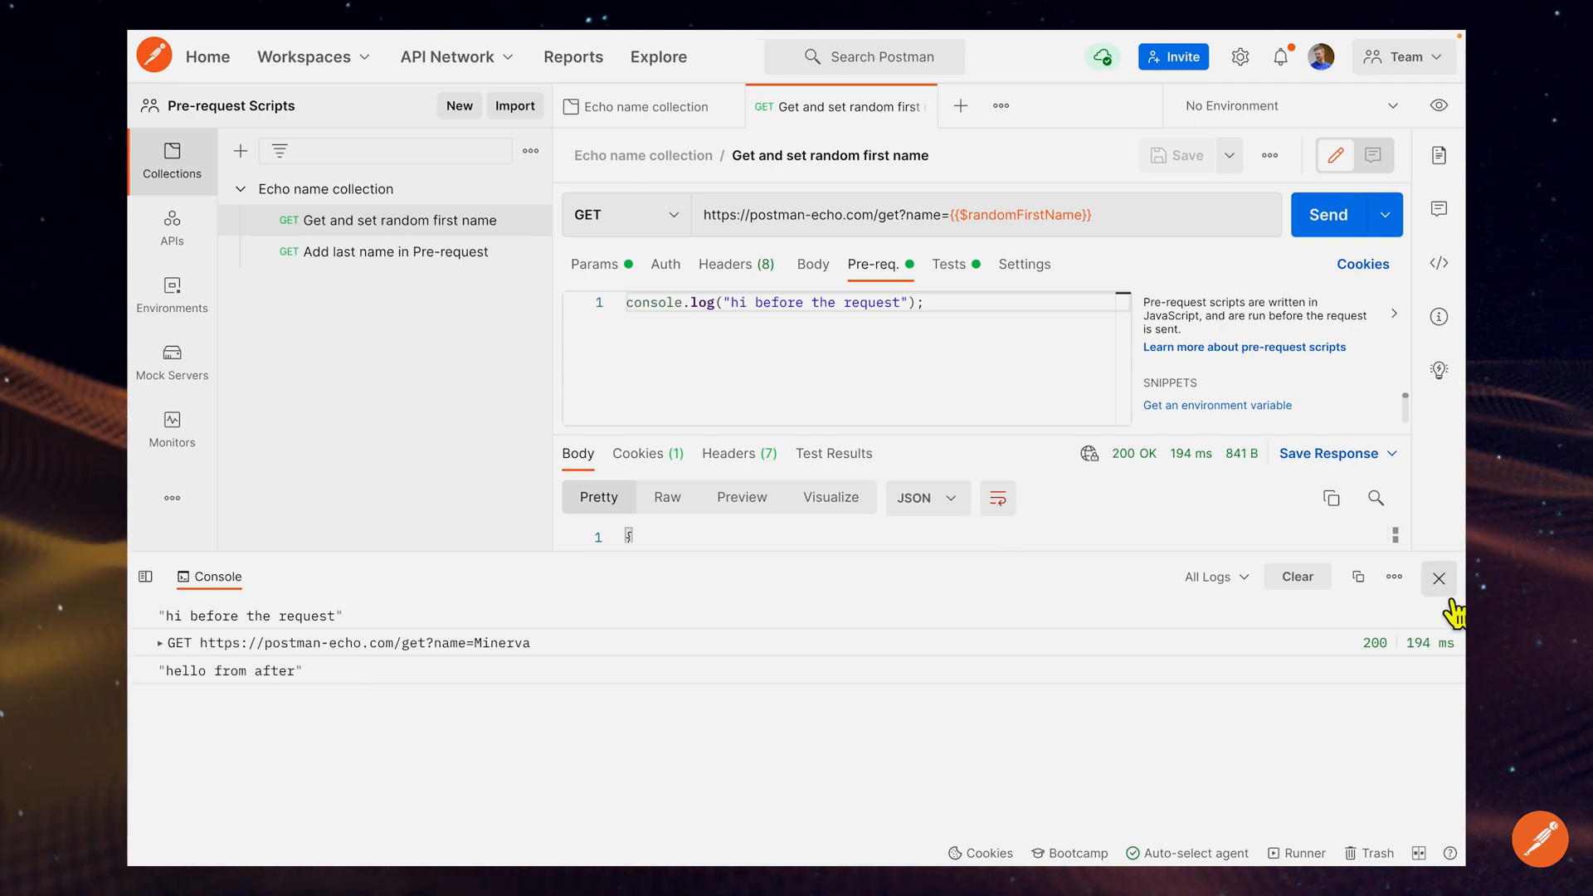
# Step: Close the console, remove the log lines from the pre-request and test scripts, and return to Params
pyautogui.click(1439, 577)
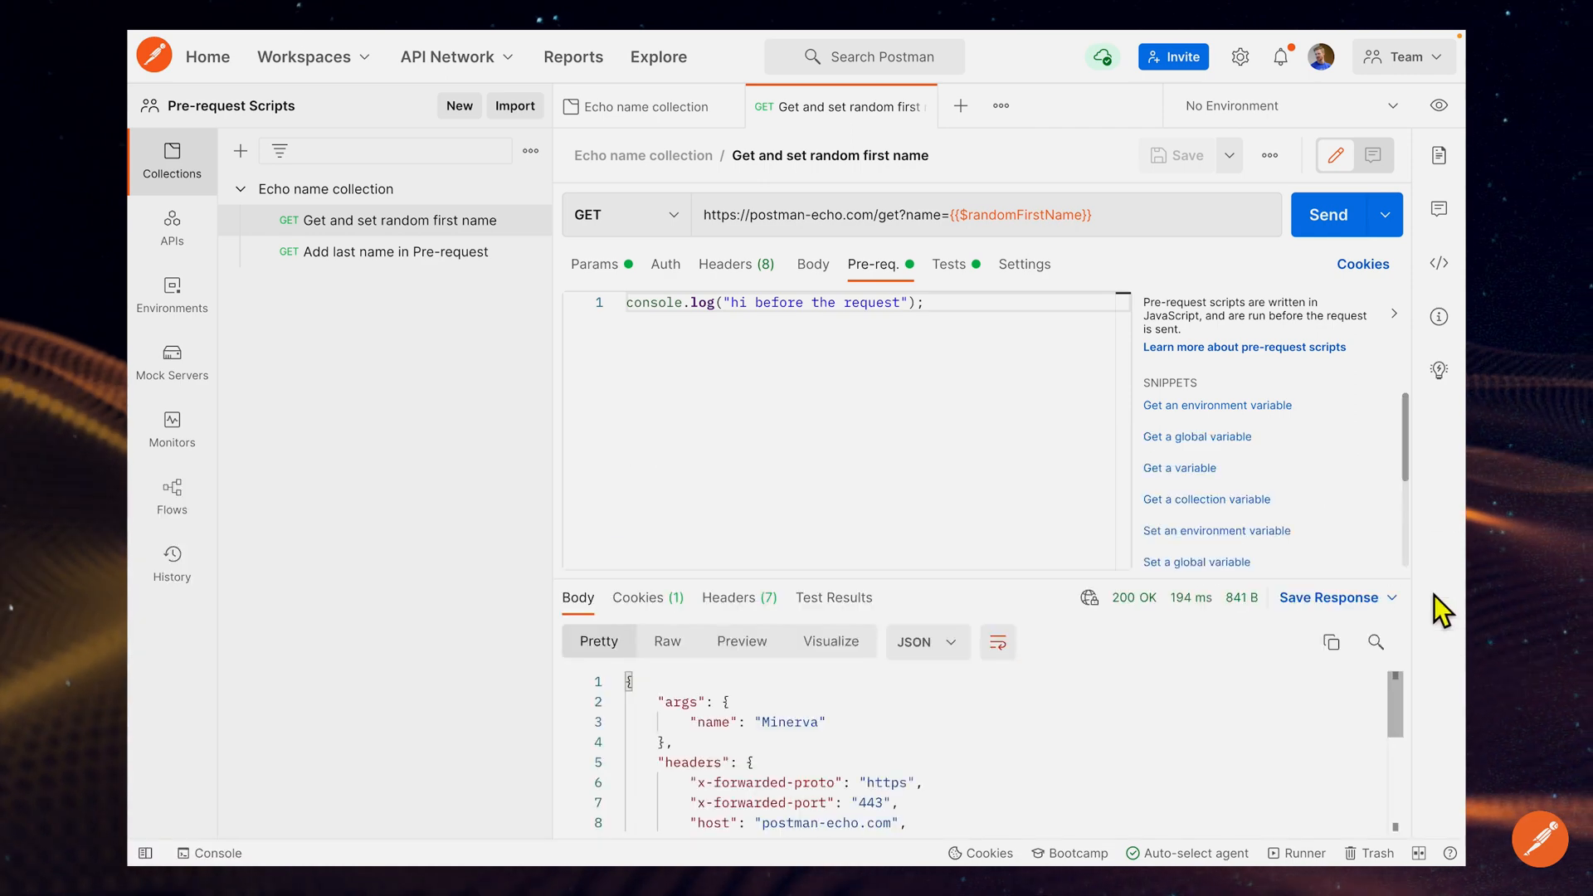
pyautogui.tripleClick(772, 302)
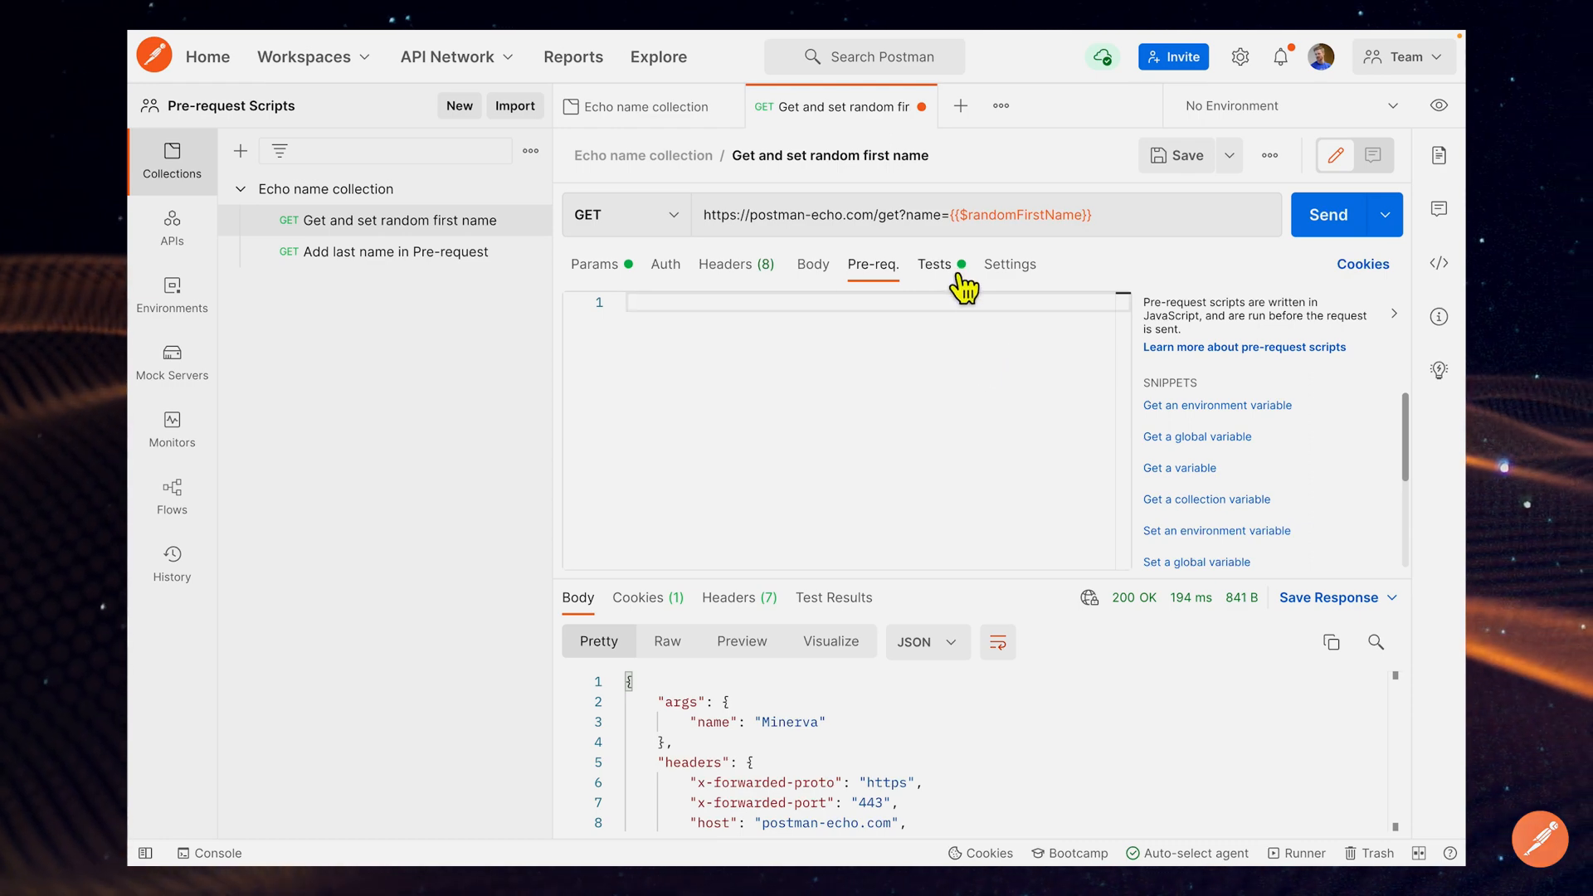
pyautogui.click(933, 264)
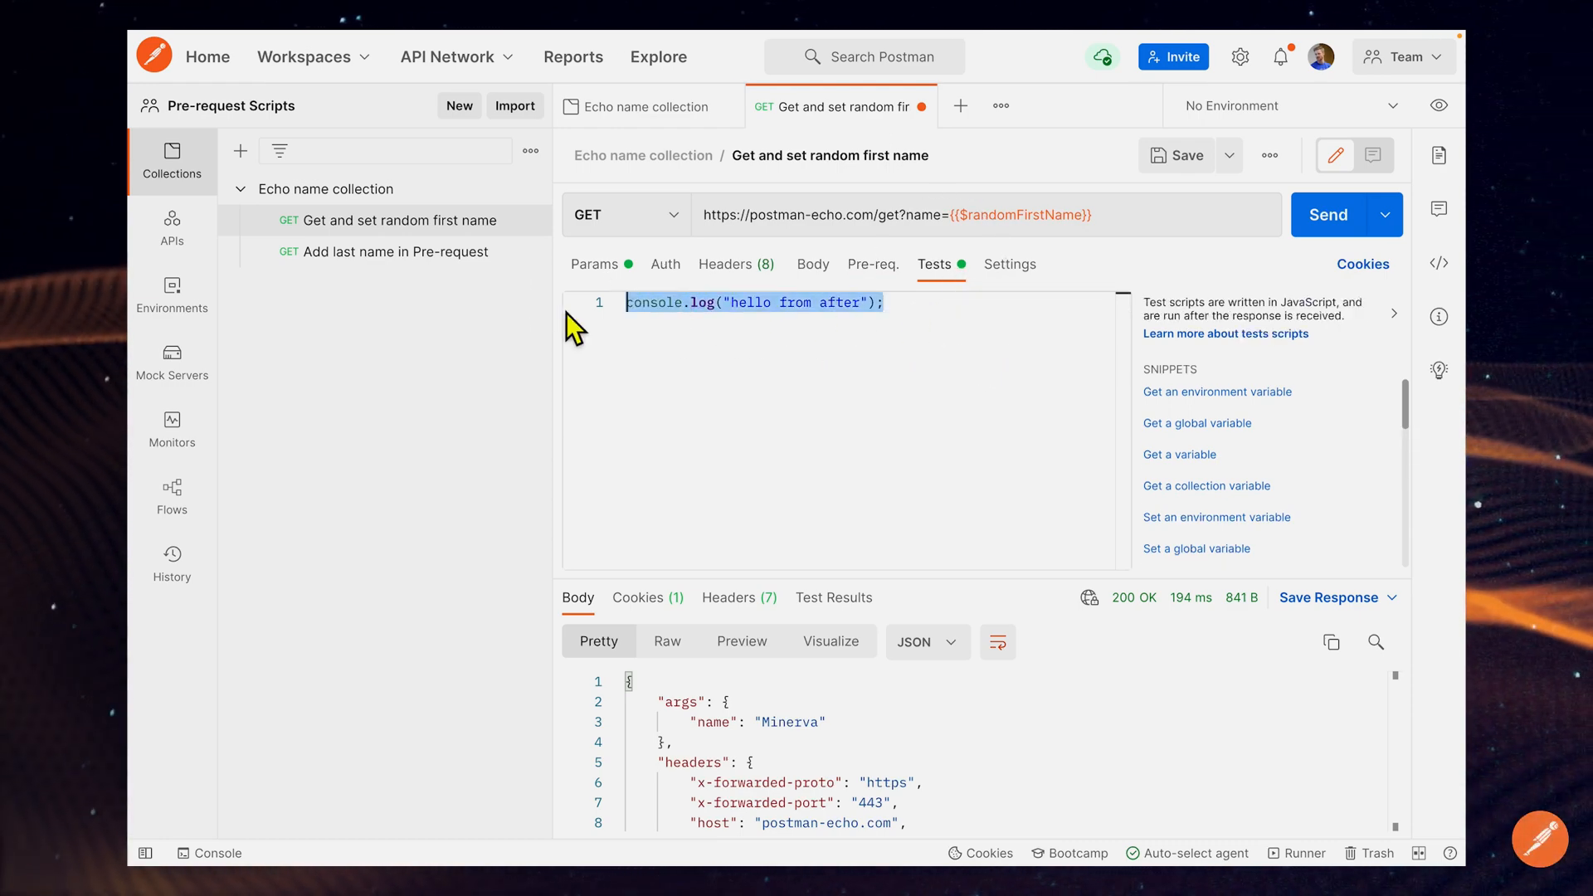
pyautogui.click(594, 263)
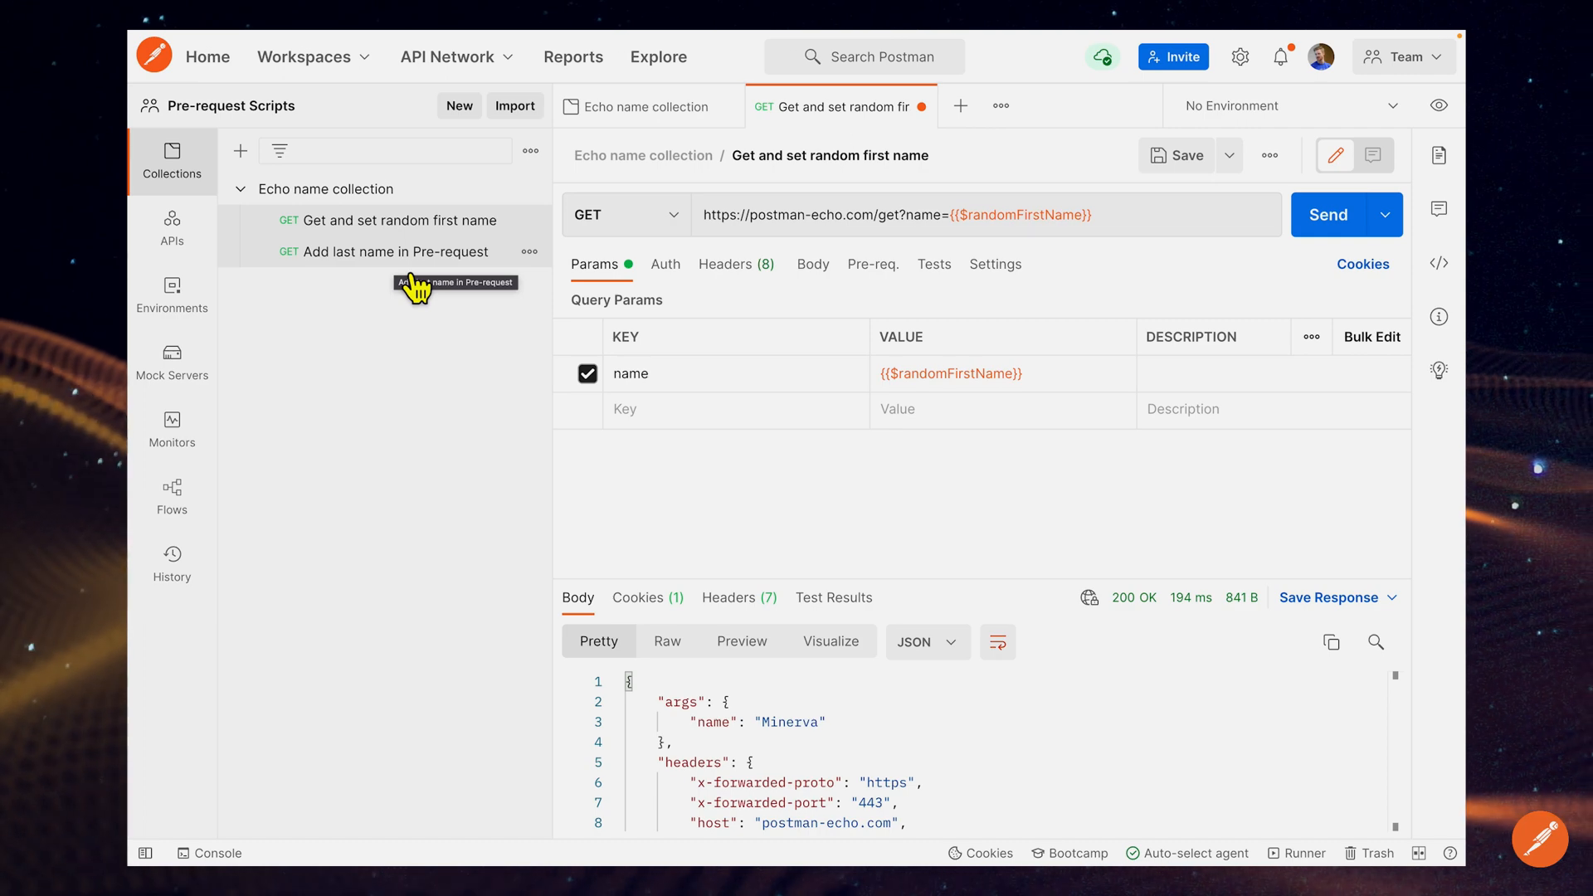
pyautogui.moveTo(704, 255)
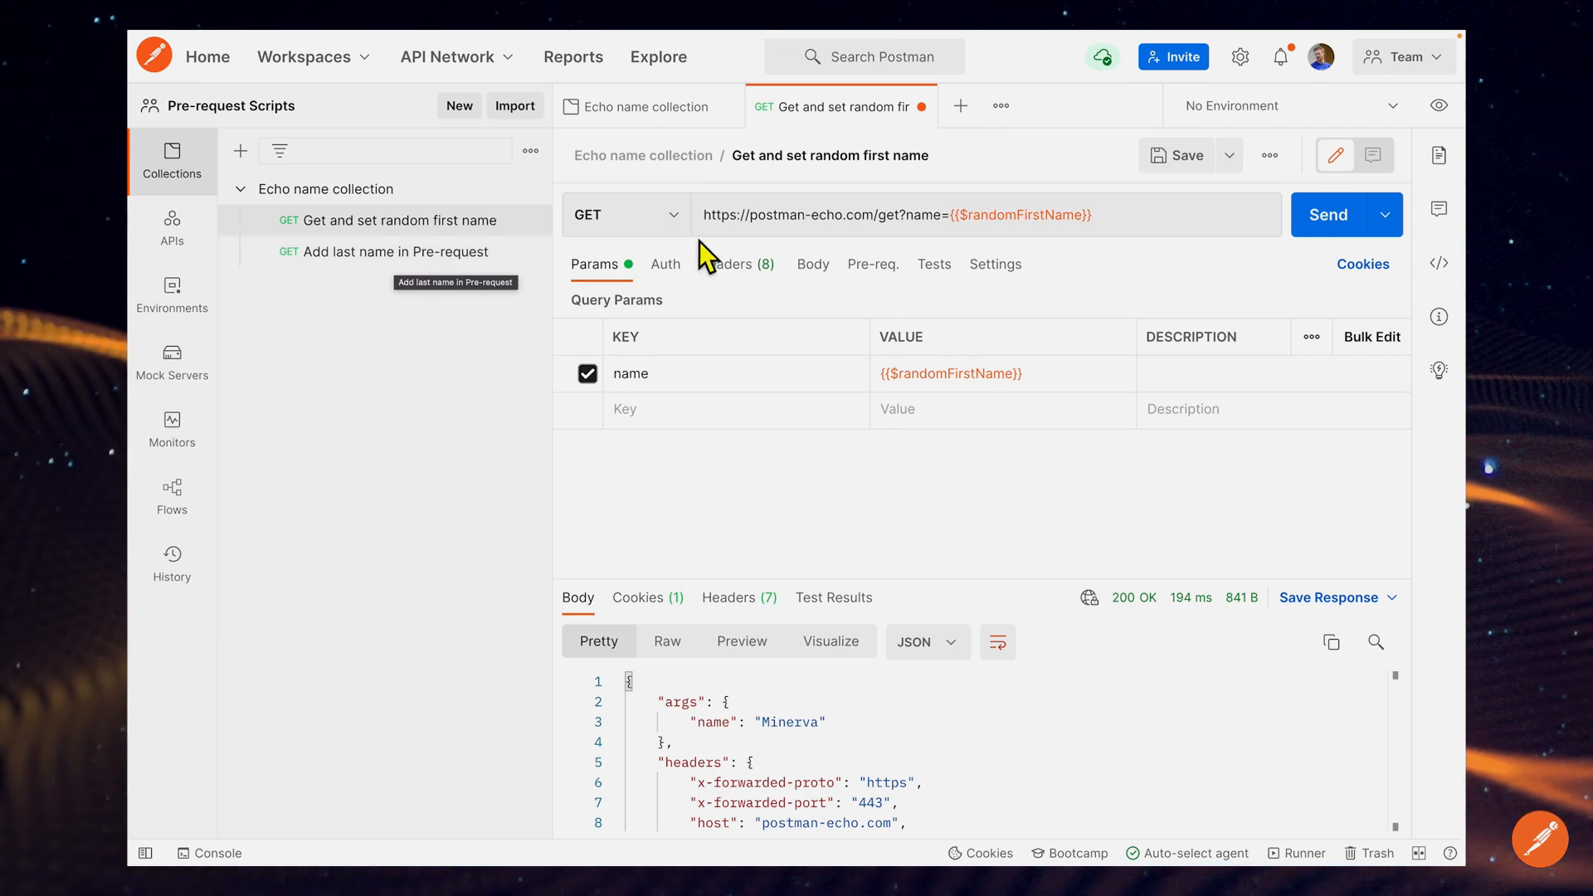
pyautogui.moveTo(957, 297)
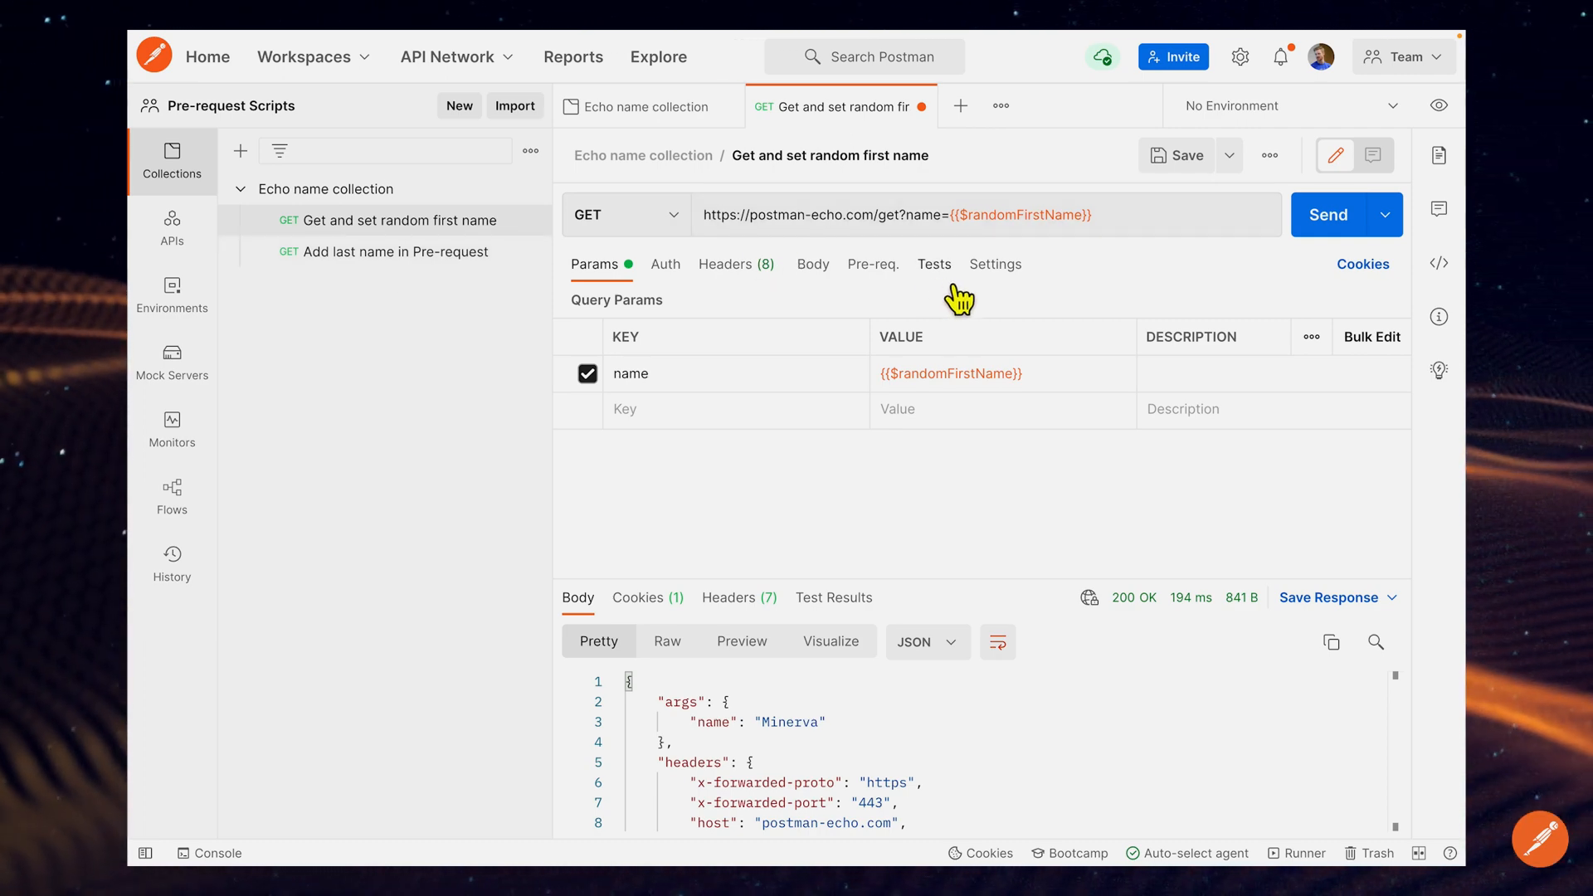
# Step: Review the firstName-setting test script and resend the request, returning the name Aida
pyautogui.click(933, 264)
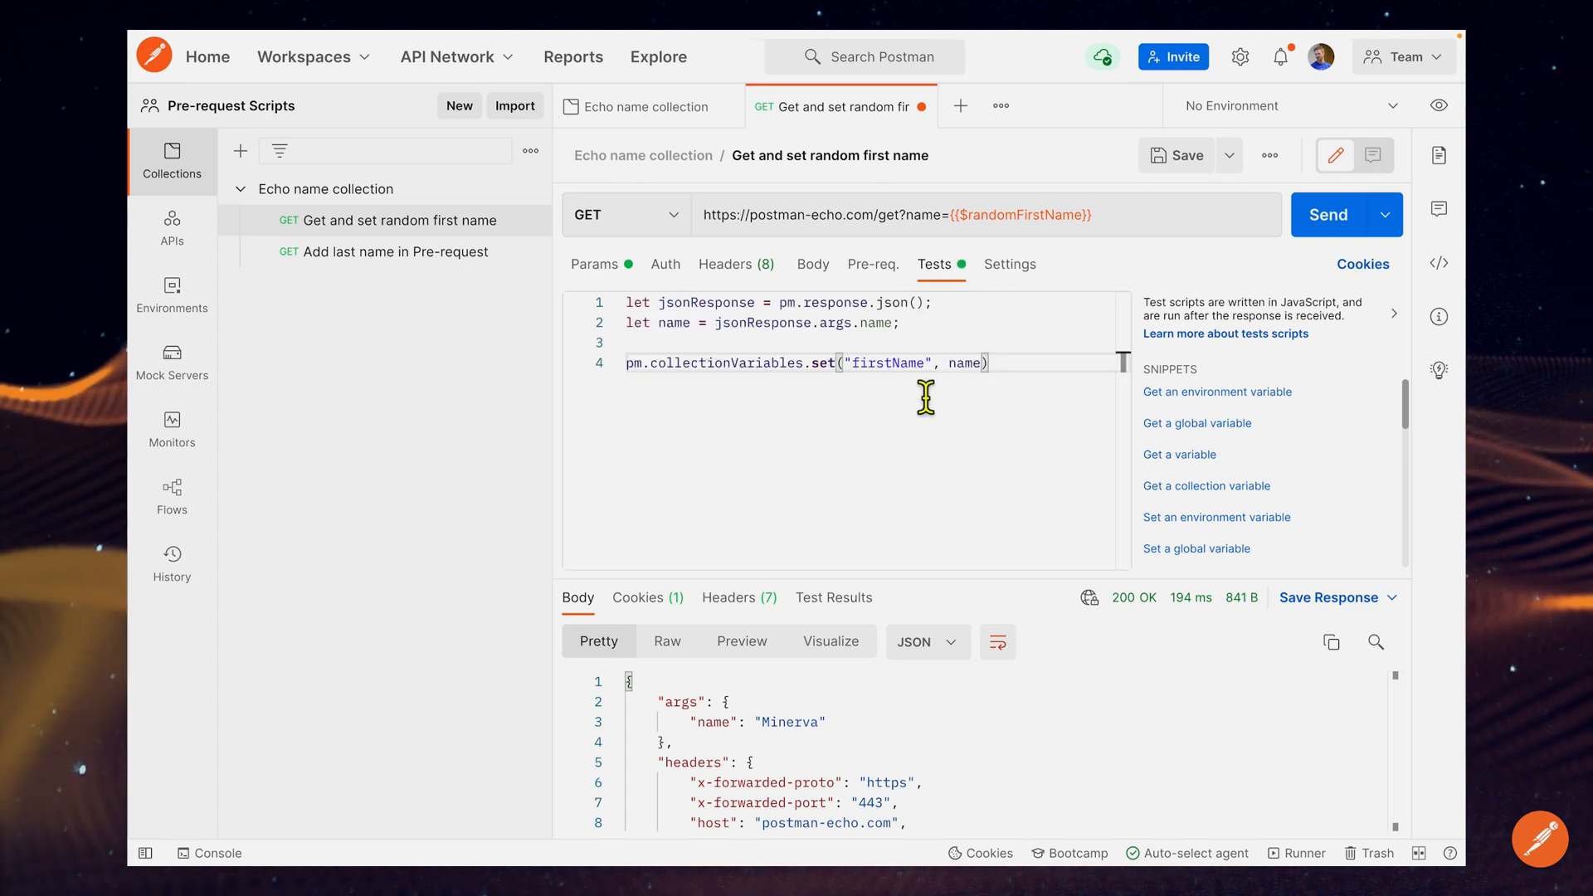
pyautogui.moveTo(822, 328)
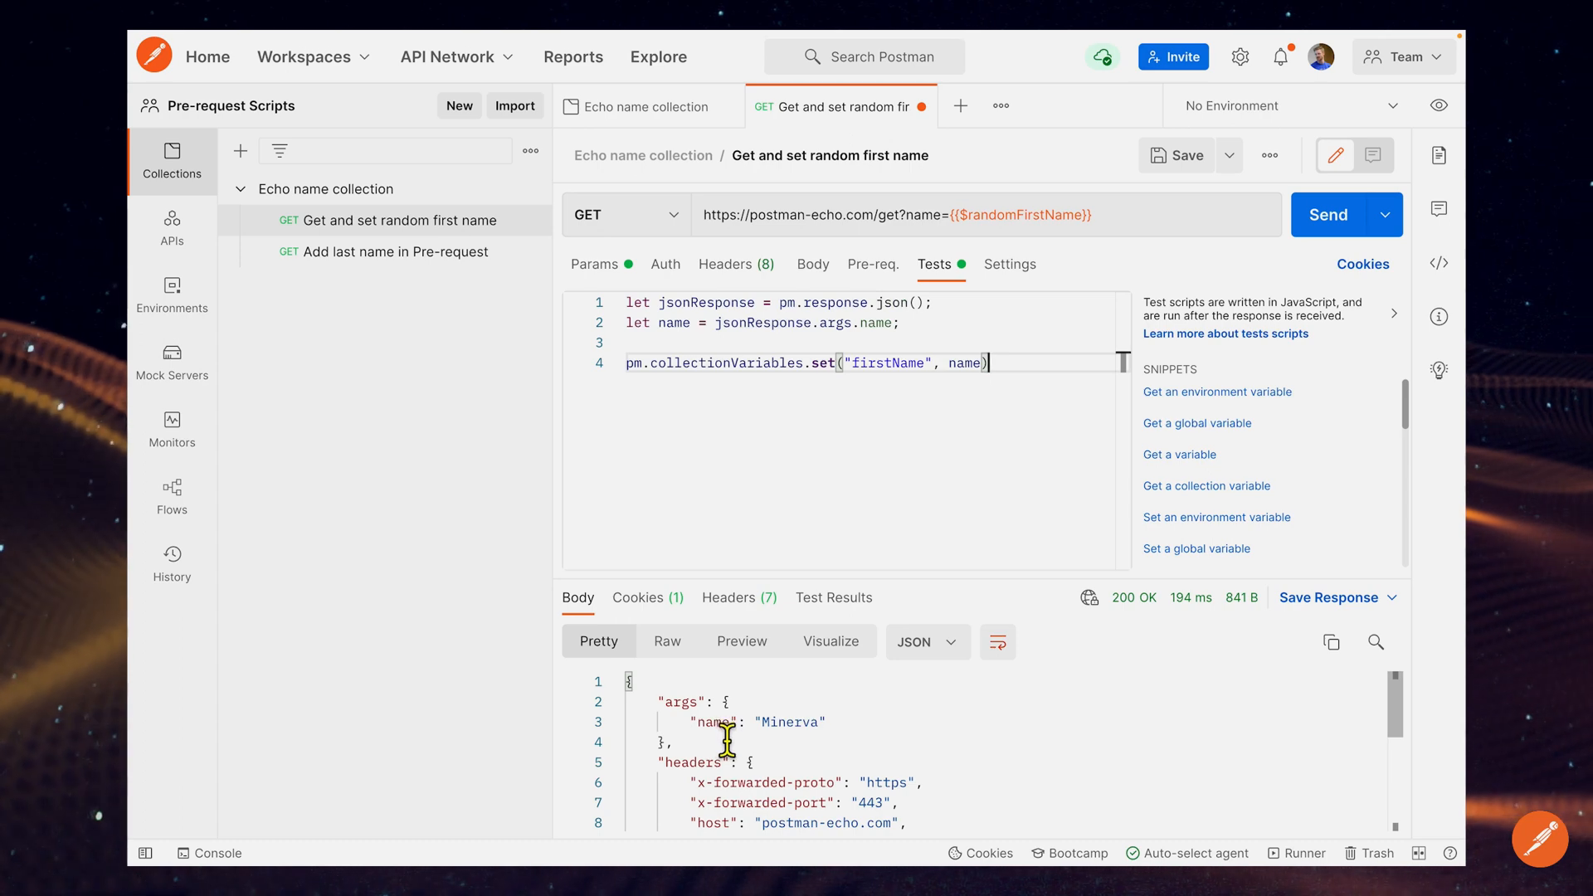
pyautogui.moveTo(881, 336)
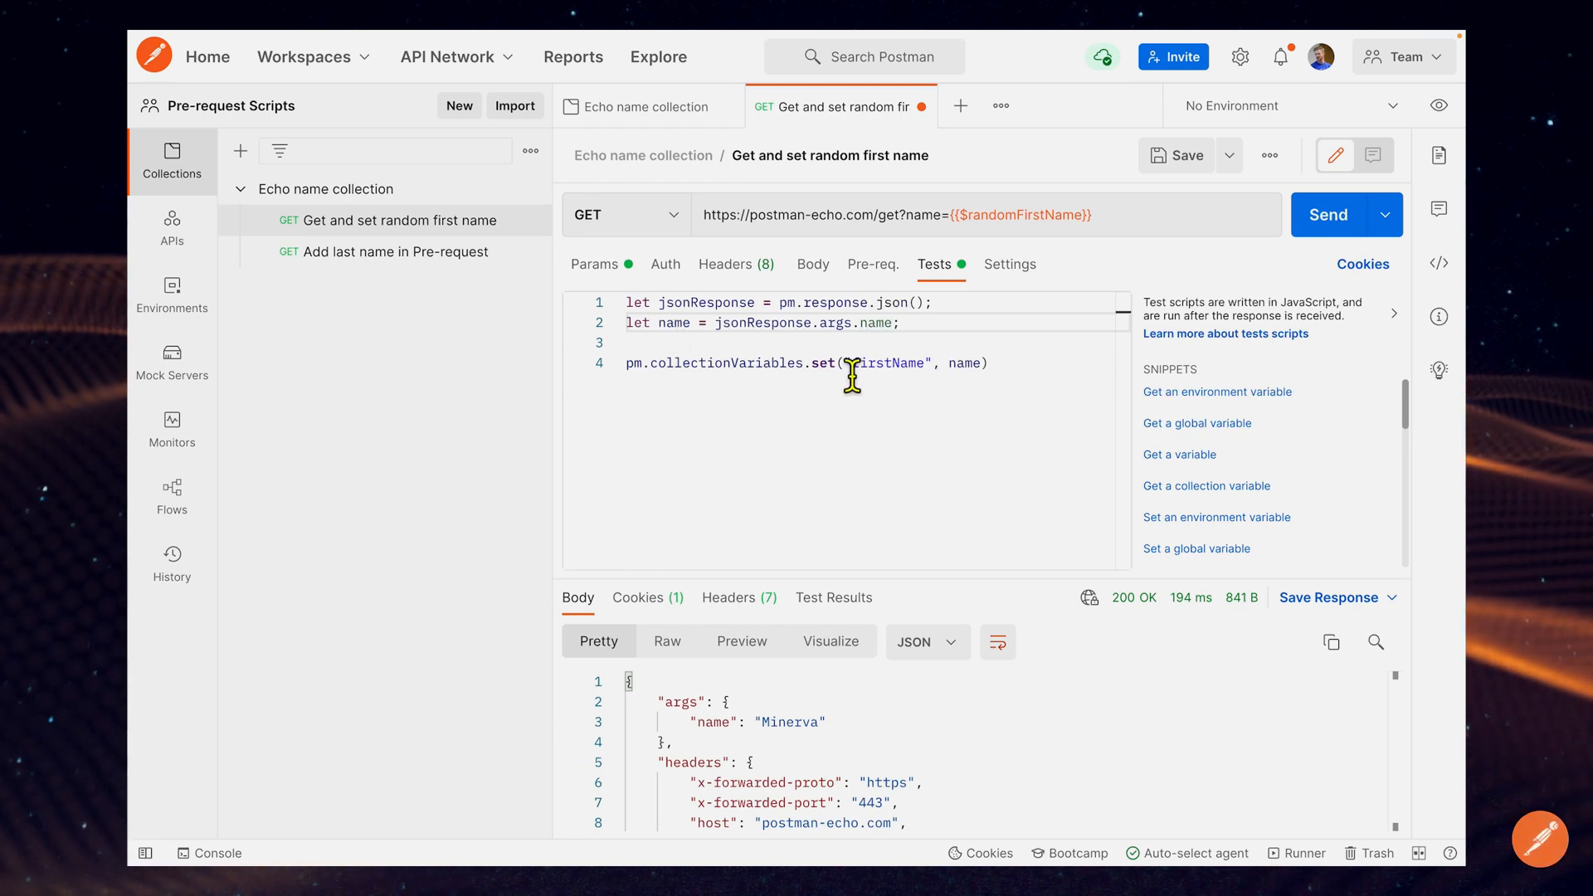
pyautogui.doubleClick(884, 363)
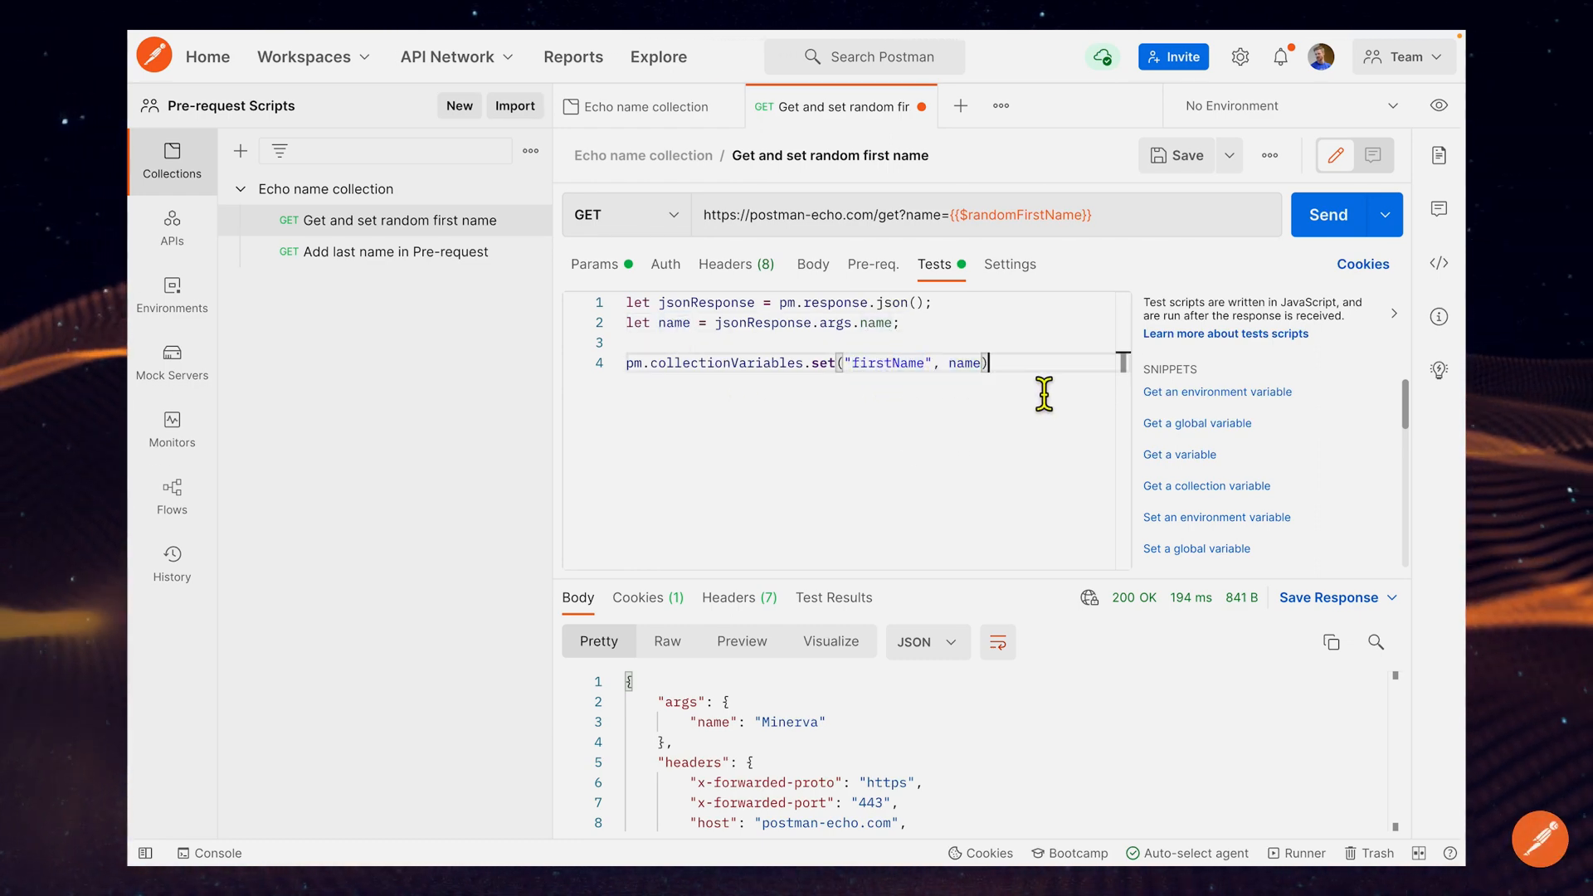
pyautogui.click(1327, 215)
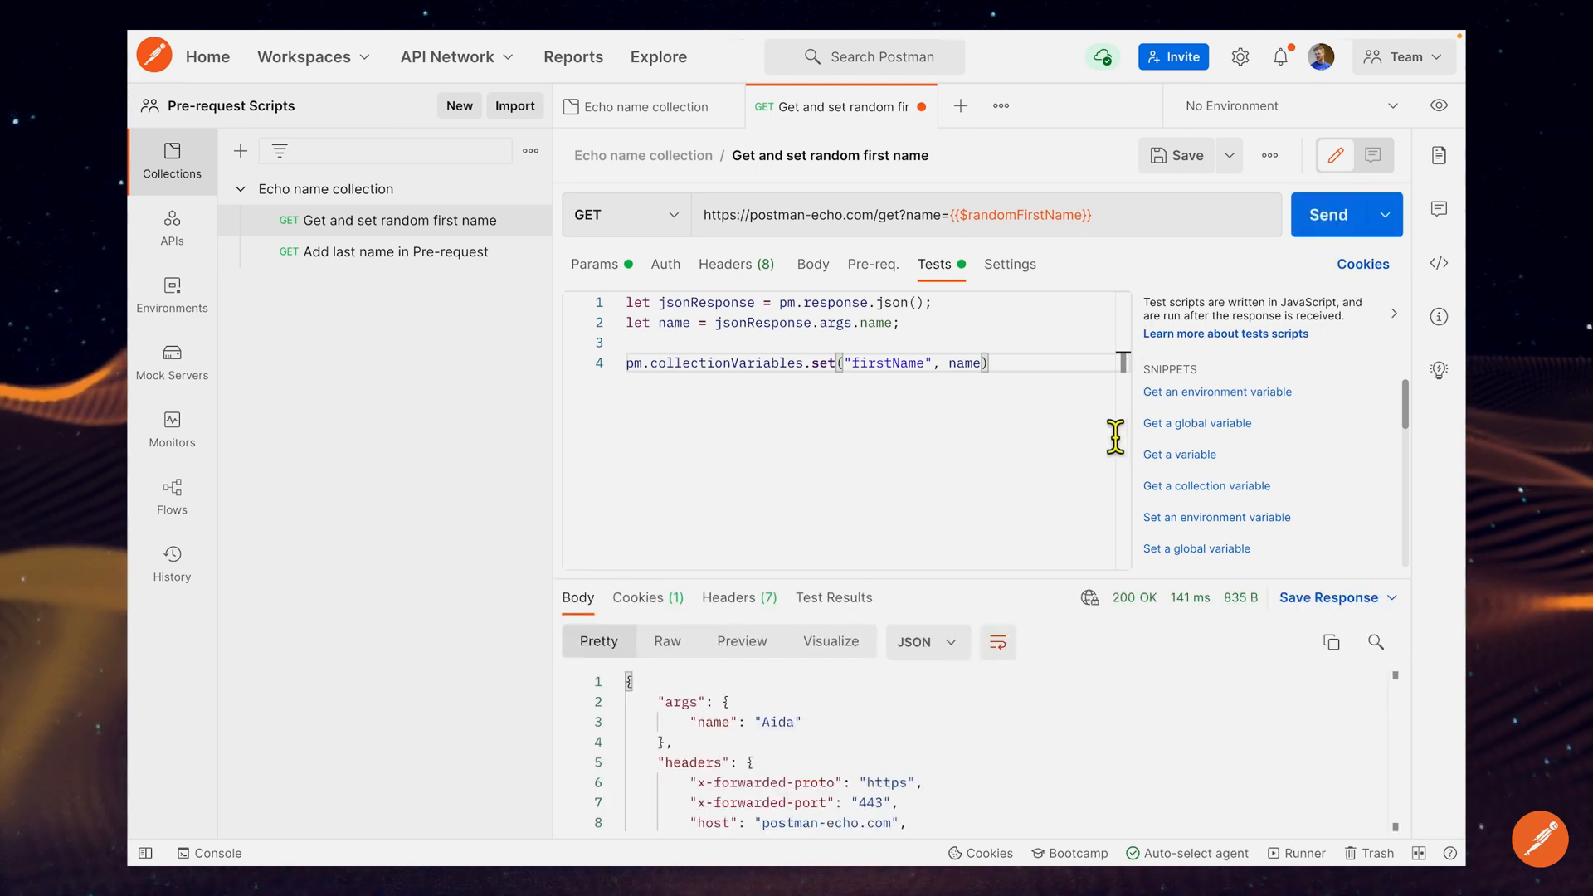
pyautogui.moveTo(793, 741)
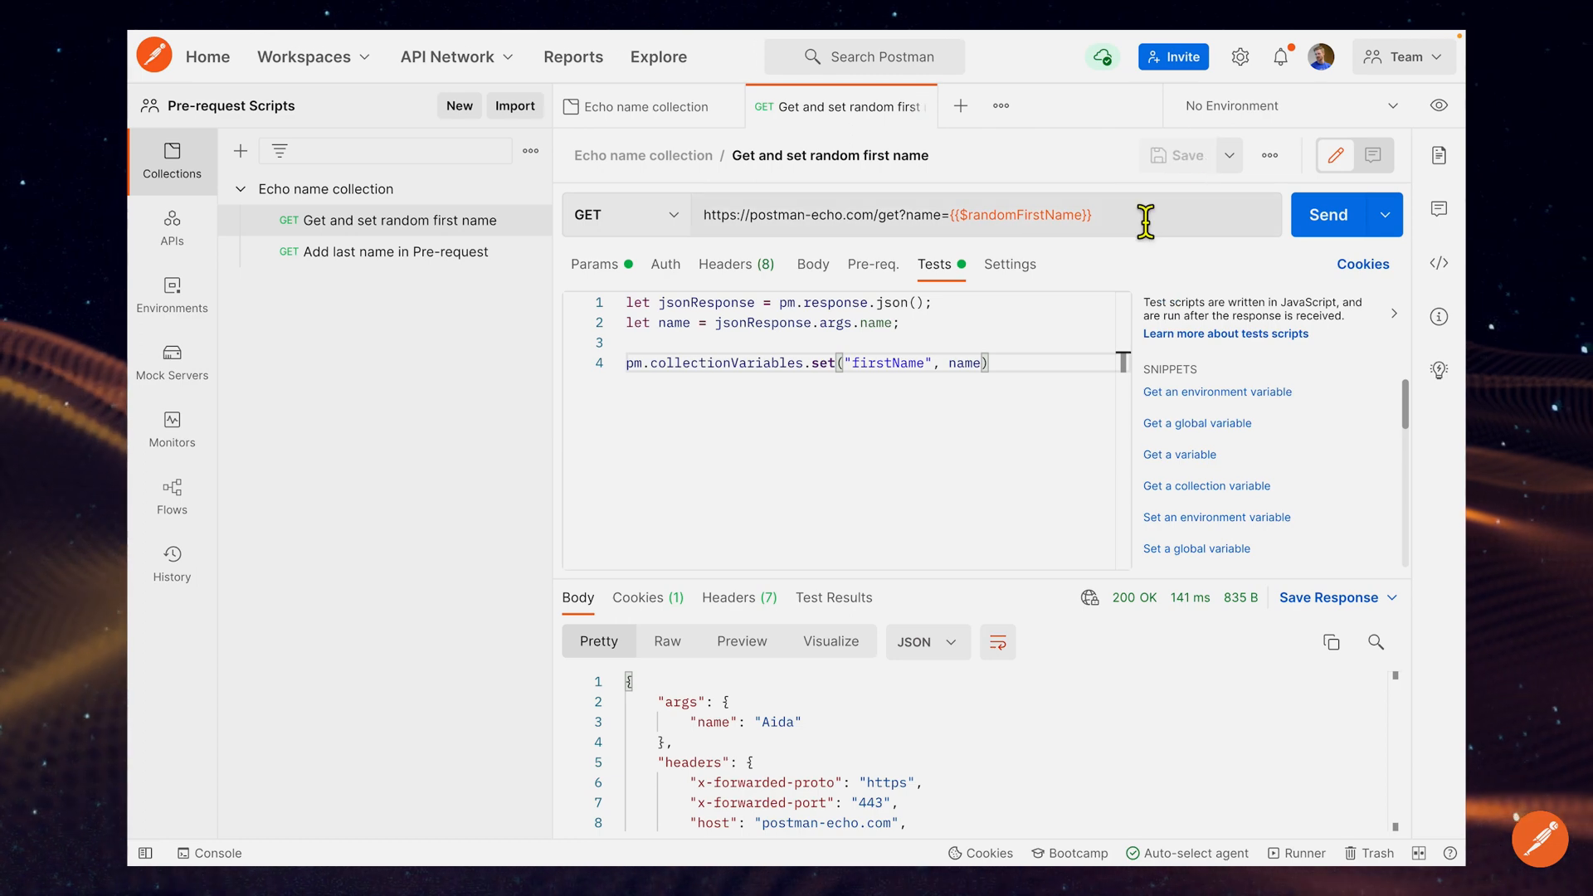
pyautogui.moveTo(378, 221)
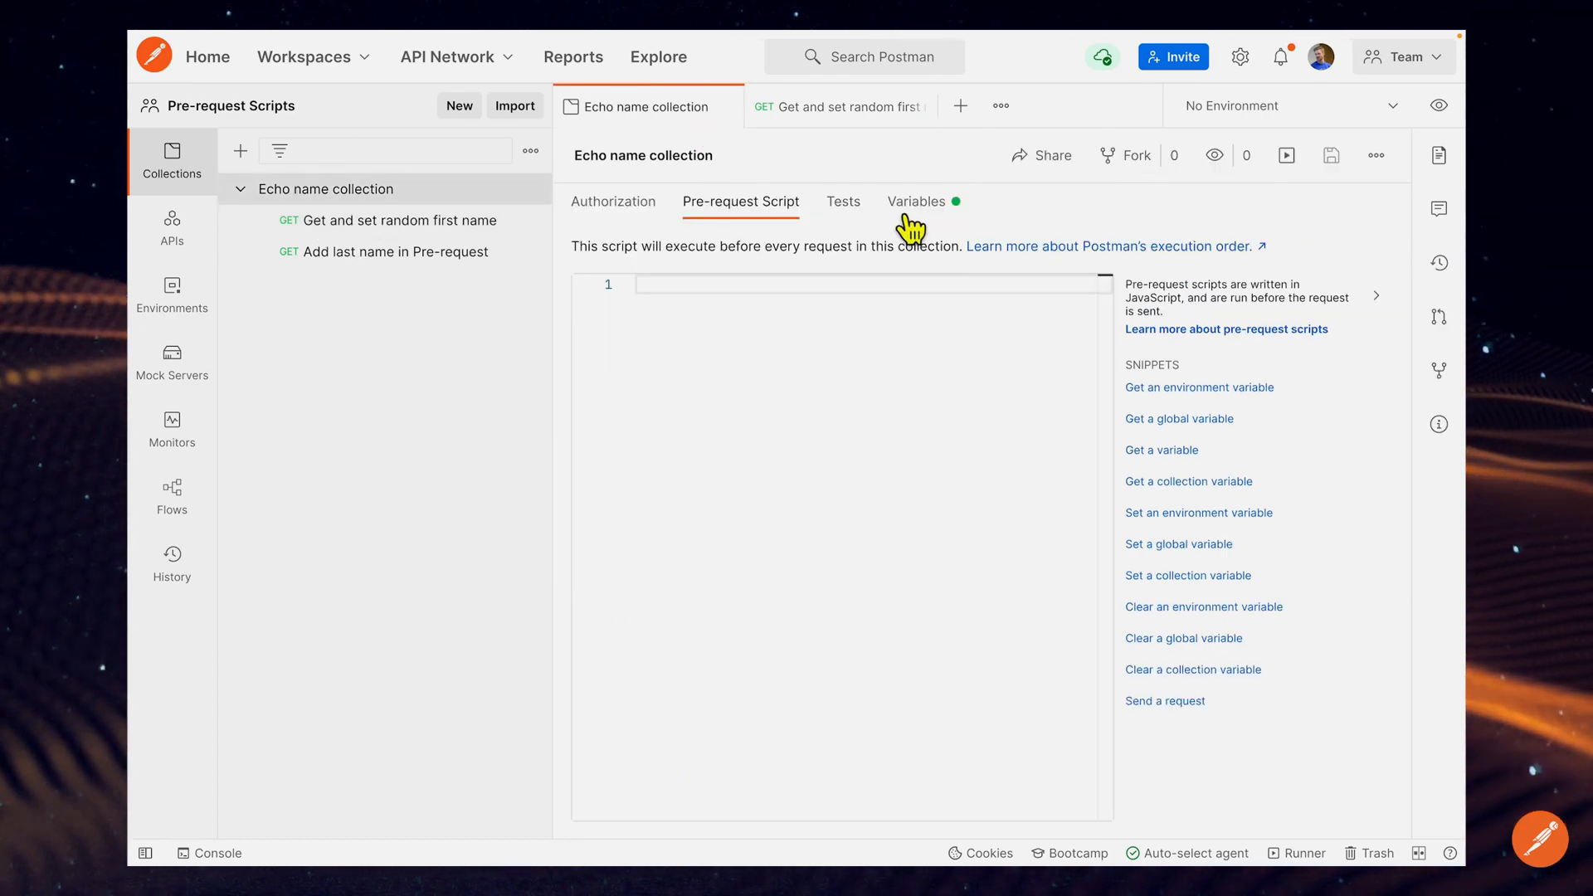
# Step: Return to the 'Get and set random first name' request and its test script
pyautogui.click(916, 201)
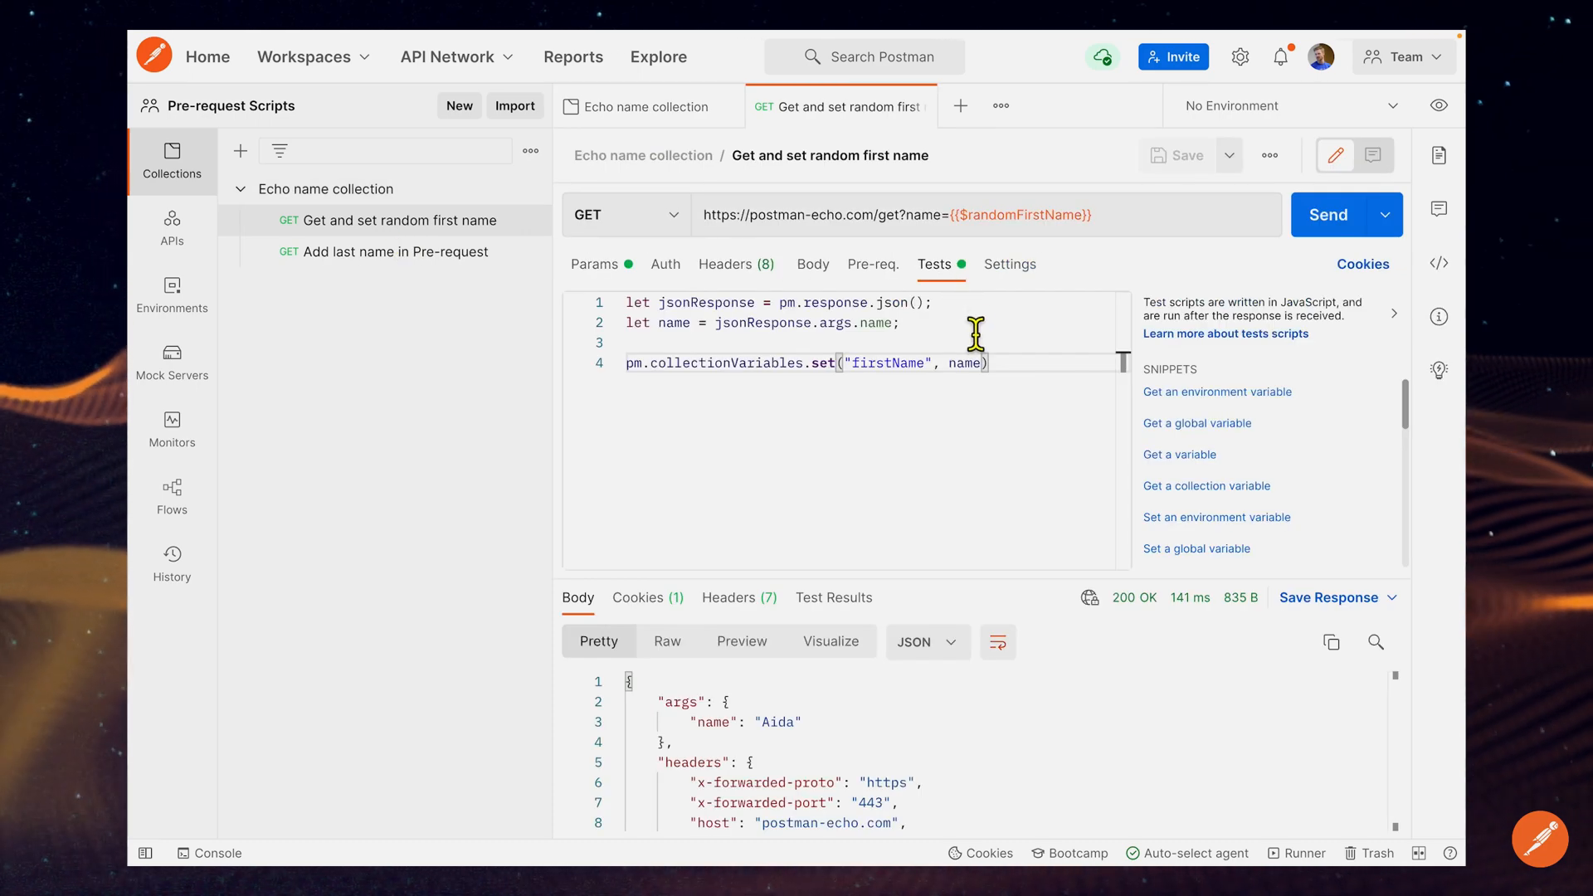
pyautogui.moveTo(898, 302)
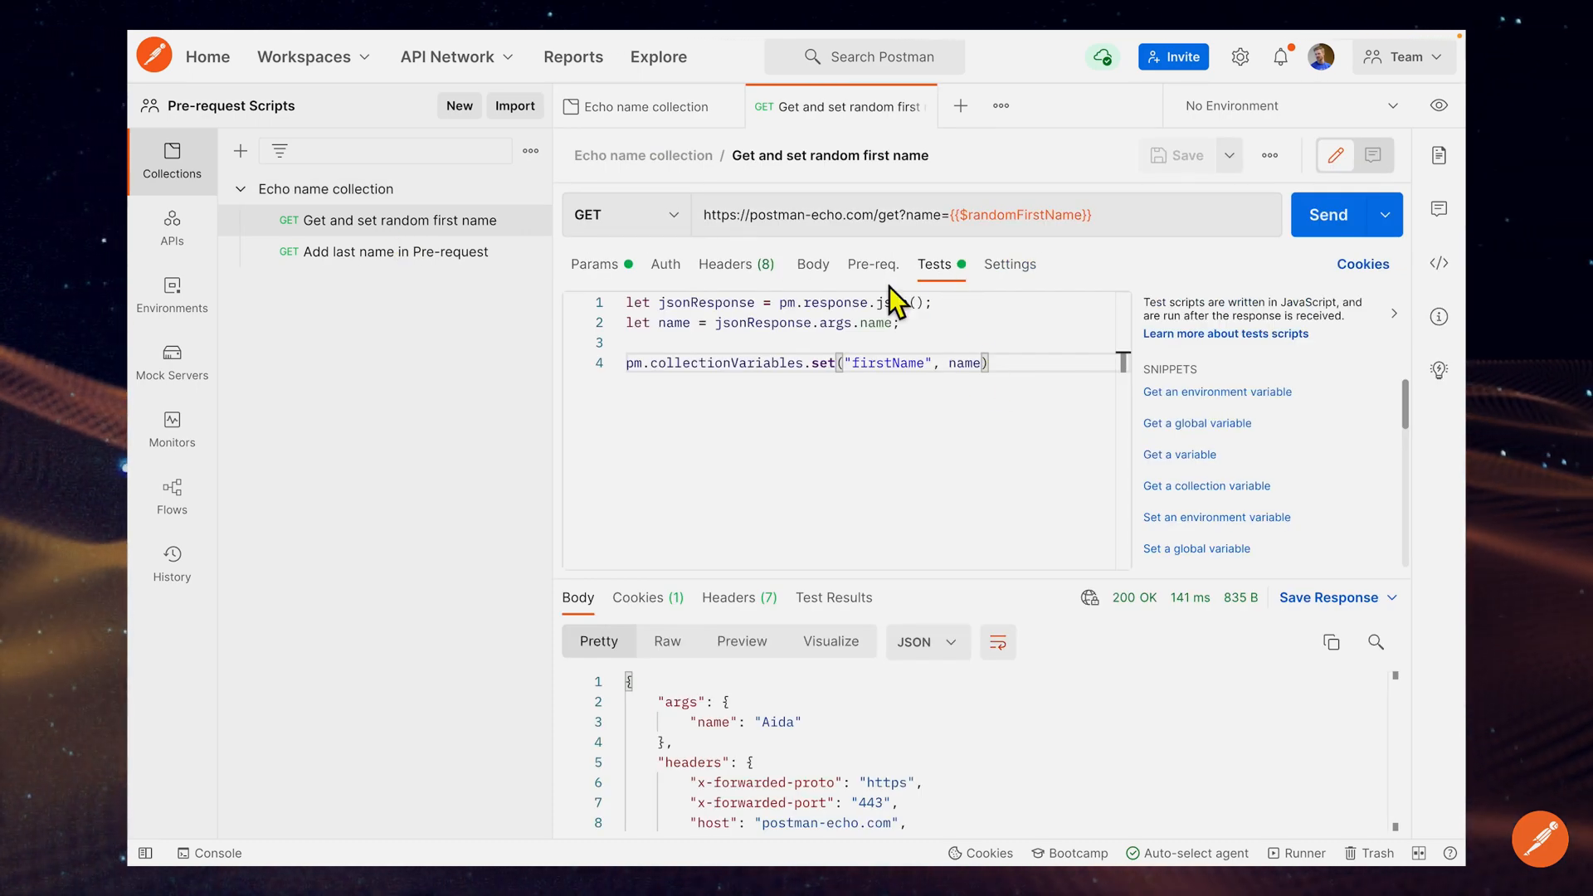
pyautogui.moveTo(423, 259)
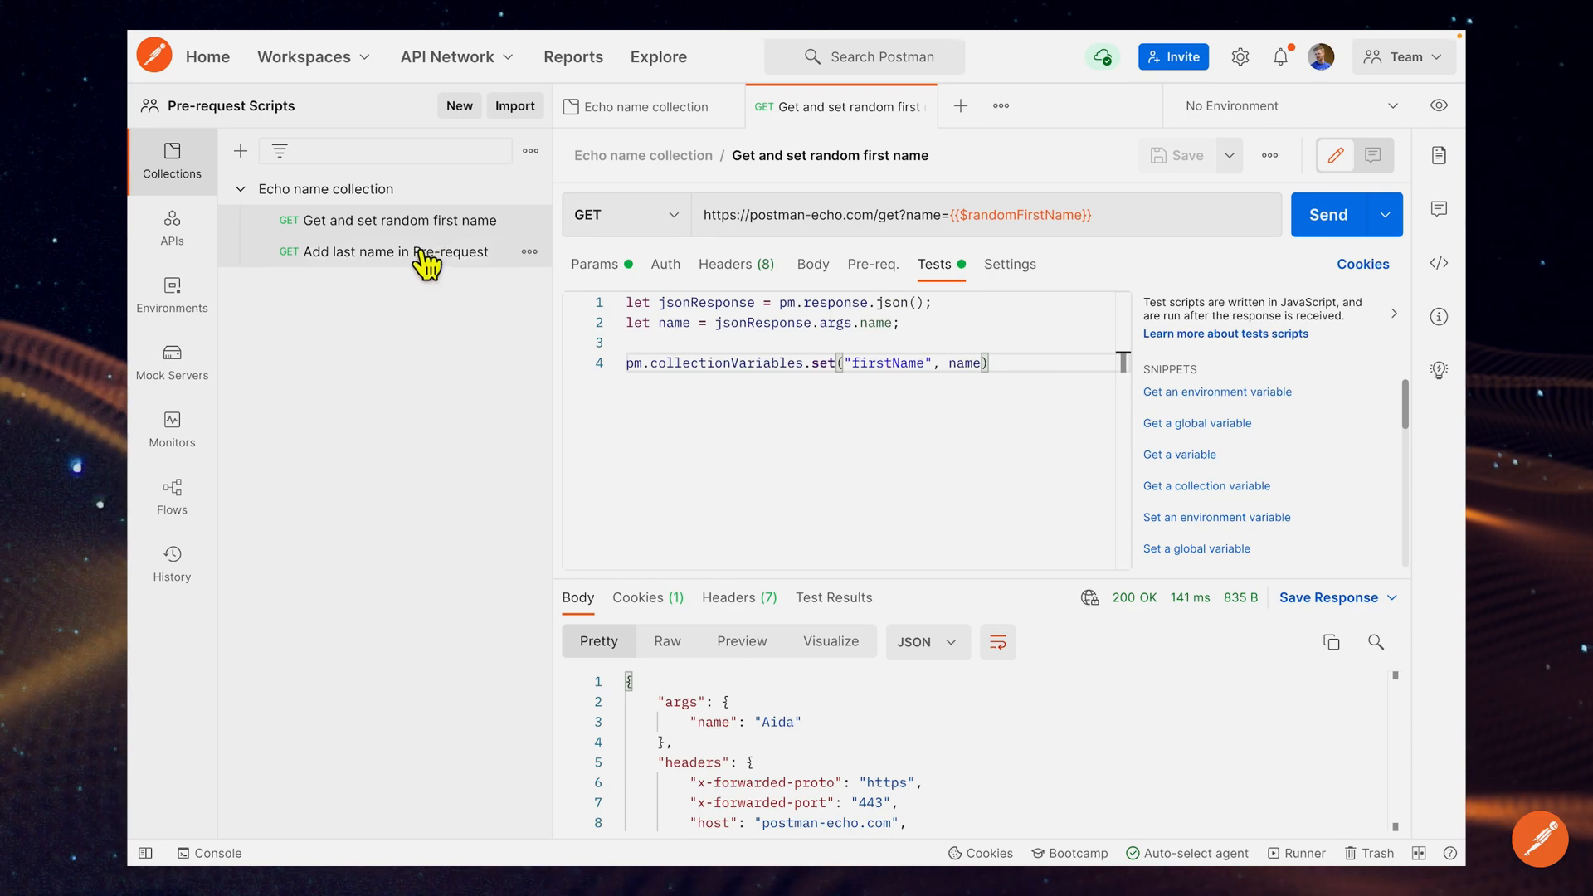
pyautogui.moveTo(441, 267)
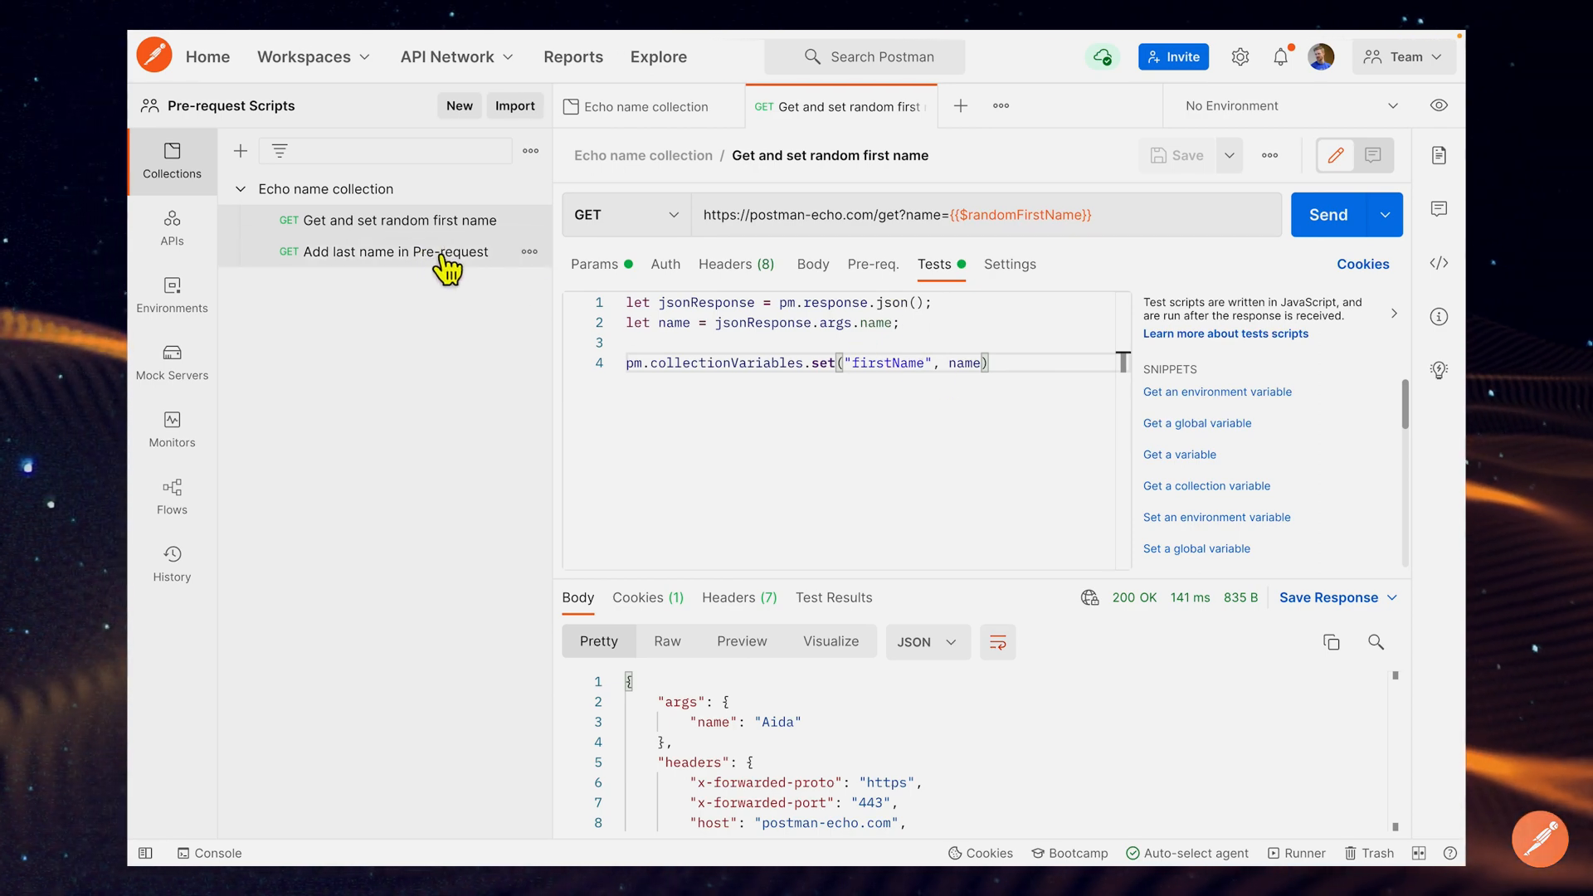
pyautogui.moveTo(427, 229)
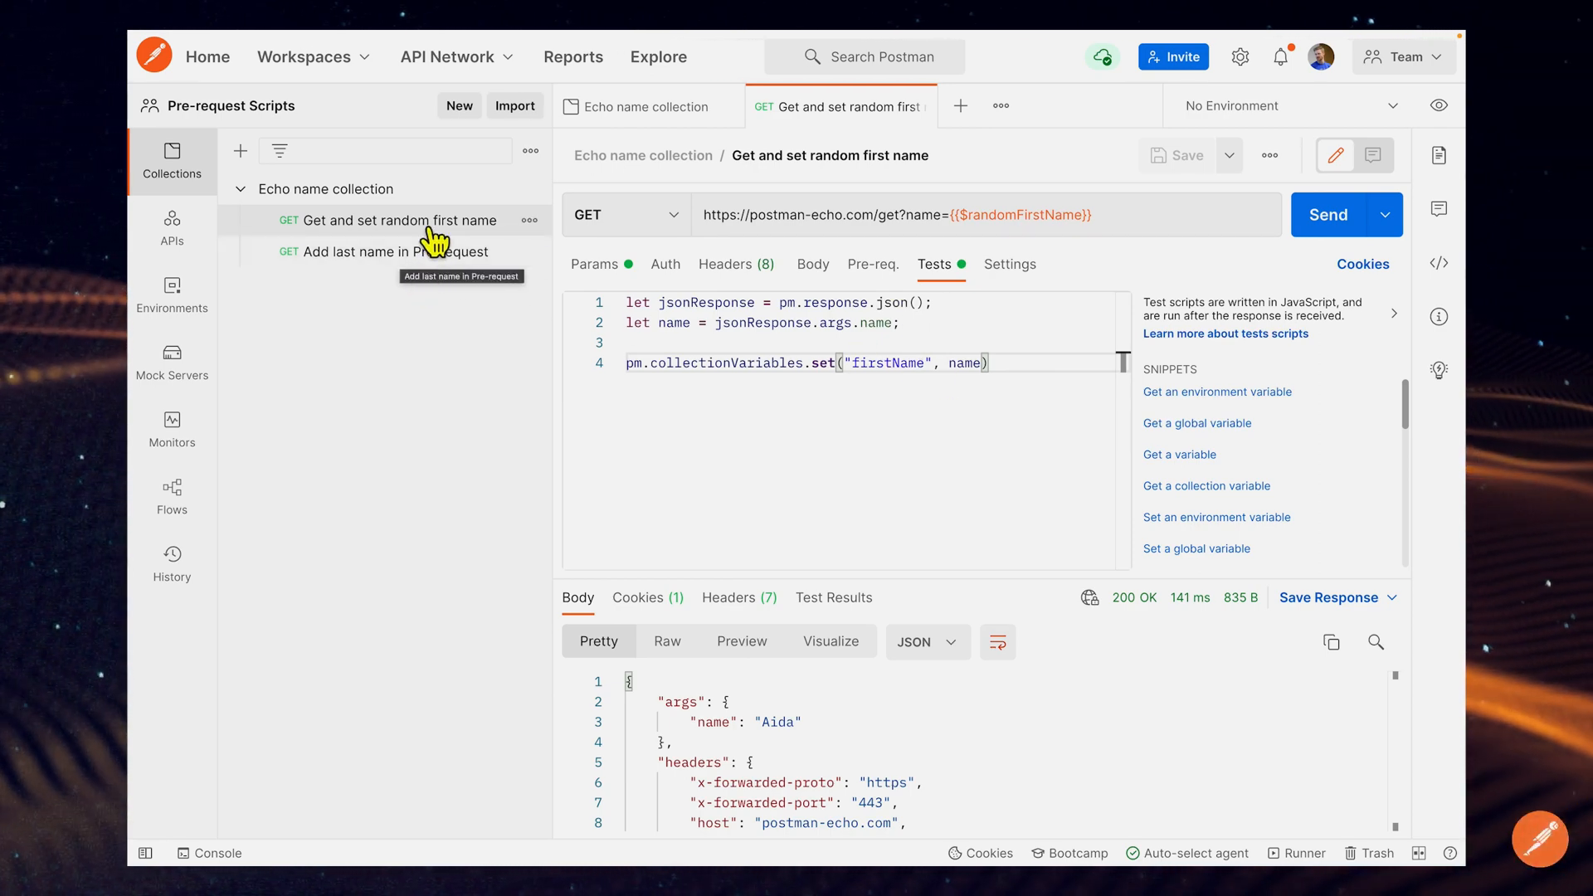
pyautogui.moveTo(404, 279)
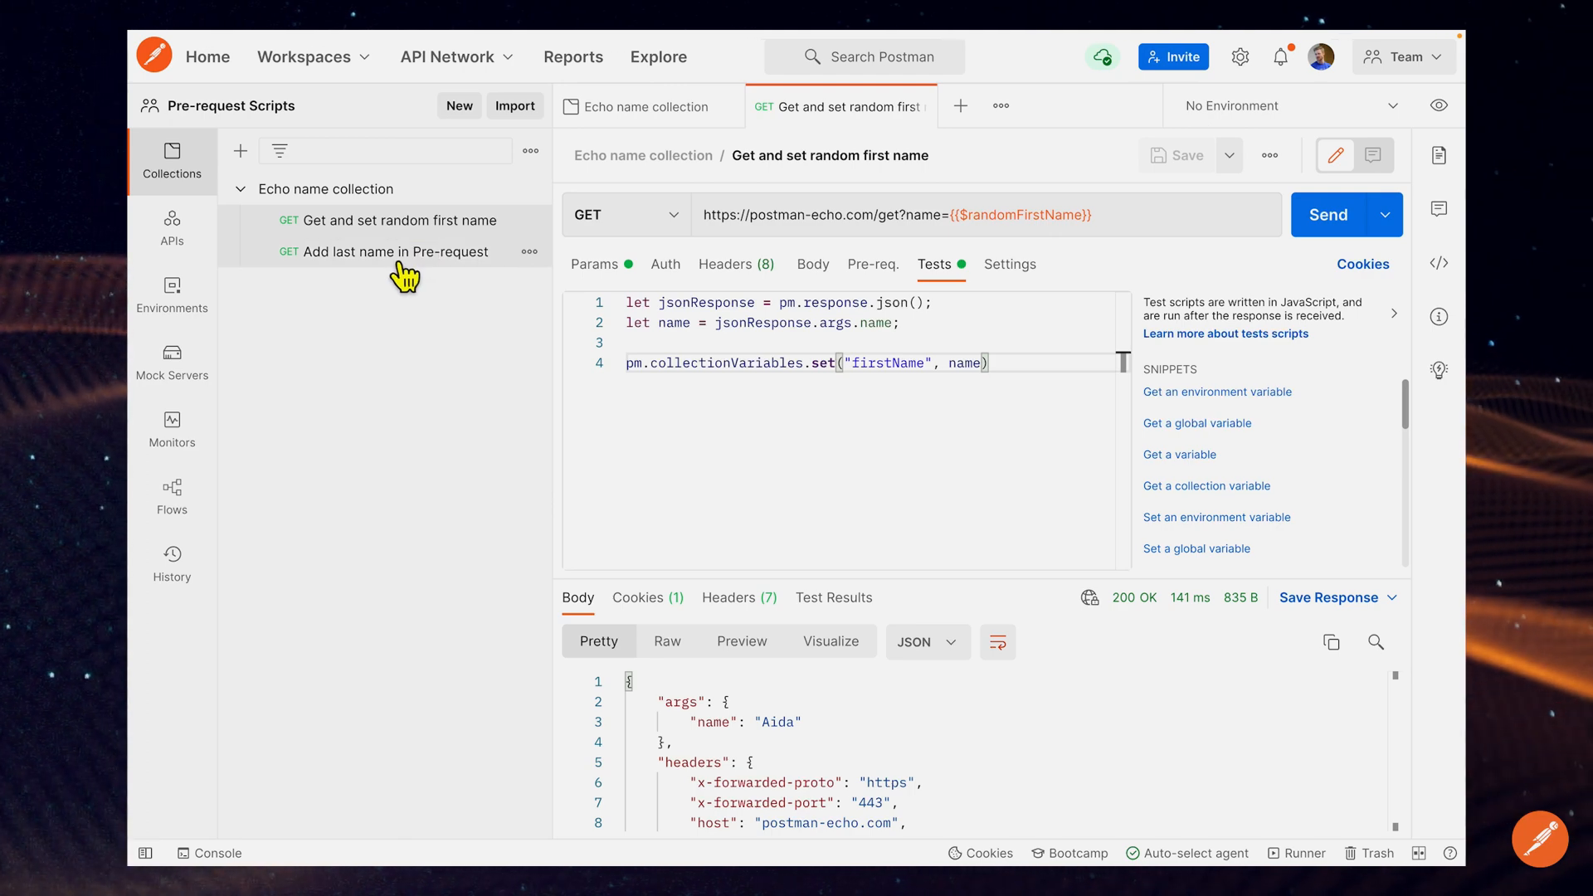
# Step: Show the empty pre-request script of the 'Add last name in Pre-request' request
pyautogui.click(396, 251)
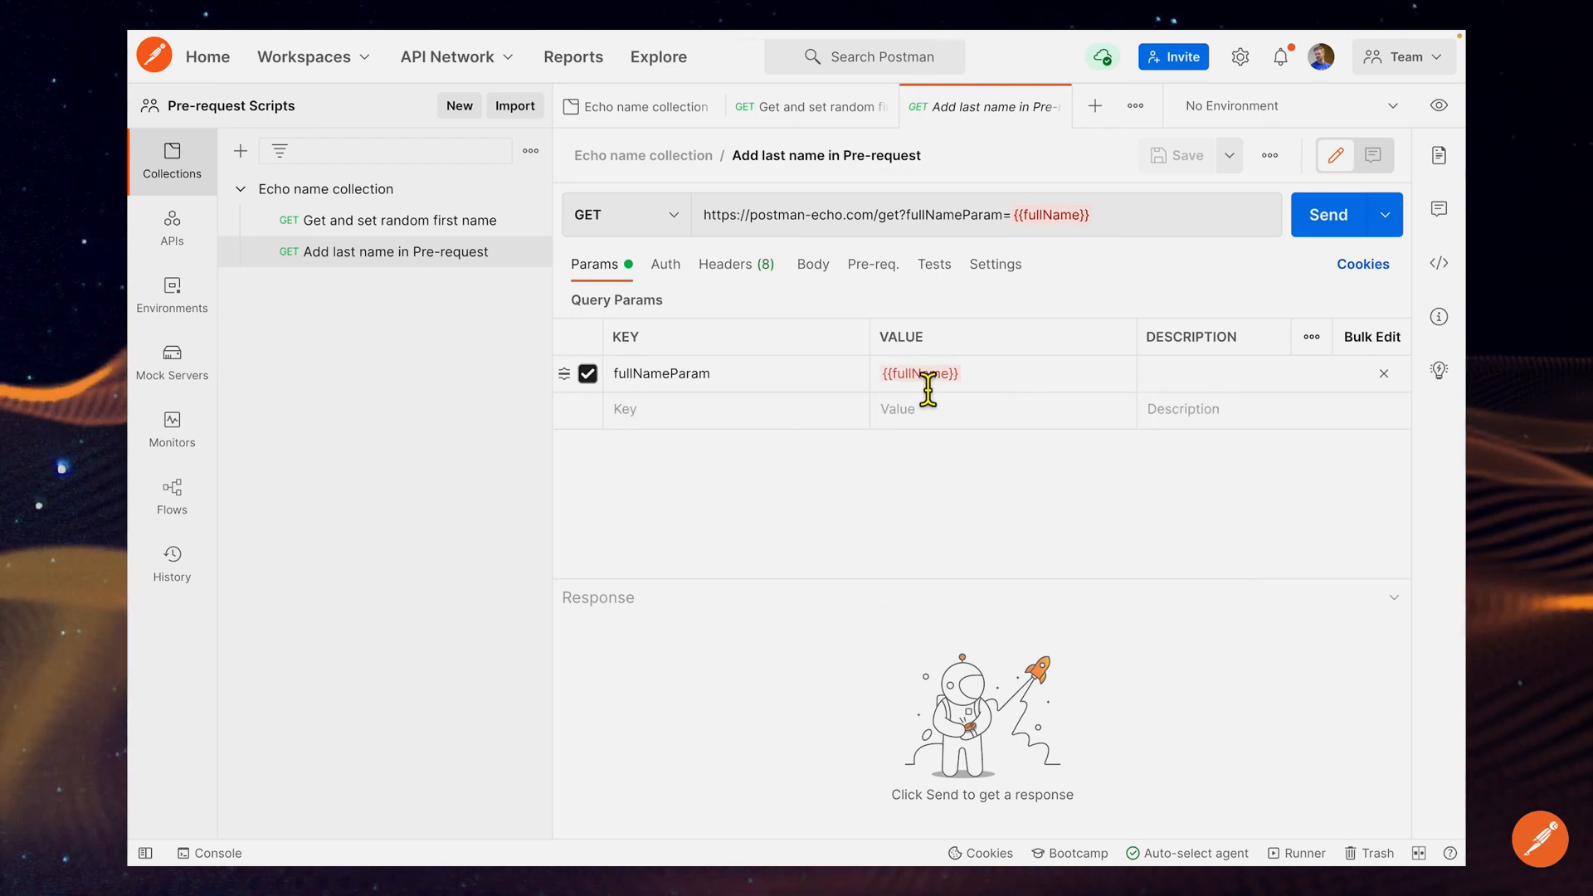
pyautogui.moveTo(919, 311)
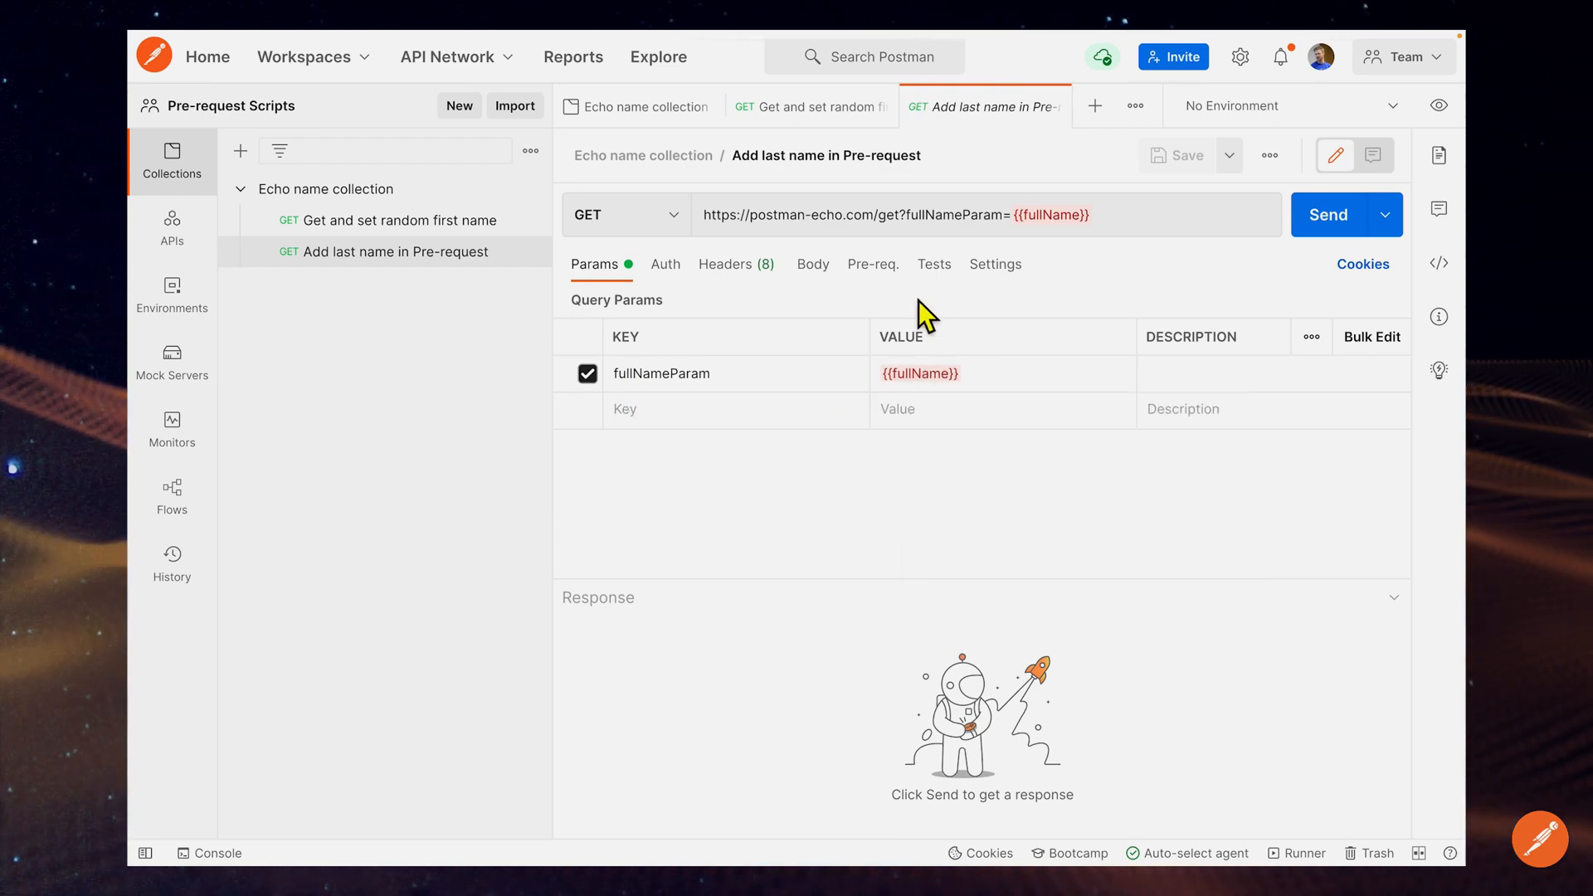
pyautogui.moveTo(915, 305)
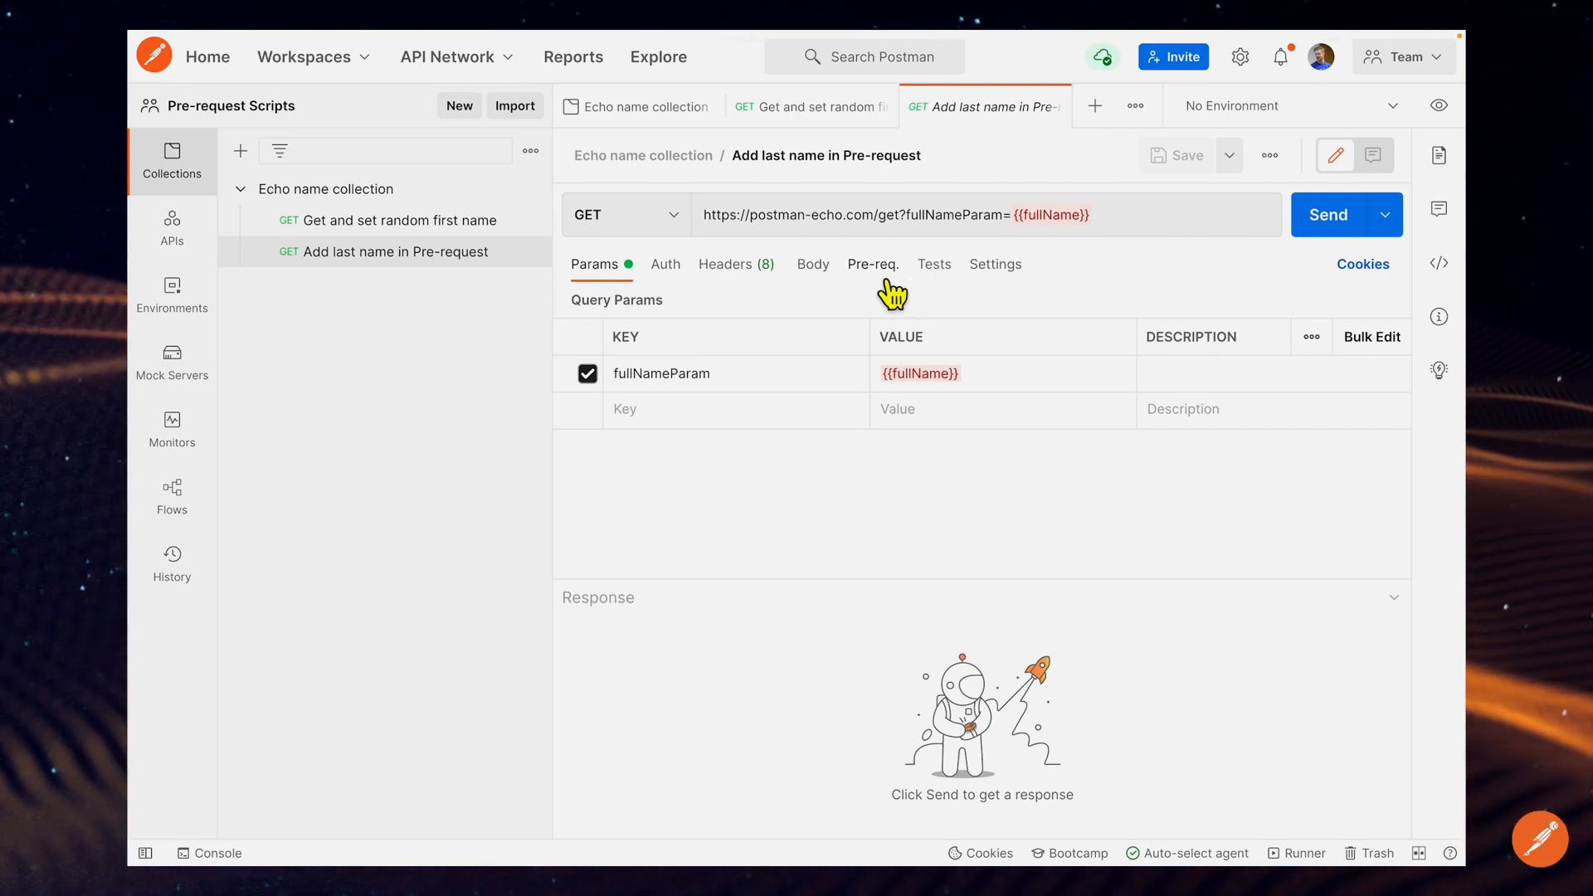
pyautogui.click(872, 263)
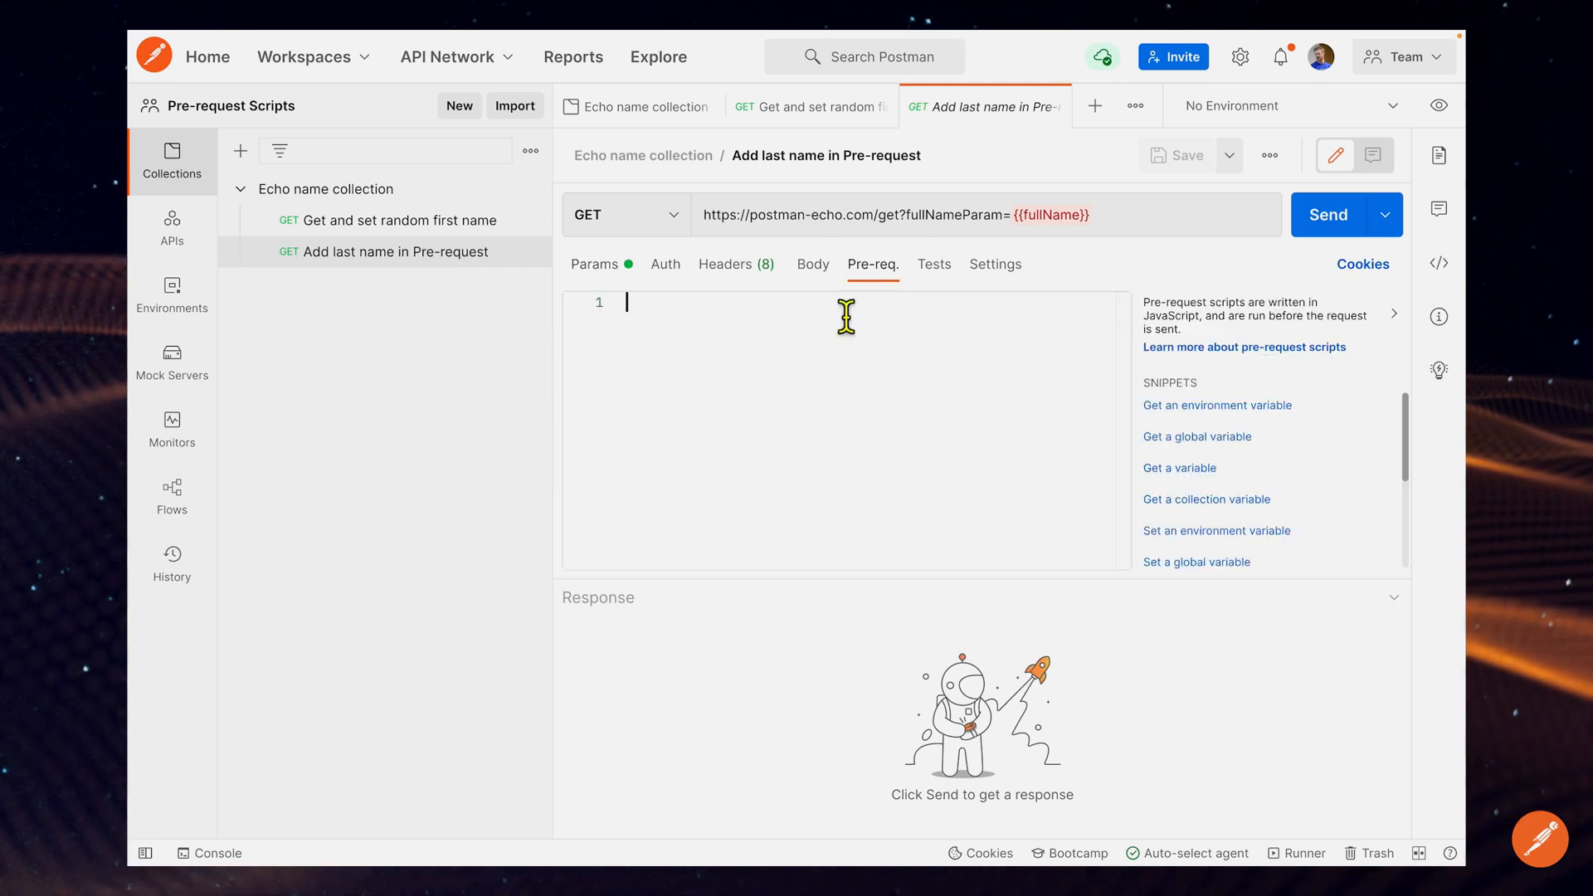
pyautogui.moveTo(641, 316)
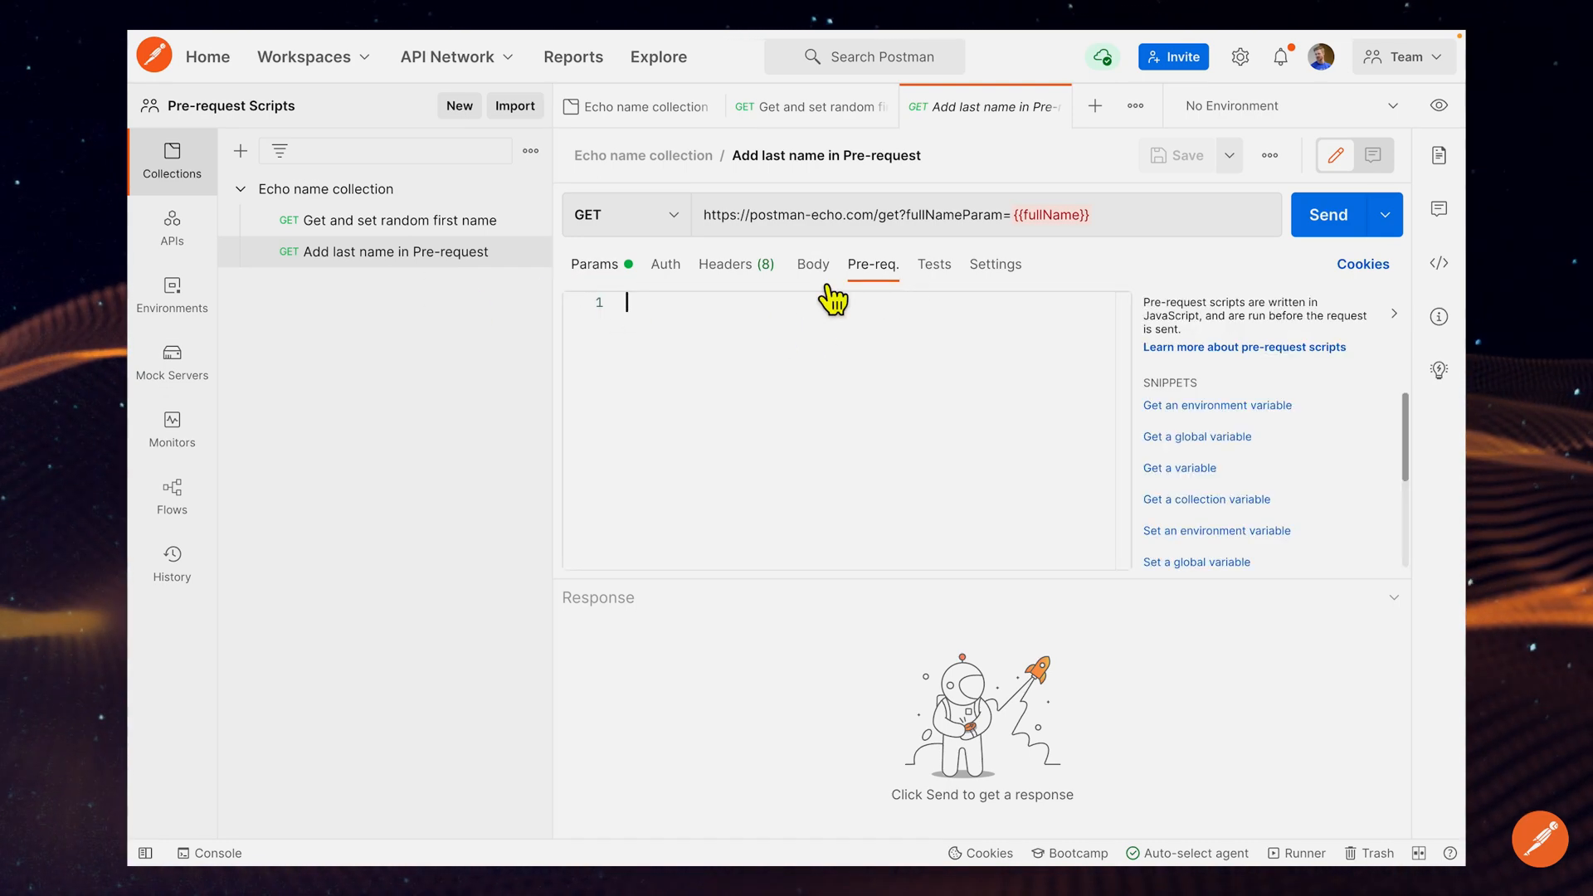
# Step: Write pm.collectionVariables.set("fullName", pm.collectionVariables.get("firstName") + " Smith"); in the request's pre-request script
pyautogui.click(1394, 313)
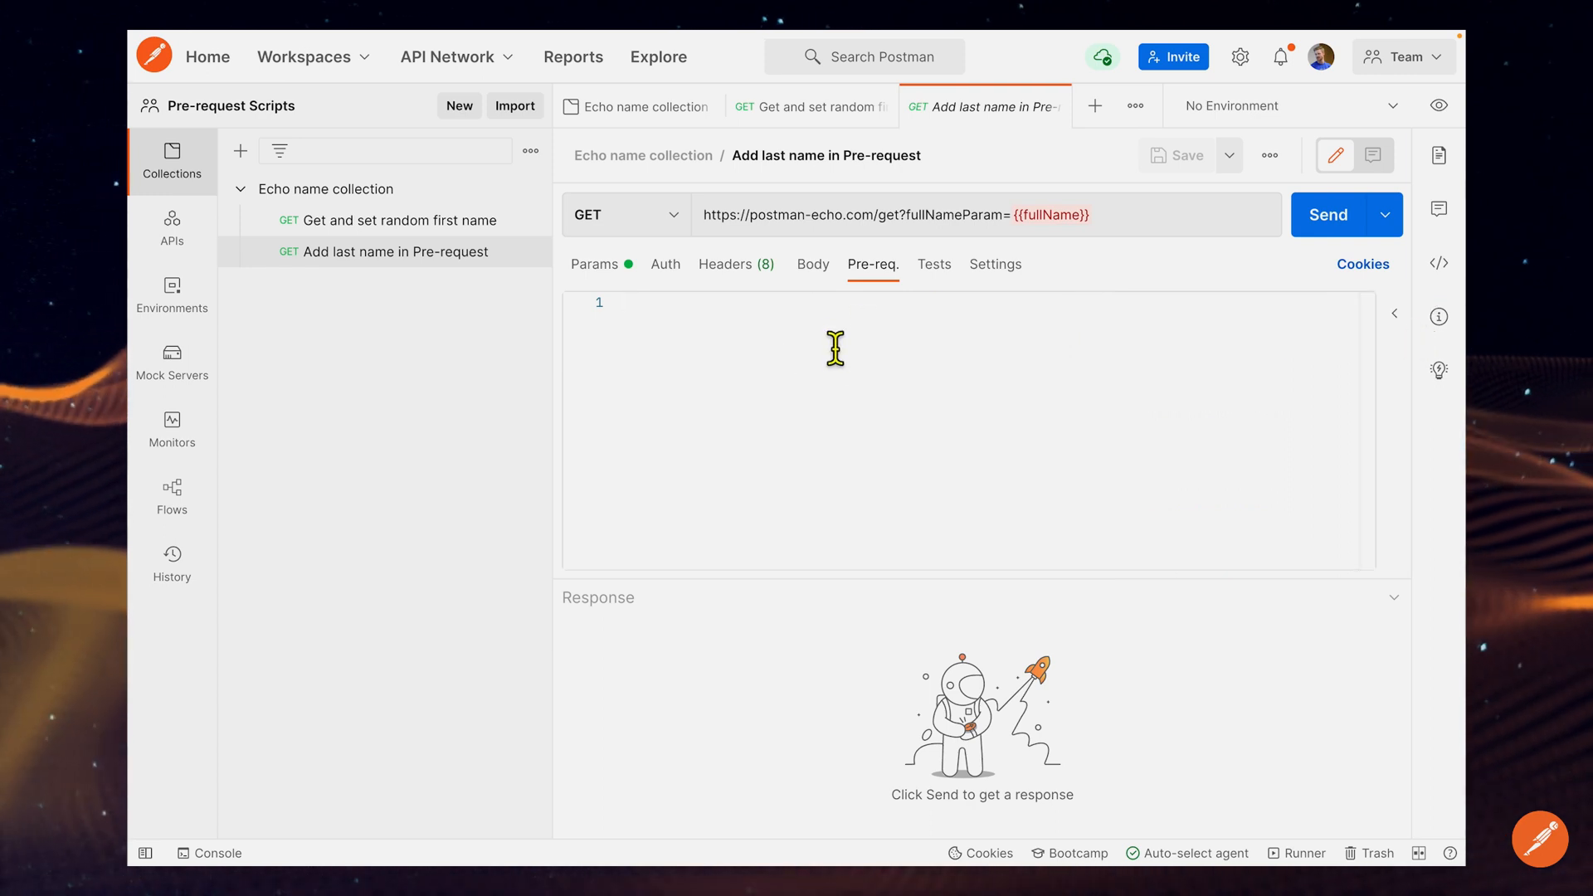
pyautogui.write('pm.collectionVariables.set("fullNa')
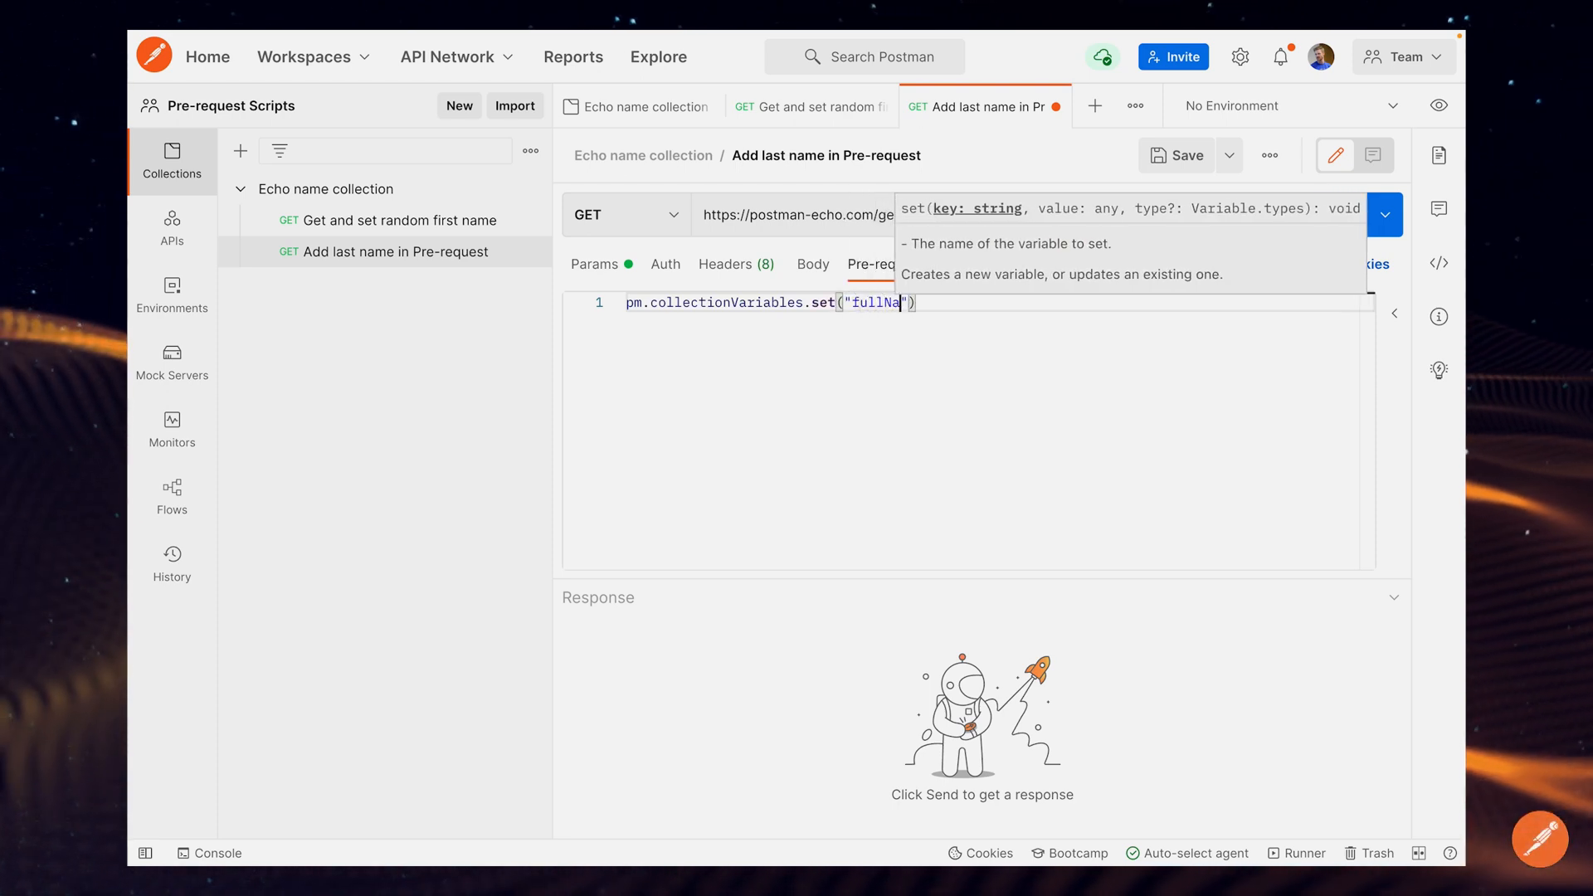
pyautogui.write('me')
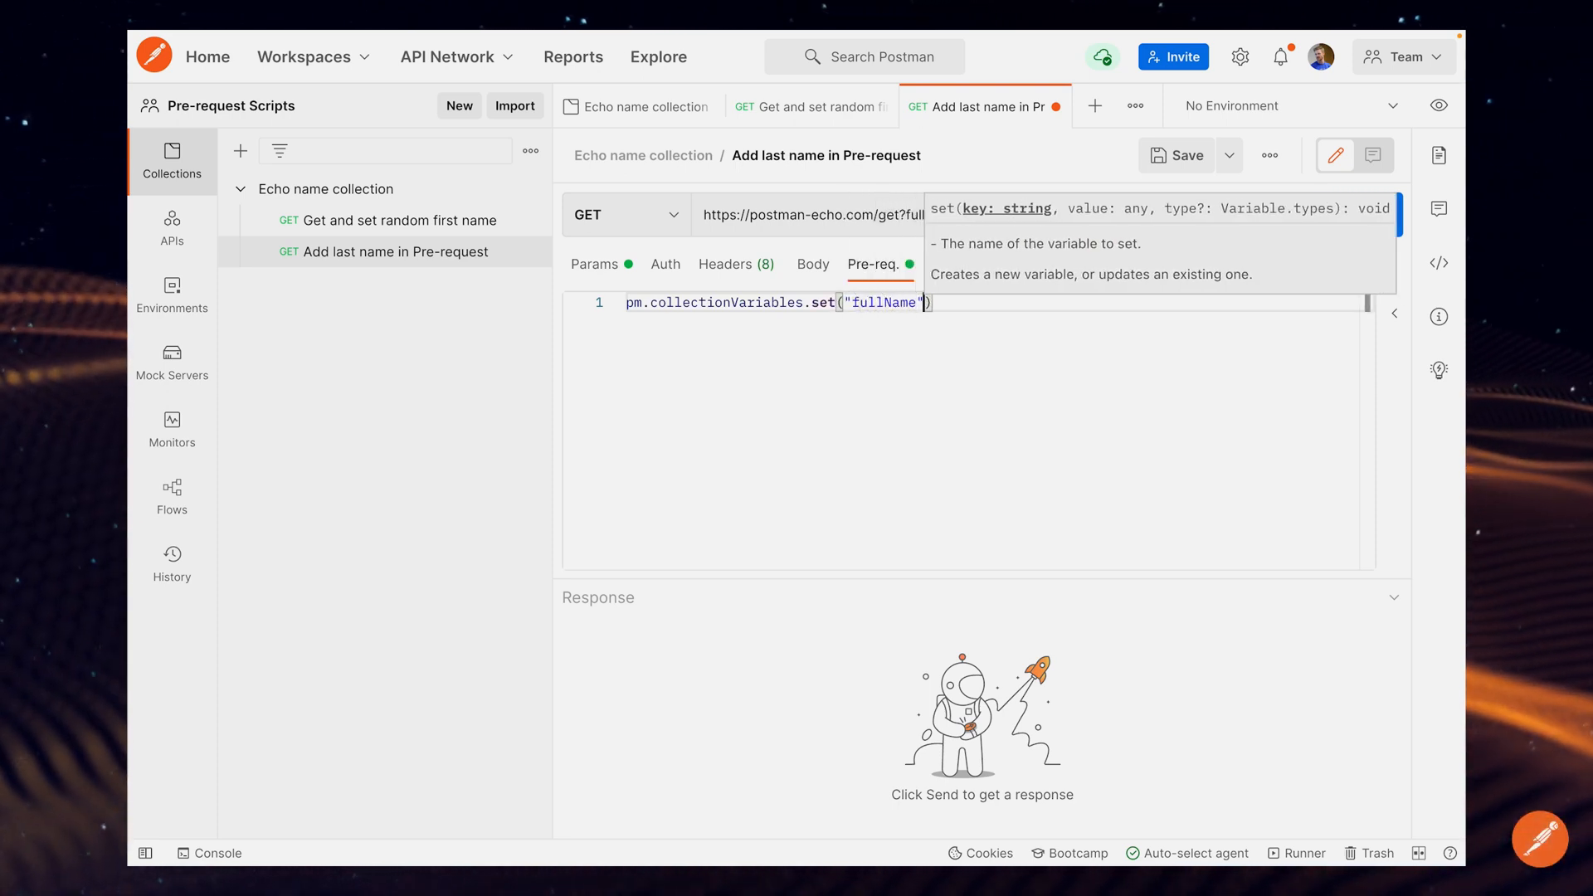
pyautogui.write(',')
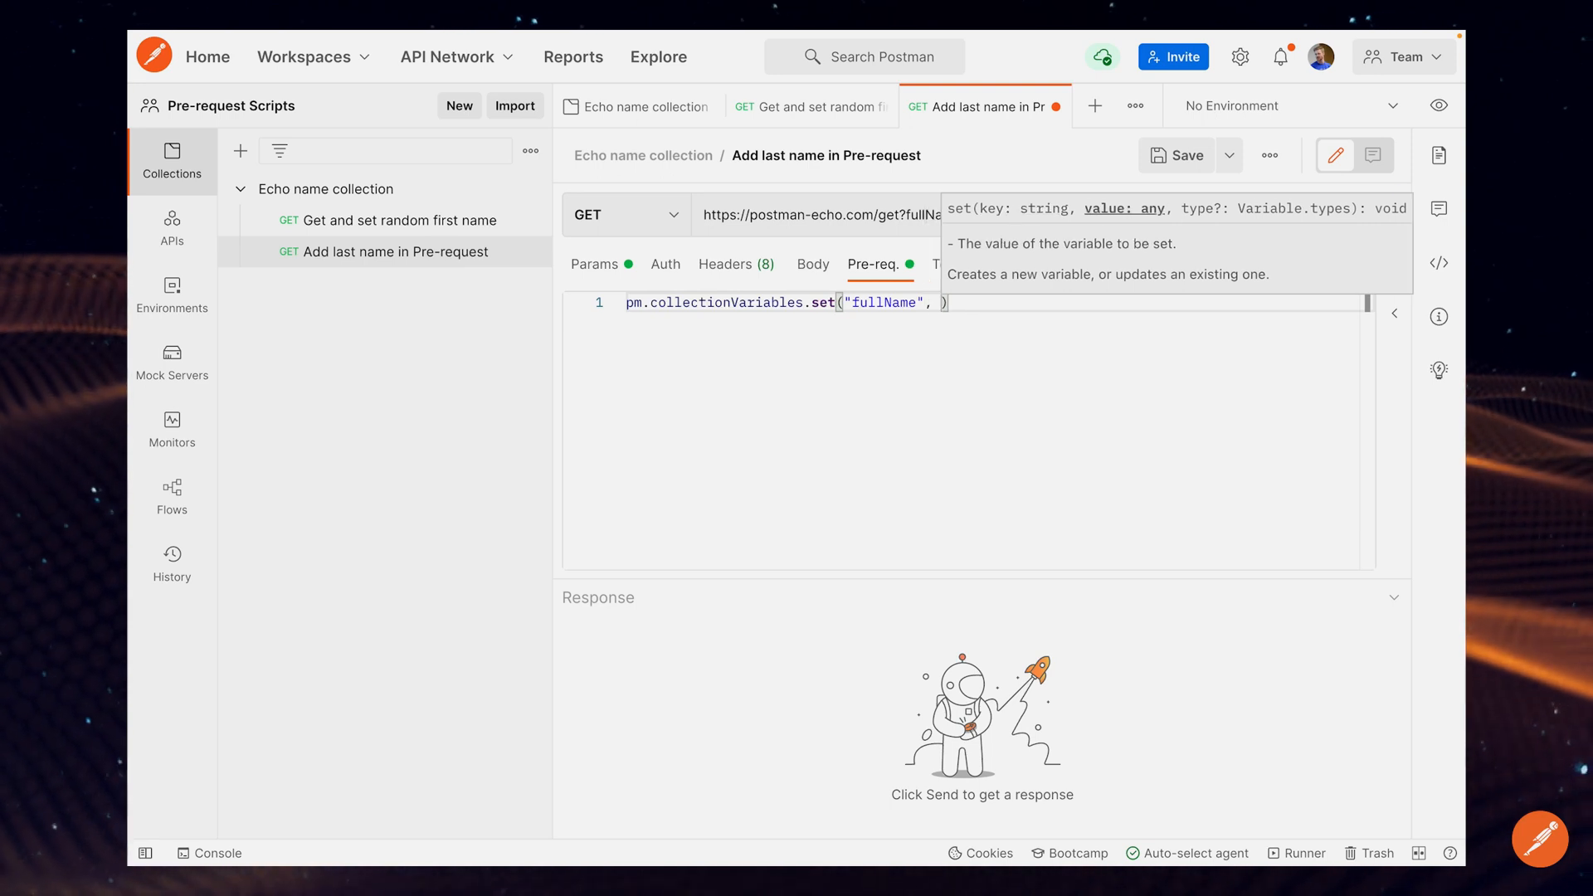
pyautogui.write('pm.')
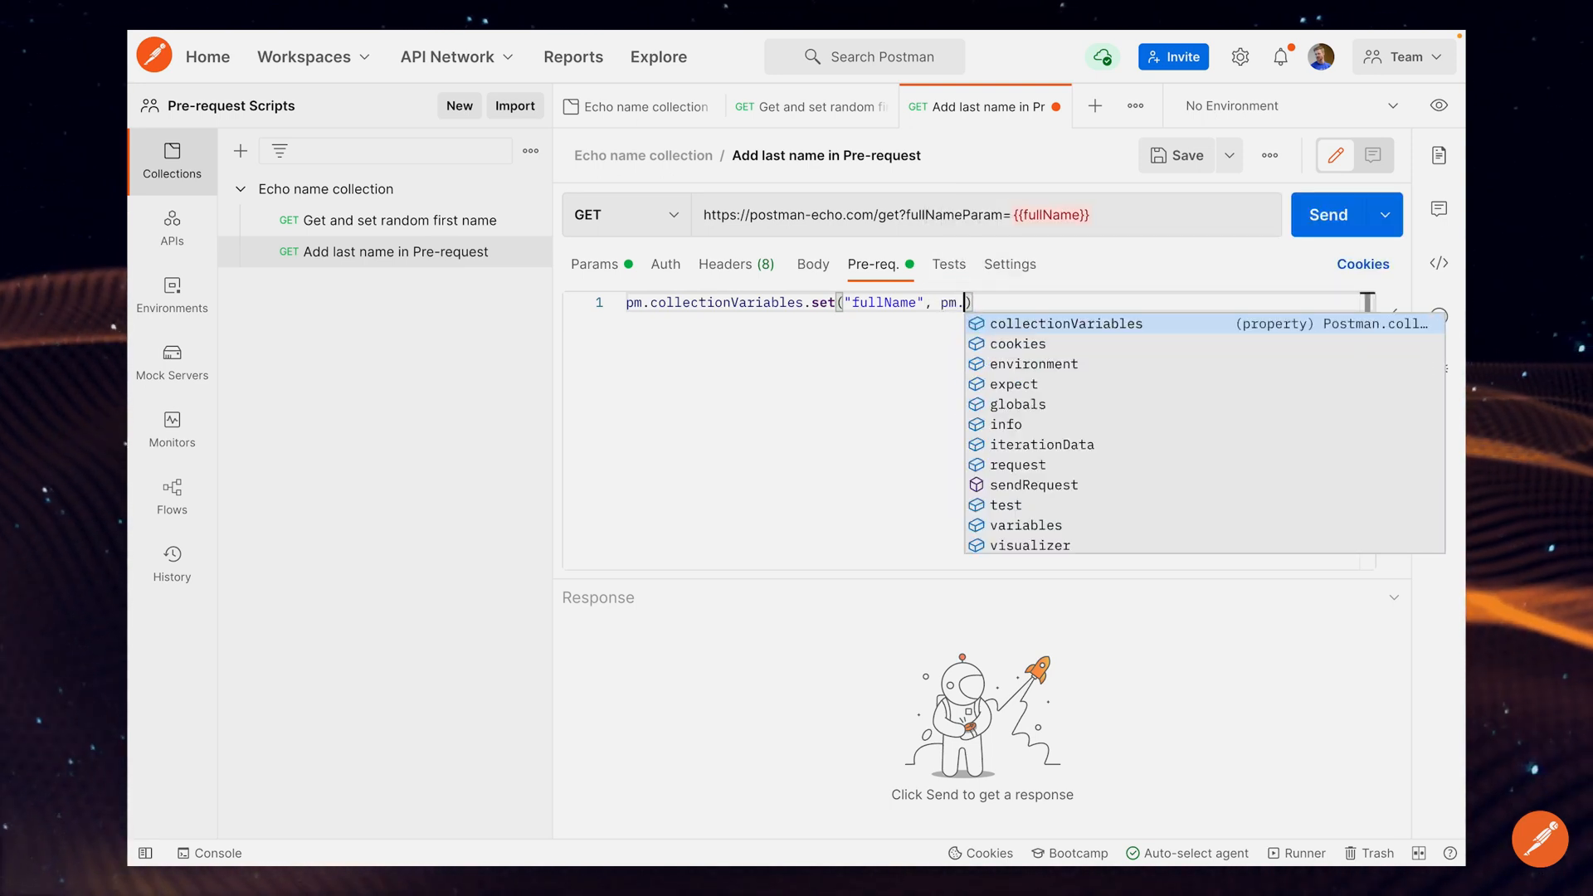
pyautogui.write('collectionVariables.get("')
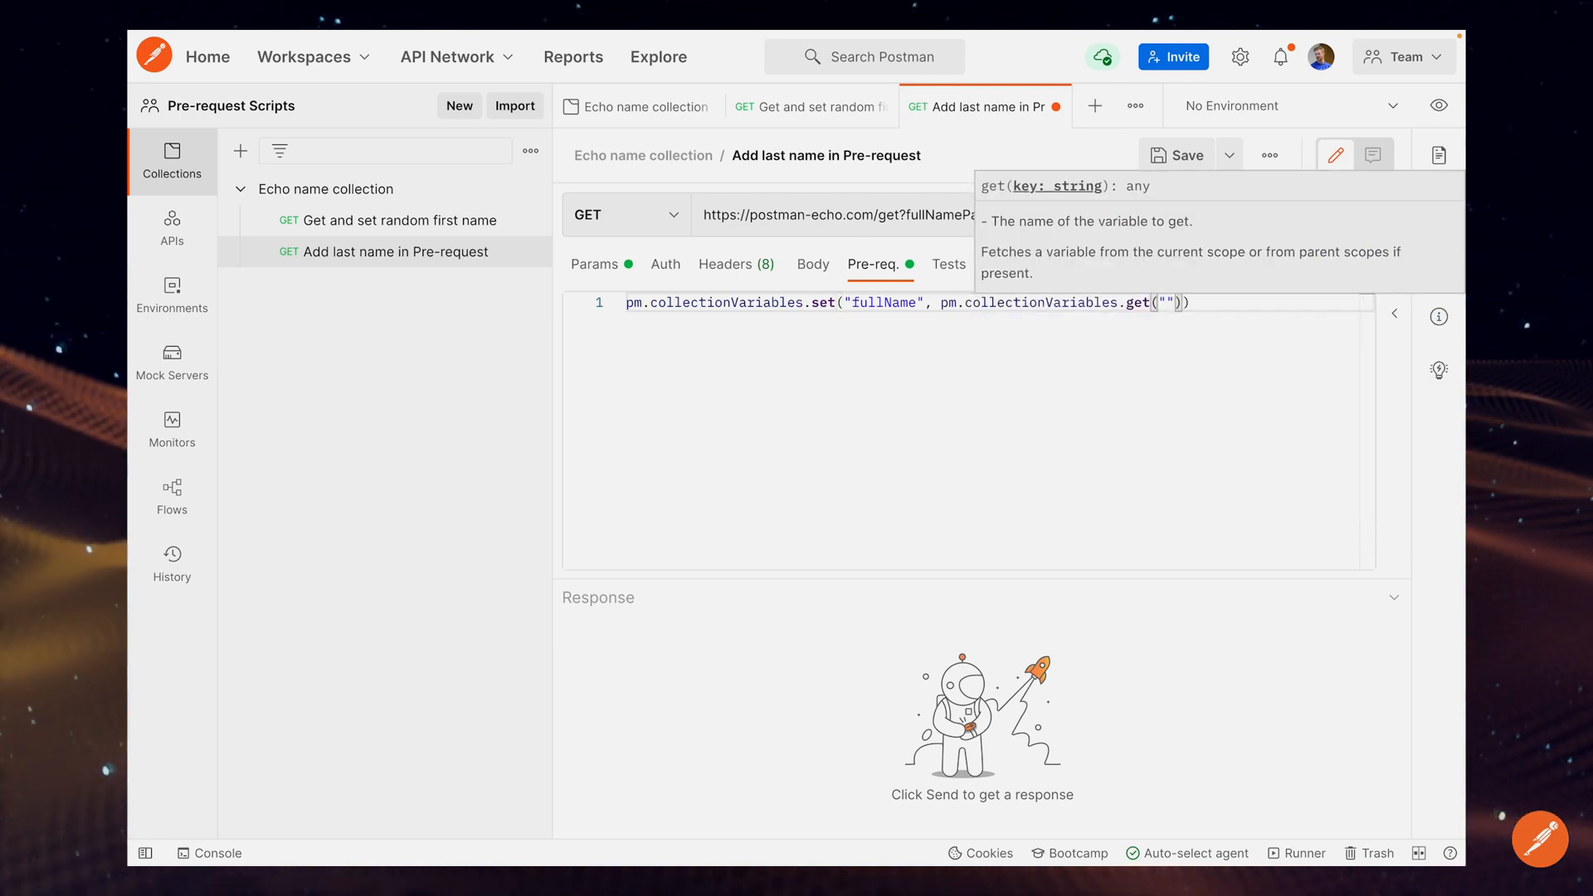
pyautogui.write('firstName')
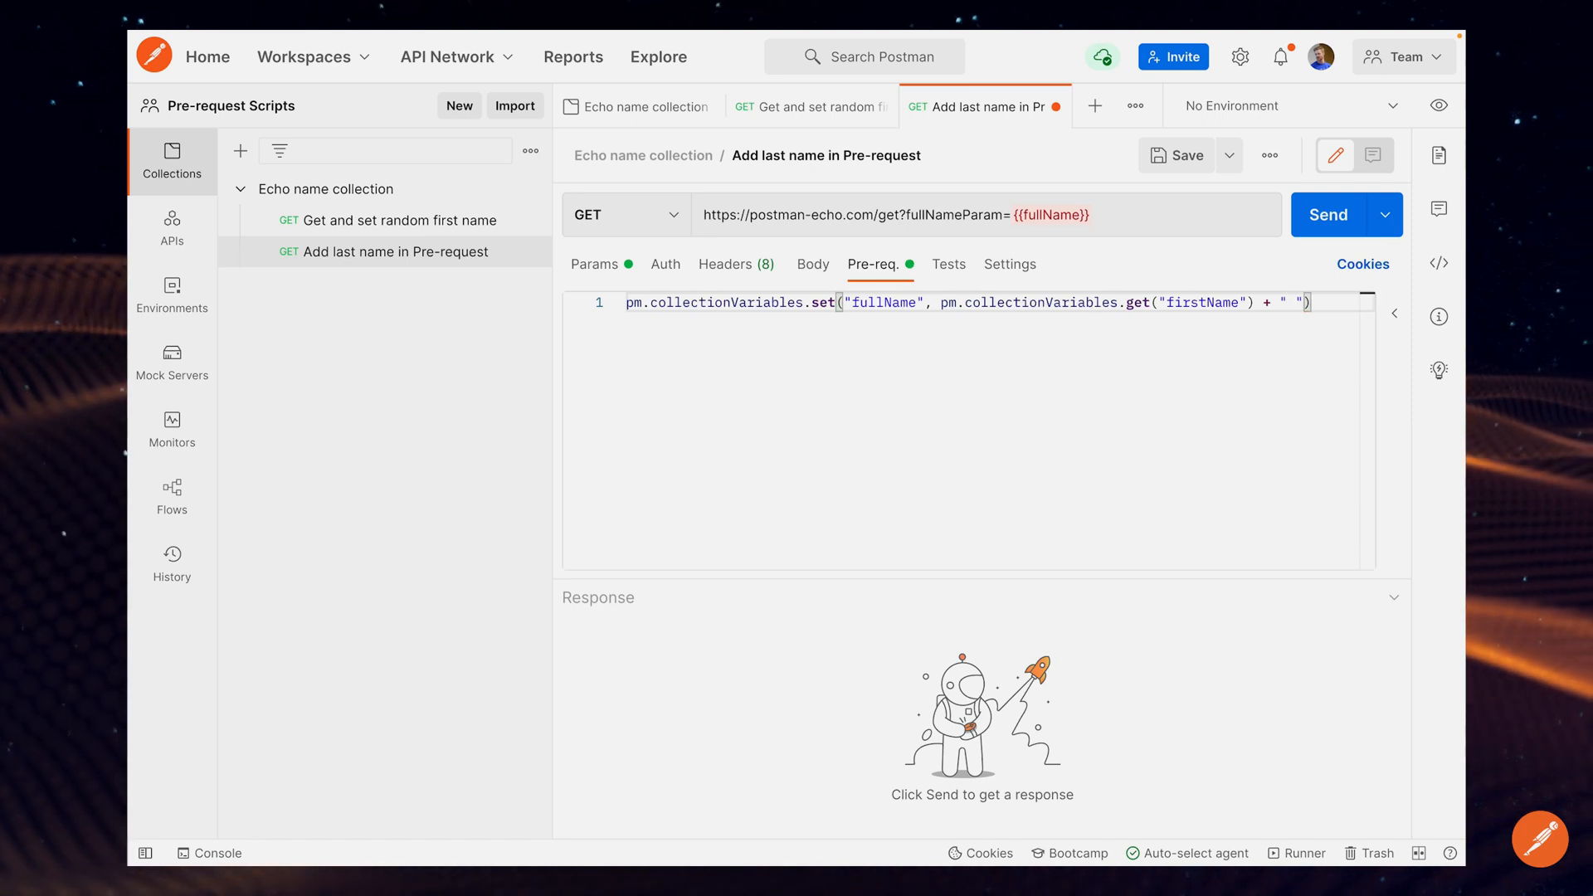
pyautogui.write('Smitjh')
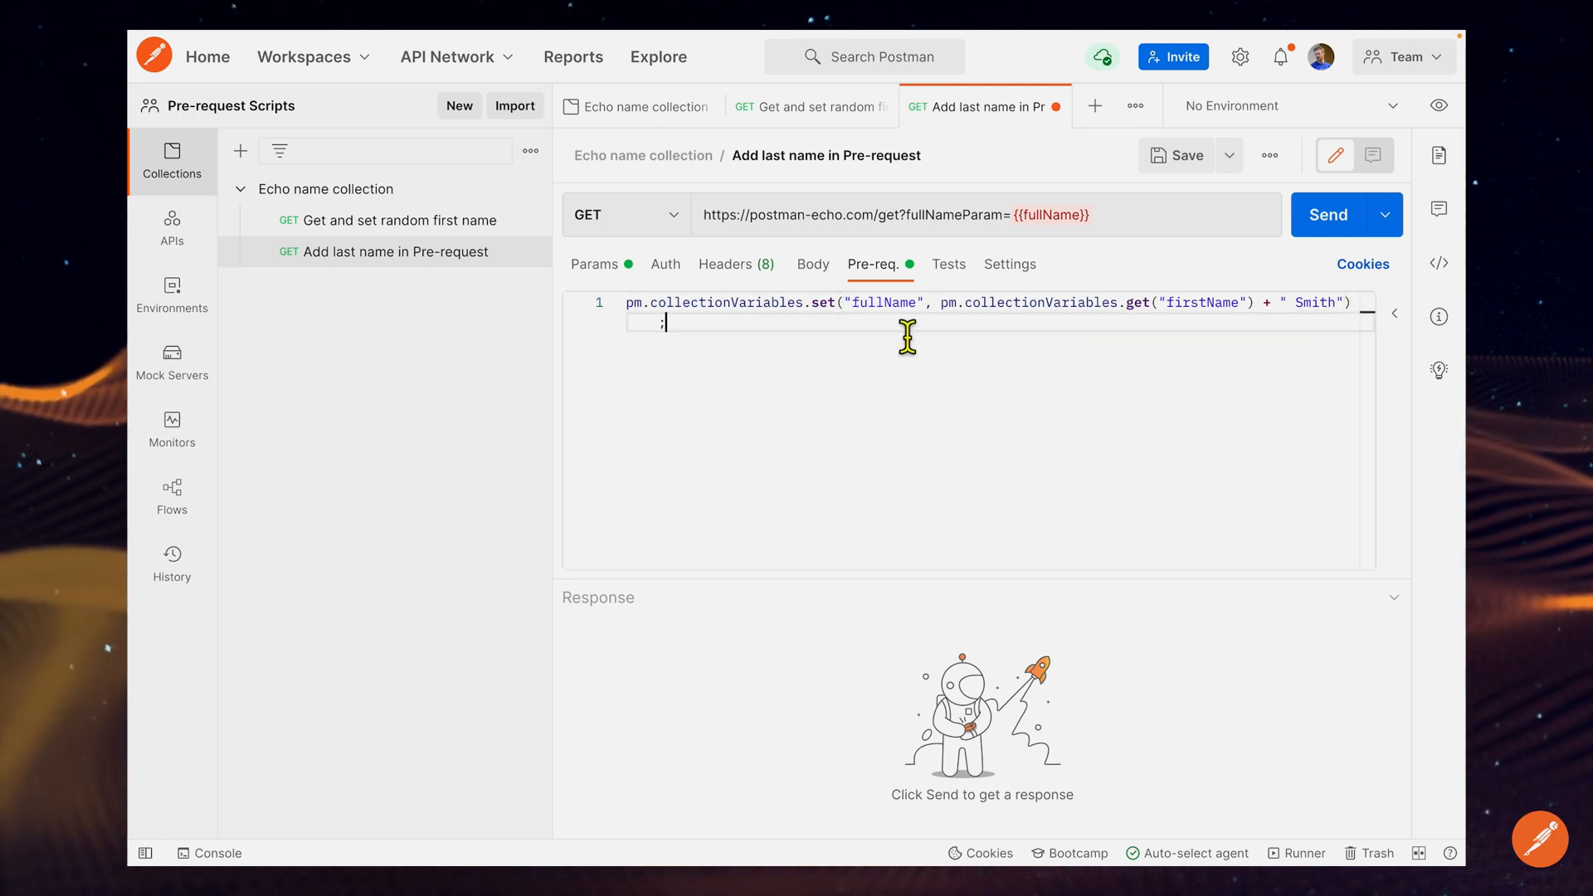
pyautogui.moveTo(904, 295)
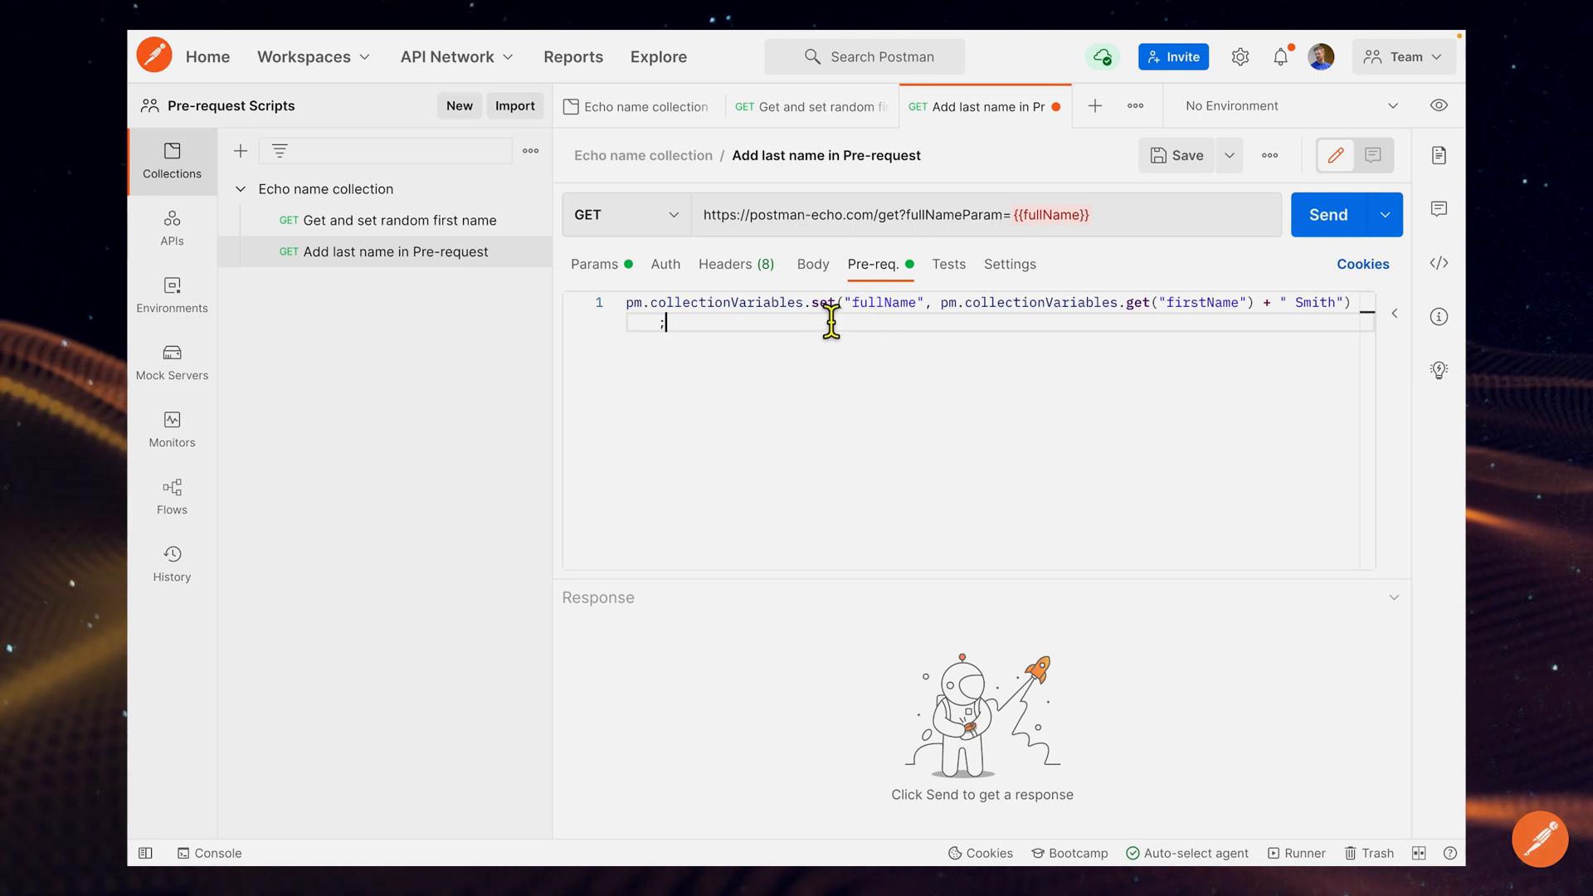
pyautogui.moveTo(882, 317)
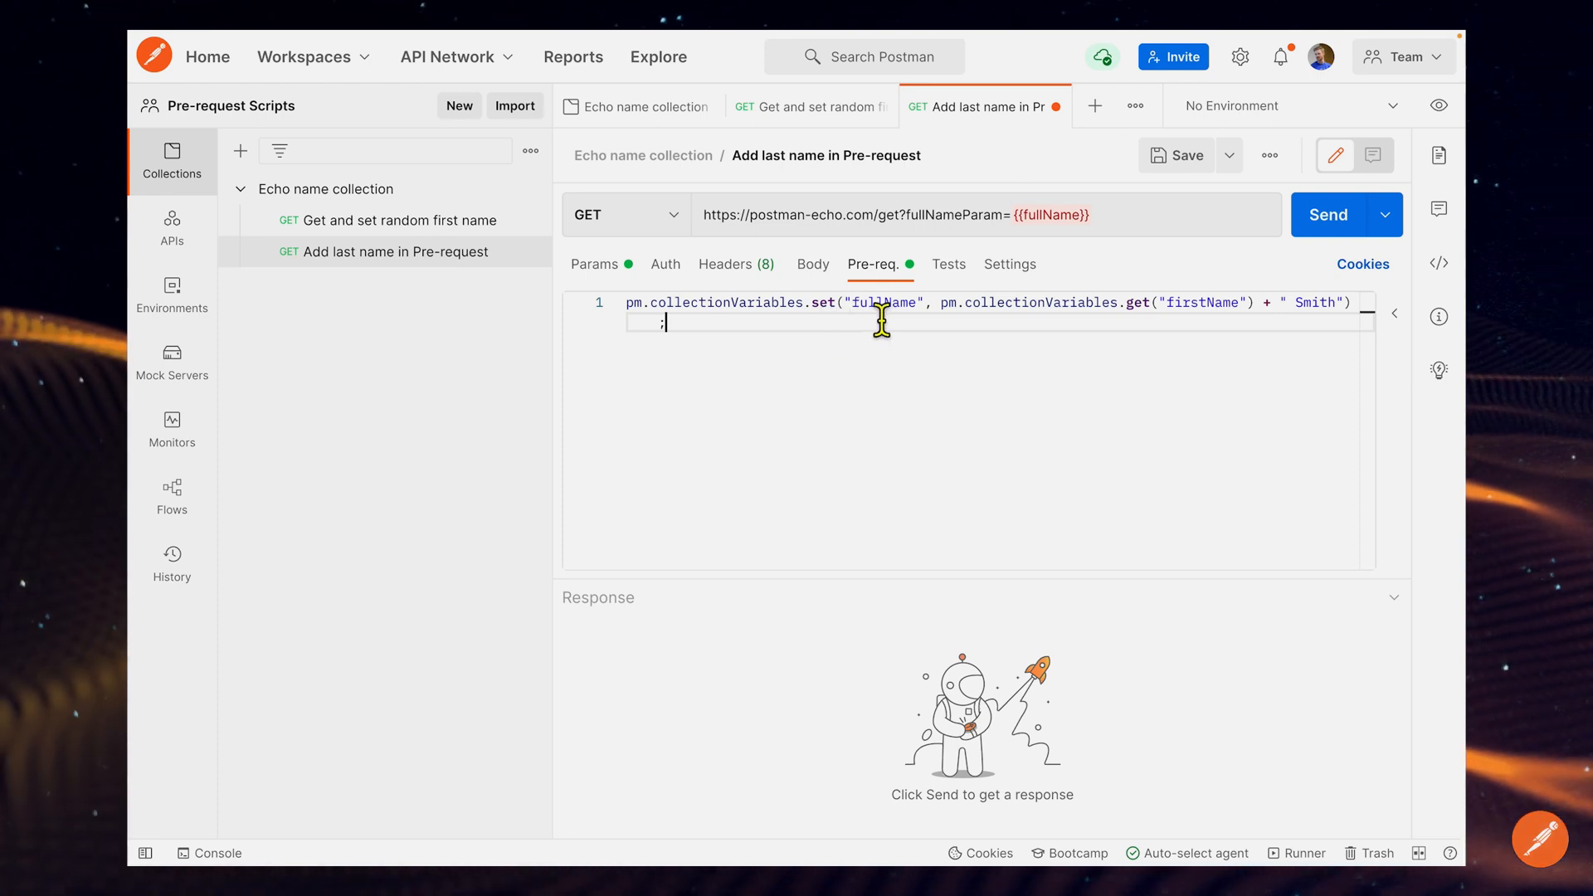
pyautogui.moveTo(1225, 316)
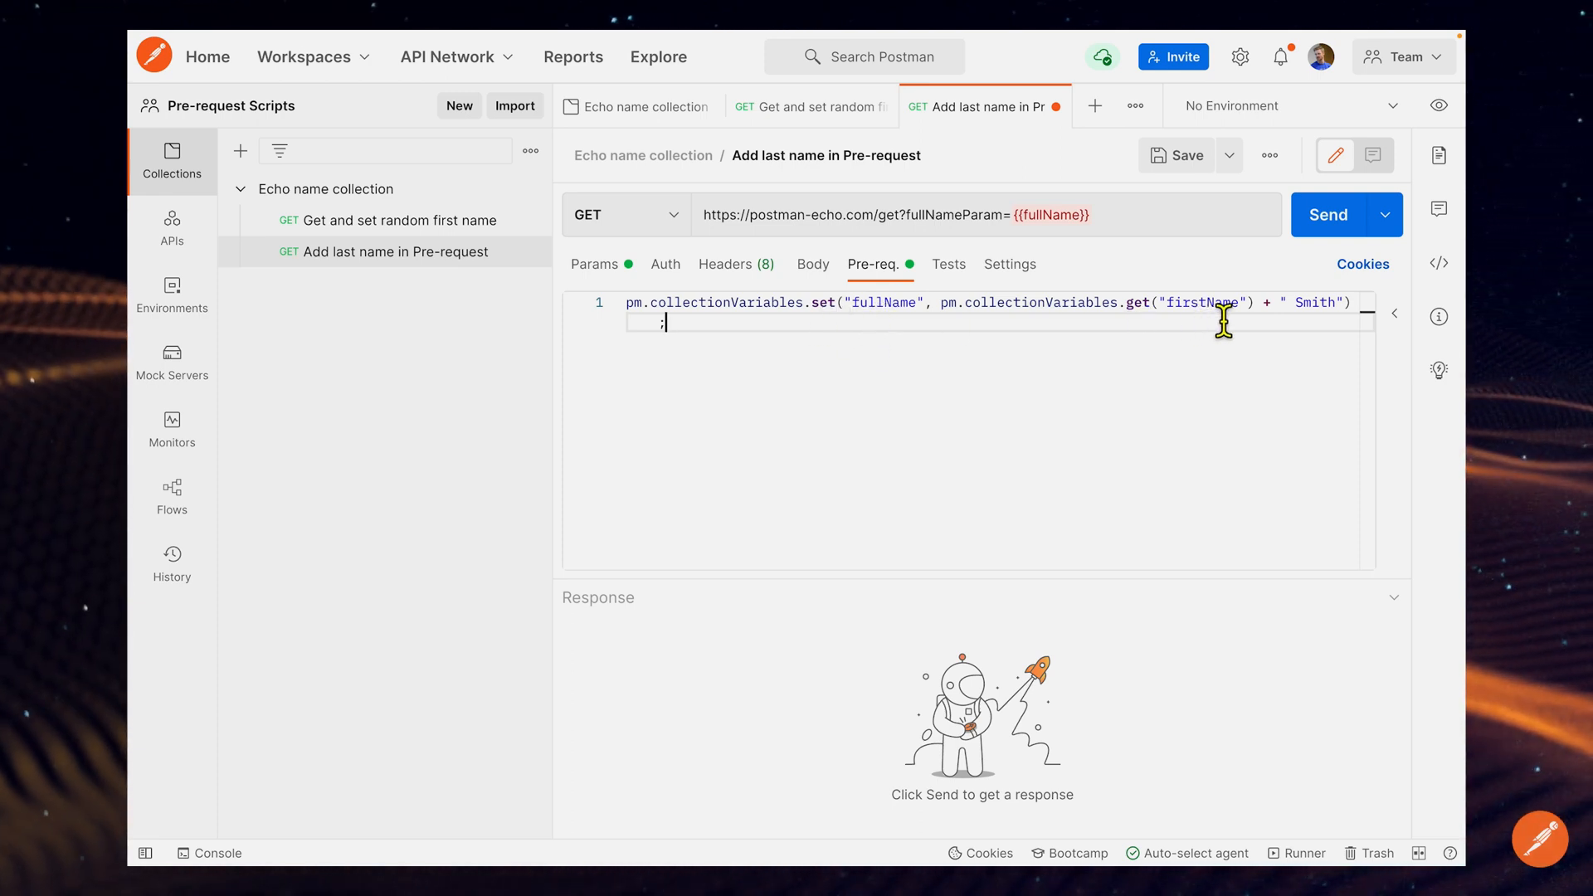
pyautogui.moveTo(1203, 315)
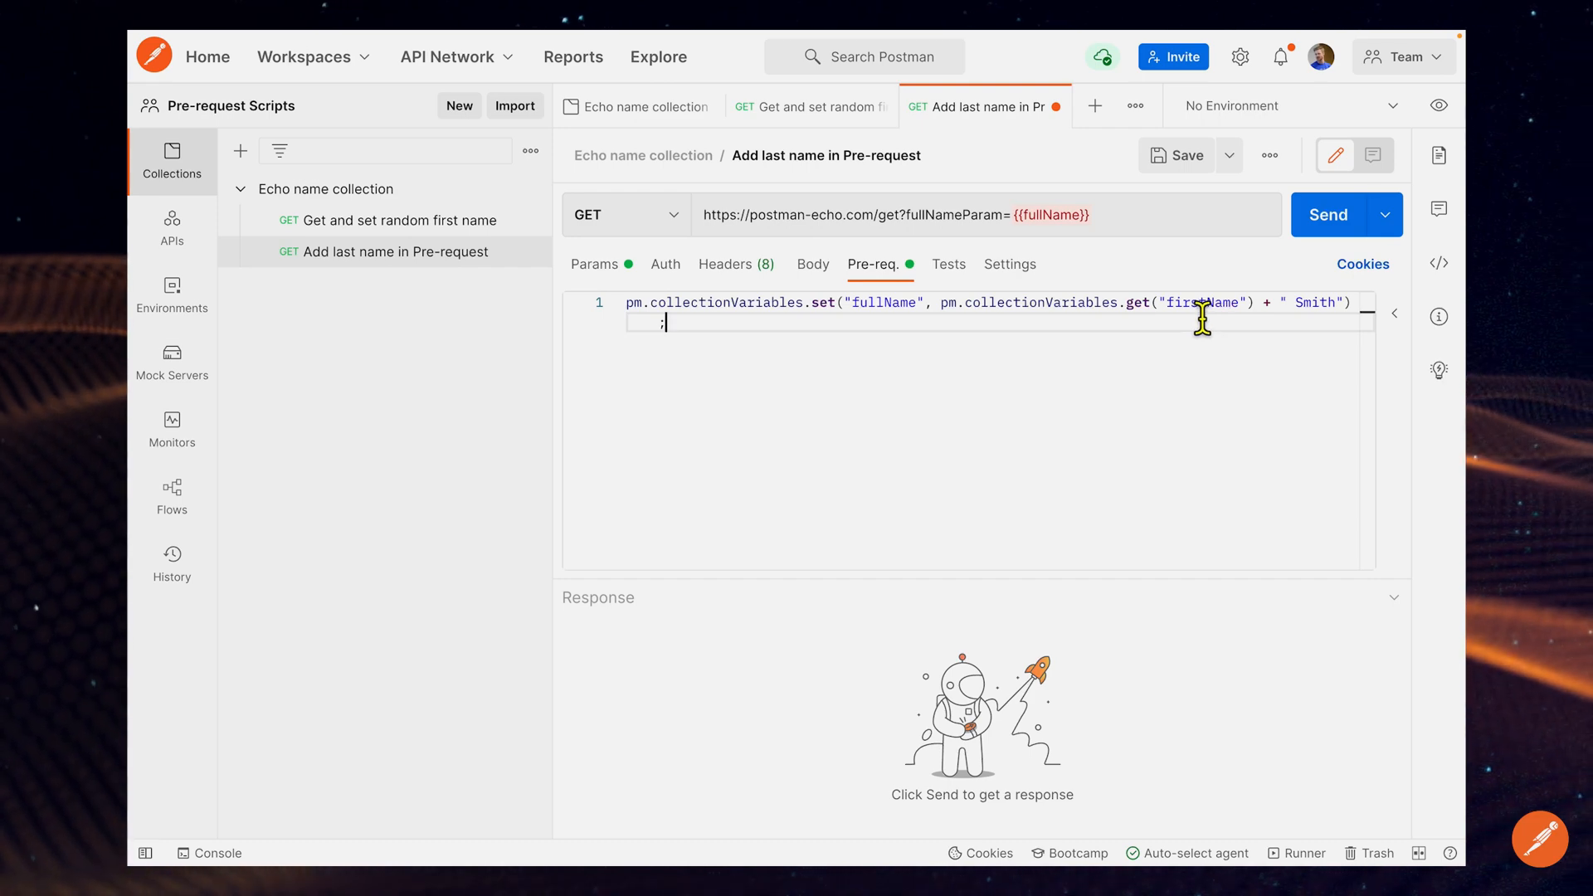
pyautogui.moveTo(1335, 330)
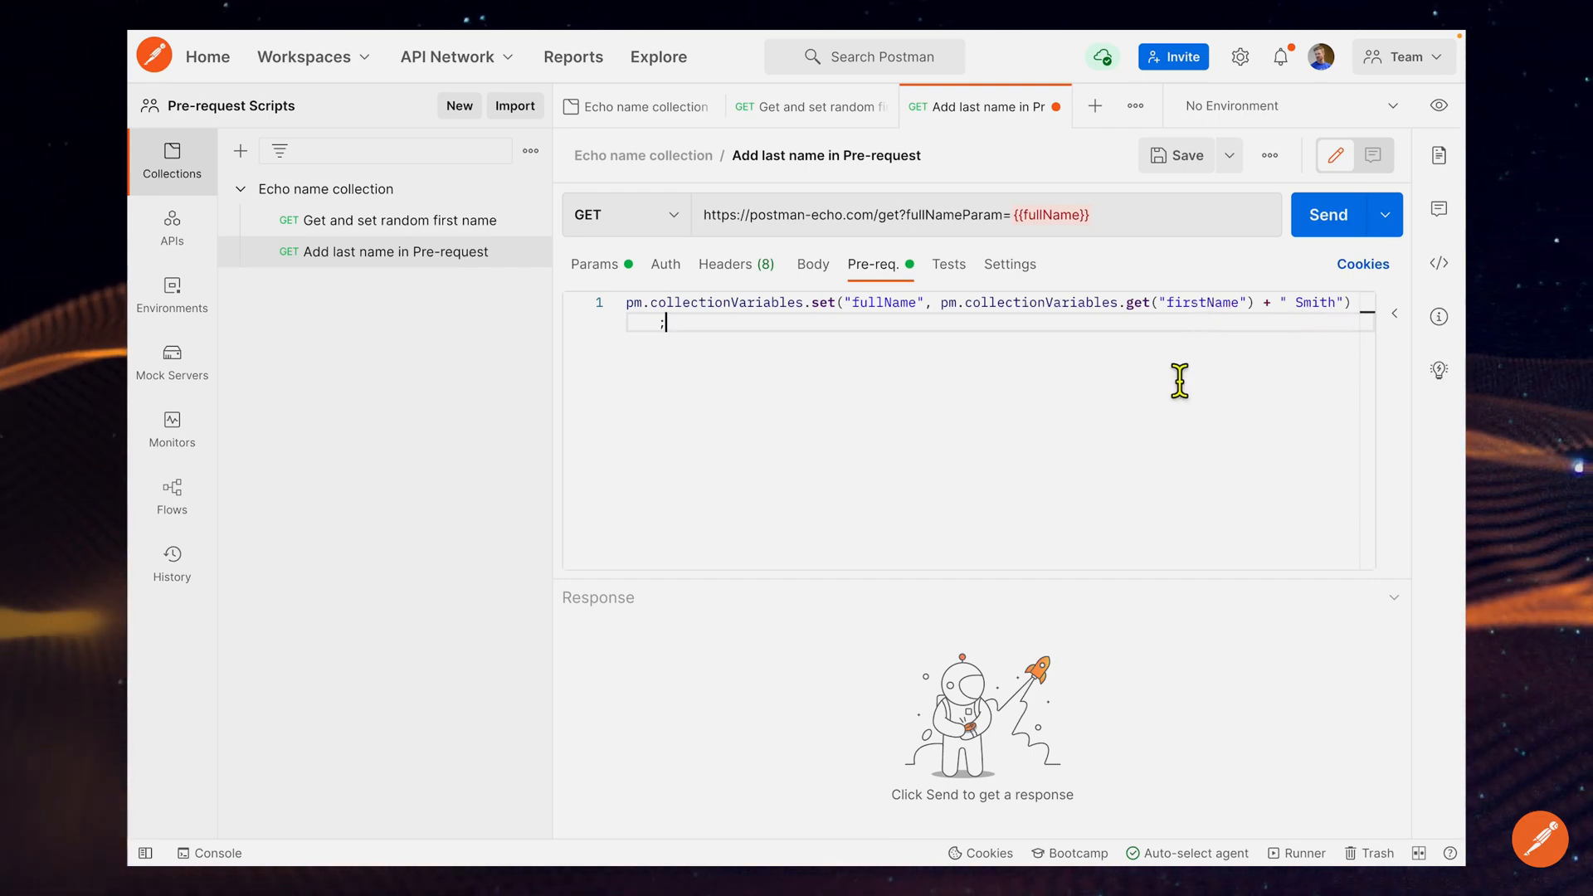
pyautogui.moveTo(1342, 249)
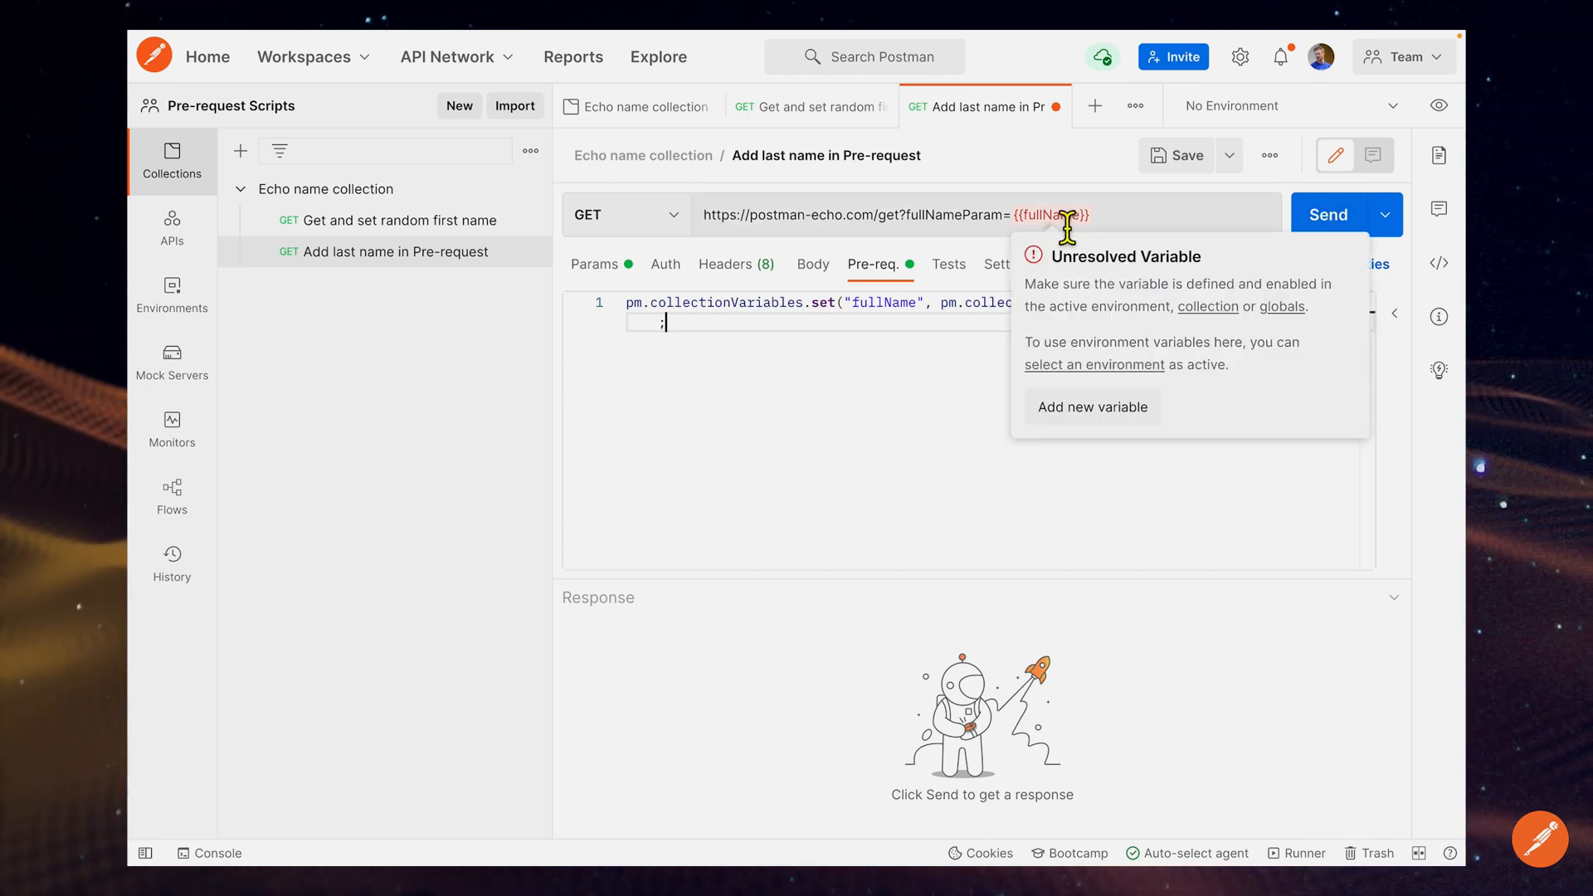
pyautogui.moveTo(1326, 214)
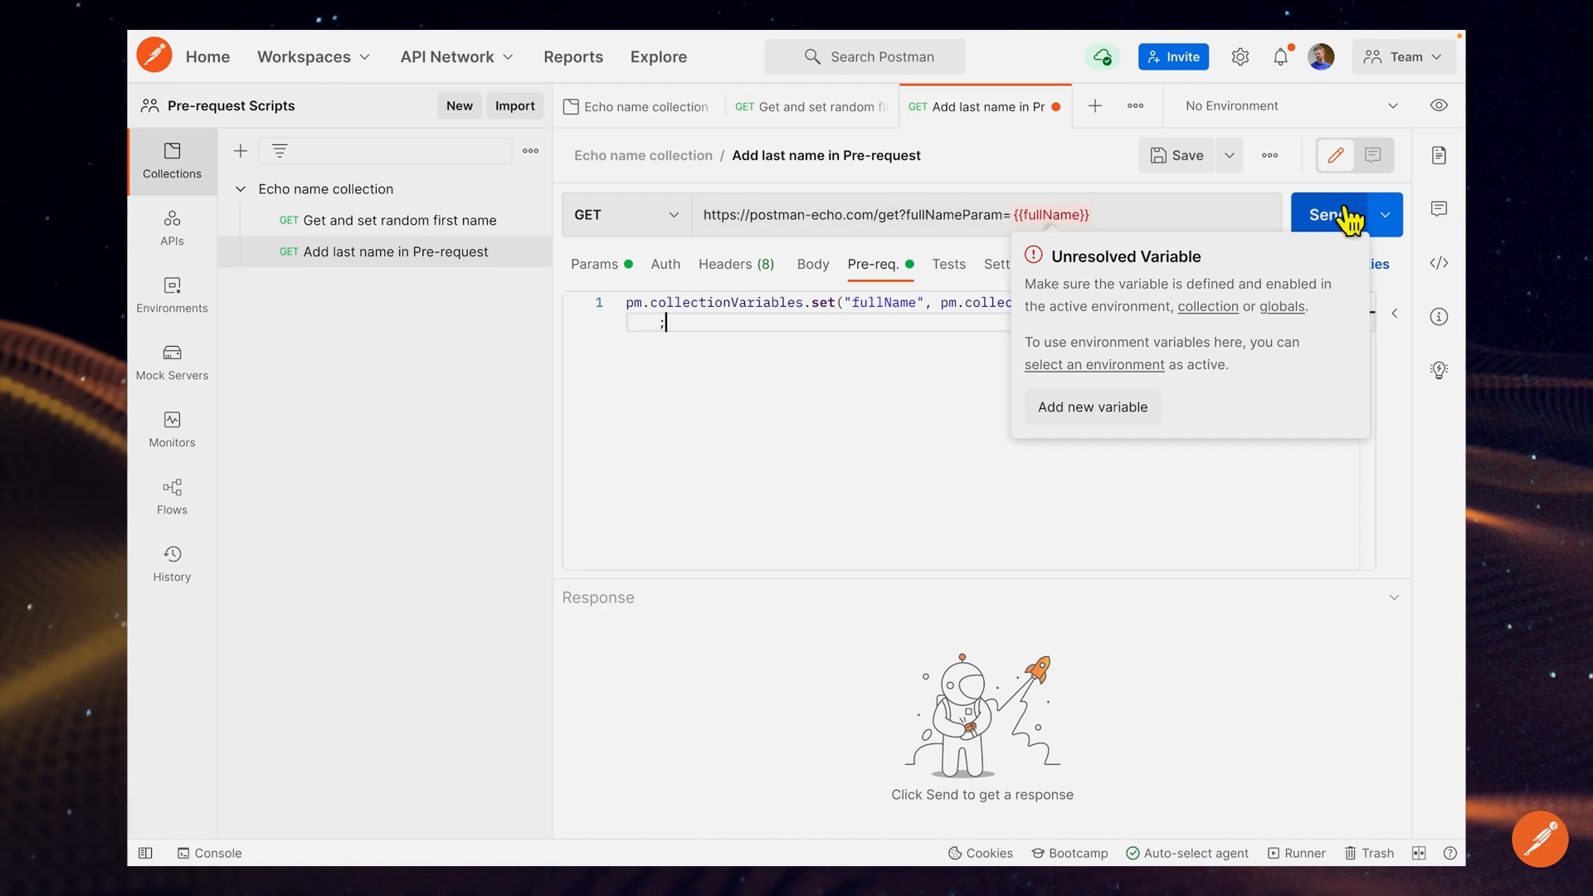
pyautogui.click(1332, 214)
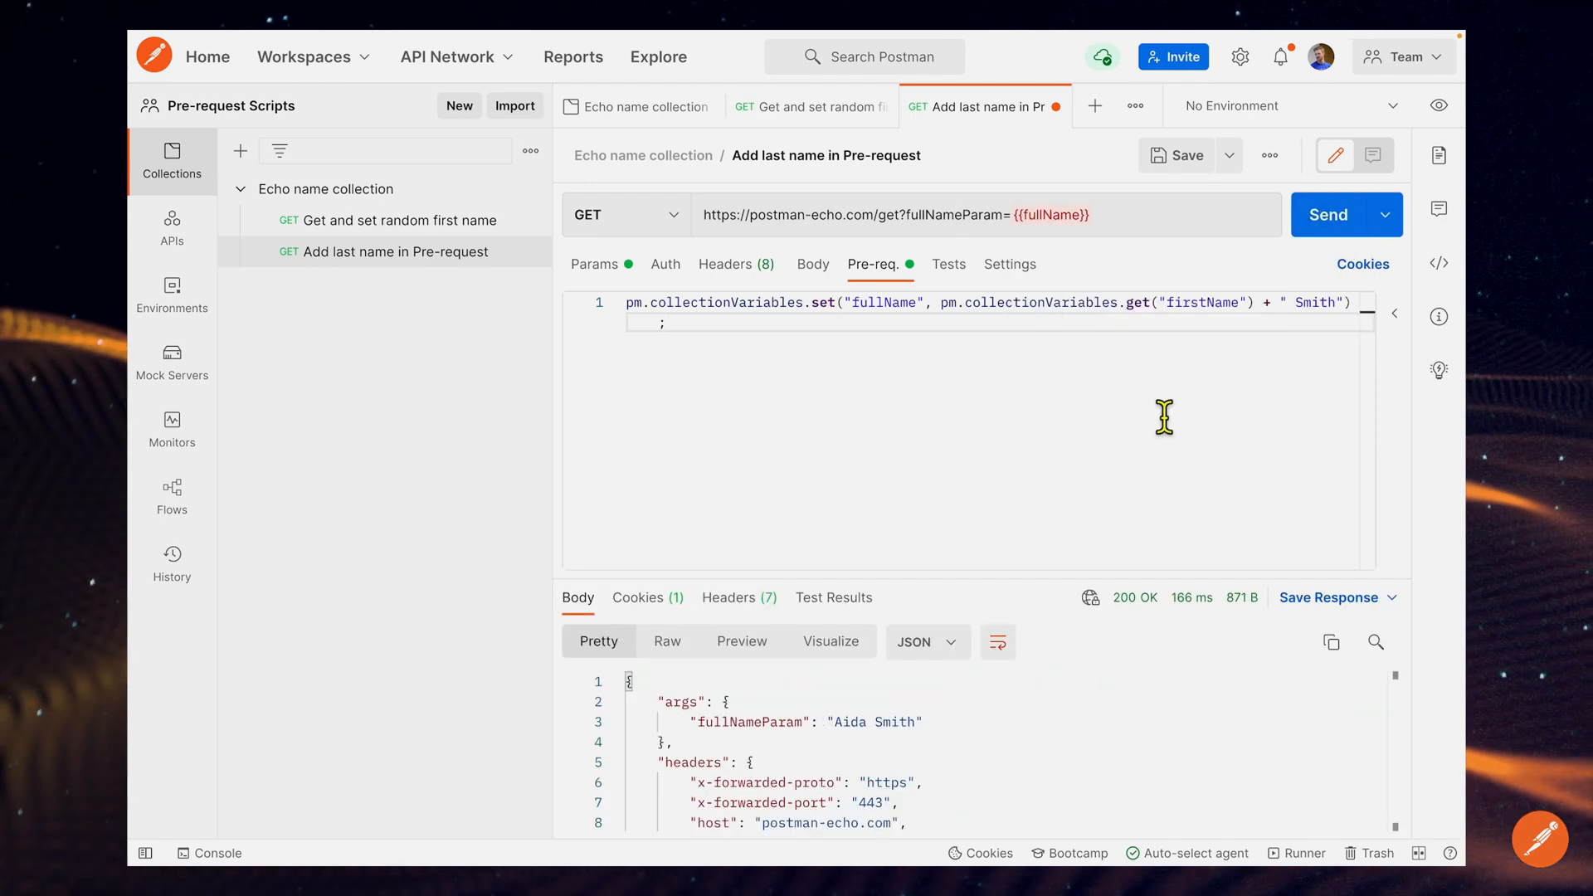
pyautogui.moveTo(854, 506)
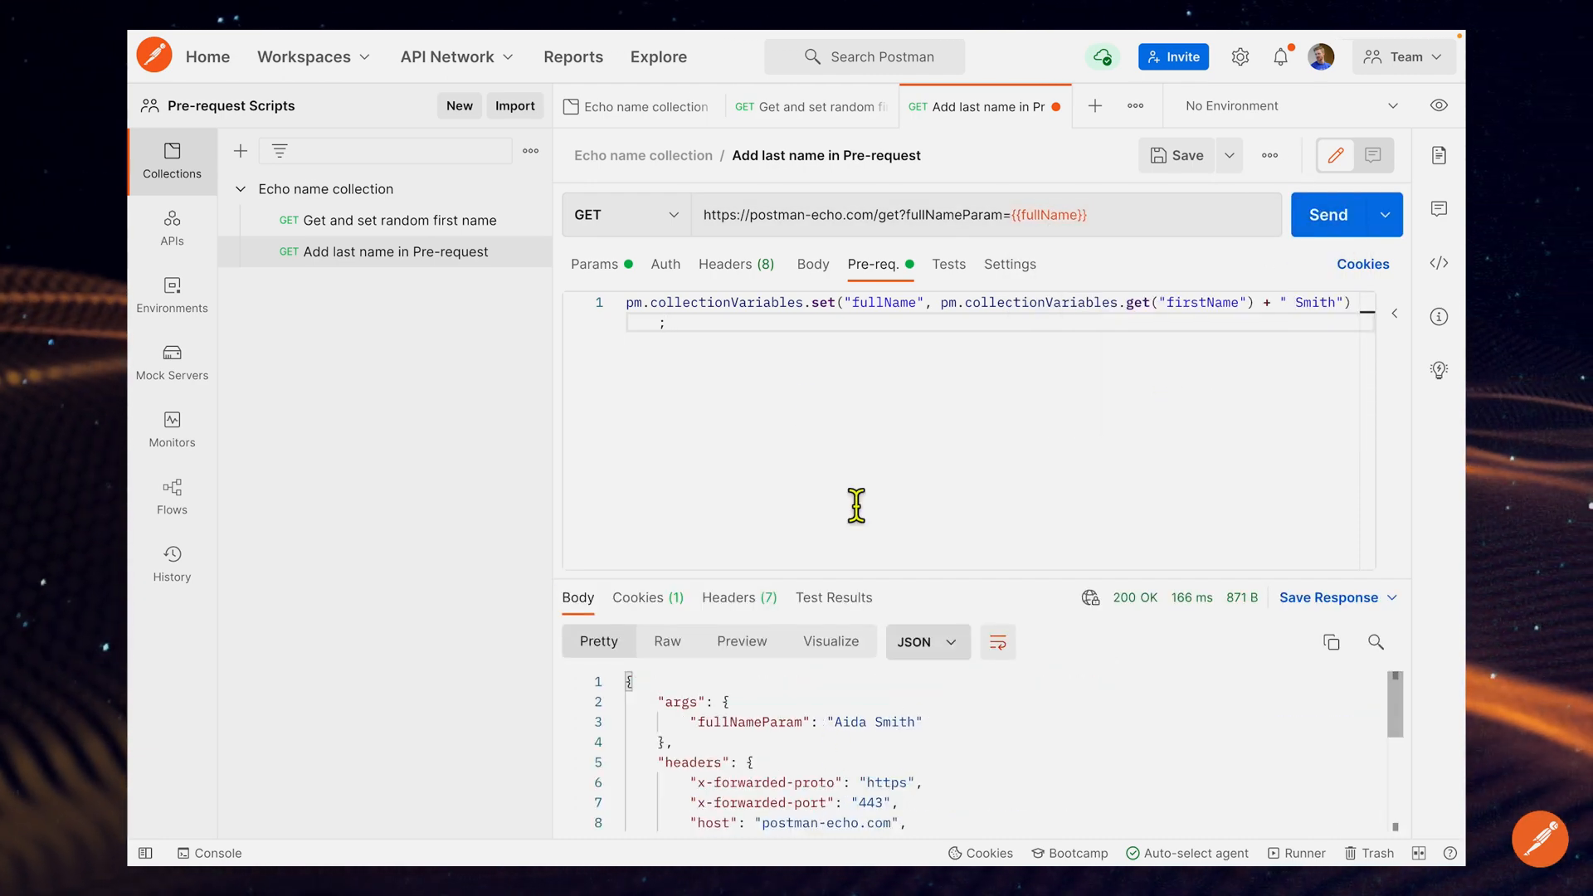
pyautogui.moveTo(762, 324)
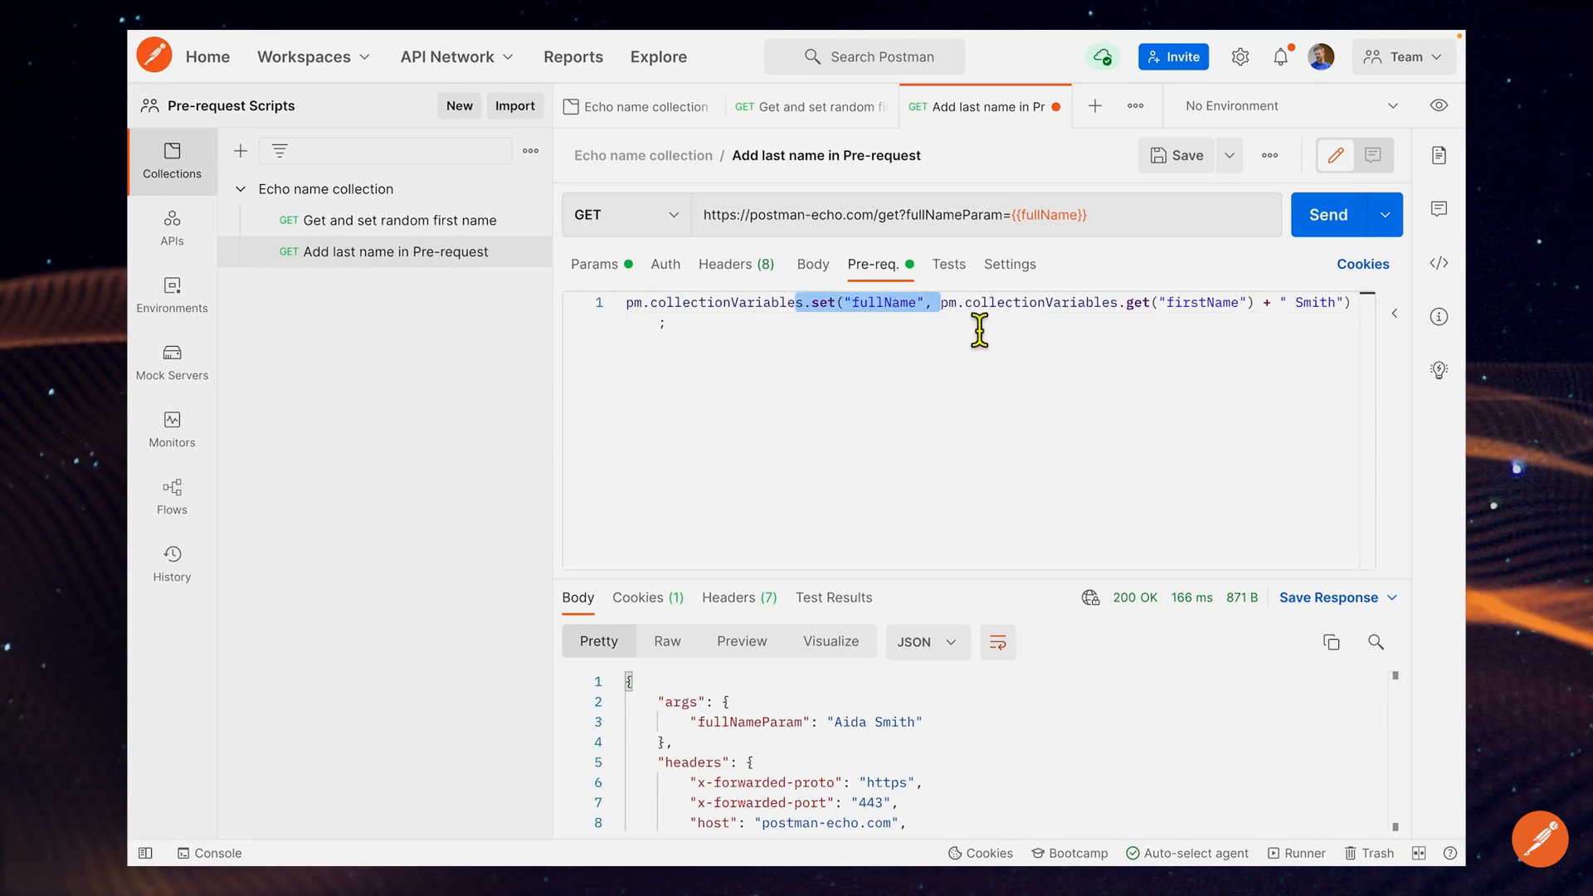
pyautogui.moveTo(1057, 214)
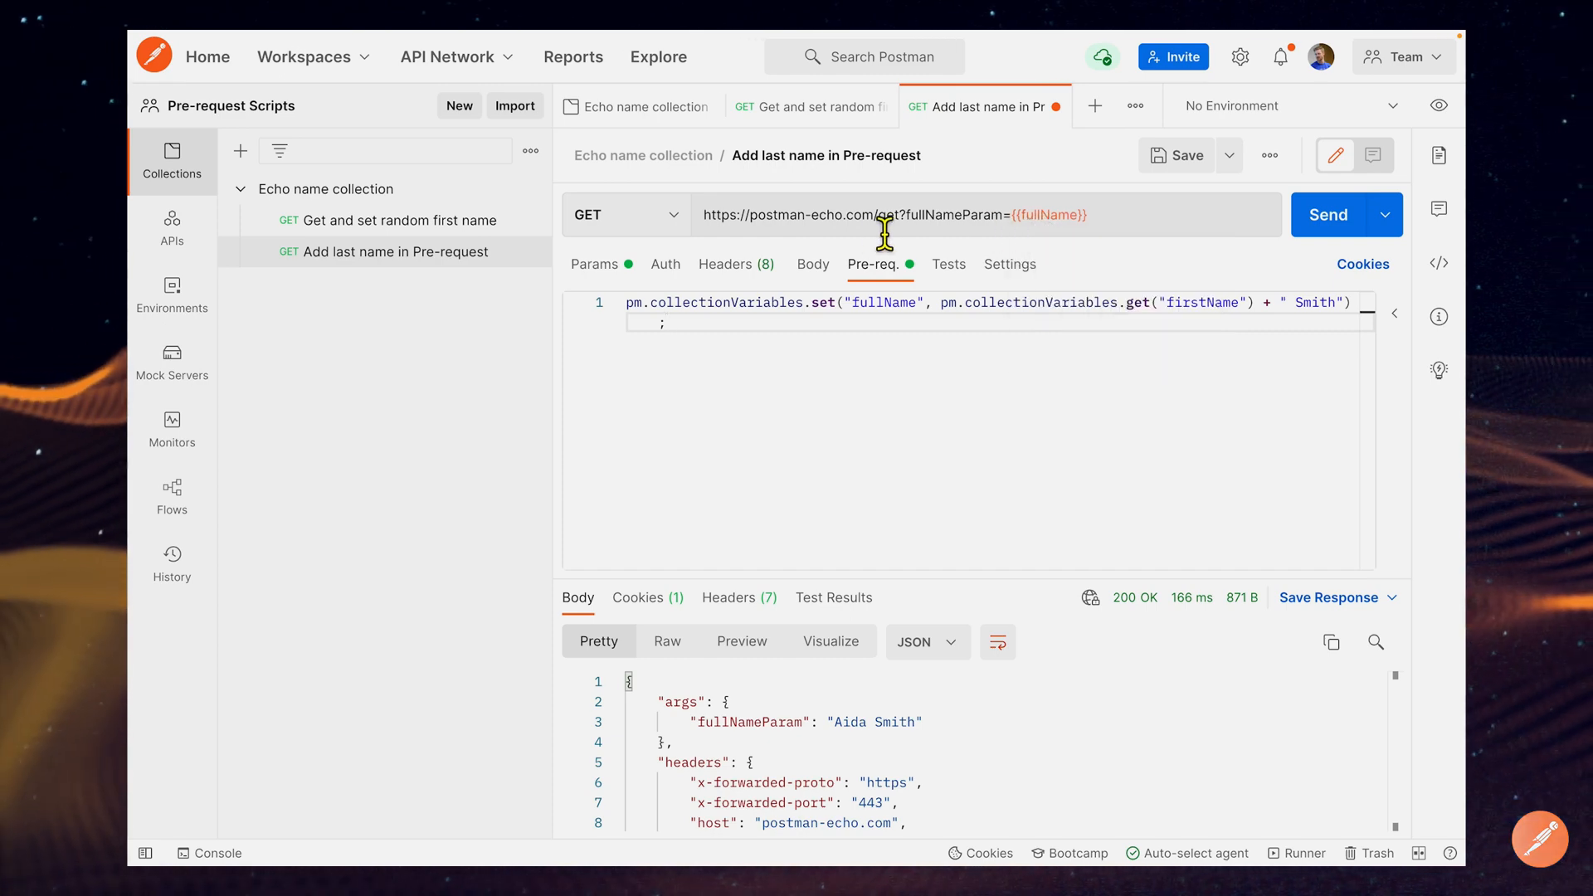
pyautogui.moveTo(1077, 214)
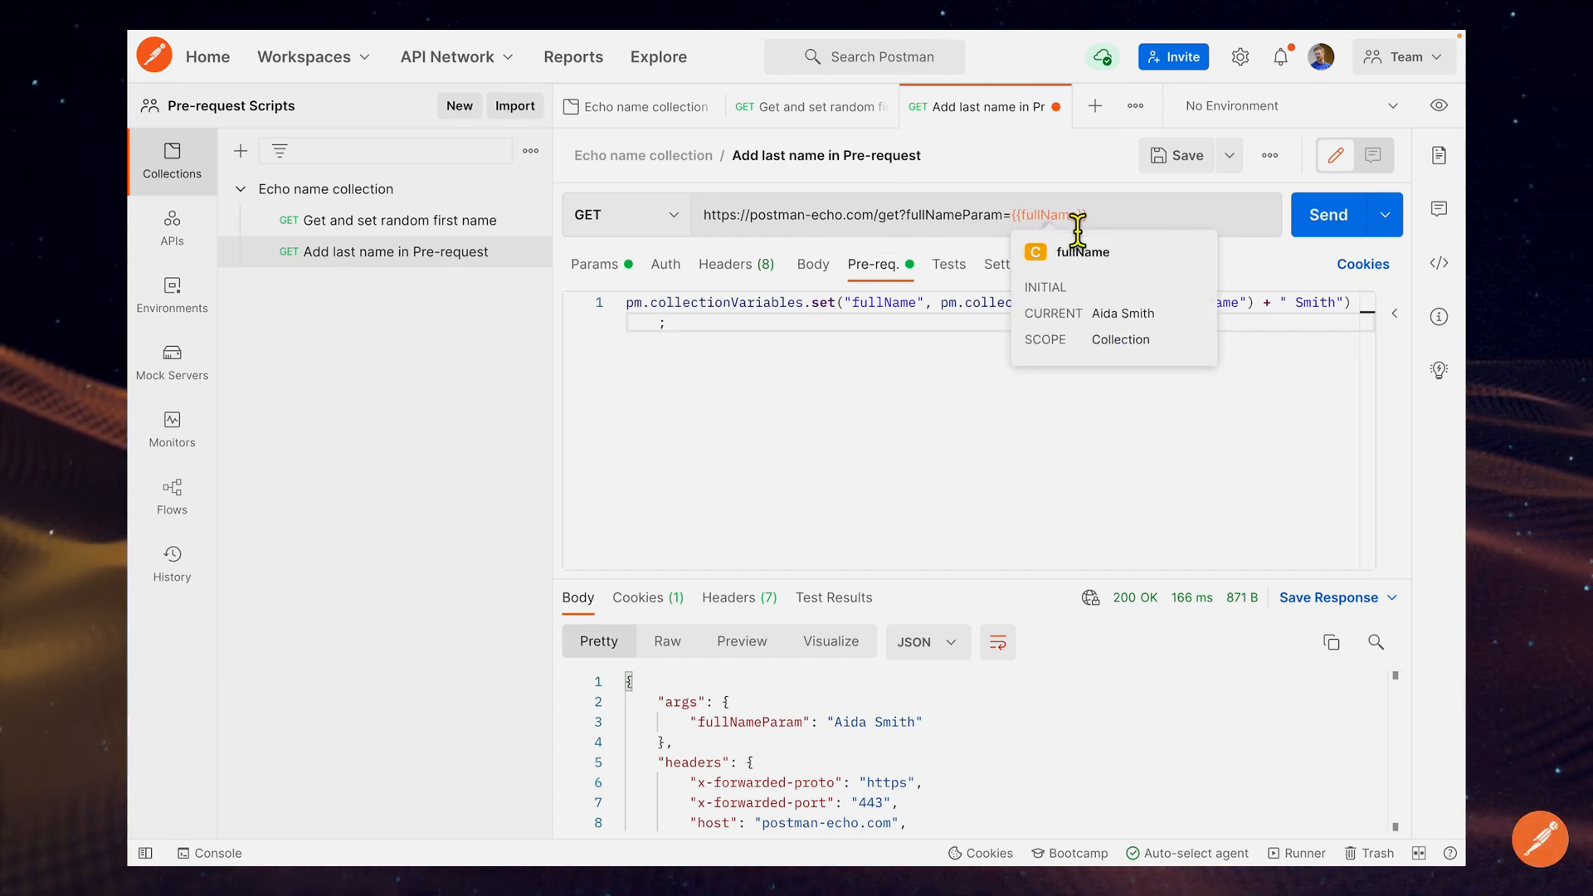
pyautogui.moveTo(1123, 330)
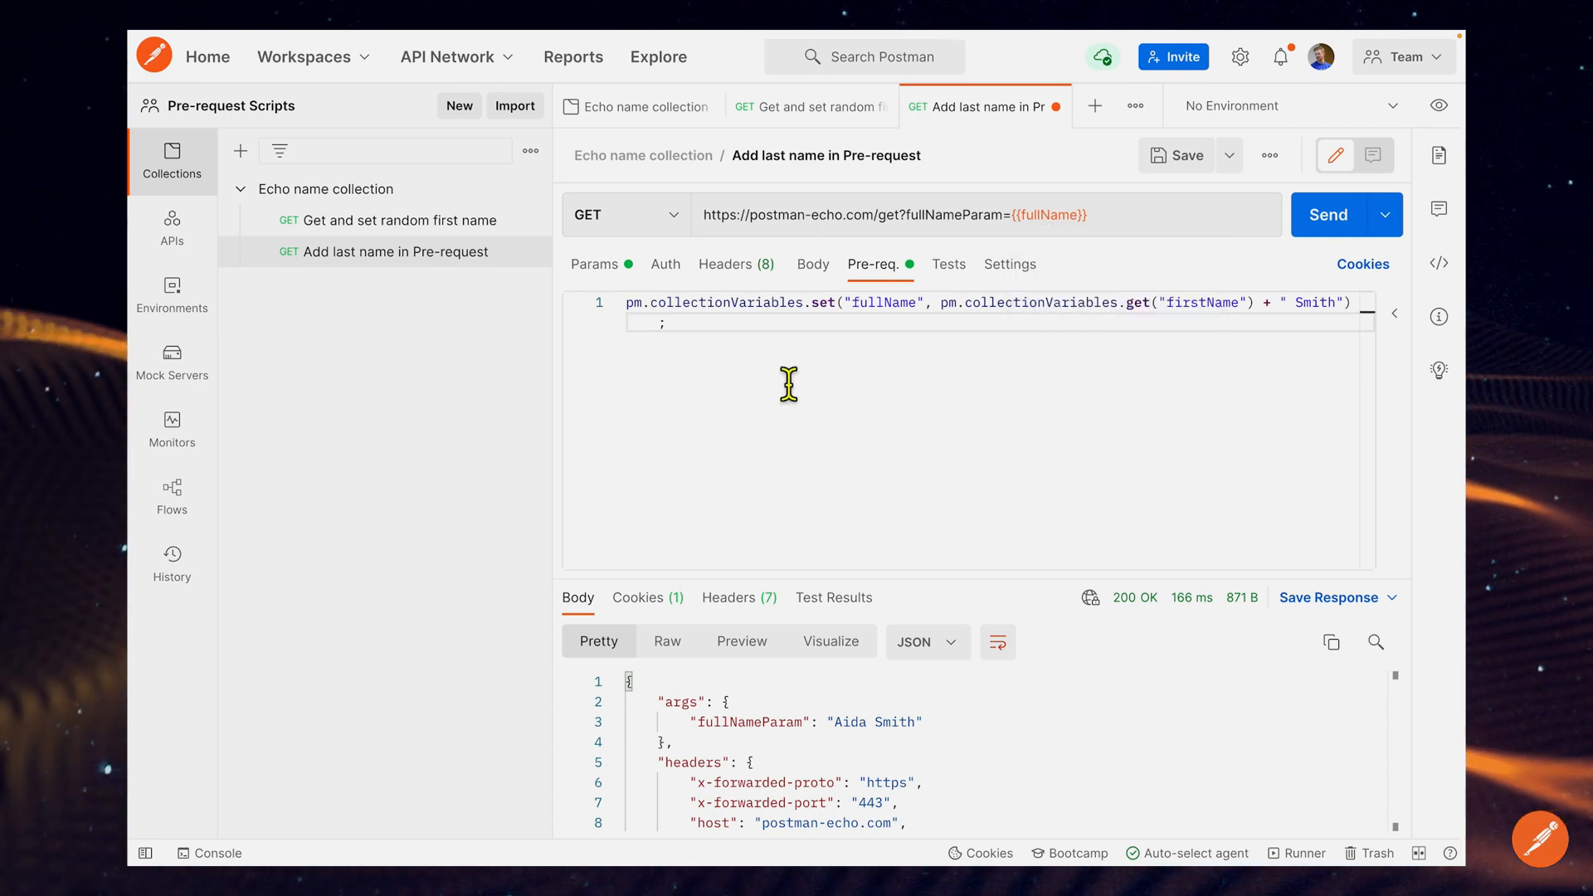
pyautogui.moveTo(1189, 191)
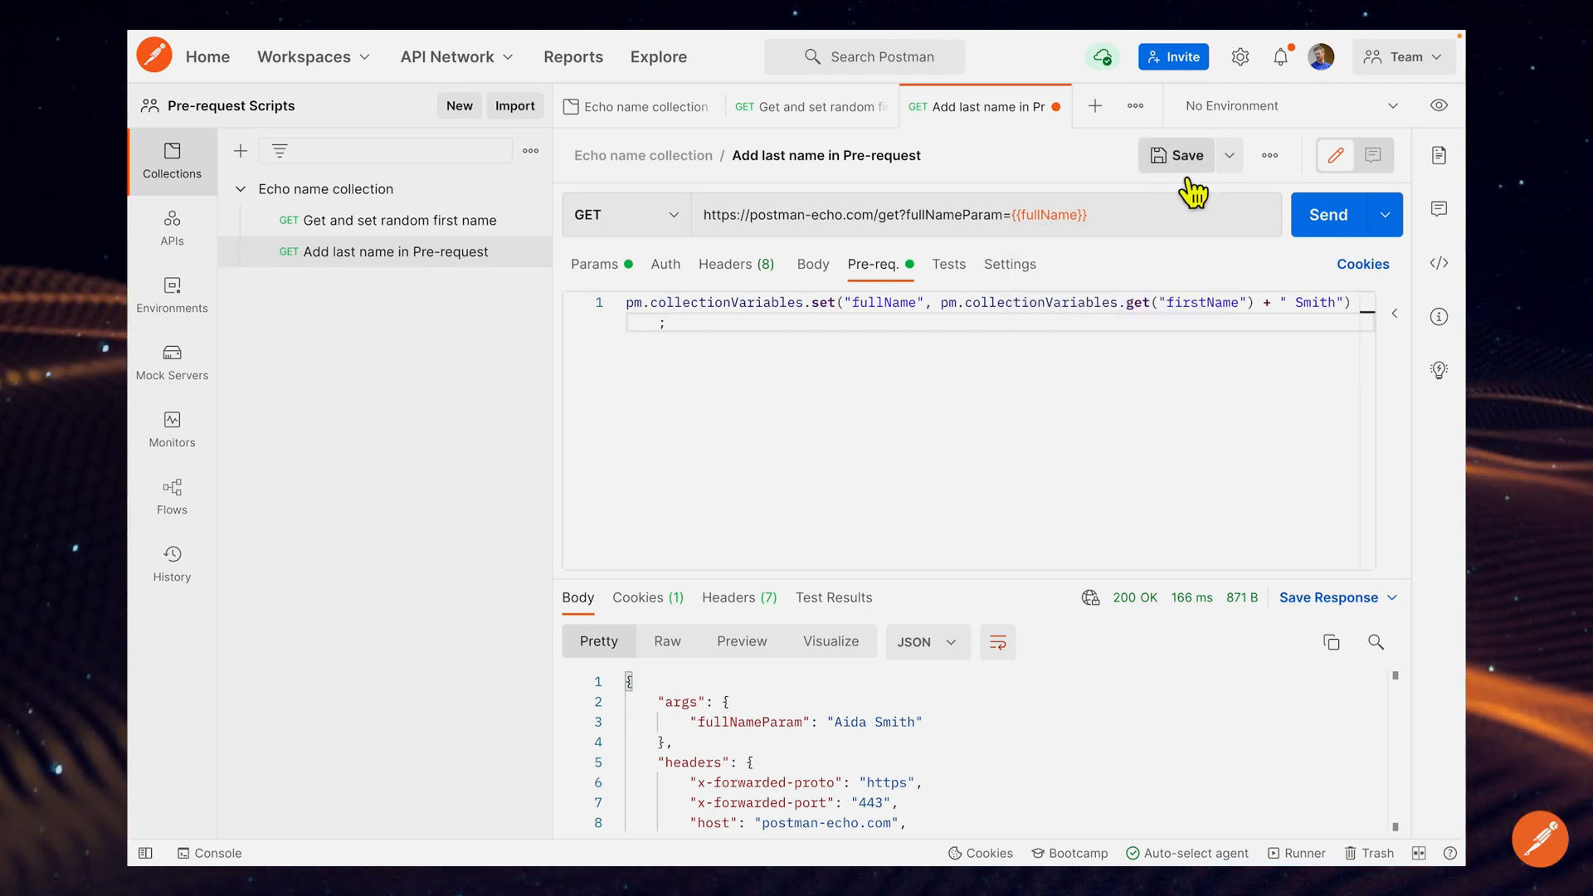
pyautogui.click(1178, 155)
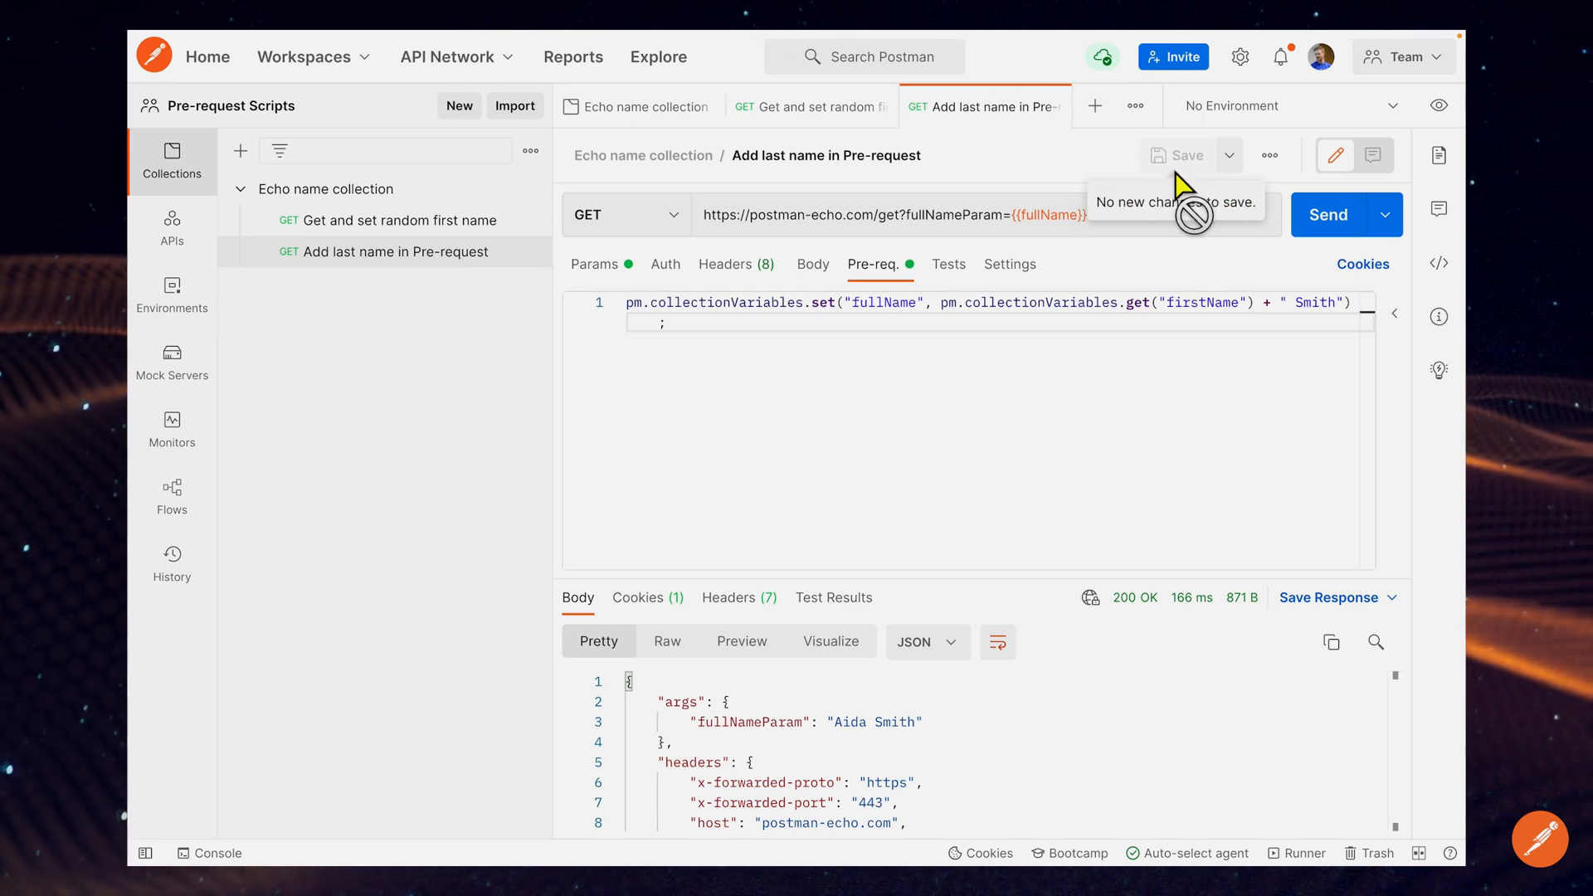
pyautogui.moveTo(387, 220)
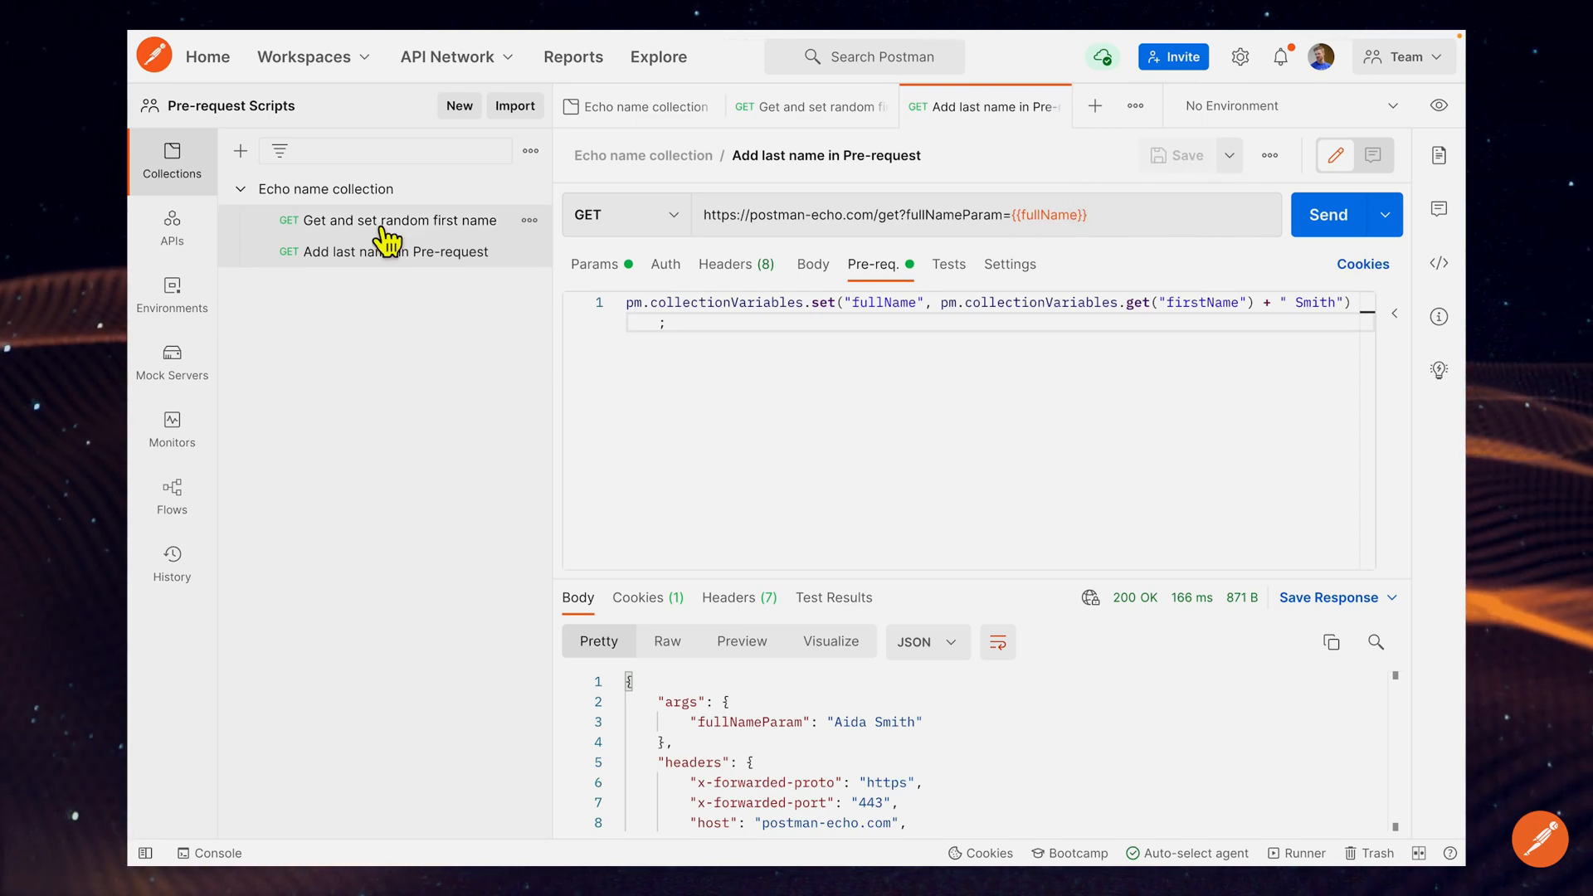
# Step: Delete the firstName and fullName variables from Echo name collection, leaving it empty
pyautogui.click(644, 107)
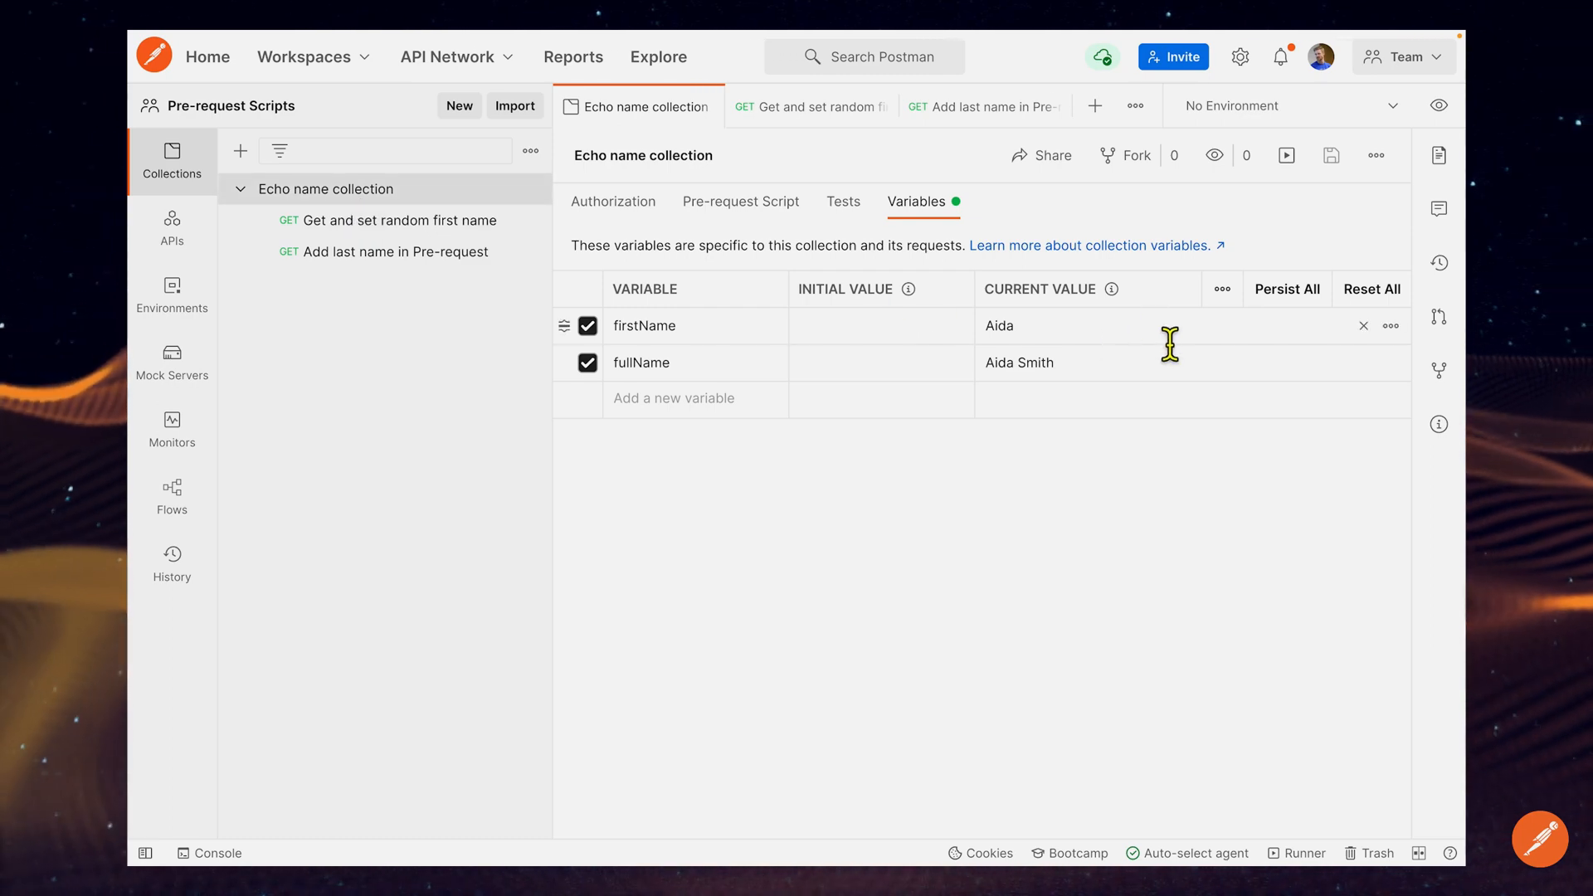
pyautogui.click(1364, 325)
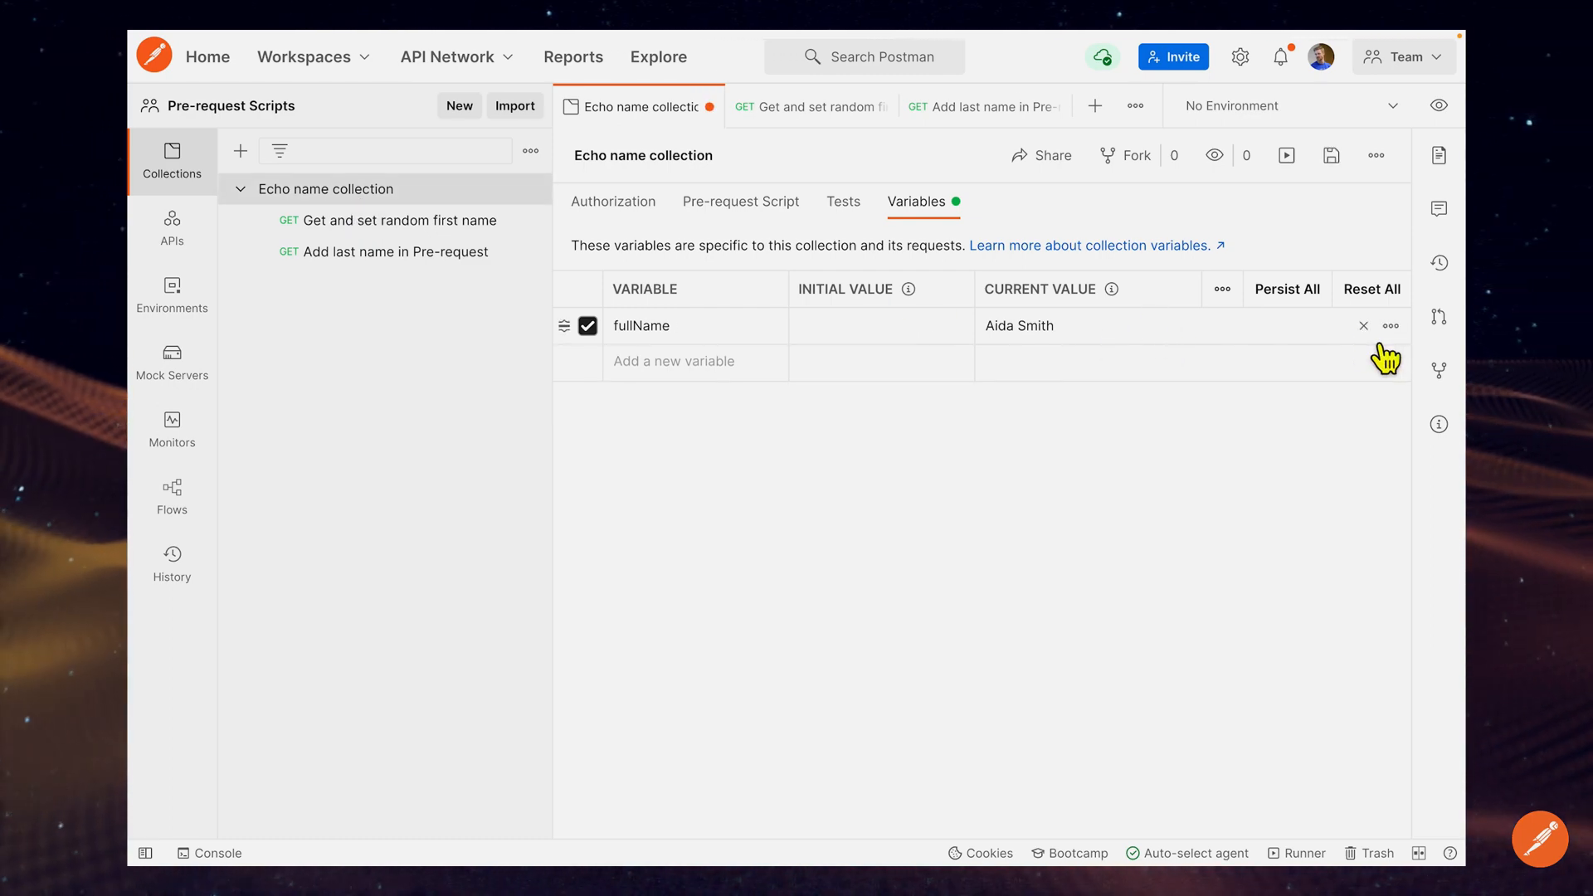
pyautogui.click(1364, 325)
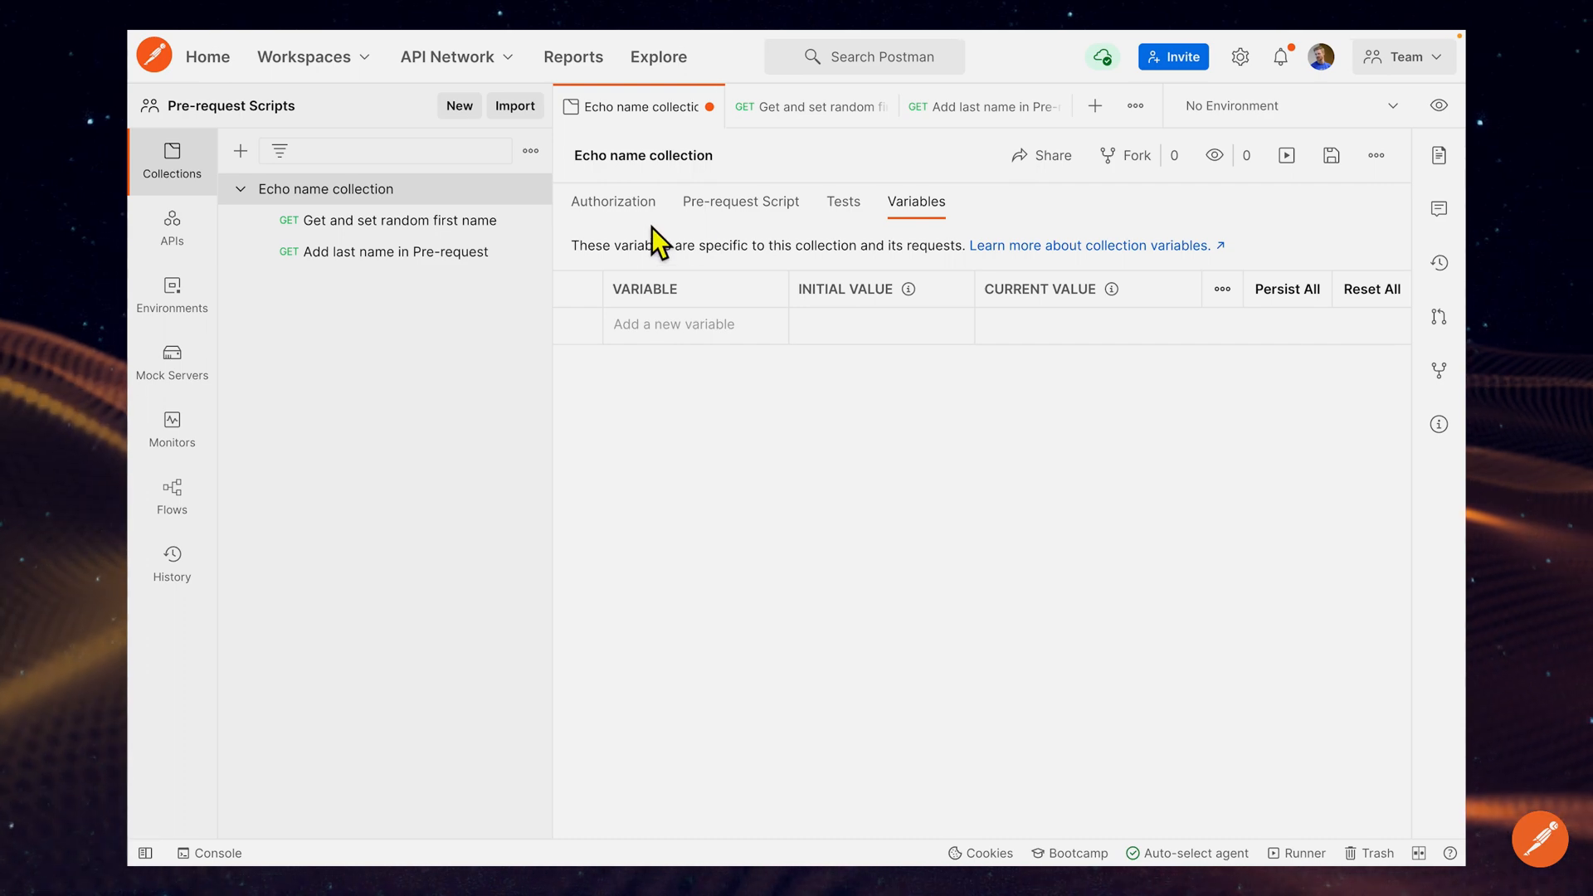
pyautogui.moveTo(735, 250)
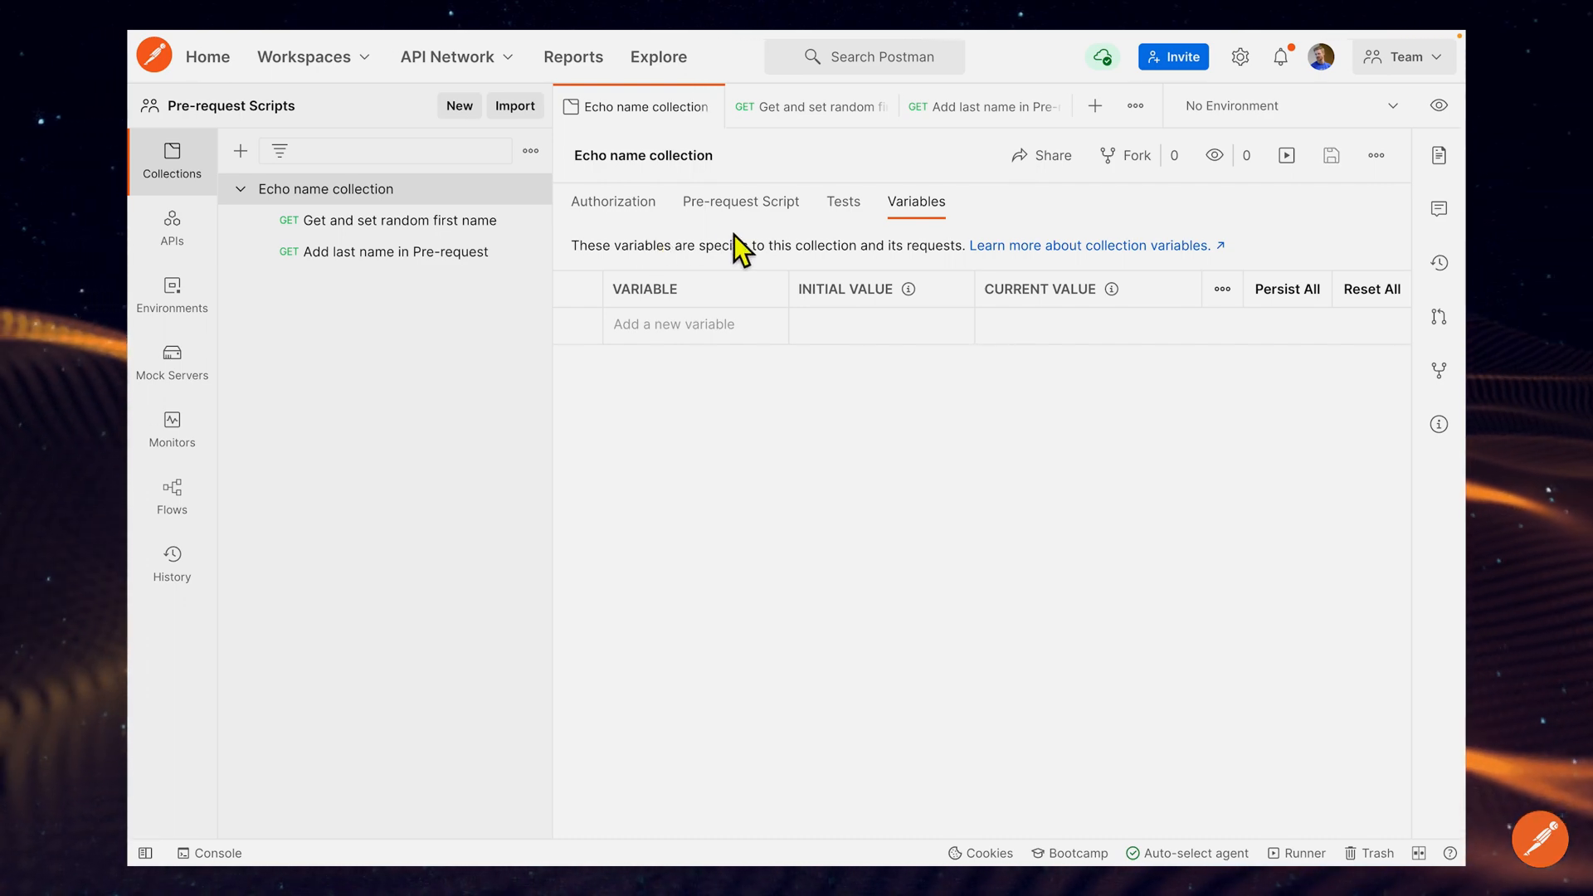
pyautogui.moveTo(760, 214)
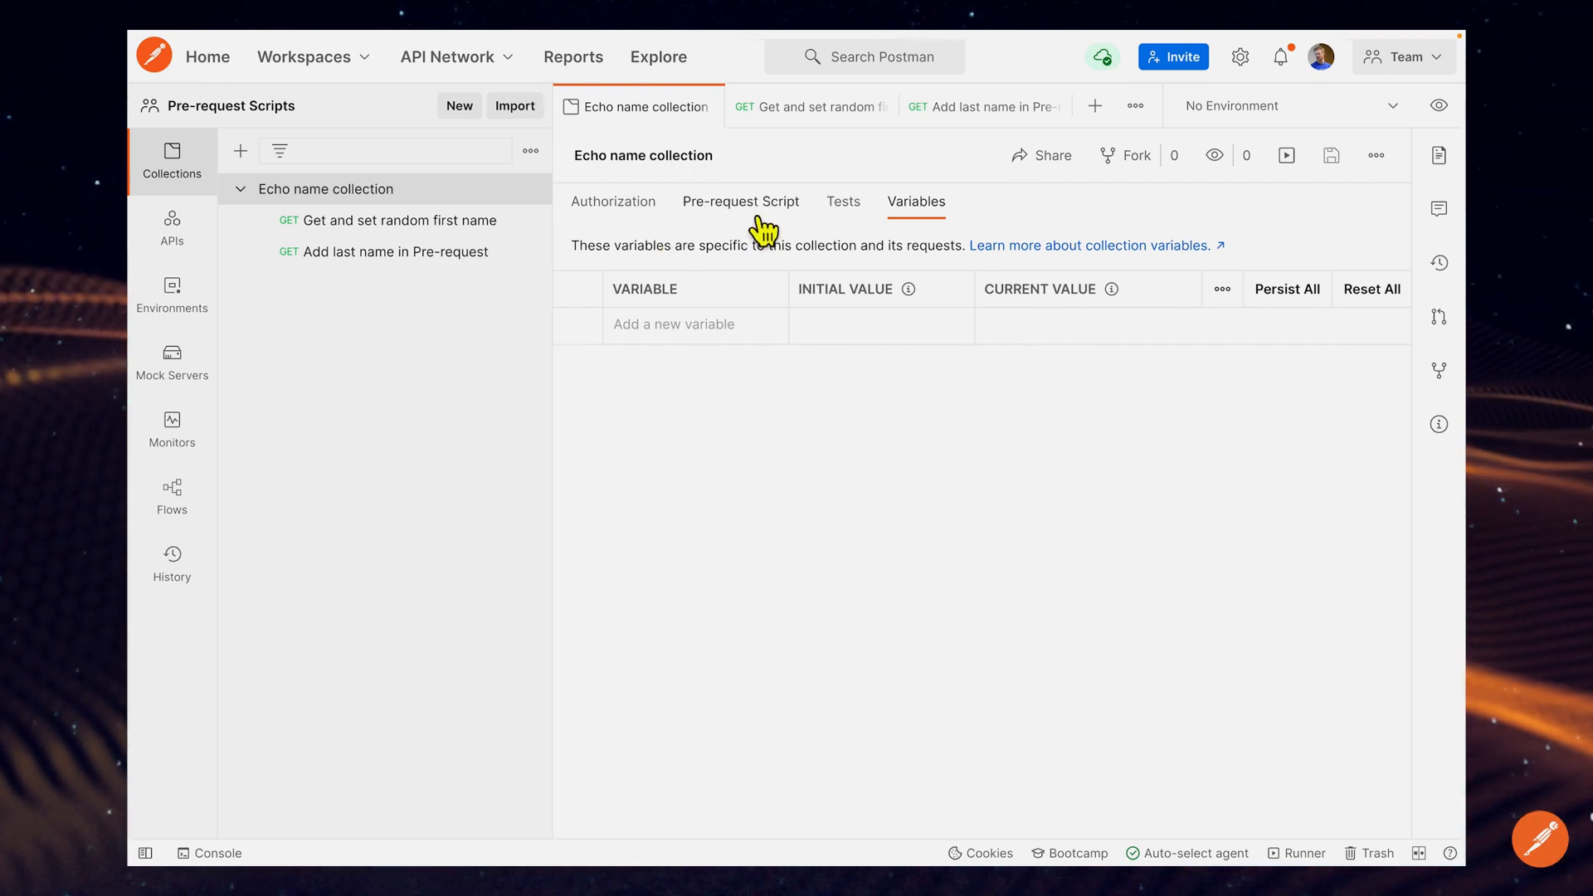
pyautogui.moveTo(478, 249)
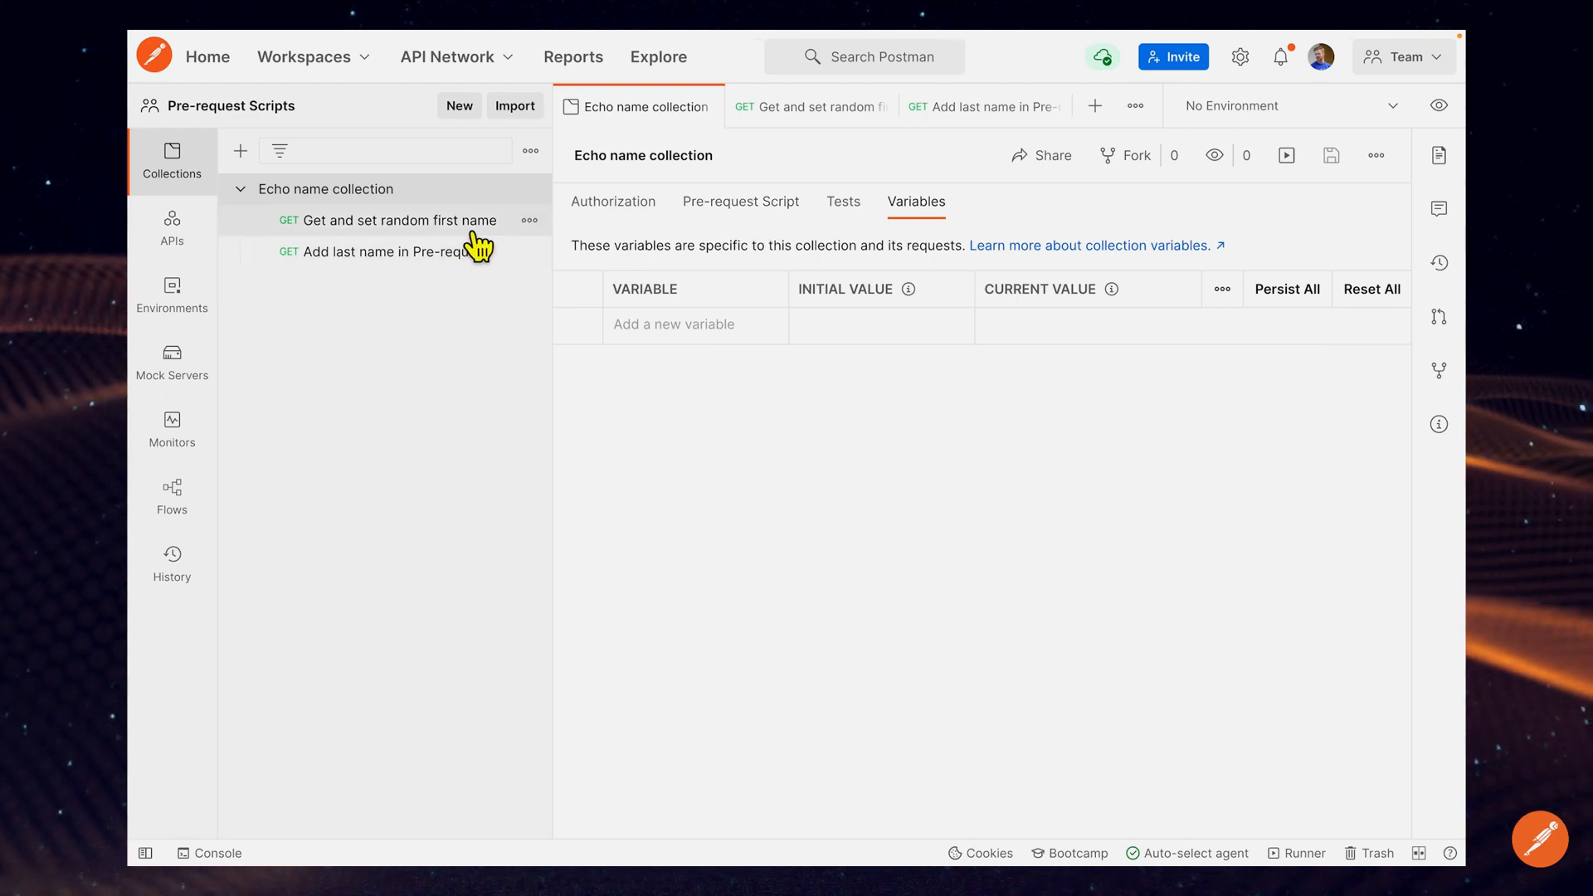
pyautogui.moveTo(441, 311)
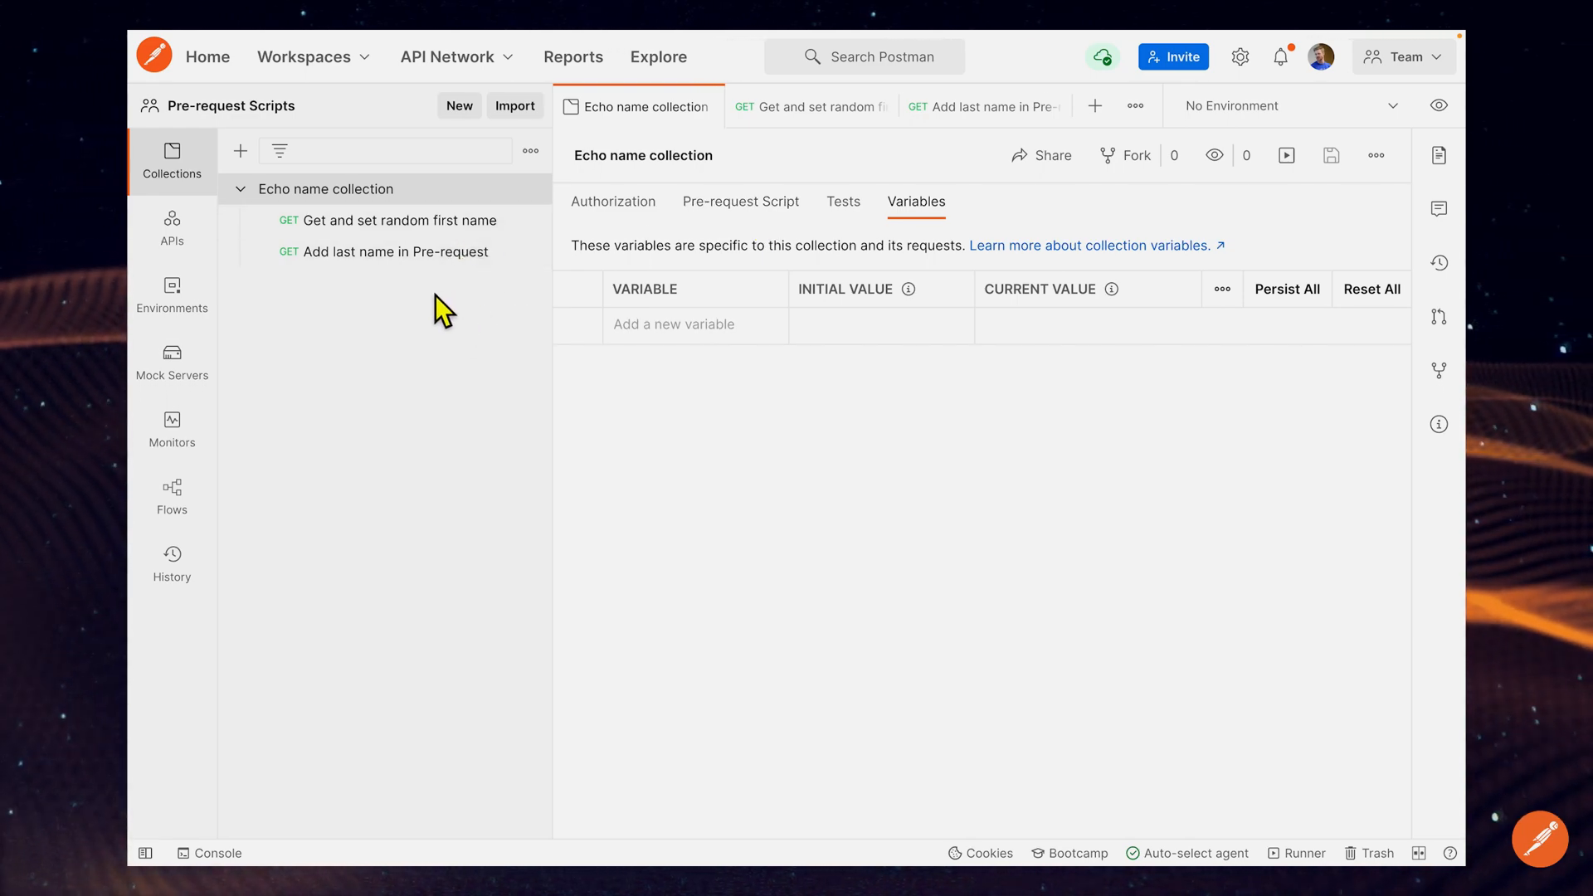
pyautogui.moveTo(435, 369)
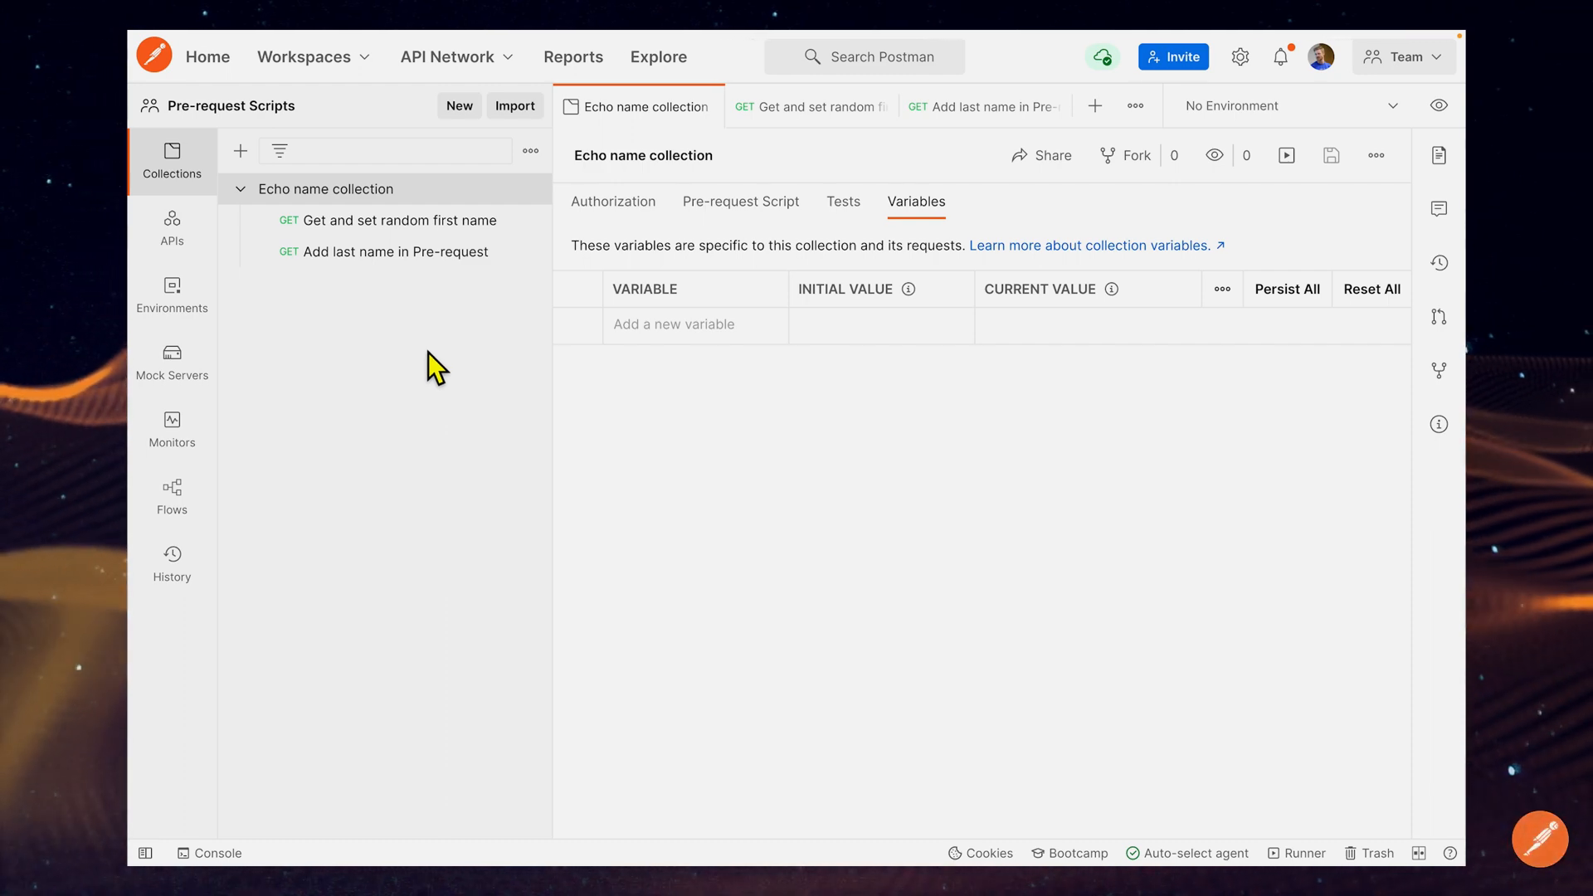
pyautogui.moveTo(420, 365)
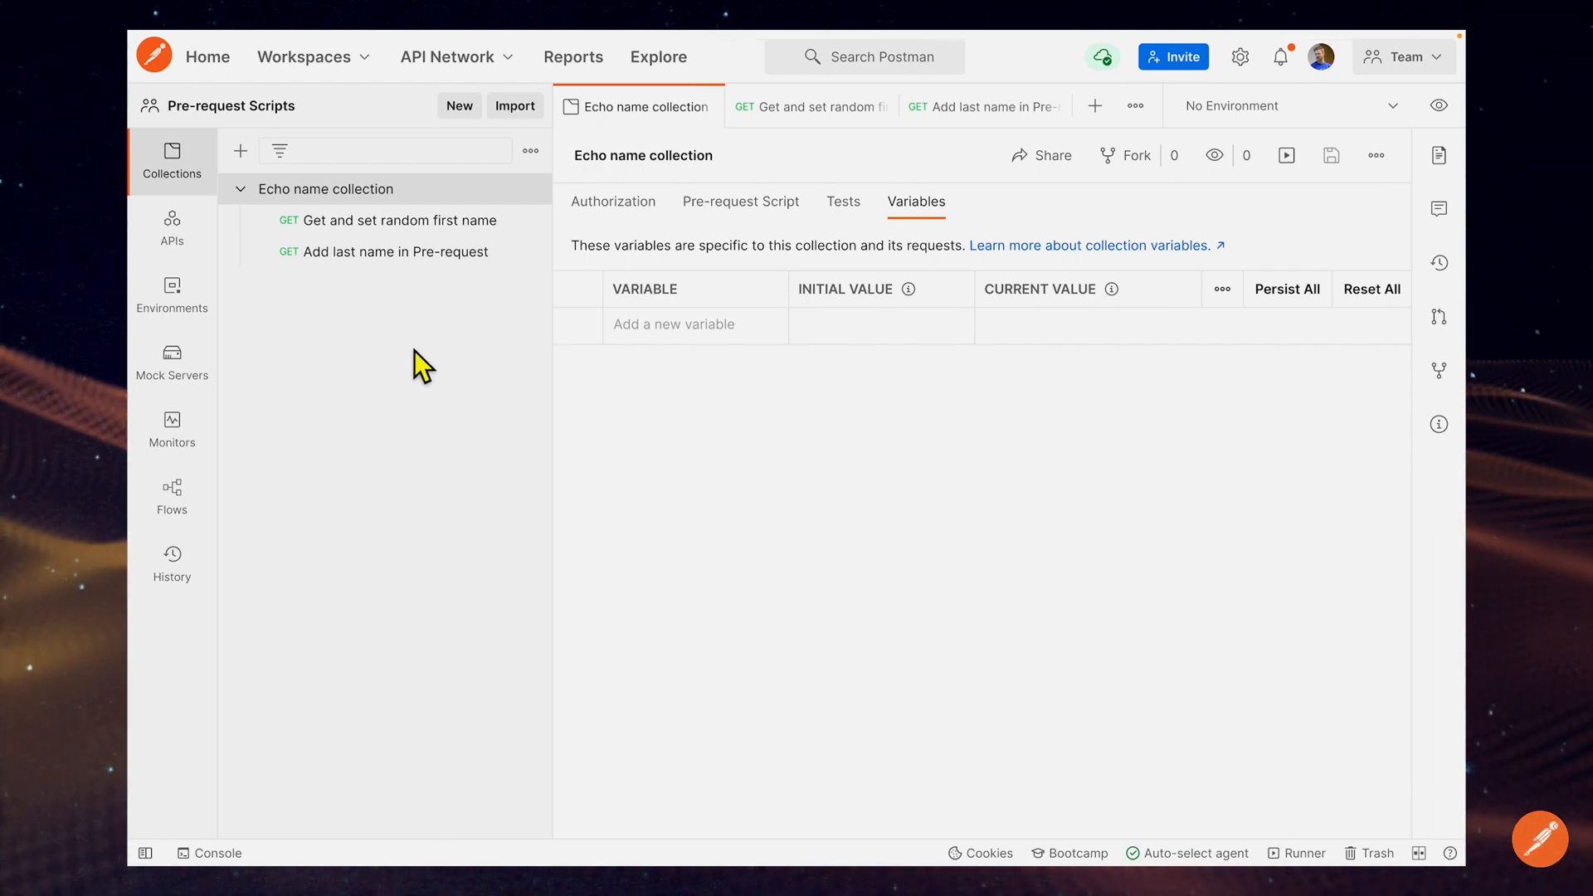
pyautogui.moveTo(709, 277)
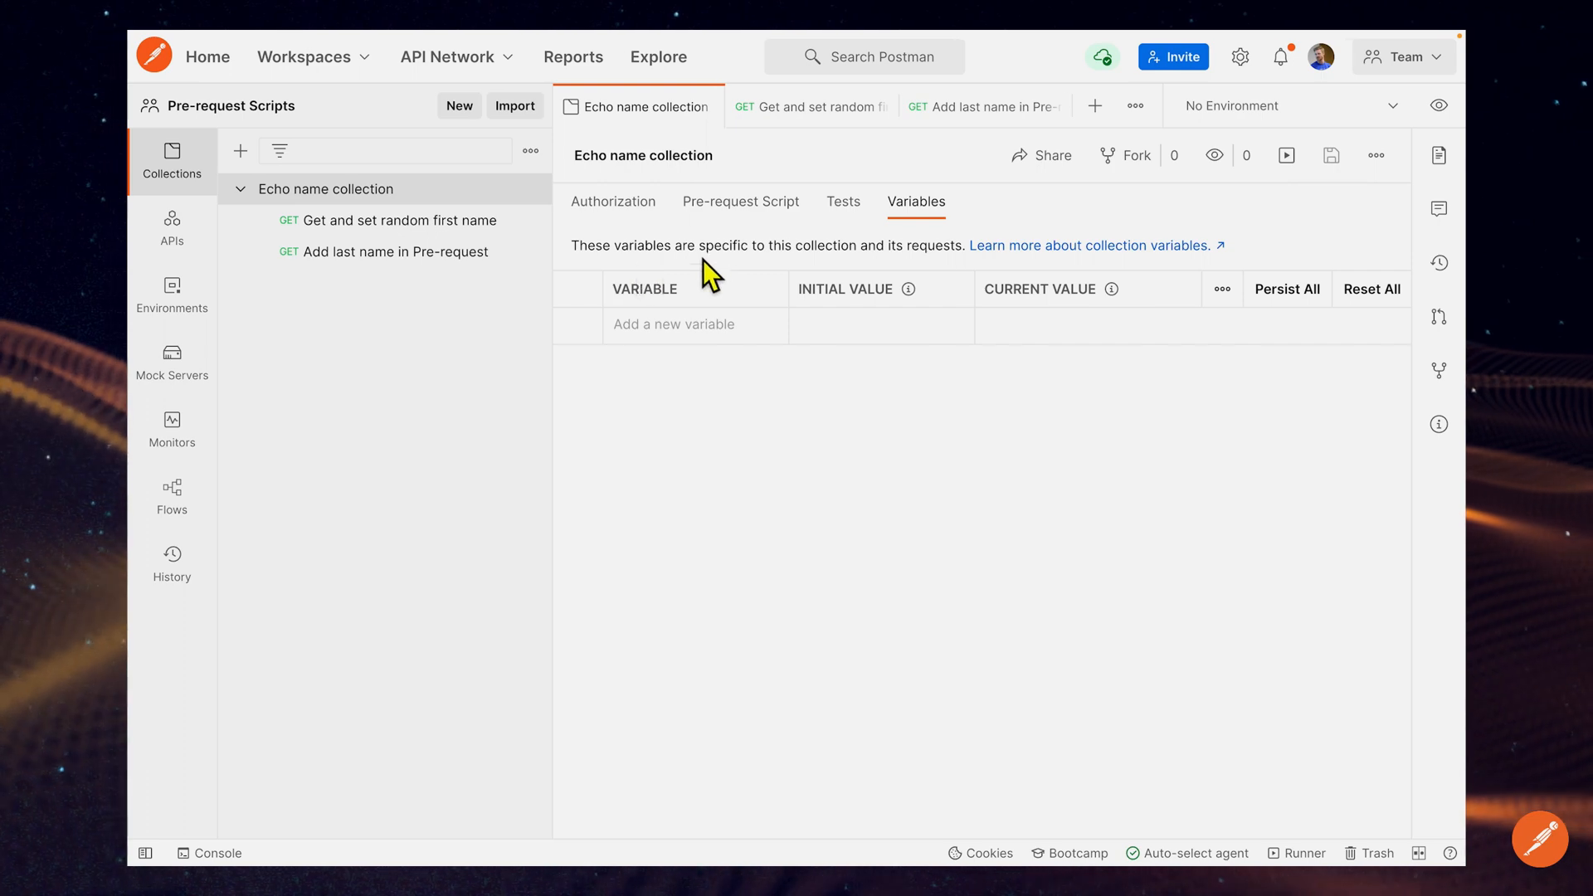
pyautogui.moveTo(768, 231)
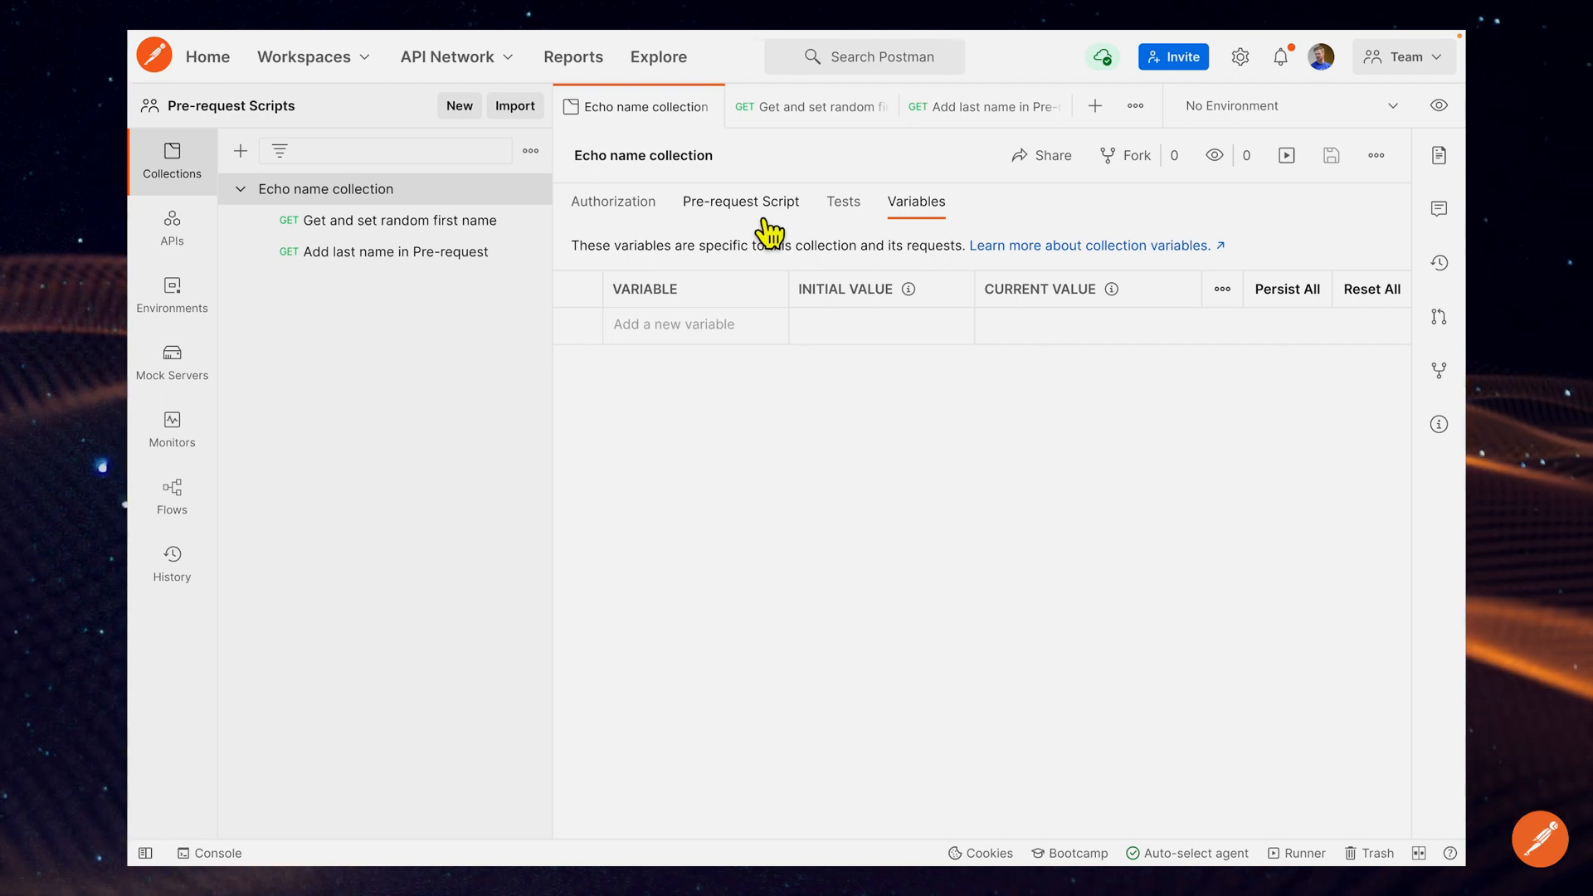
# Step: Write console.log("the request about to be run is ", pm.info.requestName); as the collection's pre-request script and save
pyautogui.click(740, 201)
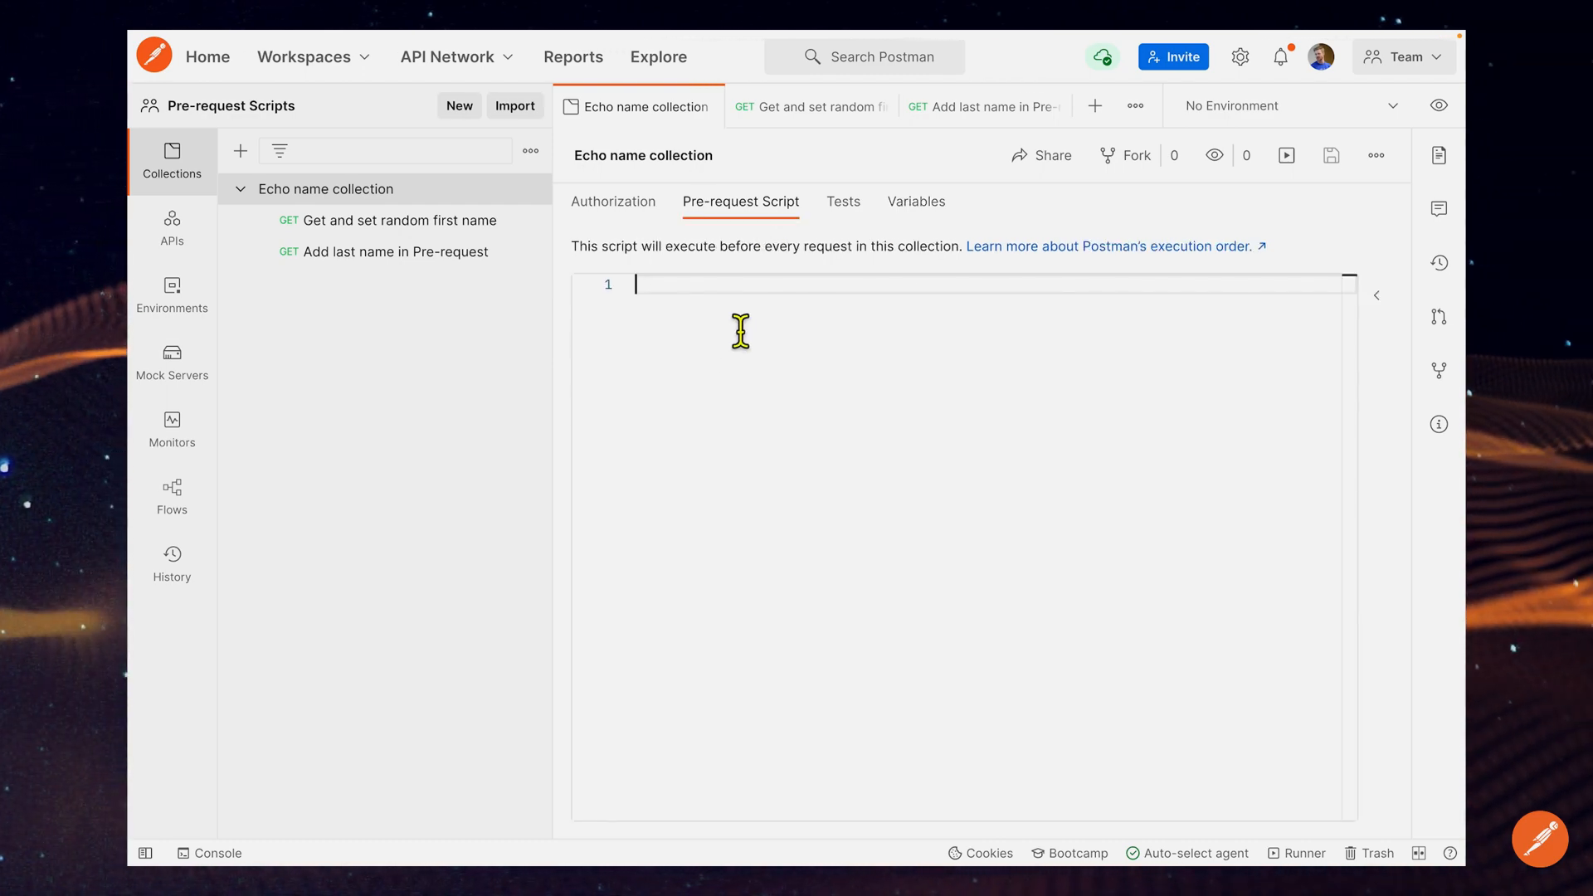
pyautogui.write('console')
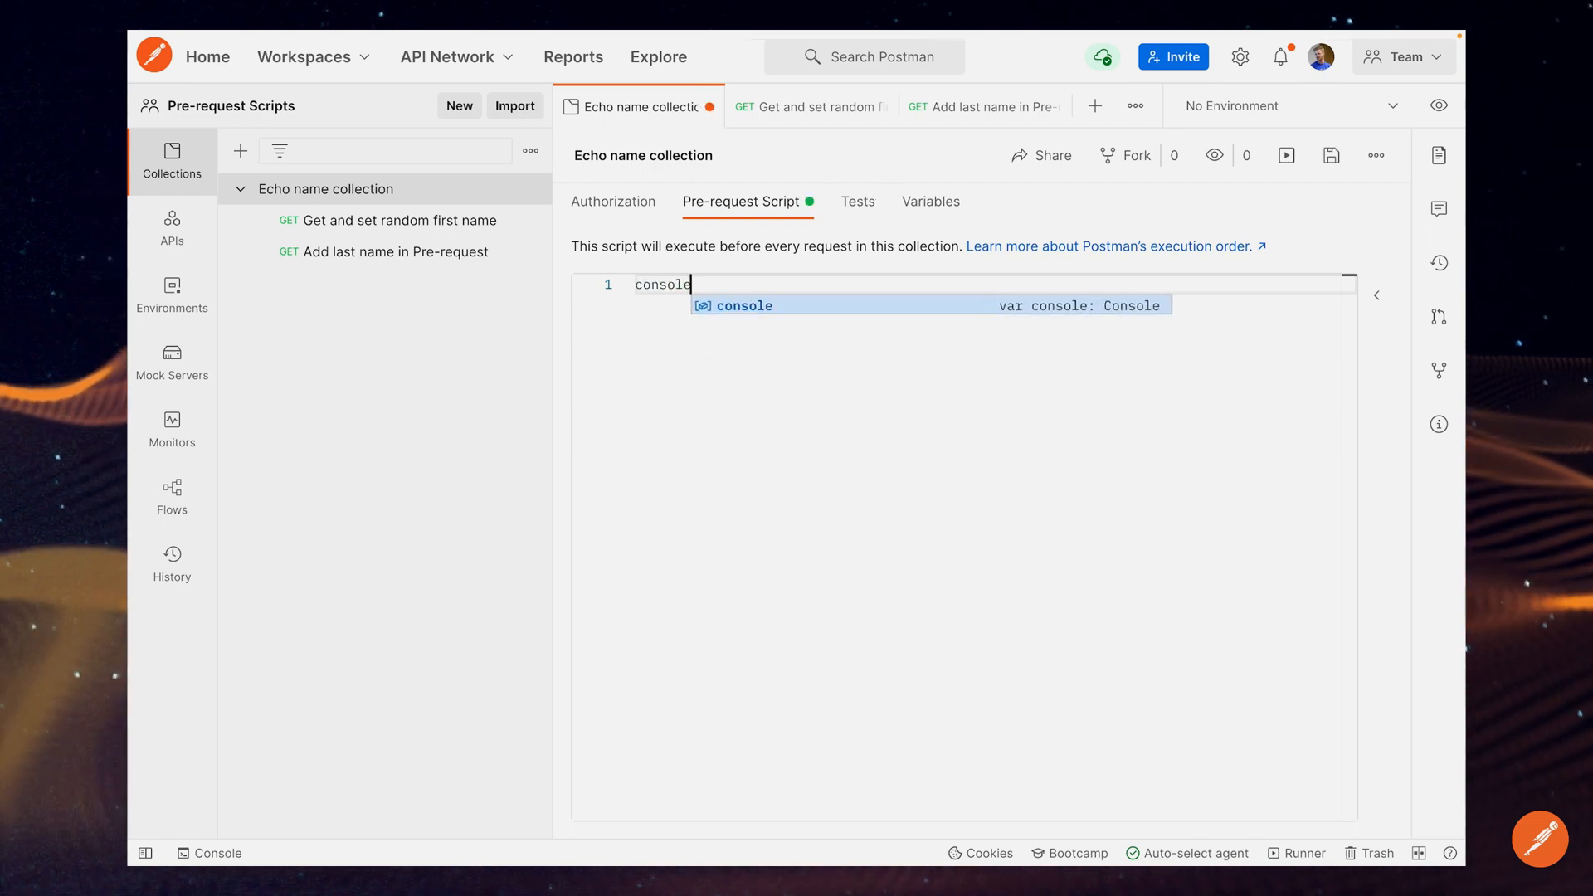
pyautogui.write('.log("")')
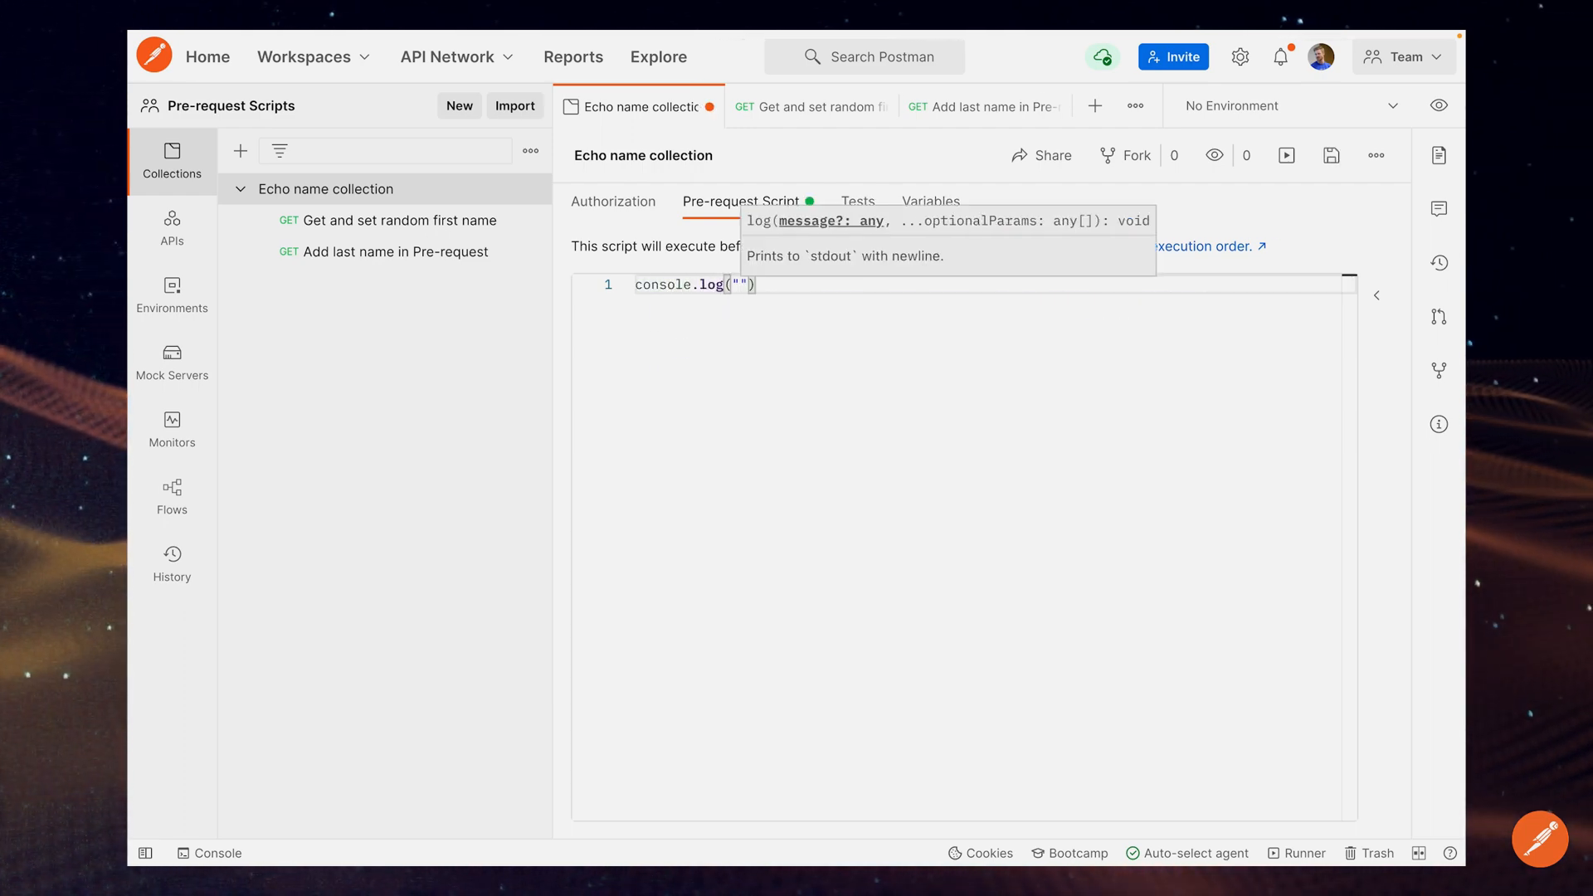
pyautogui.write('the request about to be run is')
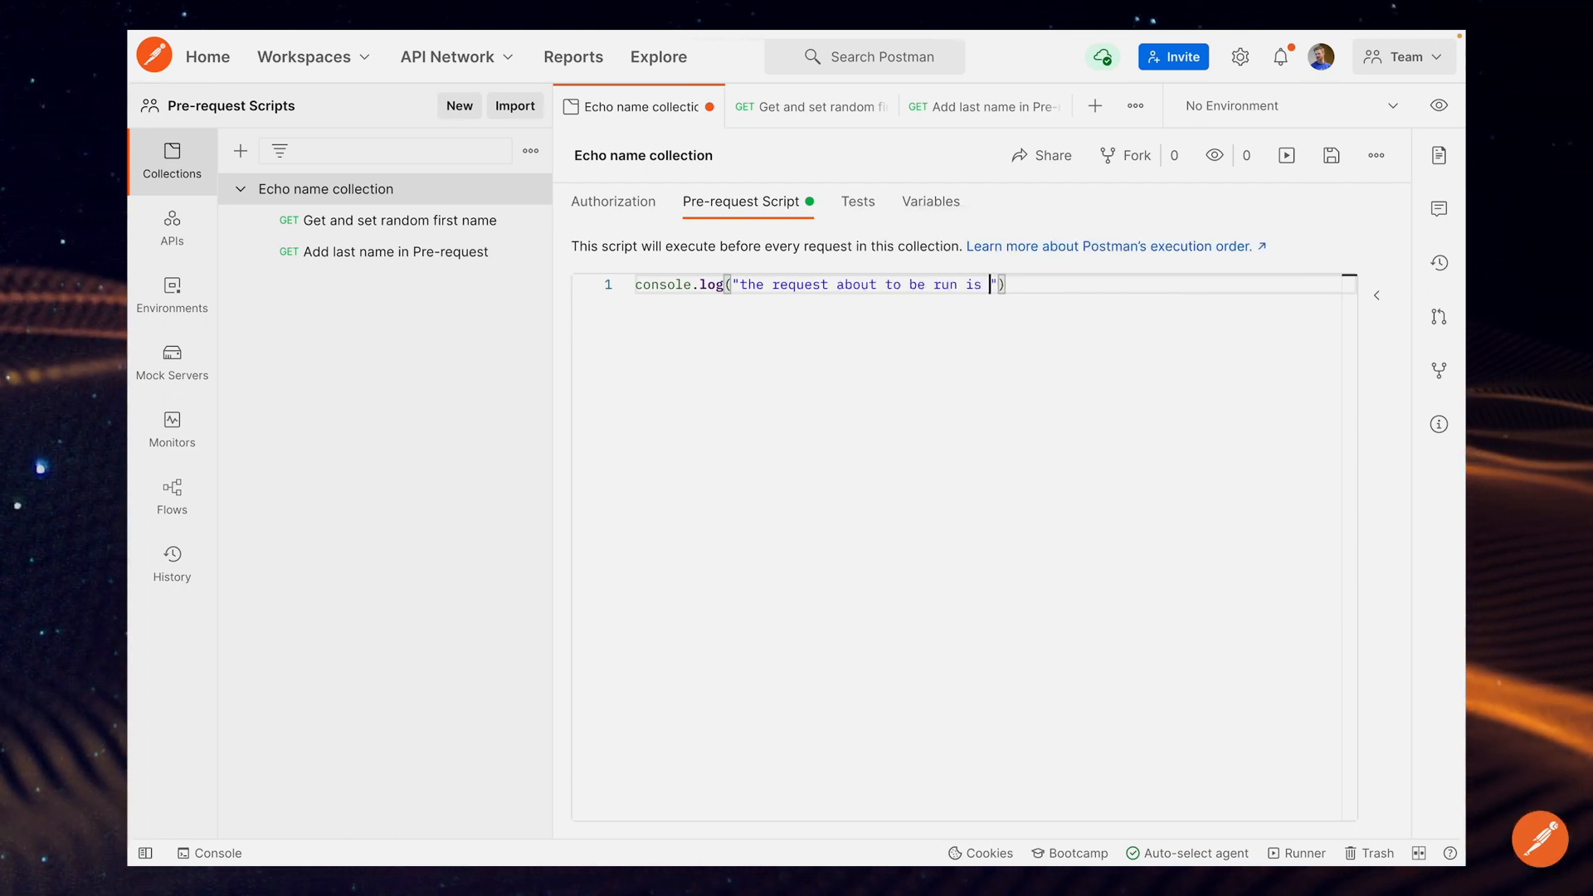
pyautogui.write('",')
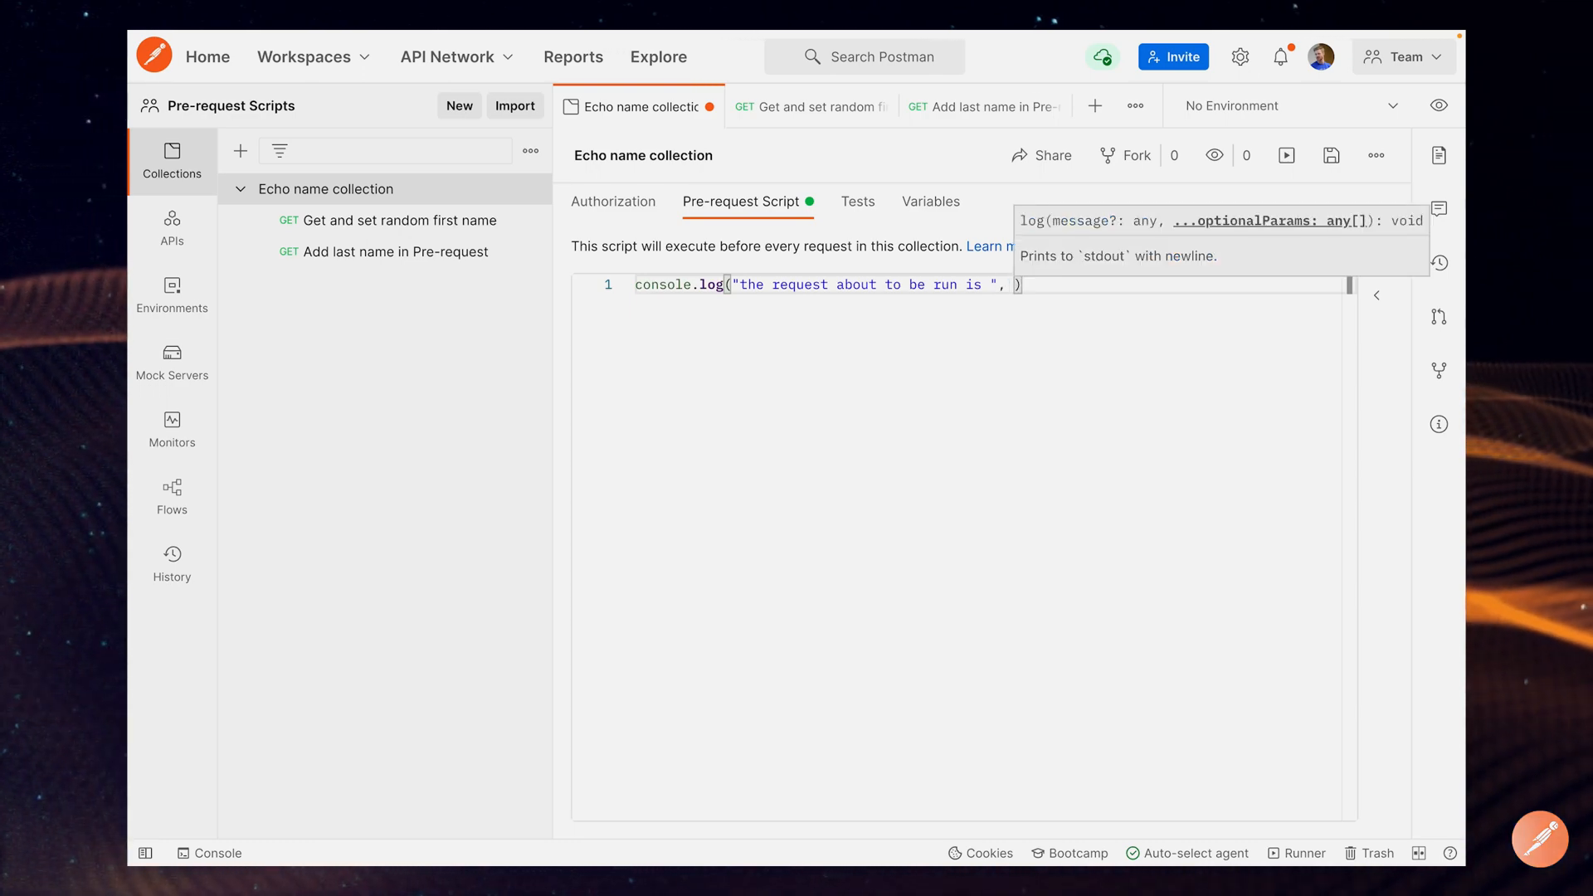
pyautogui.write('pm.')
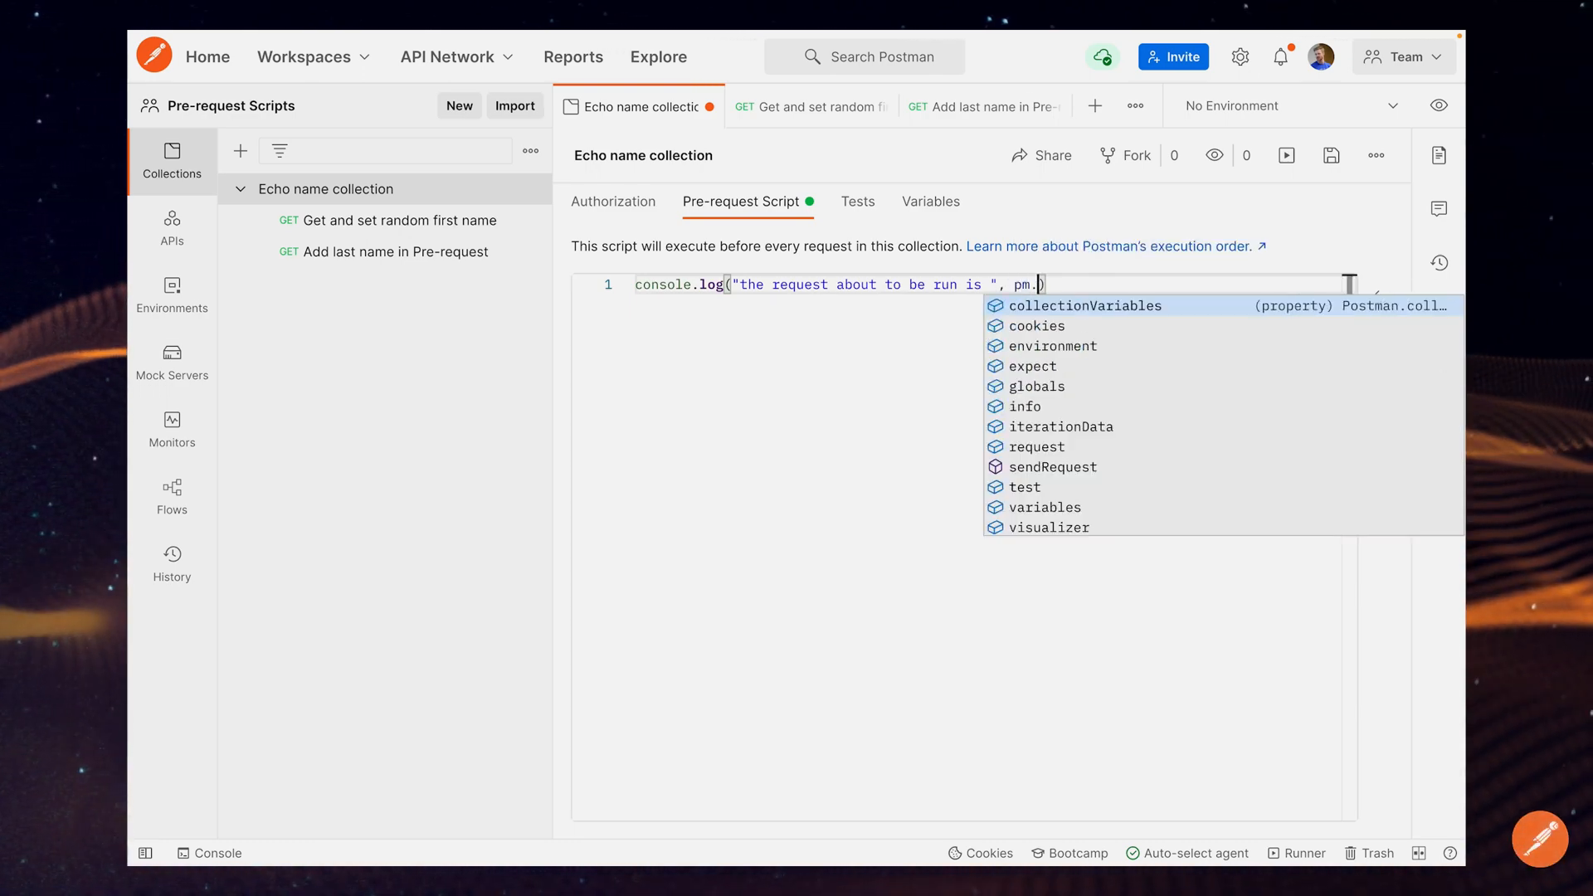
pyautogui.write('info.requestName')
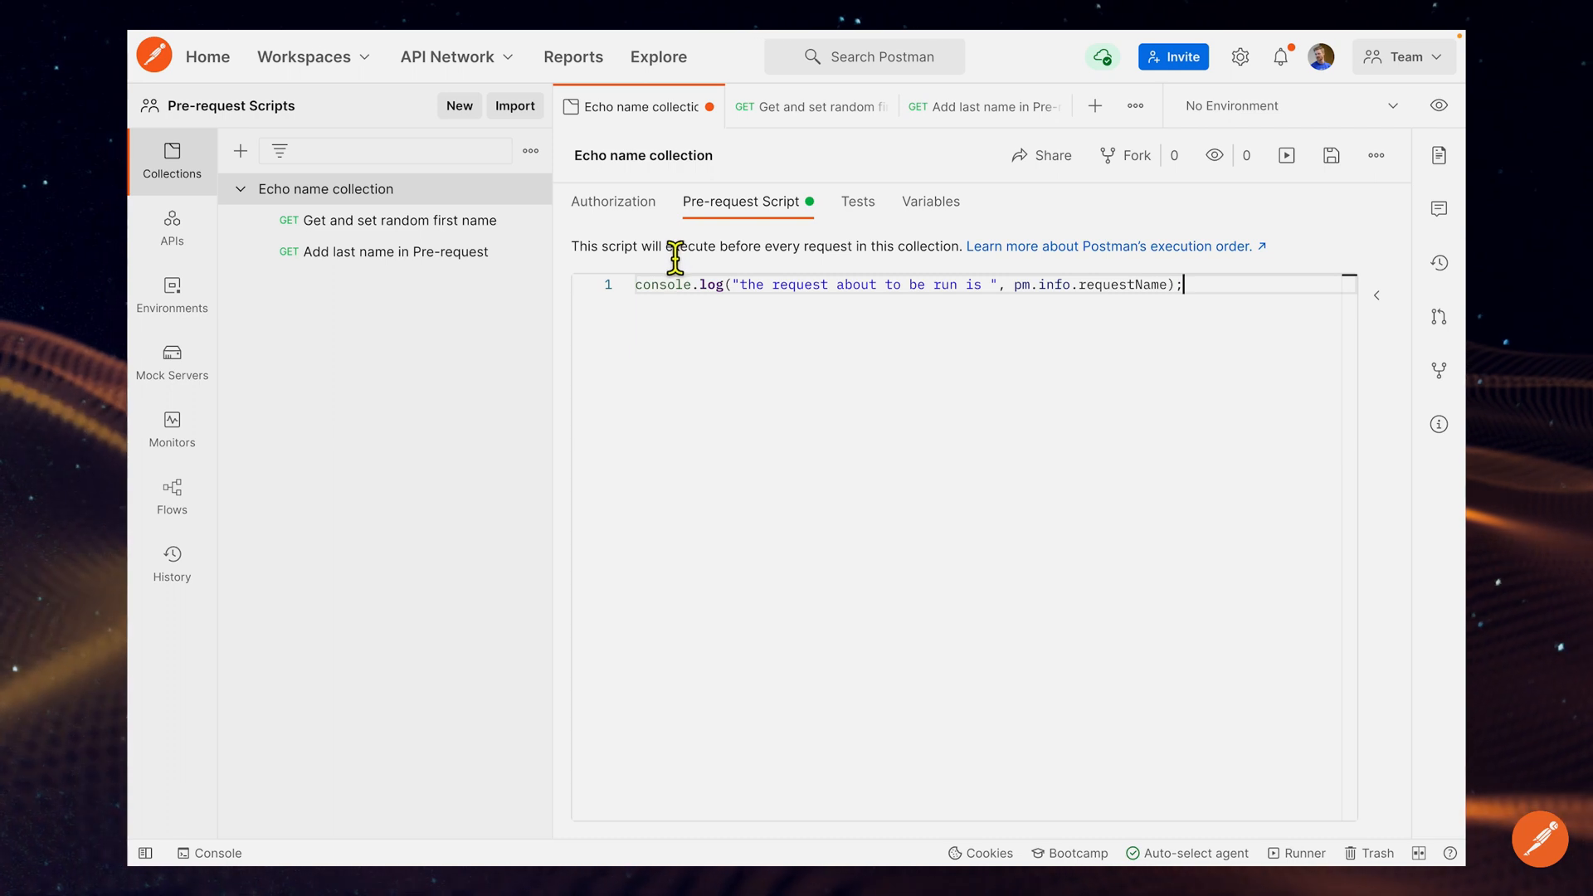
pyautogui.moveTo(893, 292)
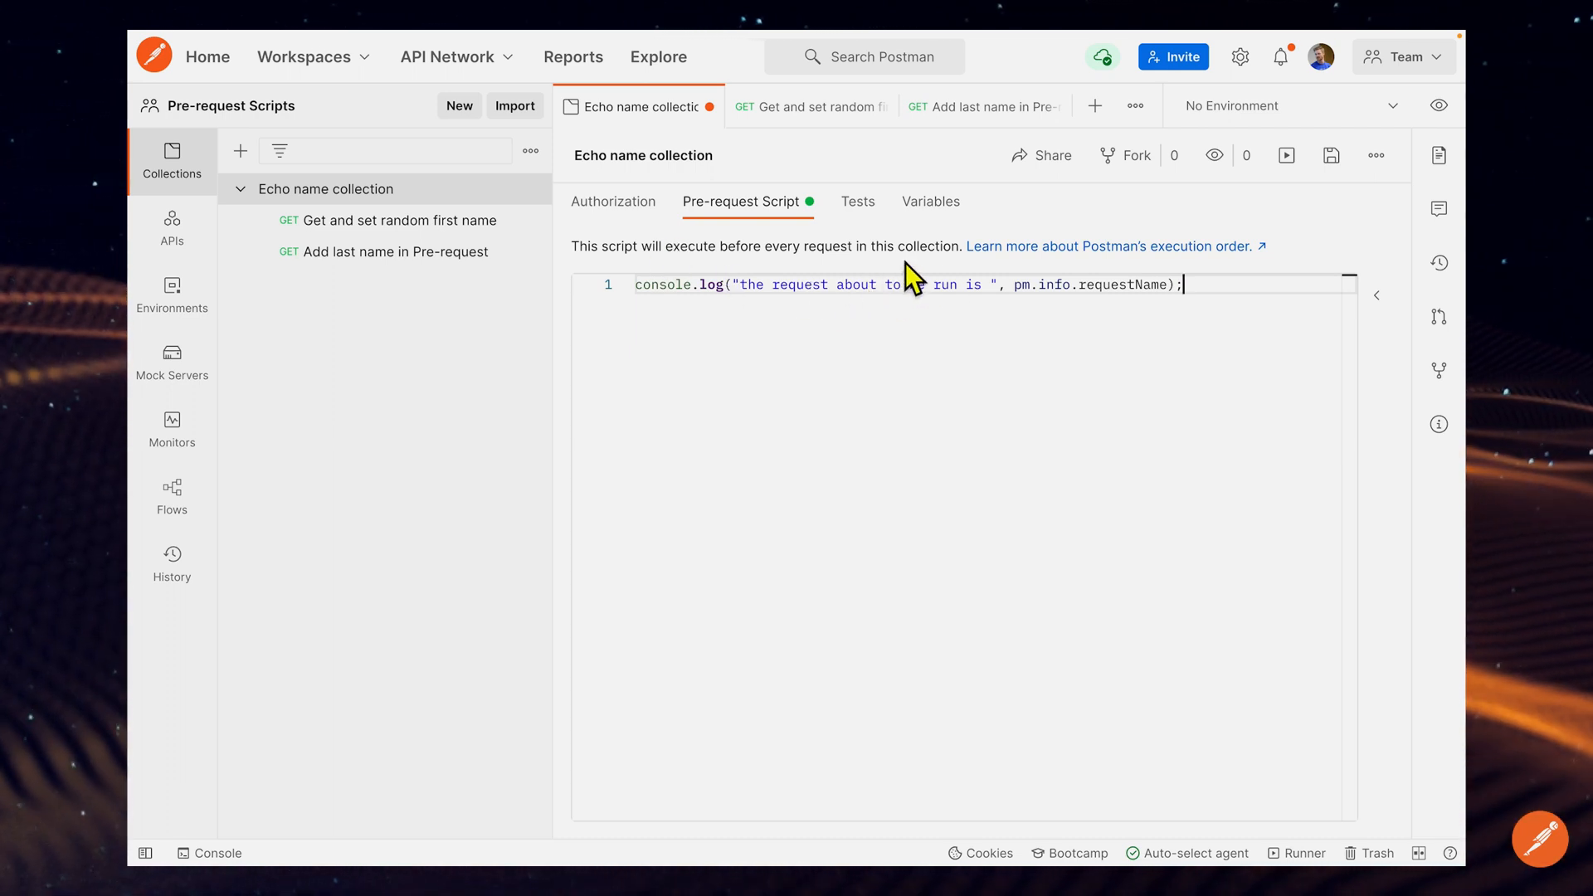
pyautogui.write('be')
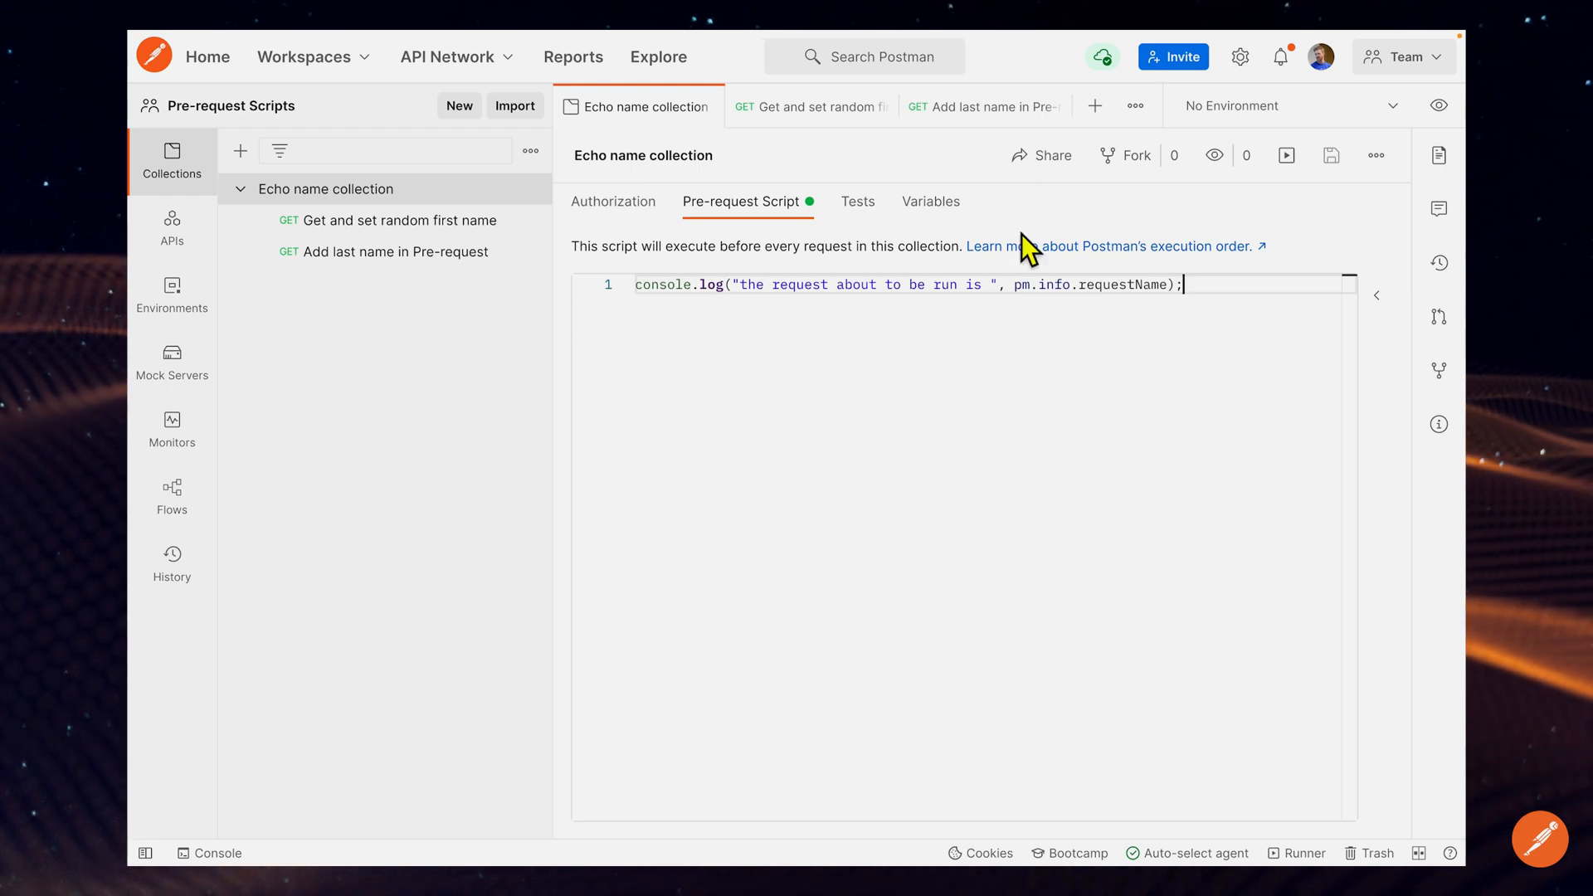
pyautogui.moveTo(1252, 302)
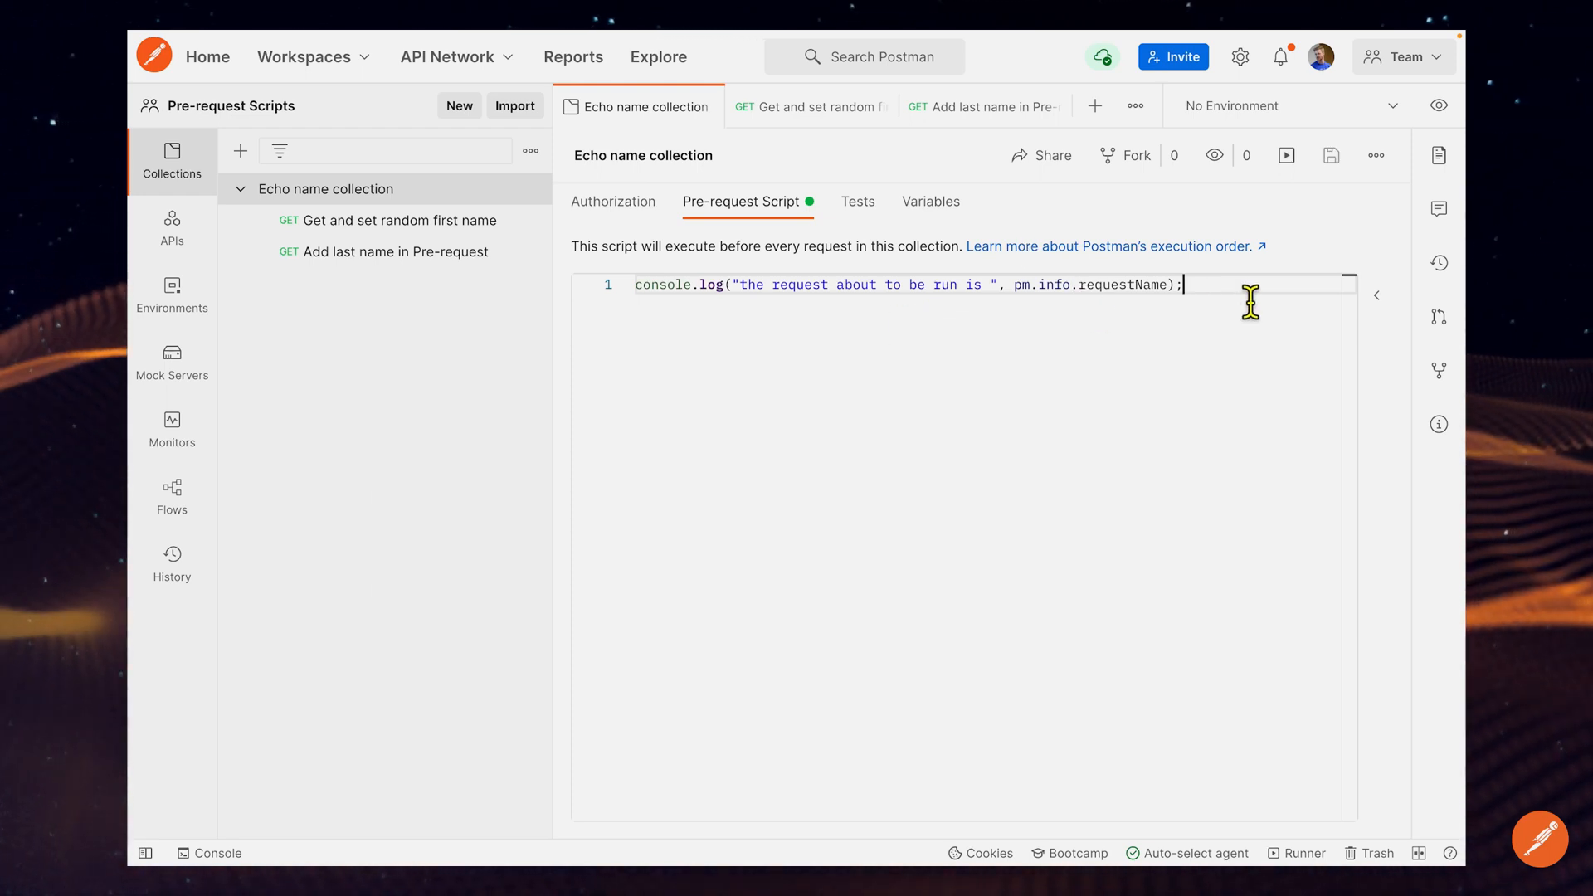
pyautogui.moveTo(984, 315)
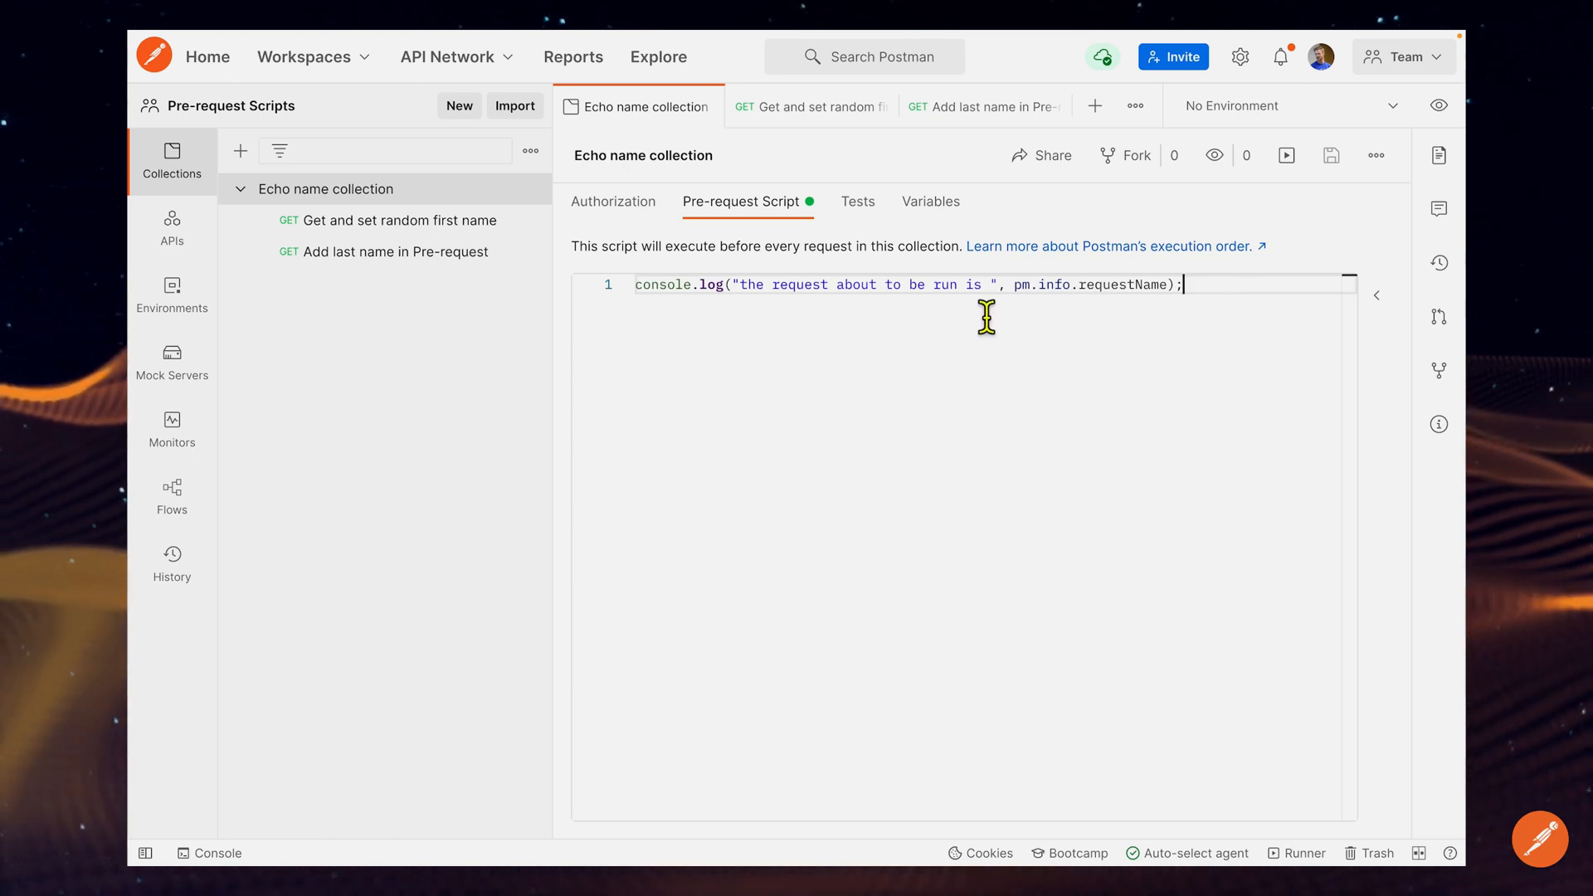
pyautogui.moveTo(891, 518)
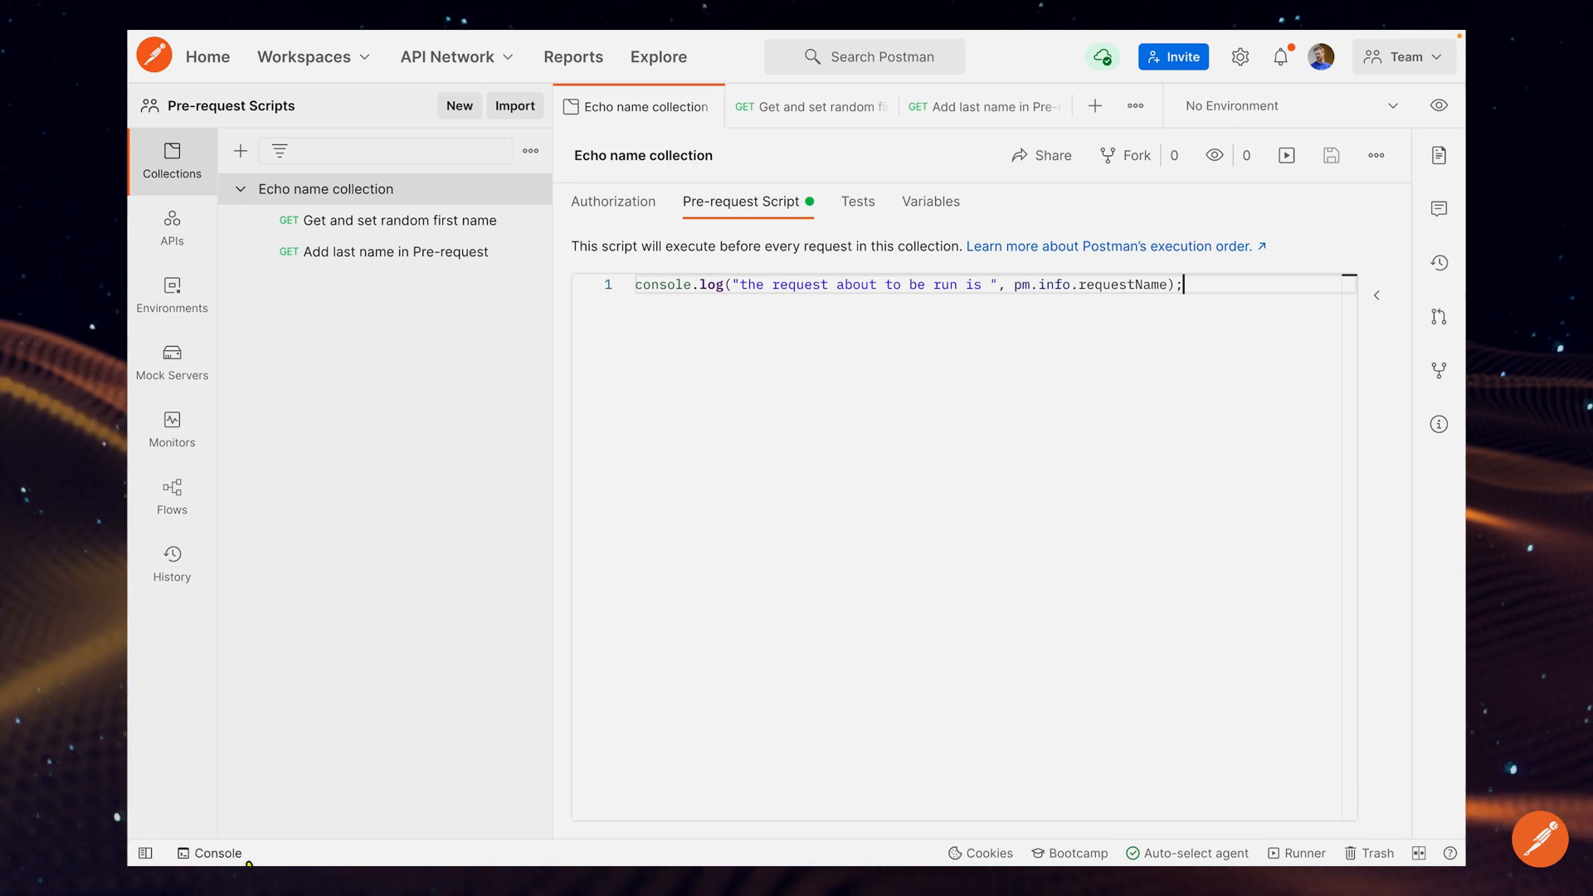
# Step: Show the Postman console and clear its earlier log entries
pyautogui.click(217, 853)
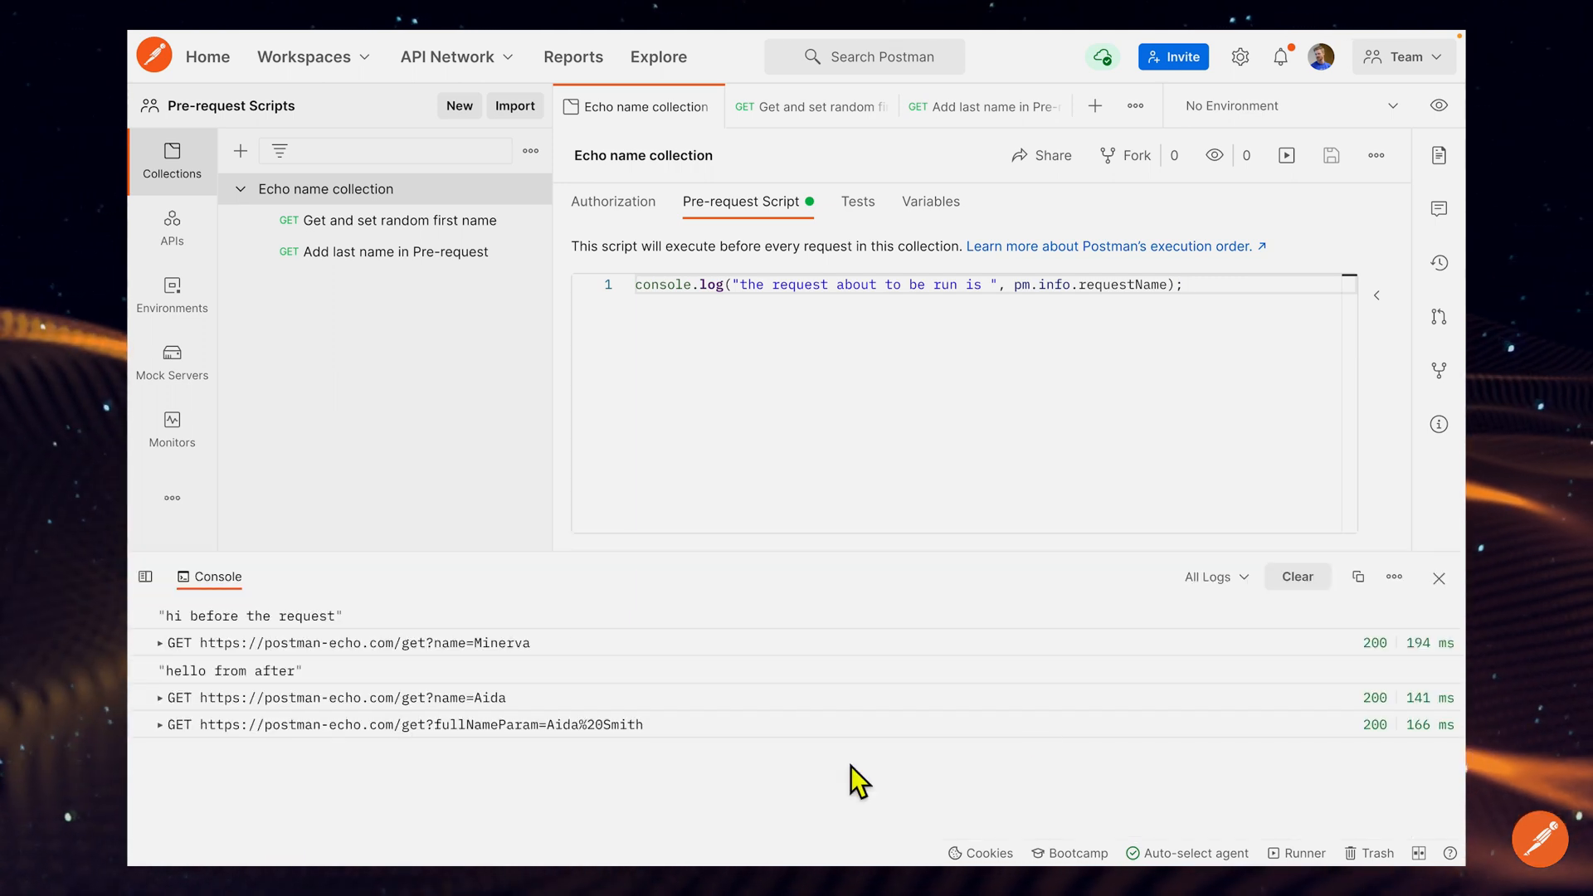
pyautogui.click(1298, 576)
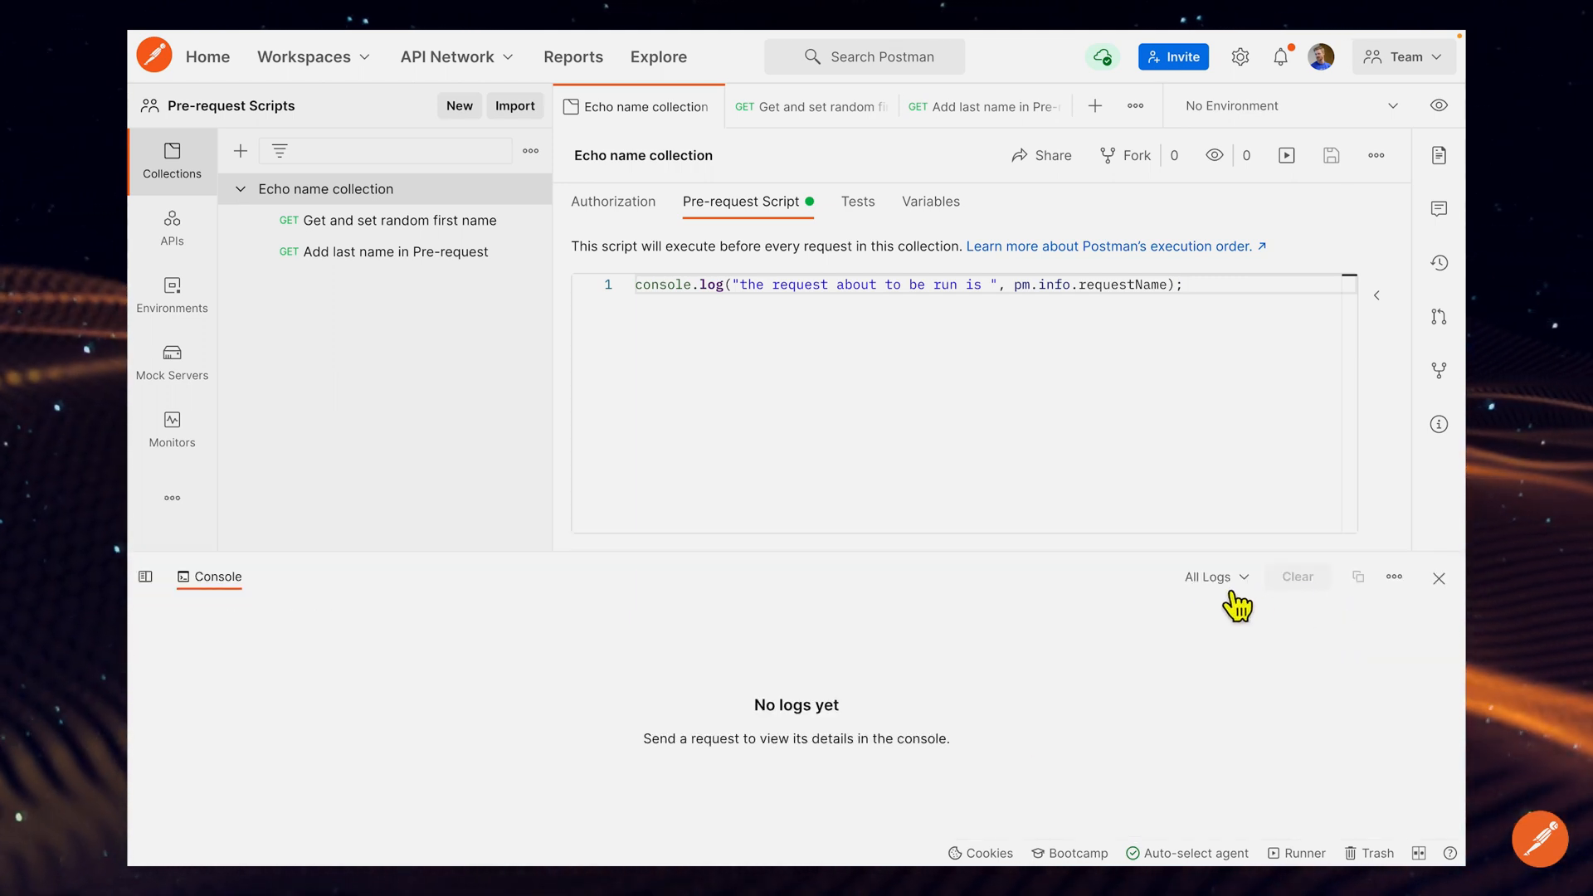
pyautogui.moveTo(423, 251)
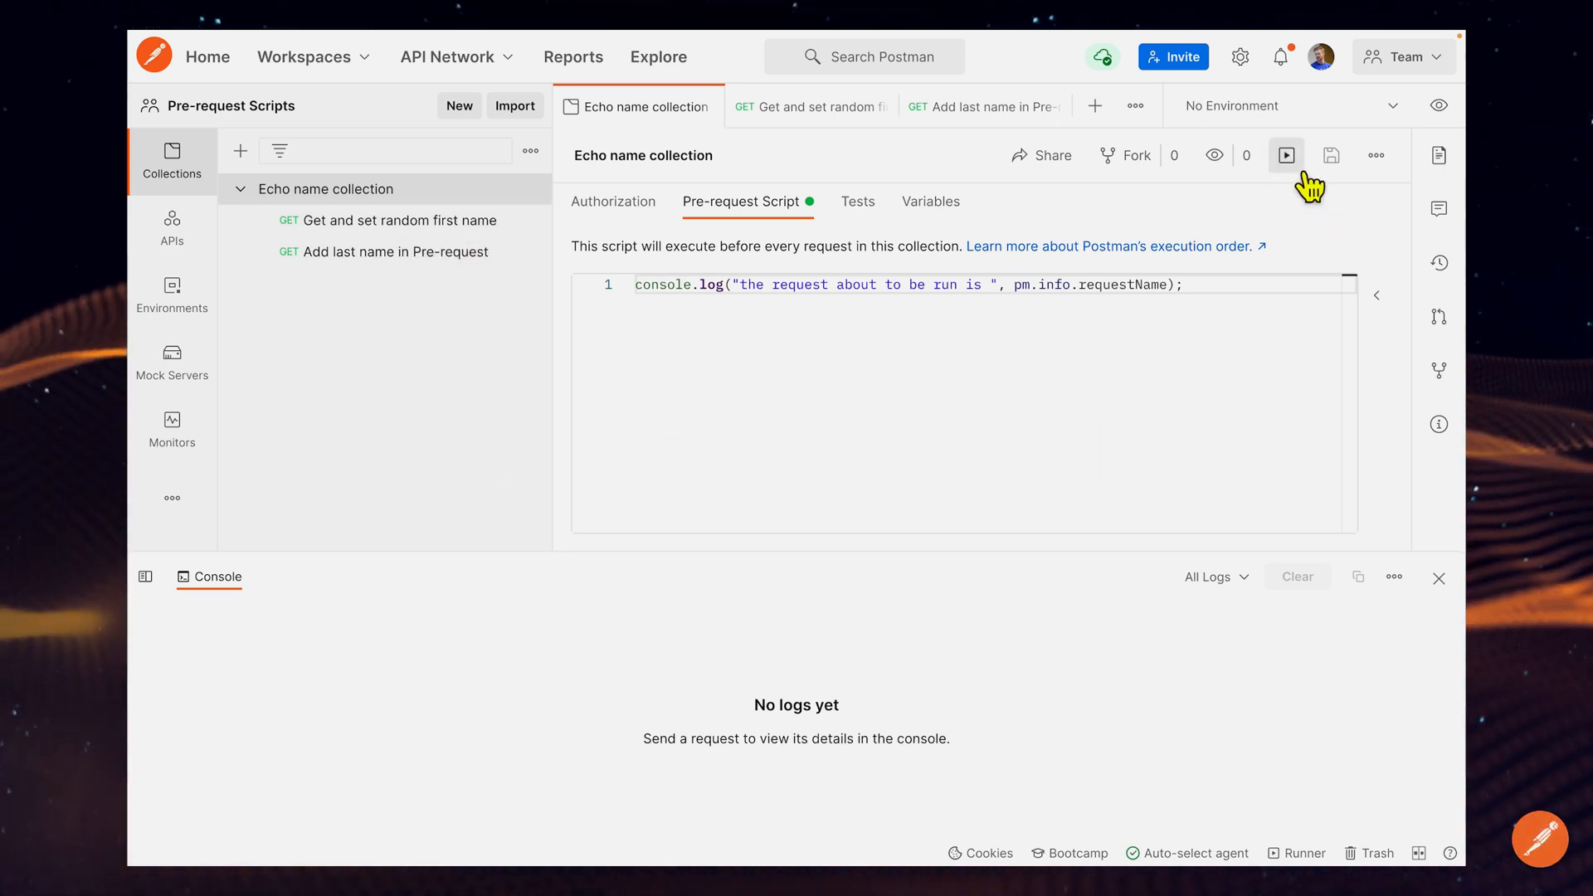
# Step: Start a Runner run of Echo name collection so each request's name is logged before it runs
pyautogui.click(1284, 154)
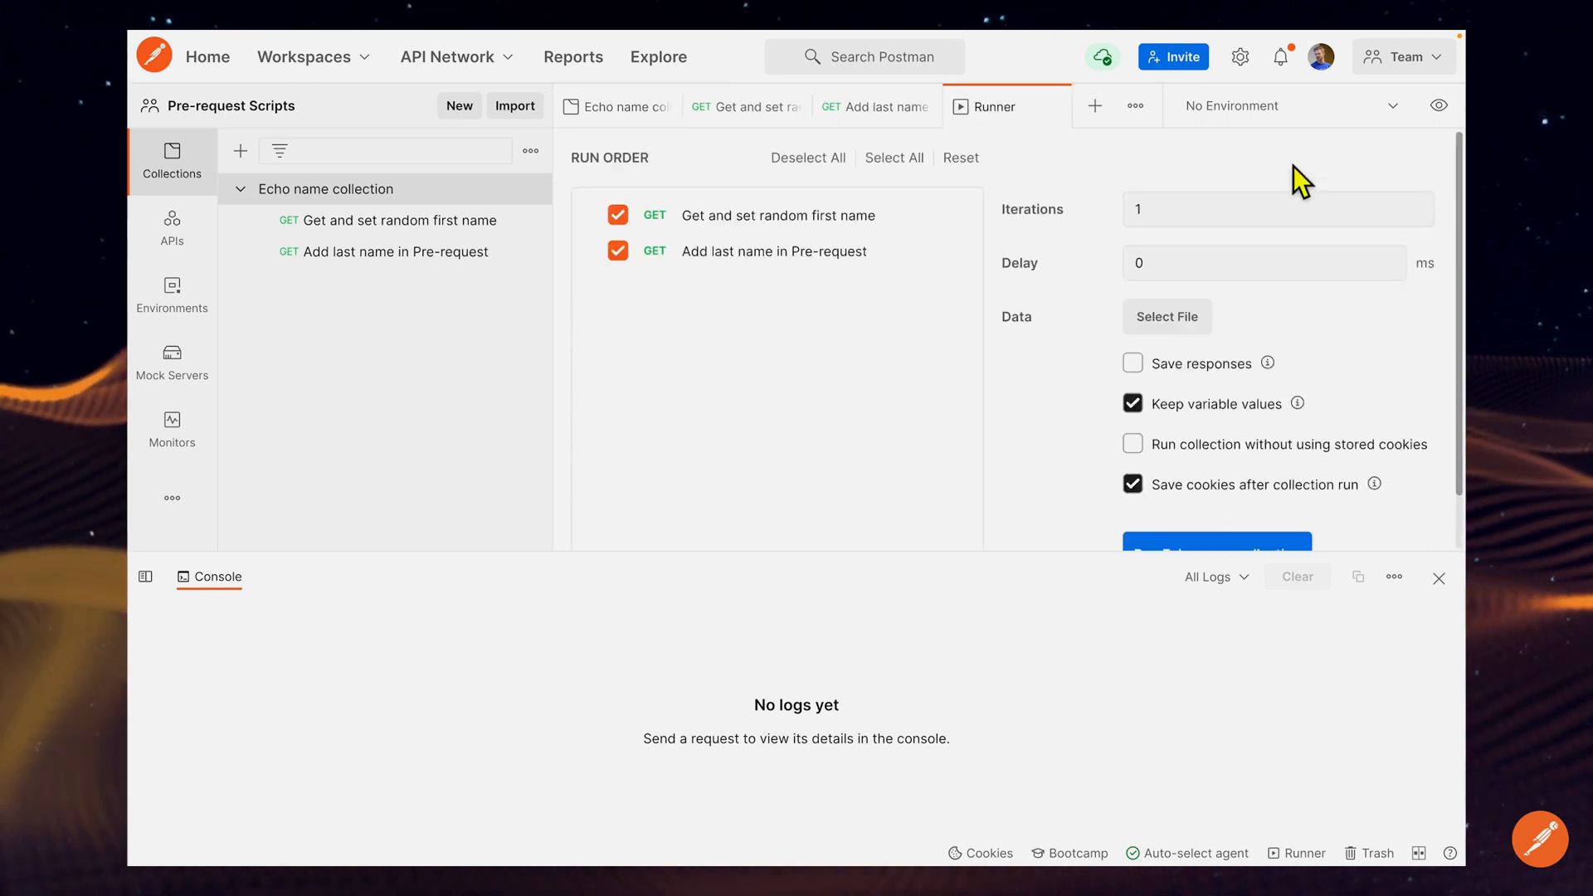
pyautogui.scroll(-3)
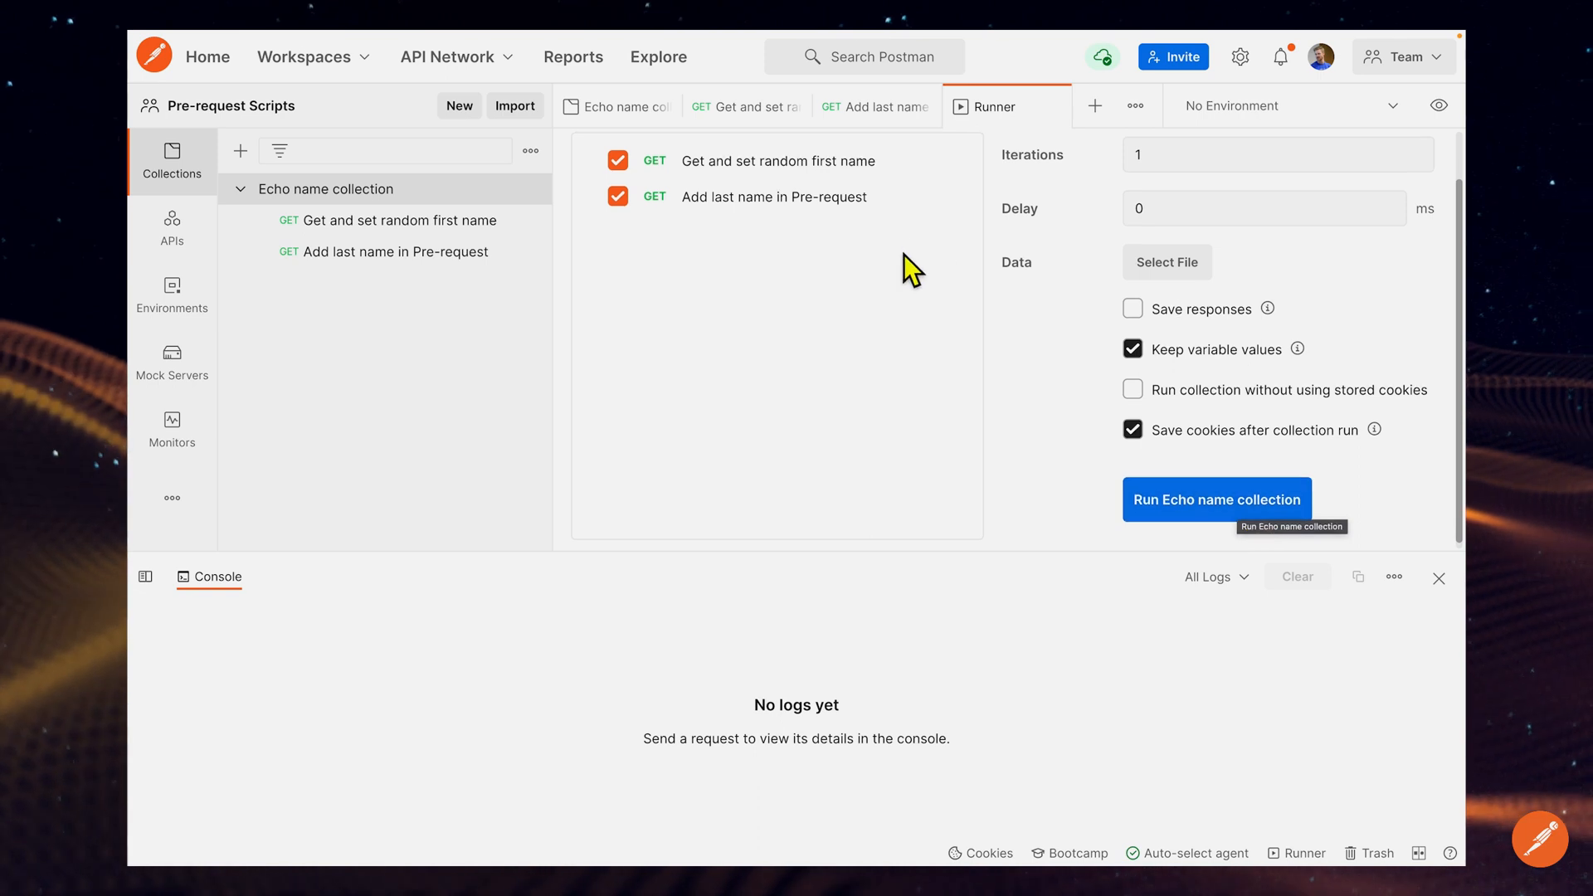
pyautogui.click(1217, 499)
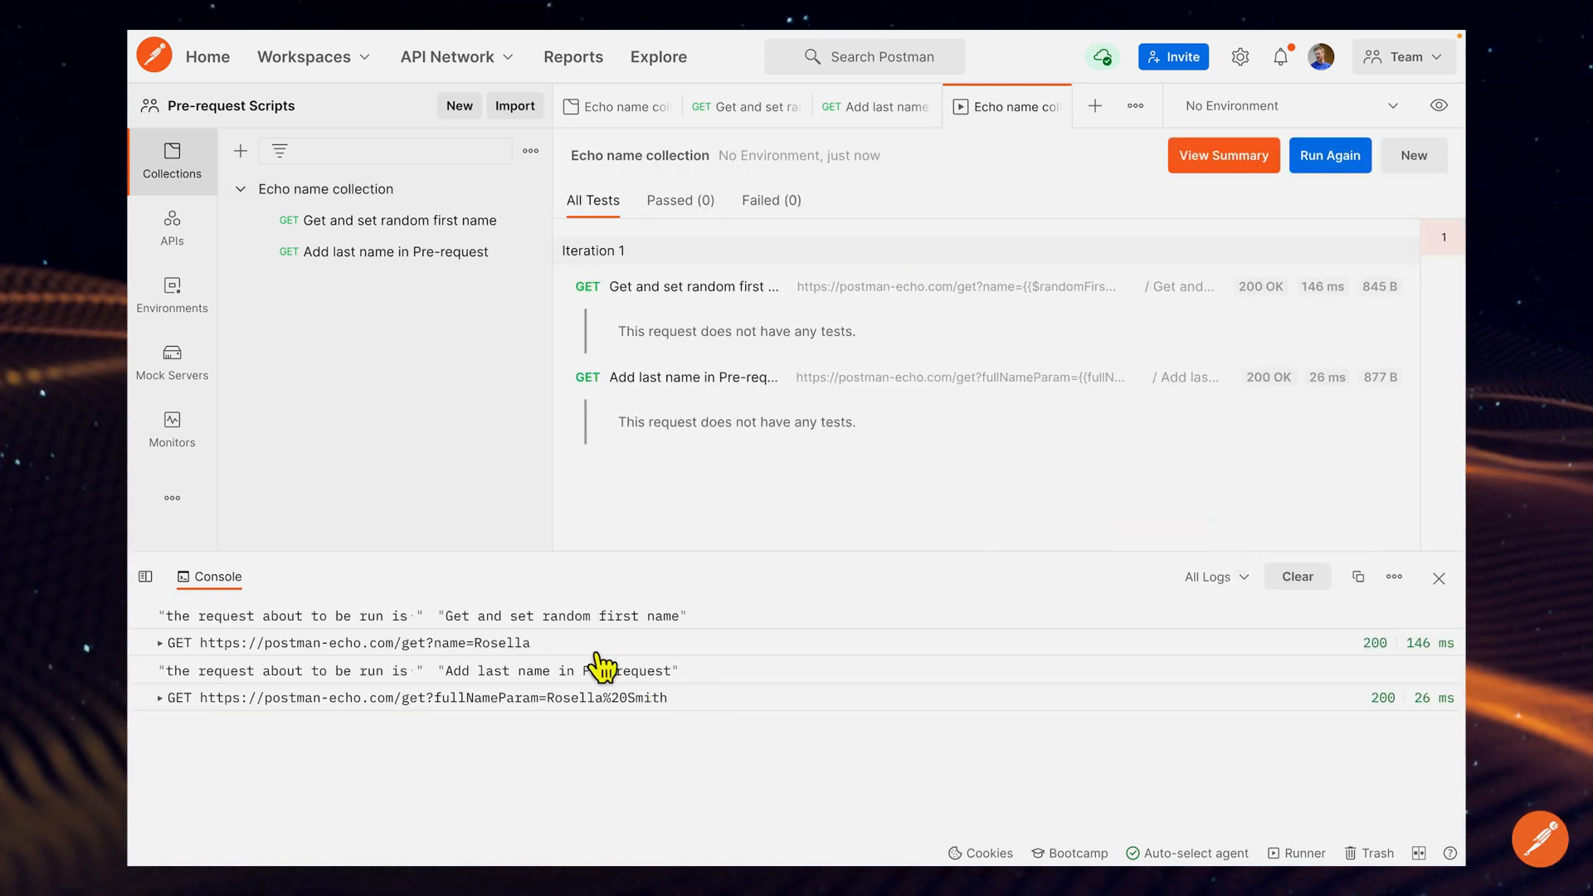
pyautogui.moveTo(527, 635)
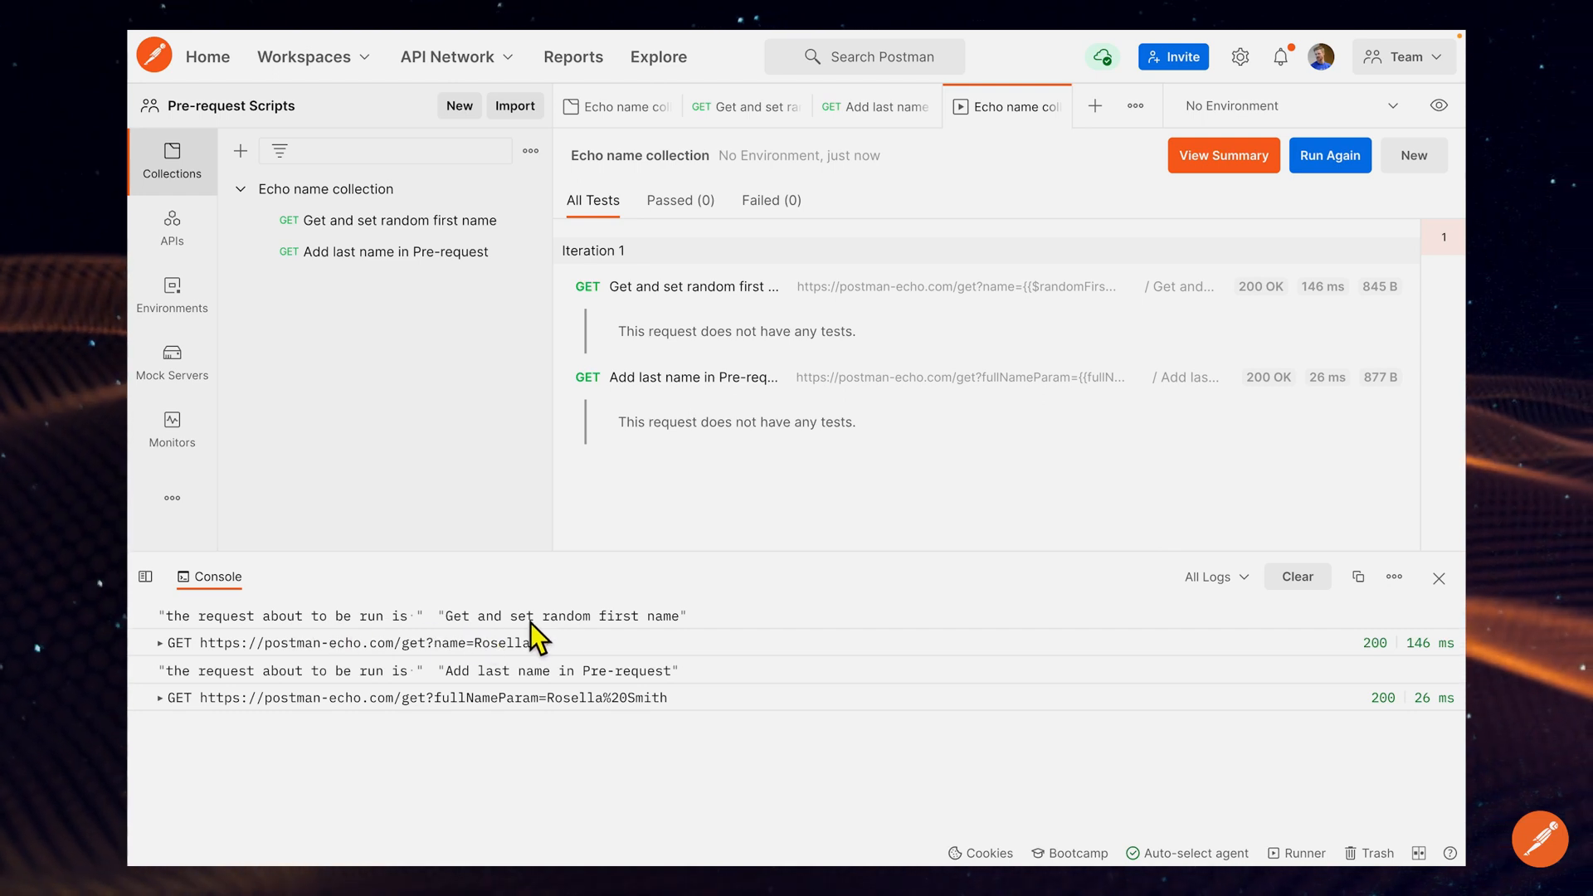
pyautogui.moveTo(203, 675)
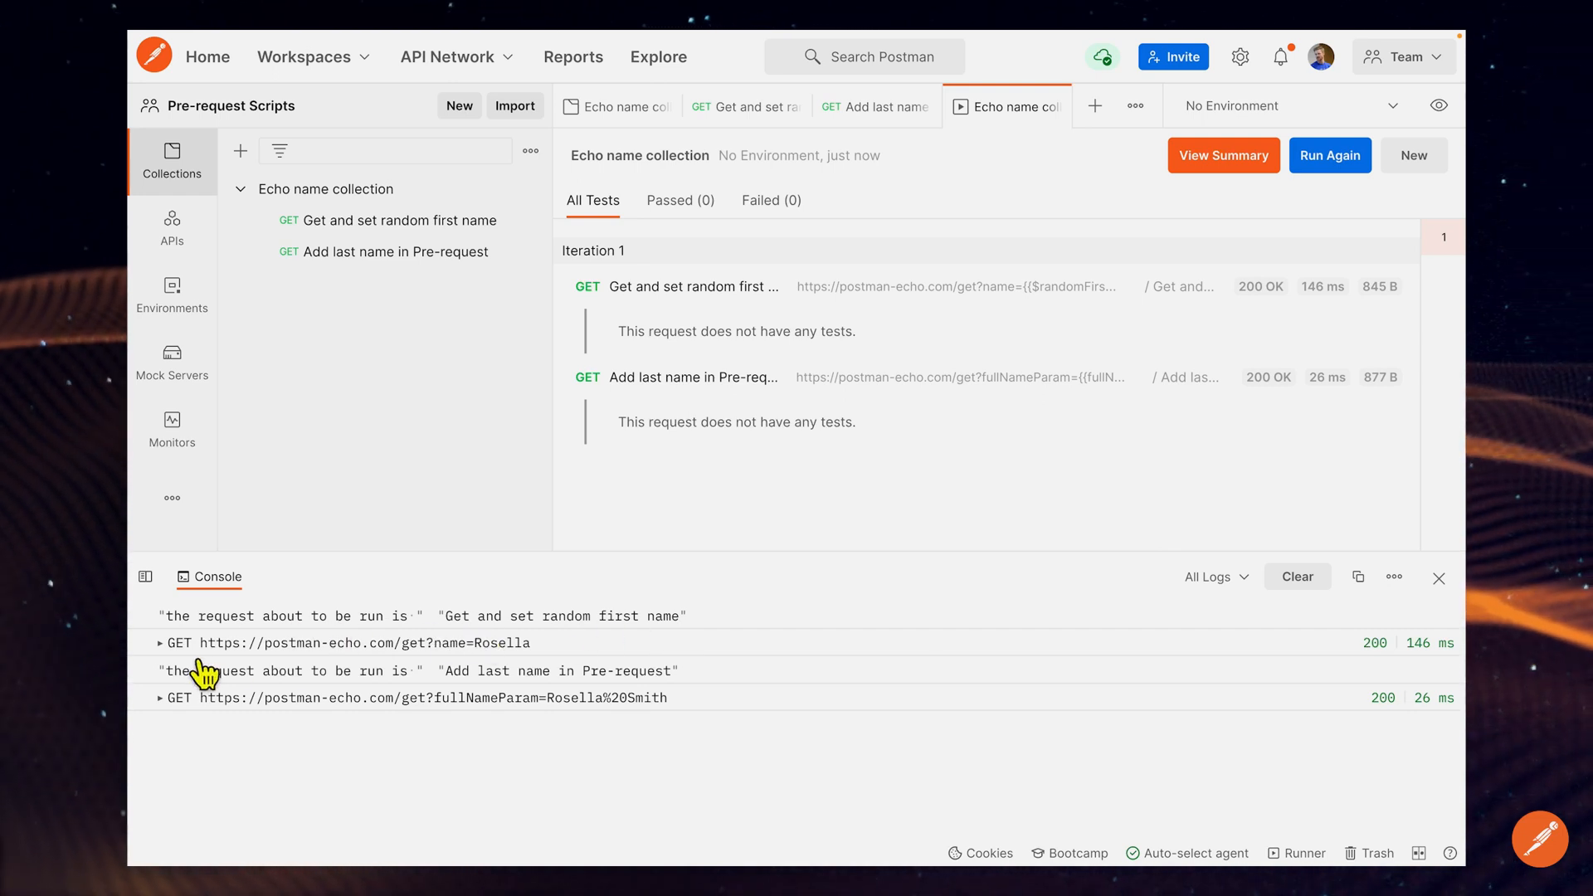
pyautogui.moveTo(493, 670)
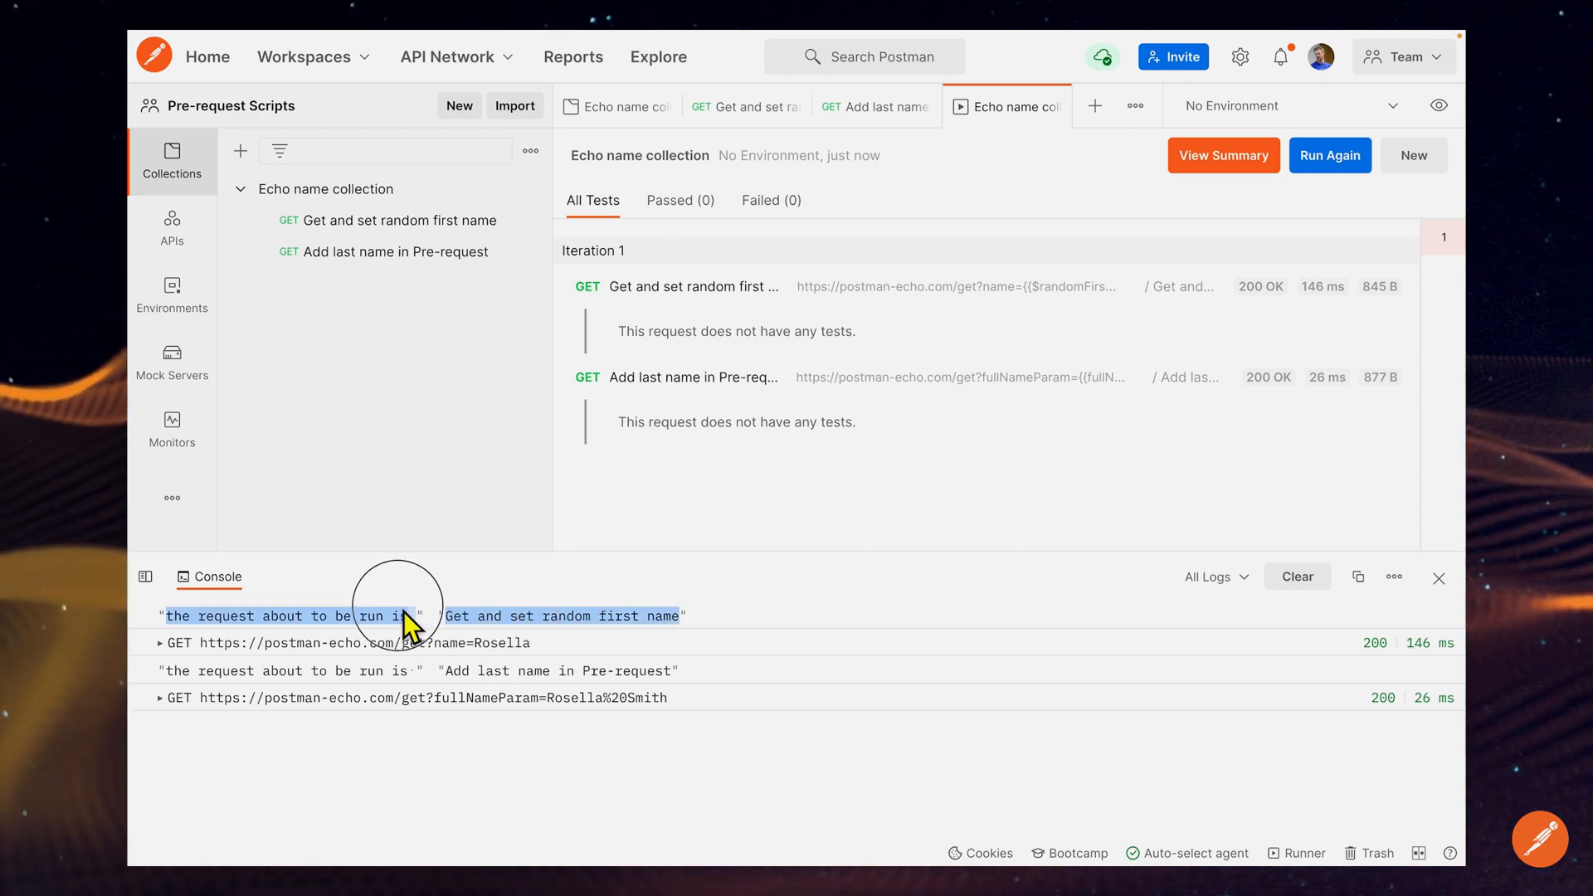
pyautogui.moveTo(226, 682)
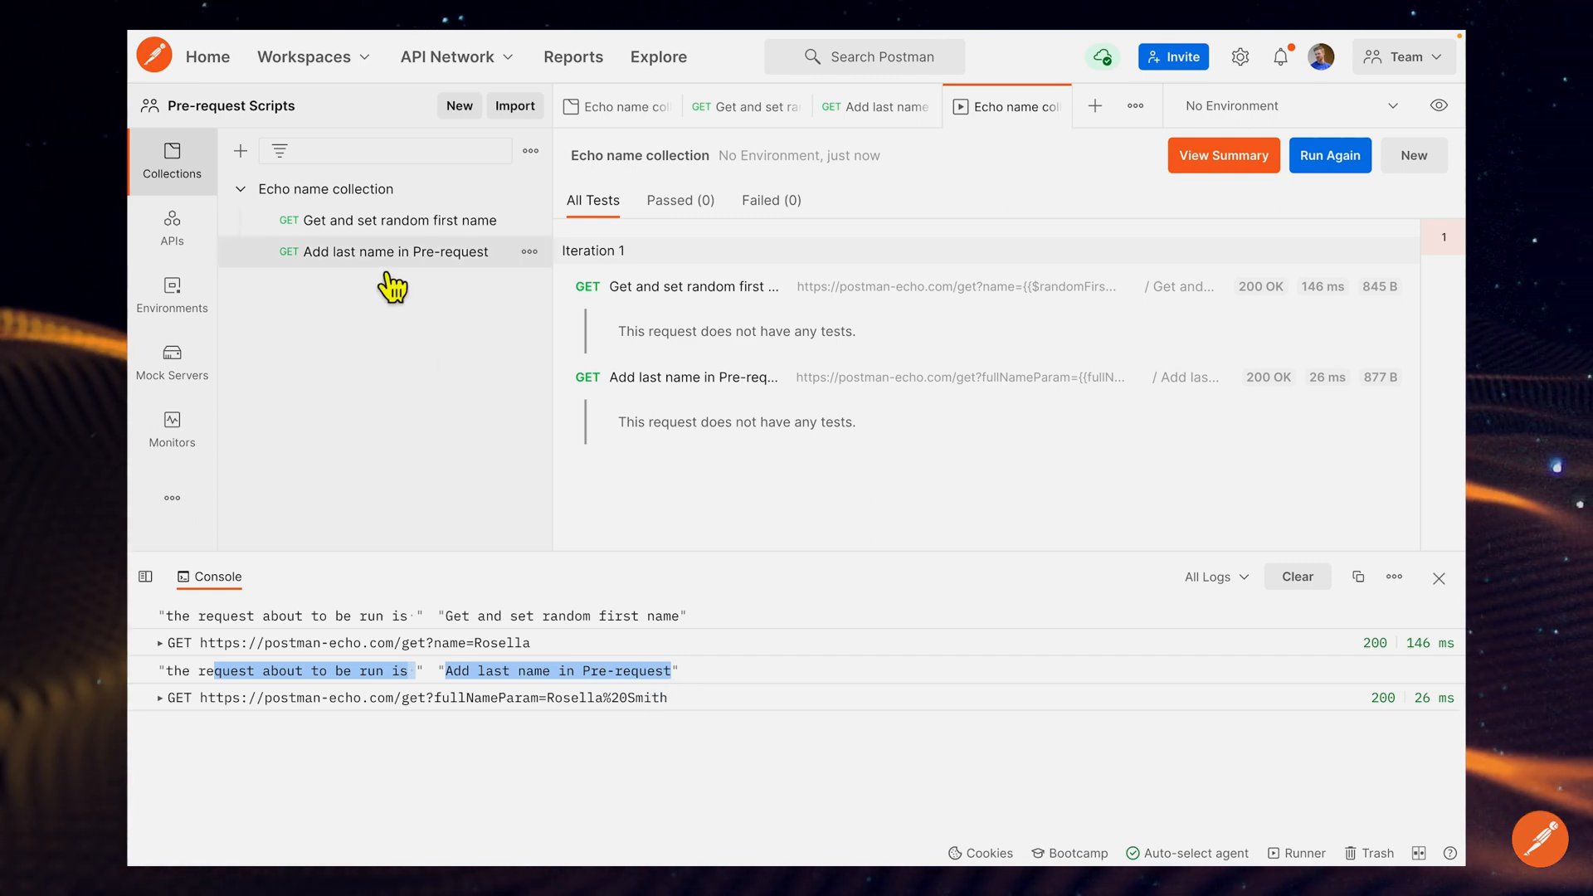
pyautogui.moveTo(604, 732)
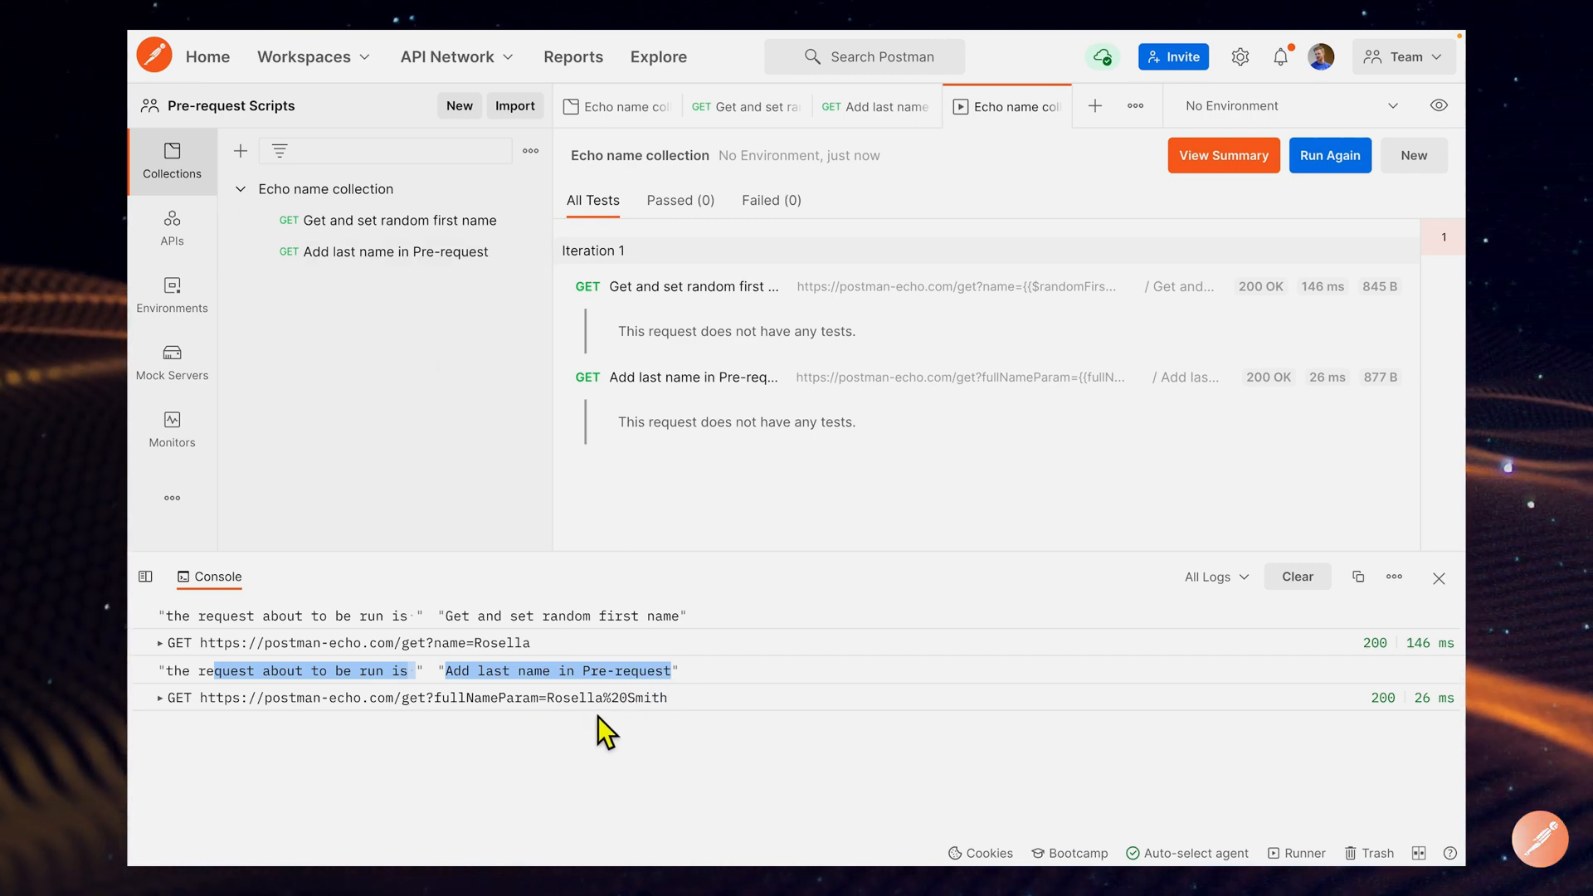
pyautogui.moveTo(560, 730)
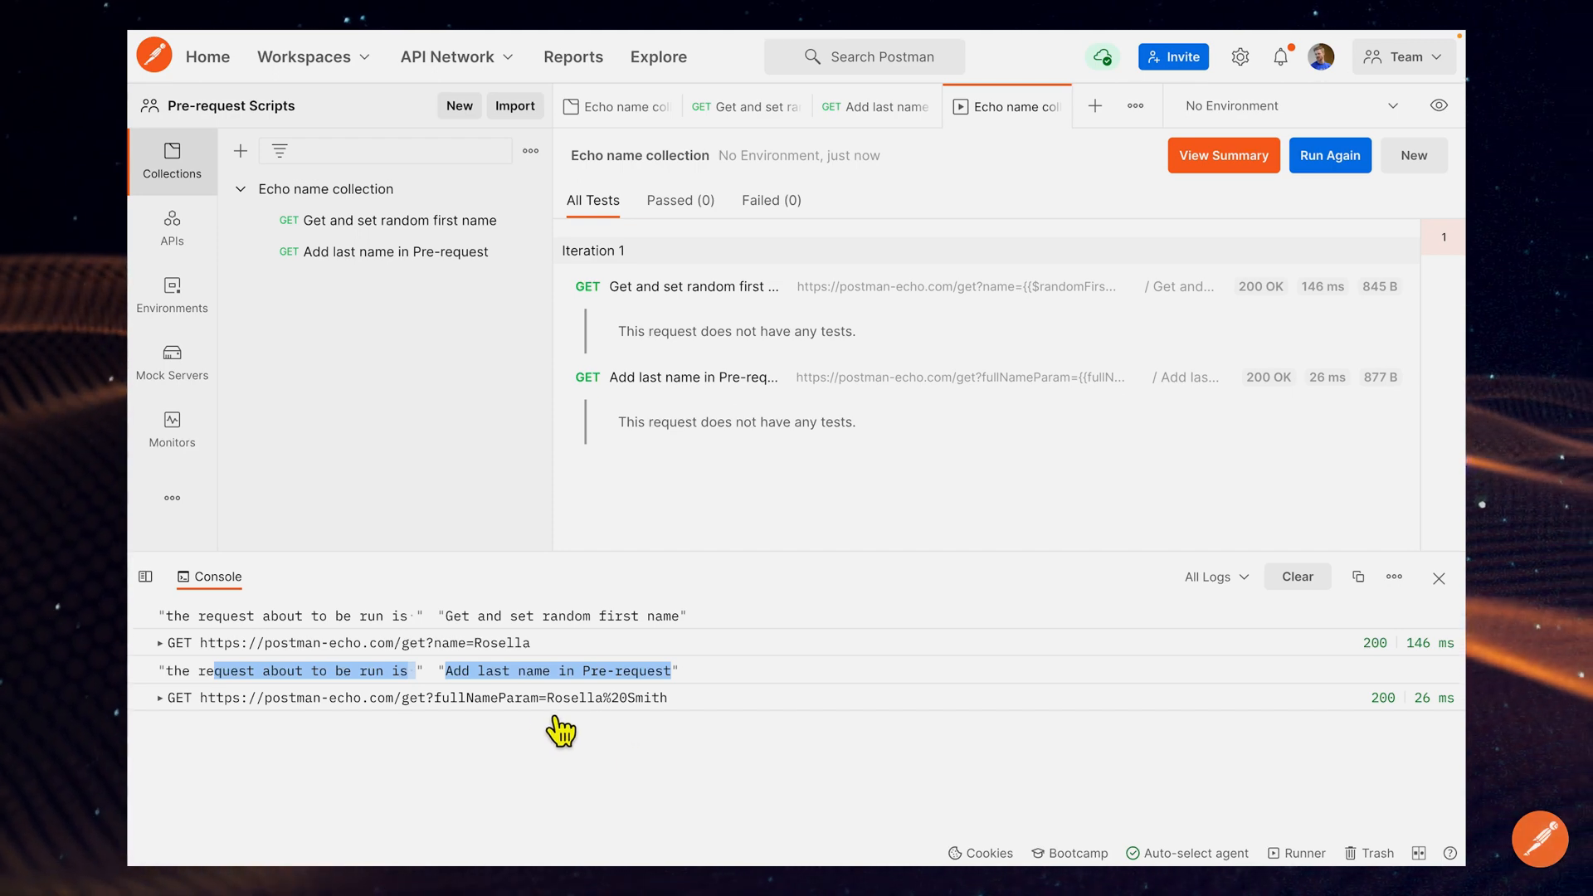
pyautogui.moveTo(533, 732)
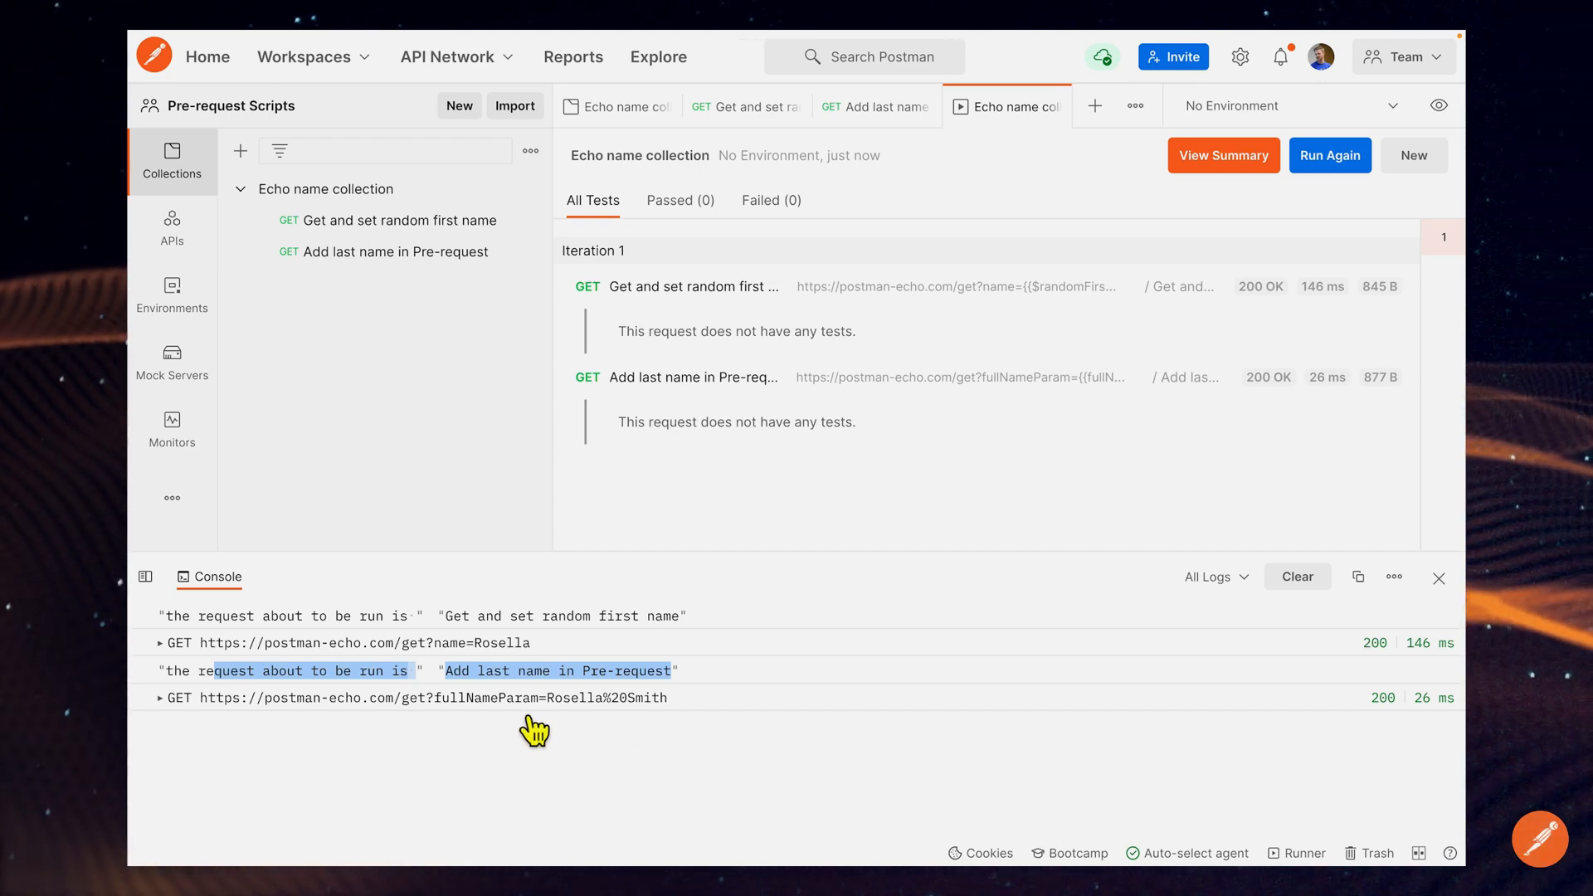